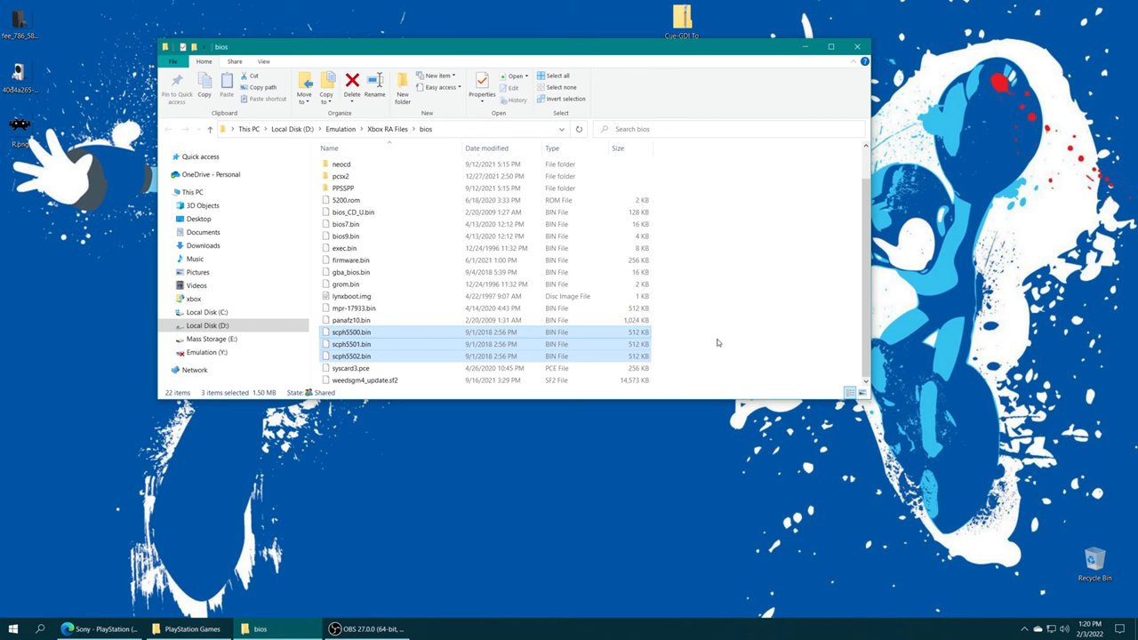
mouse_move(720, 342)
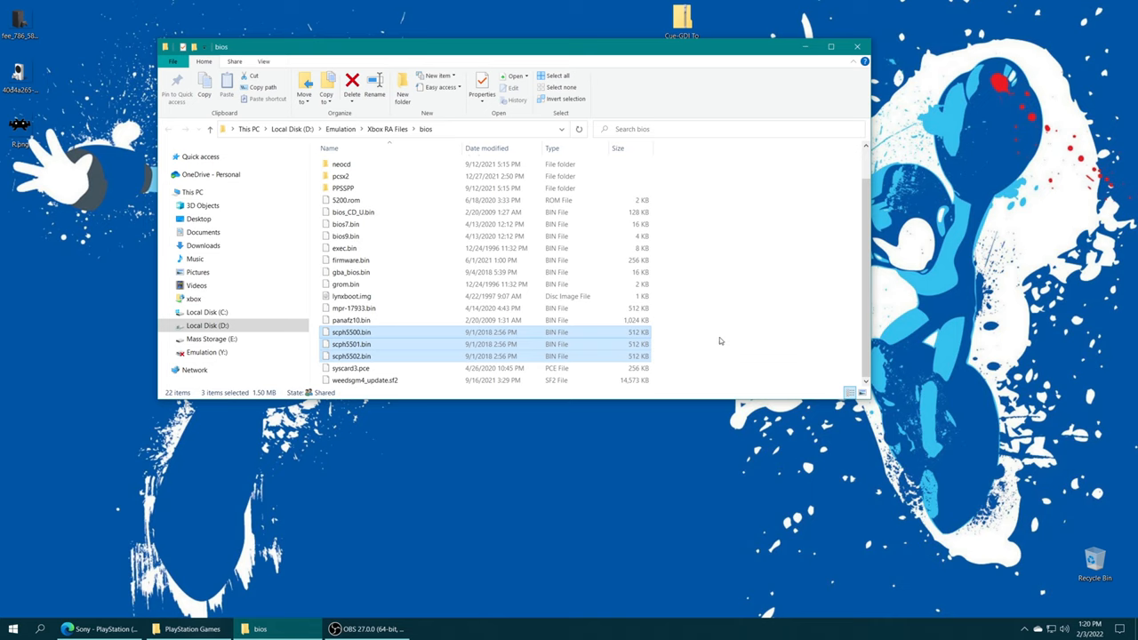
mouse_move(720, 340)
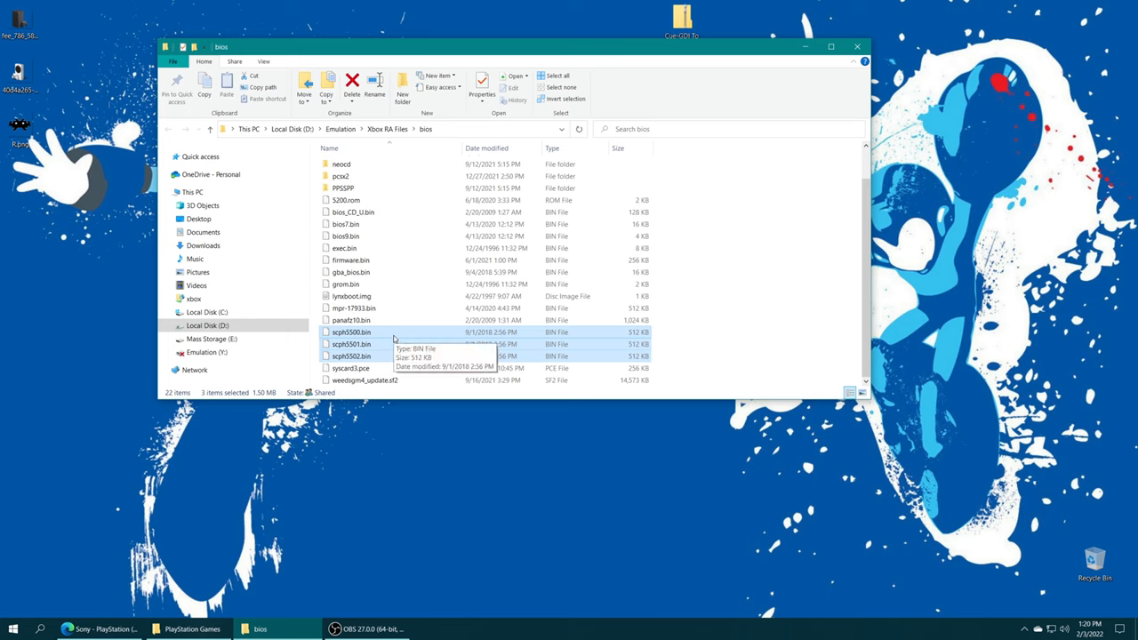
mouse_move(373, 351)
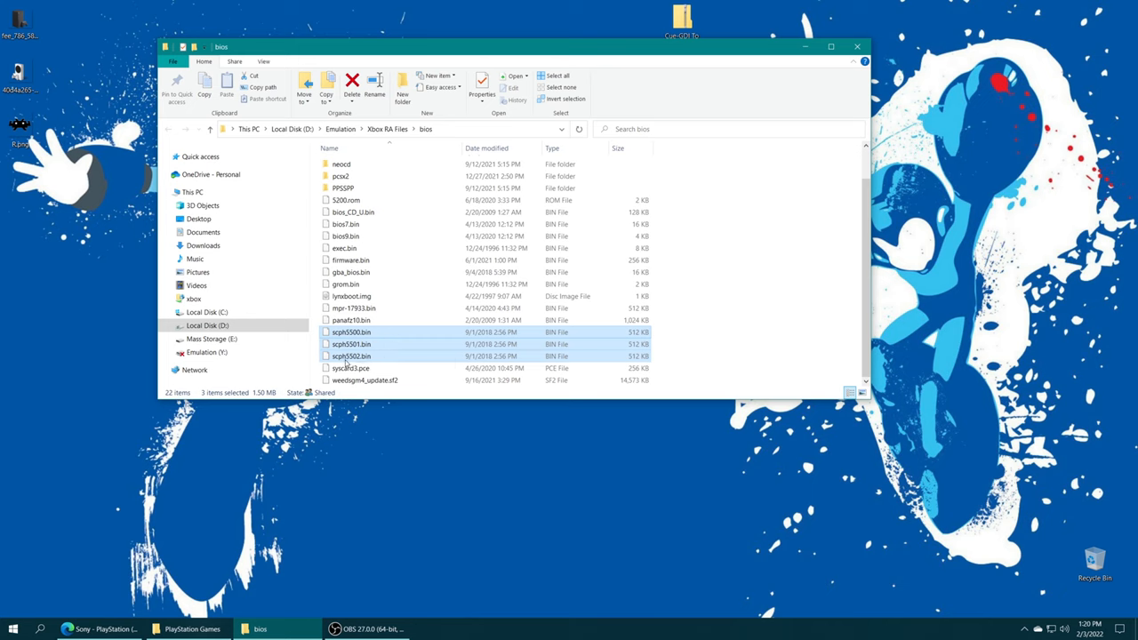
mouse_move(380, 360)
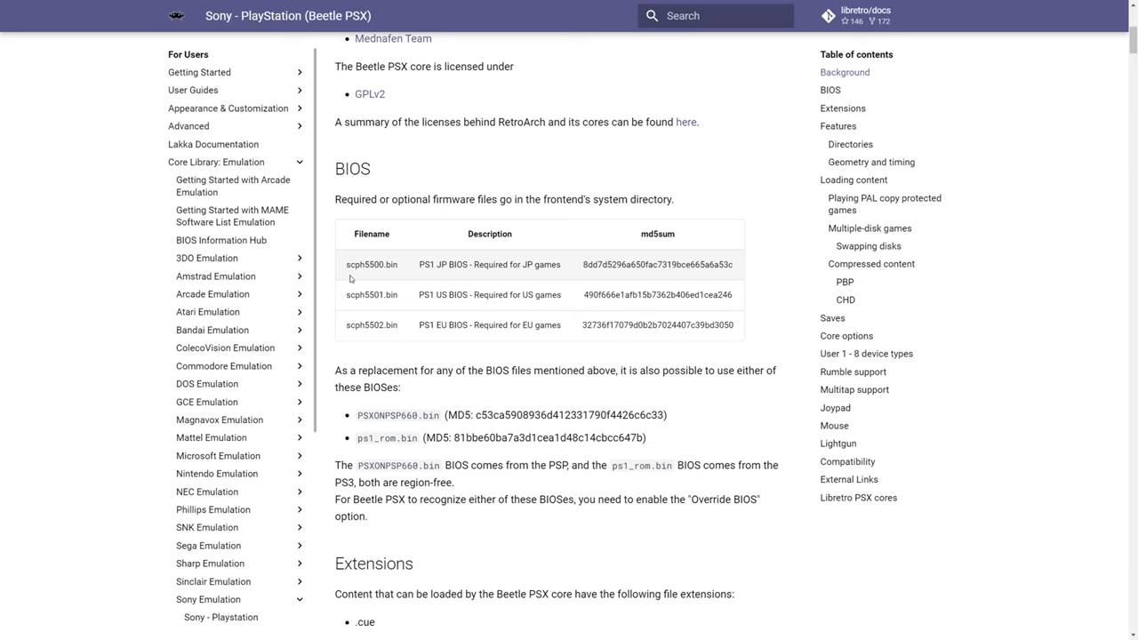
- Highlight scph5500.bin and the next BIOS entry in the Beetle PSX BIOS table
double_click(371, 264)
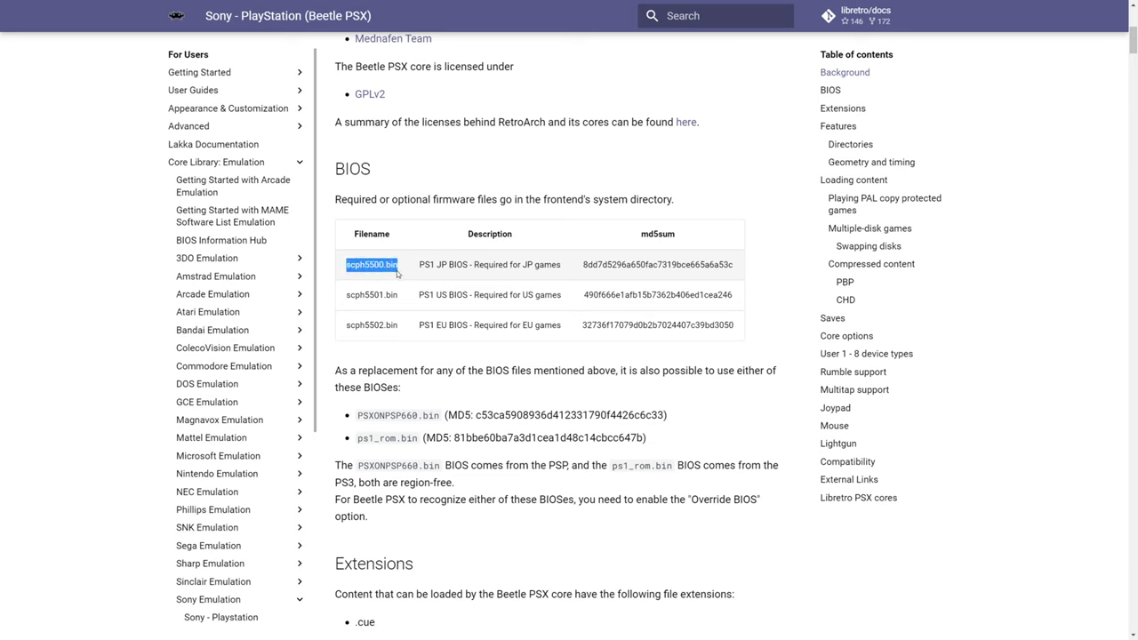
double_click(371, 294)
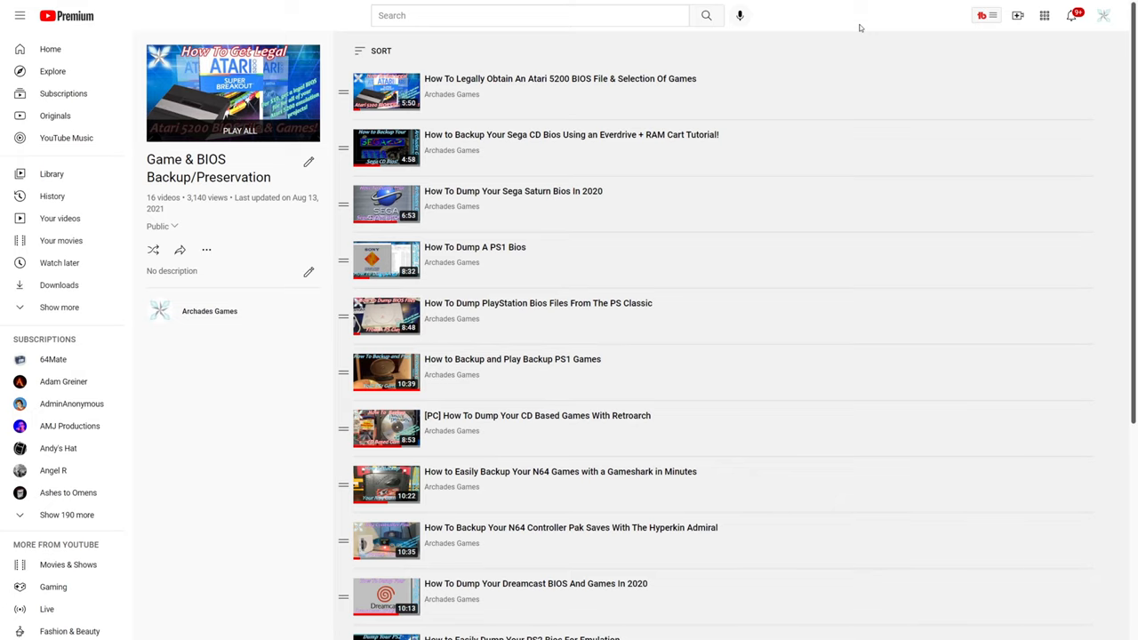
mouse_move(722, 283)
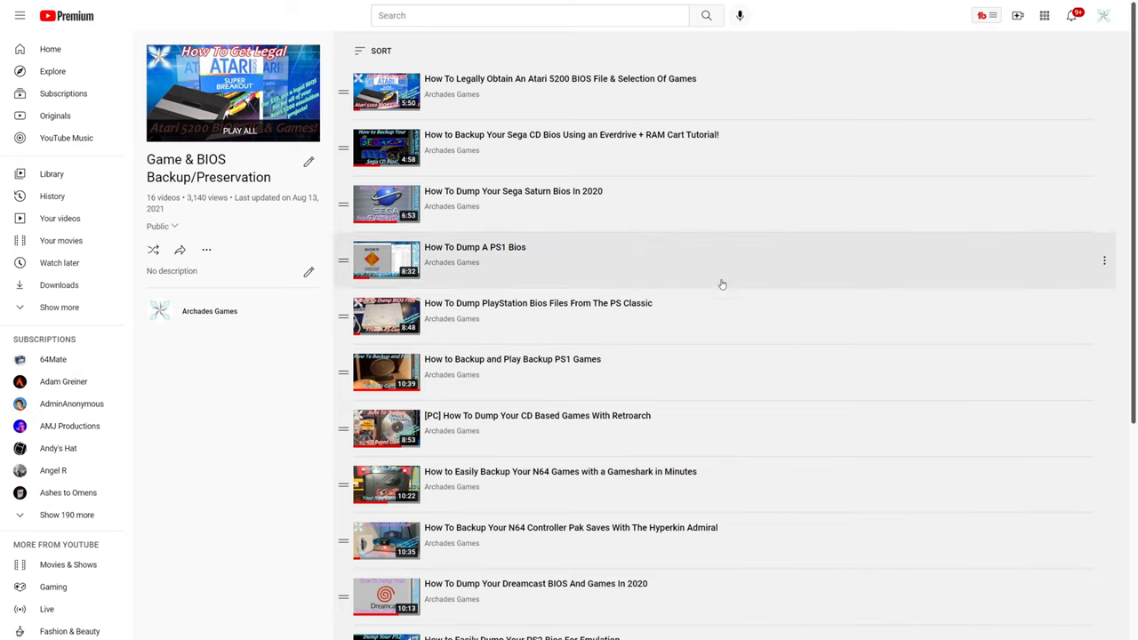
mouse_move(578, 298)
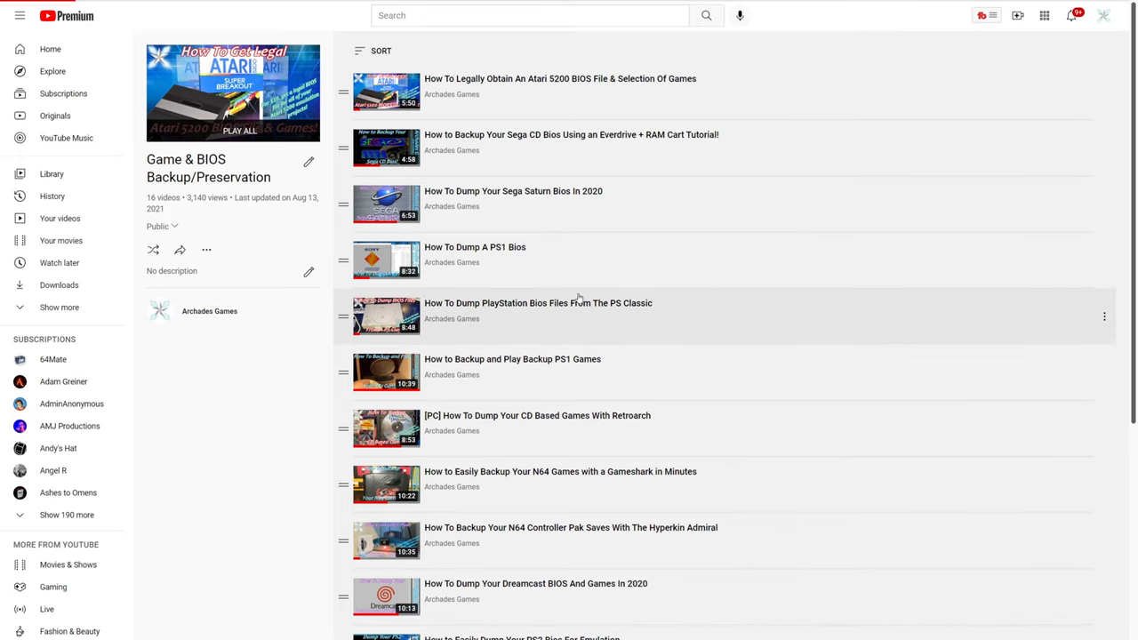
mouse_move(754, 341)
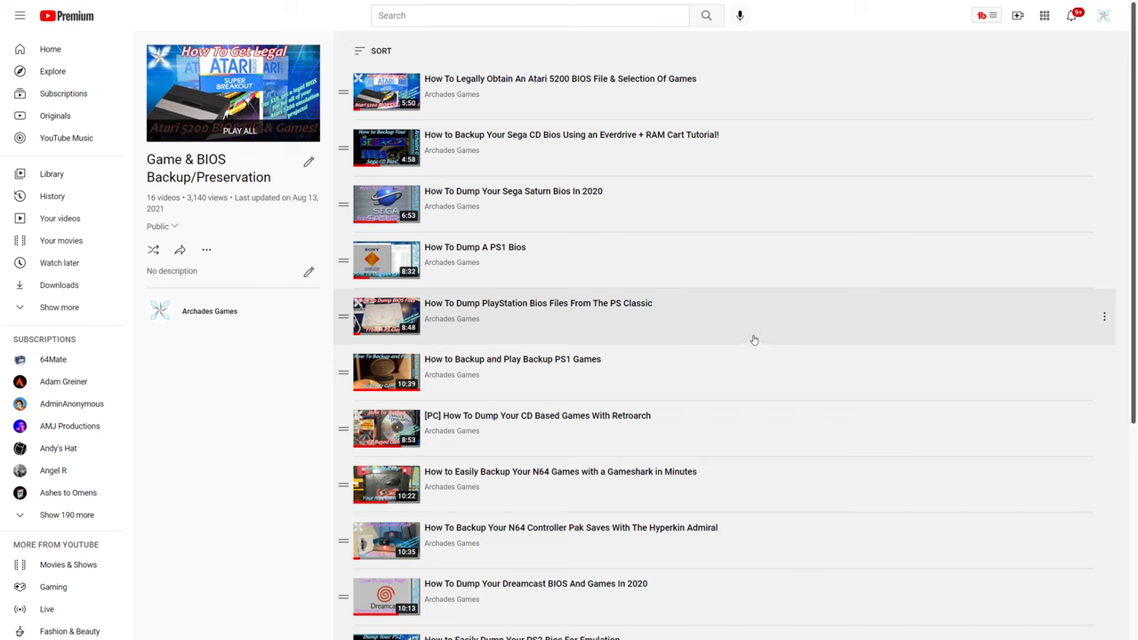
mouse_move(428, 306)
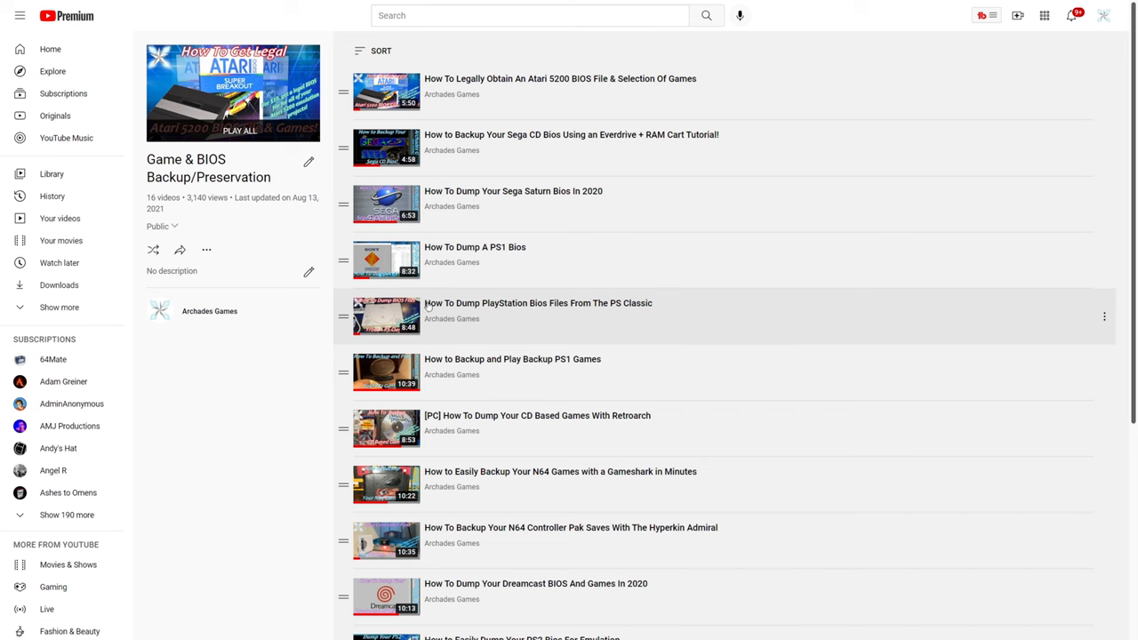
mouse_move(669, 328)
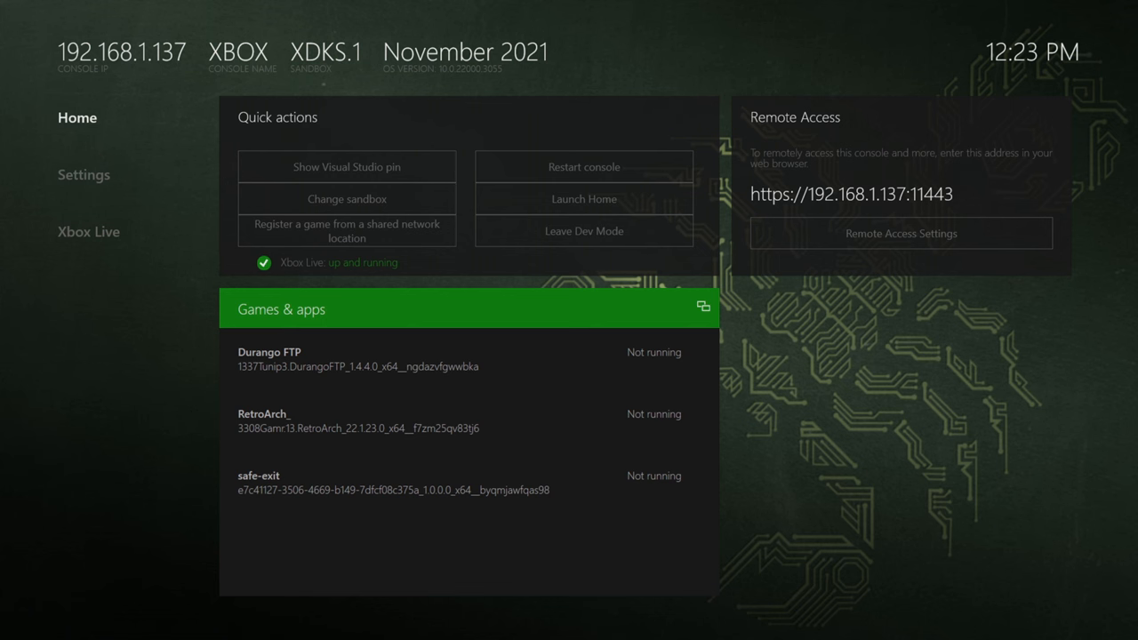
- Leave the YouTube BIOS dumping playlist and open This PC in File Explorer
left_click(269, 359)
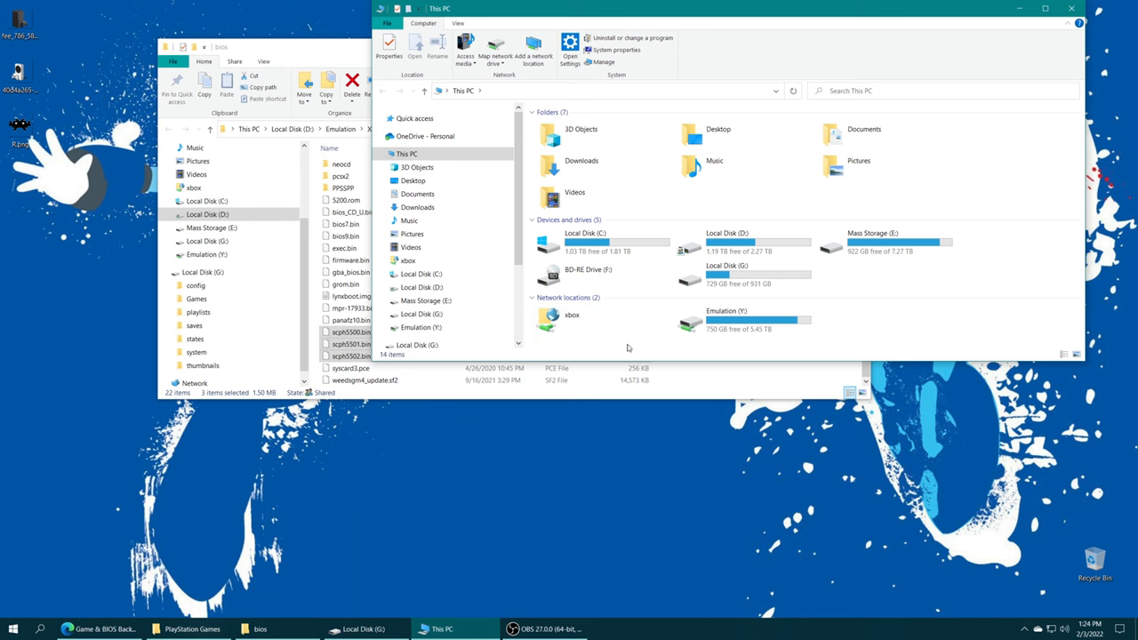
- Browse the xbox share to RetroArch's LocalState system folder, confirm the BIOS files, then close it
left_click(572, 319)
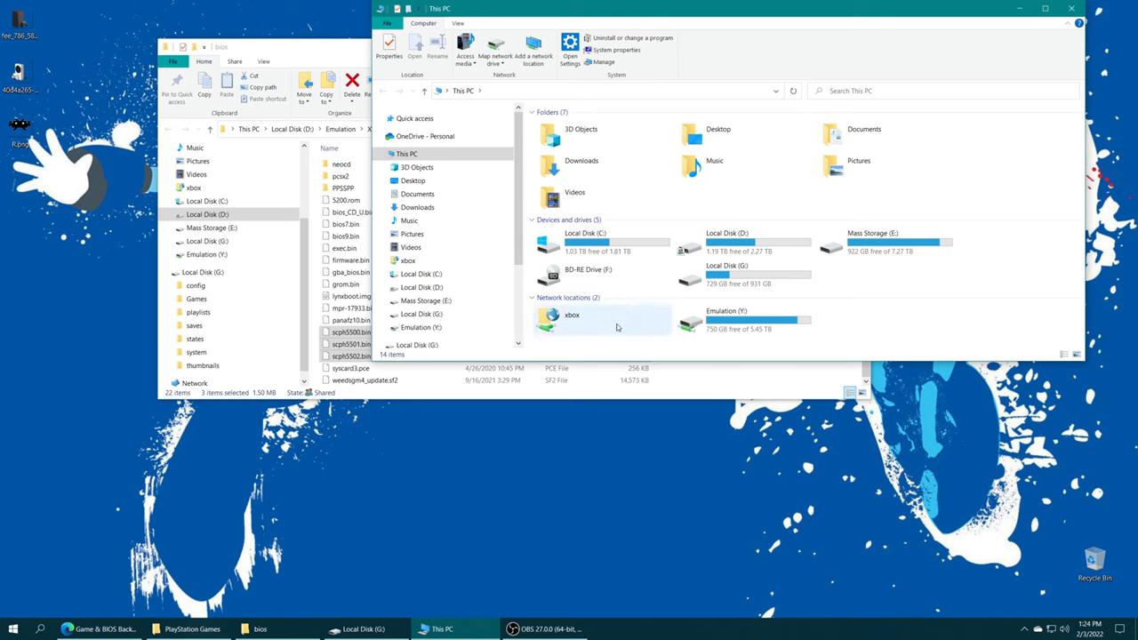
double_click(572, 315)
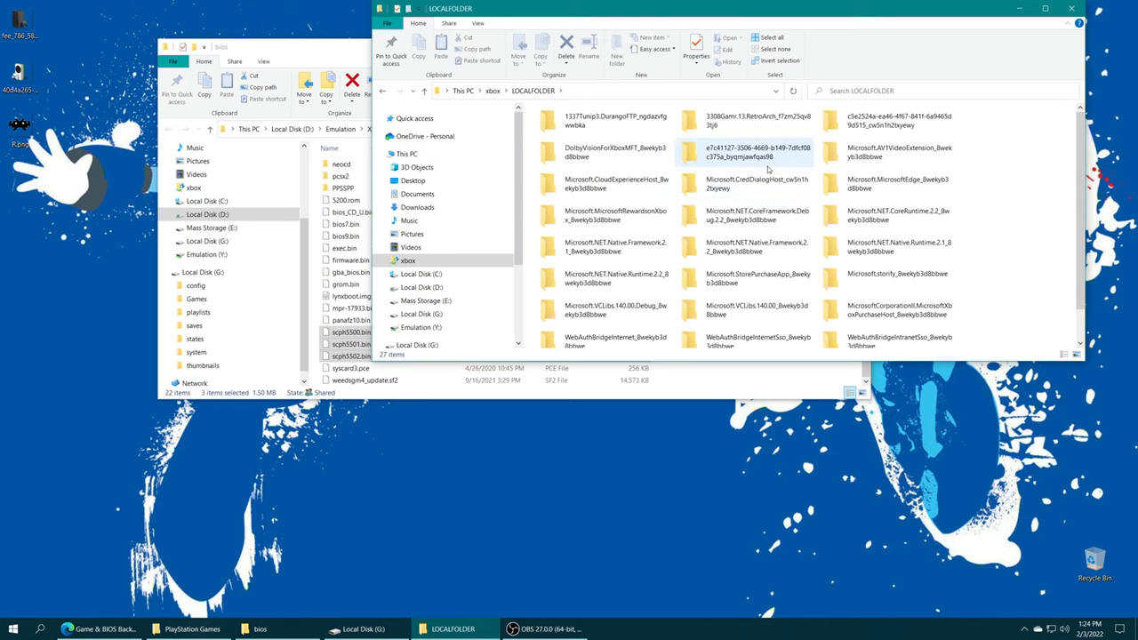
double_click(757, 120)
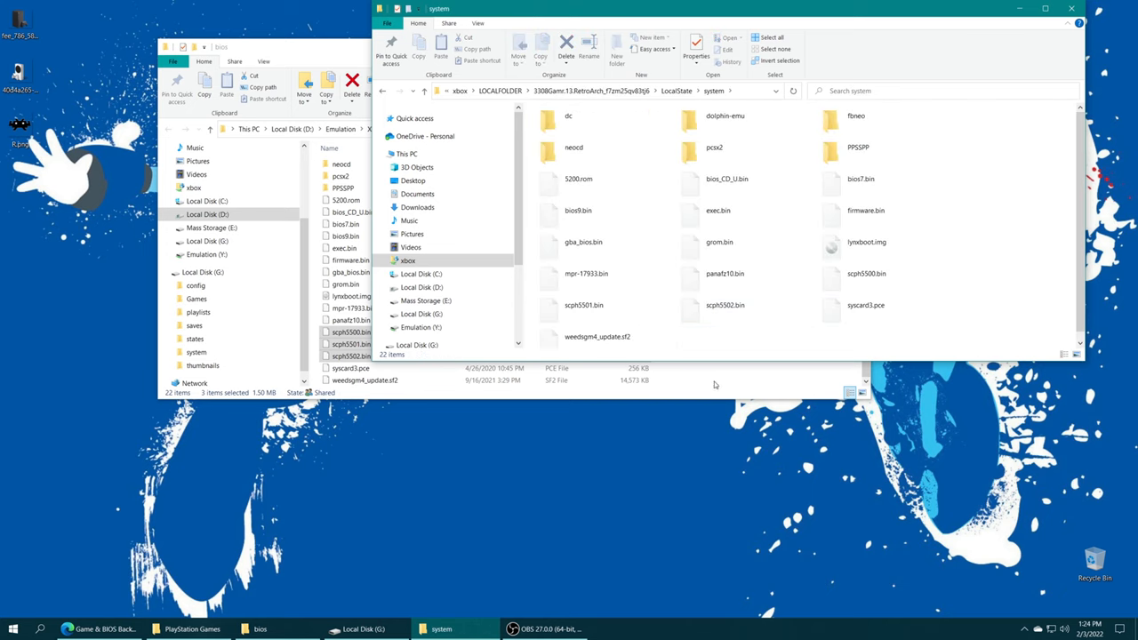
left_click(865, 304)
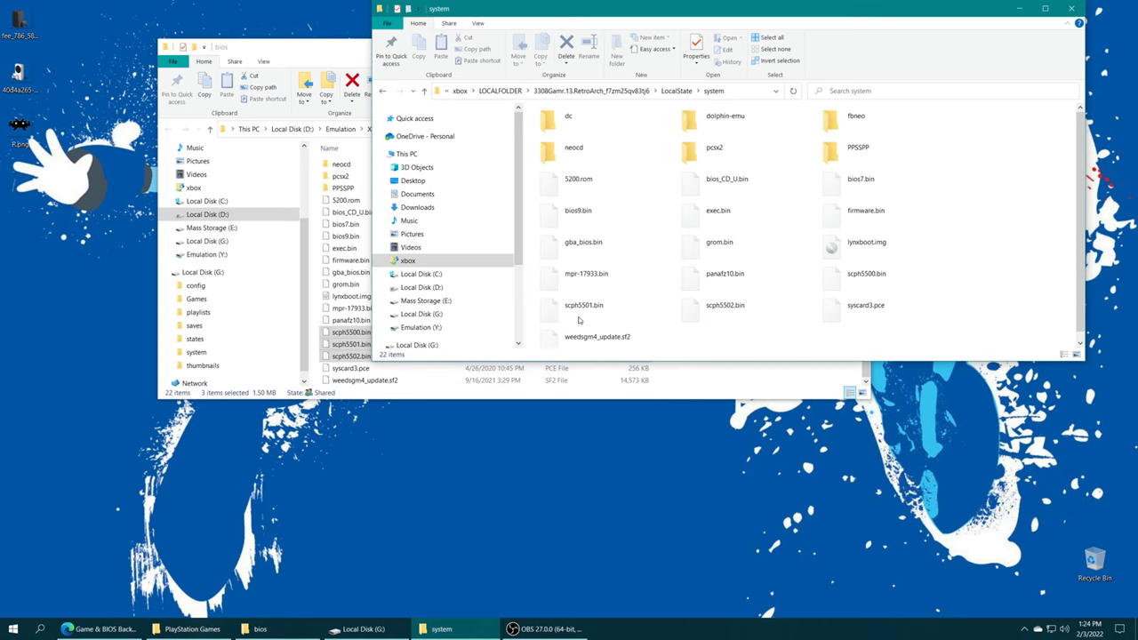
mouse_move(724, 305)
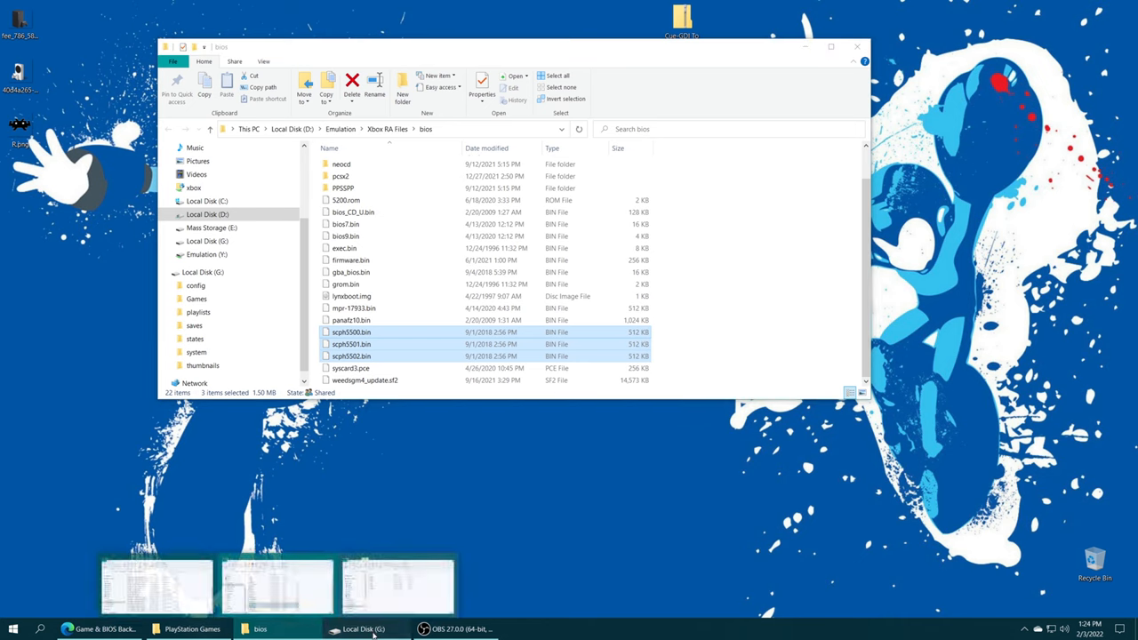
- Open the system folder on Local Disk (G:) and scroll down to the scph BIOS files
left_click(362, 629)
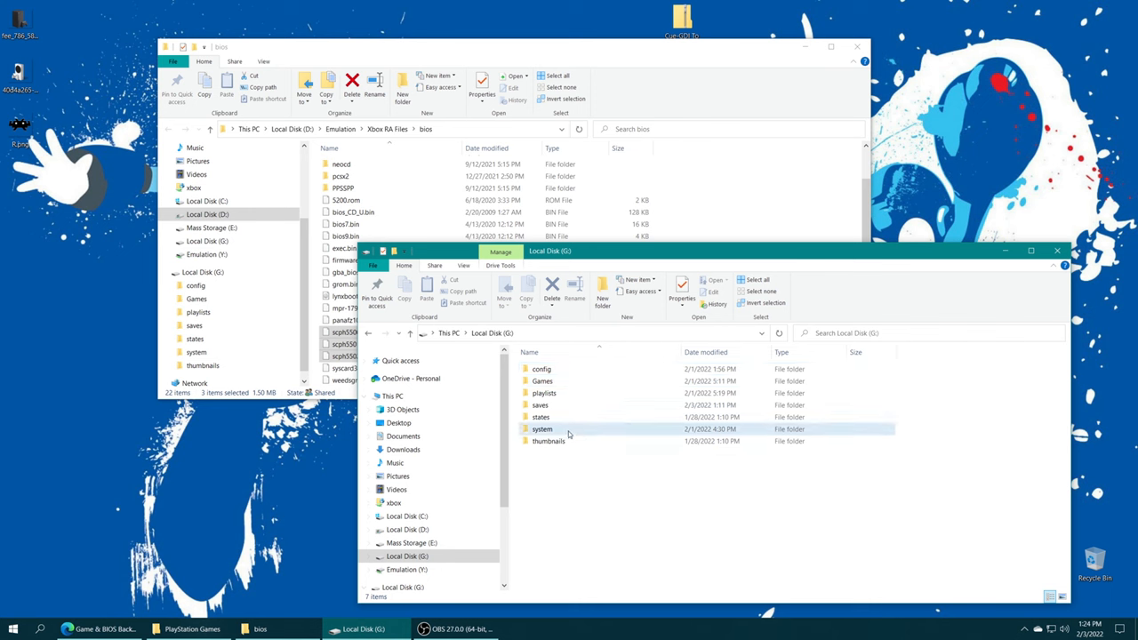
double_click(542, 428)
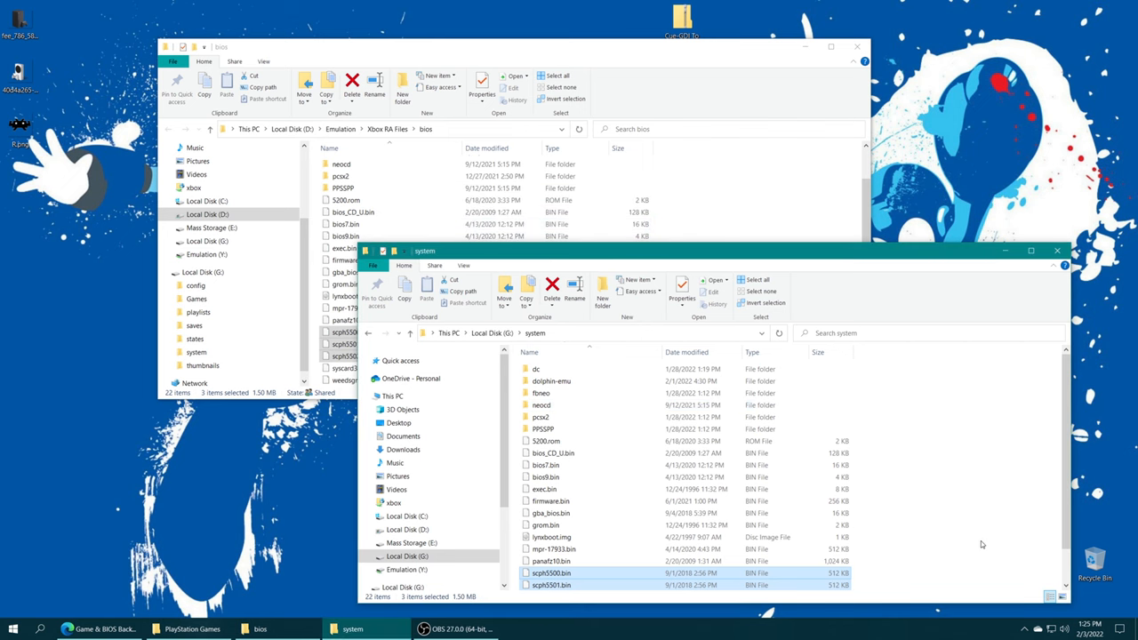
scroll("down", 3)
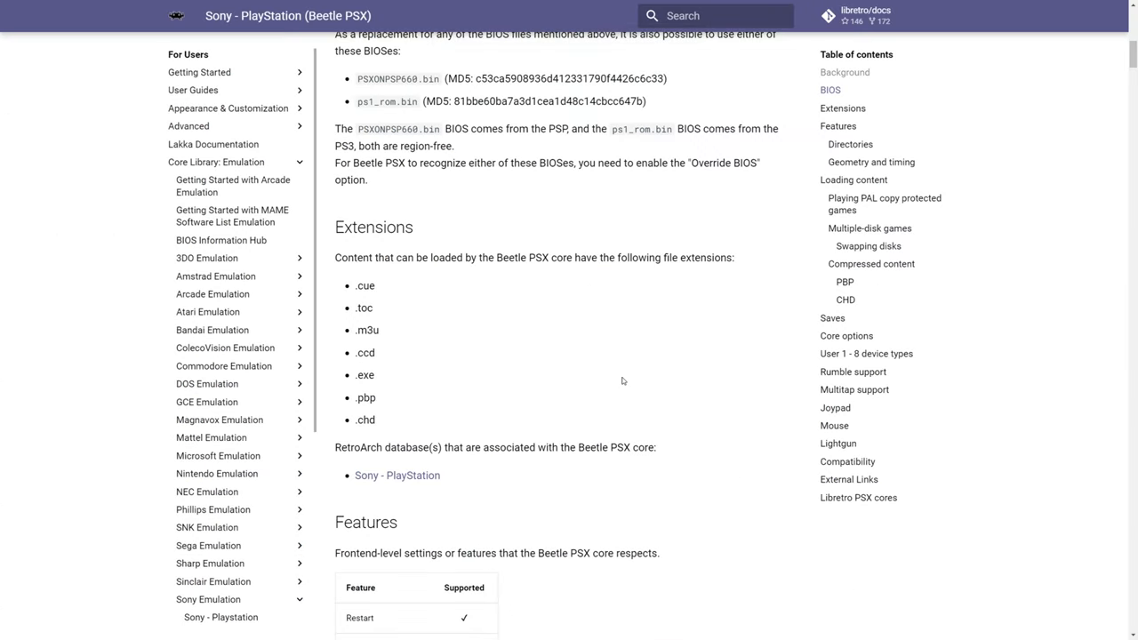
mouse_move(444, 409)
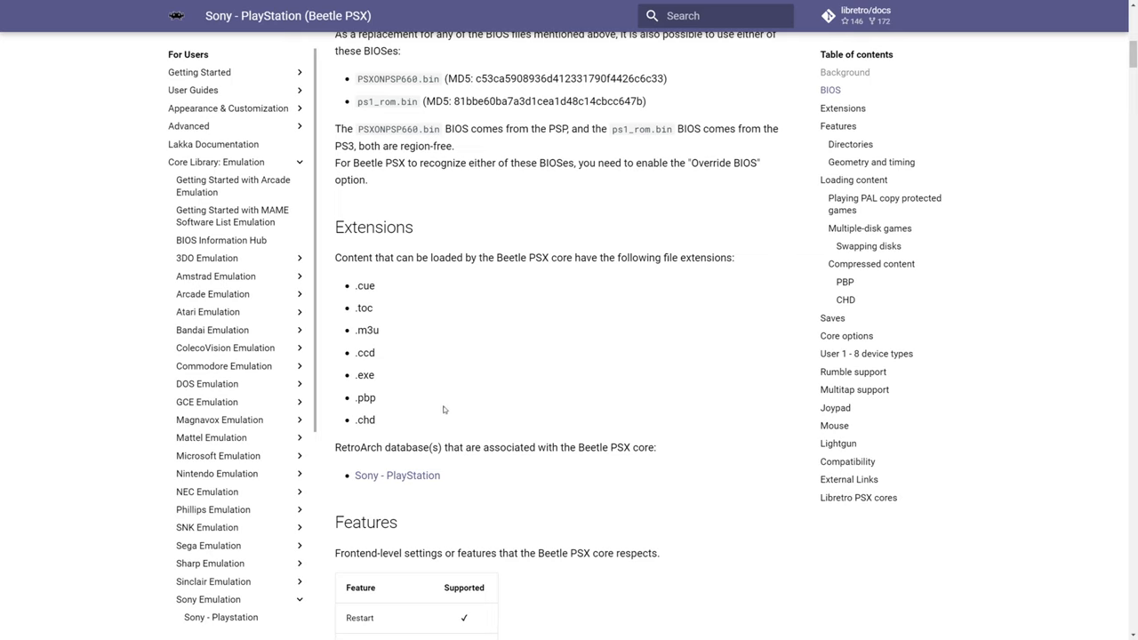
mouse_move(409, 293)
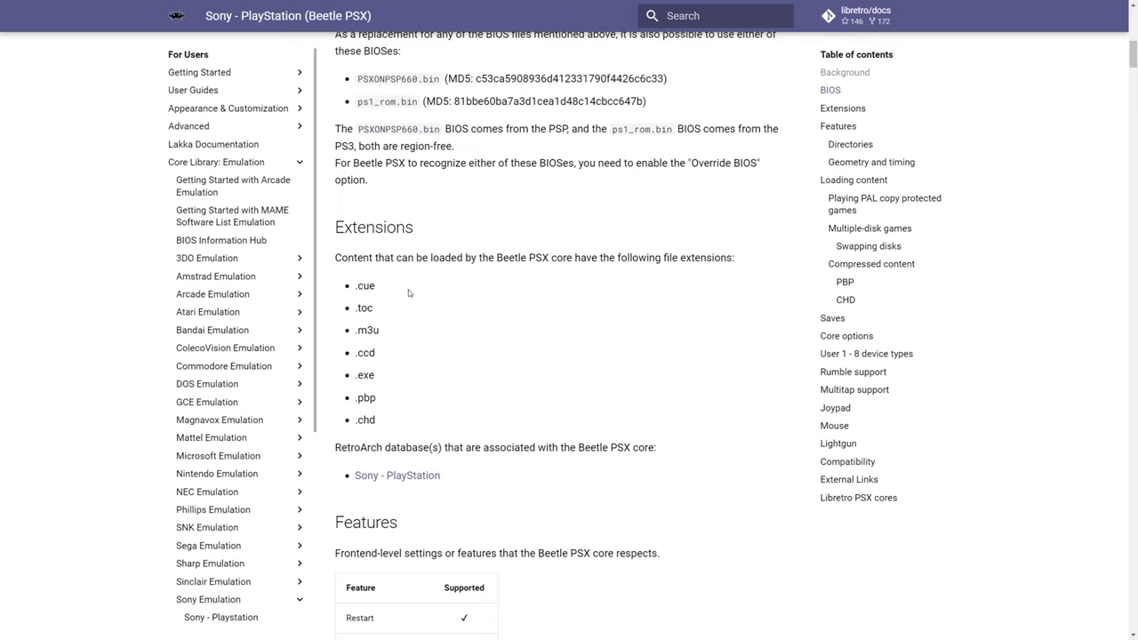
mouse_move(395, 357)
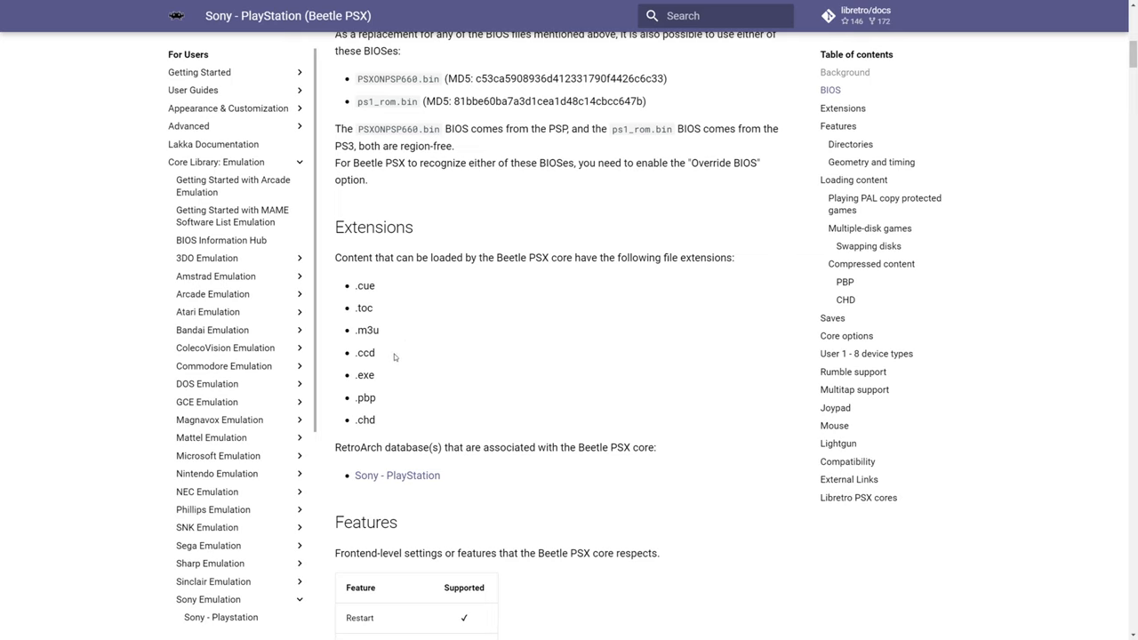
mouse_move(386, 402)
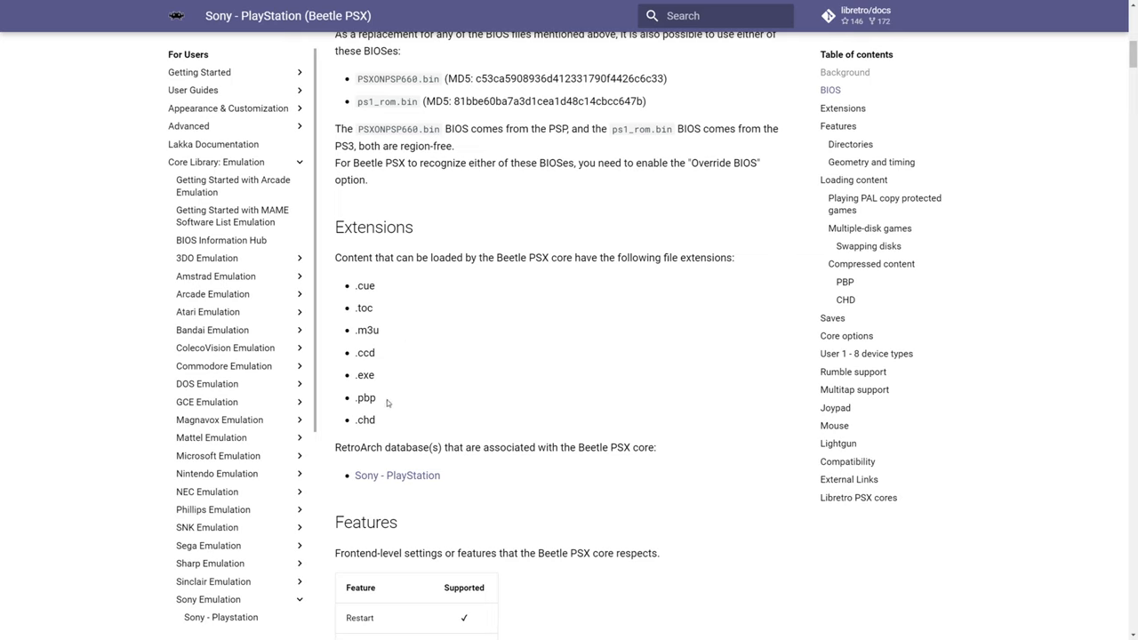
- Highlight .chd in Beetle PSX's supported extensions, then bring back the PlayStation Games window
double_click(364, 420)
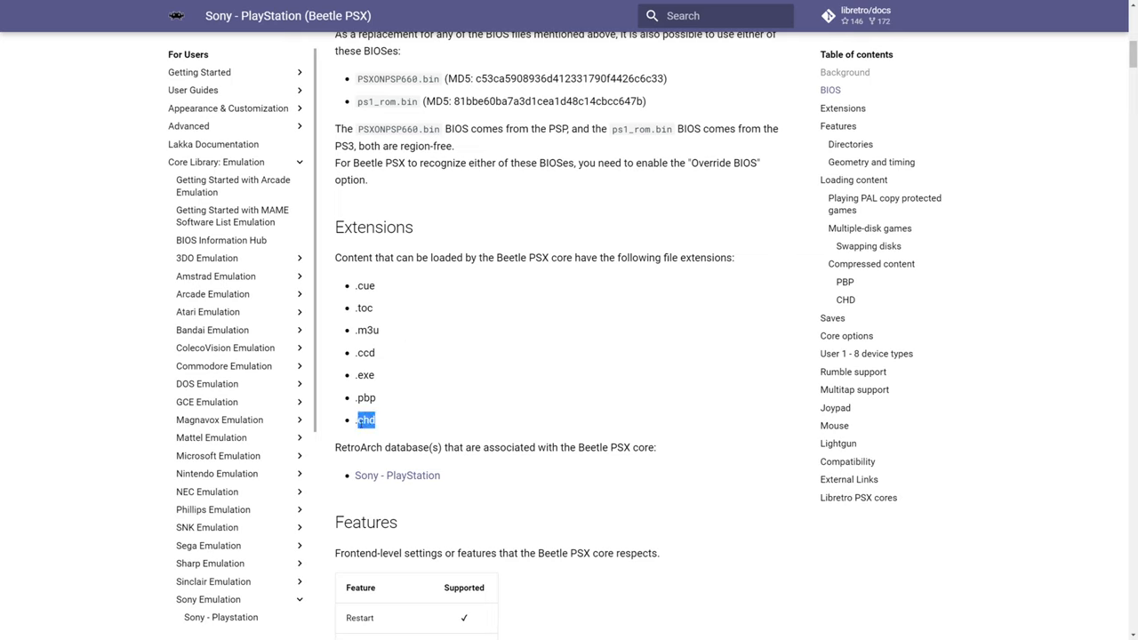
left_click(418, 421)
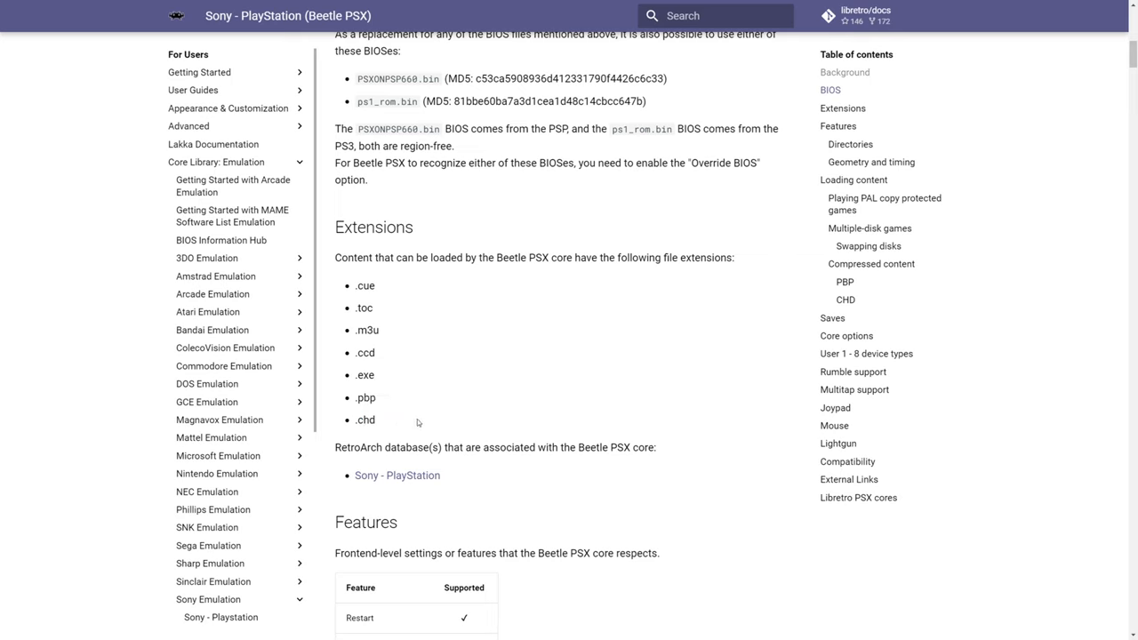
double_click(365, 420)
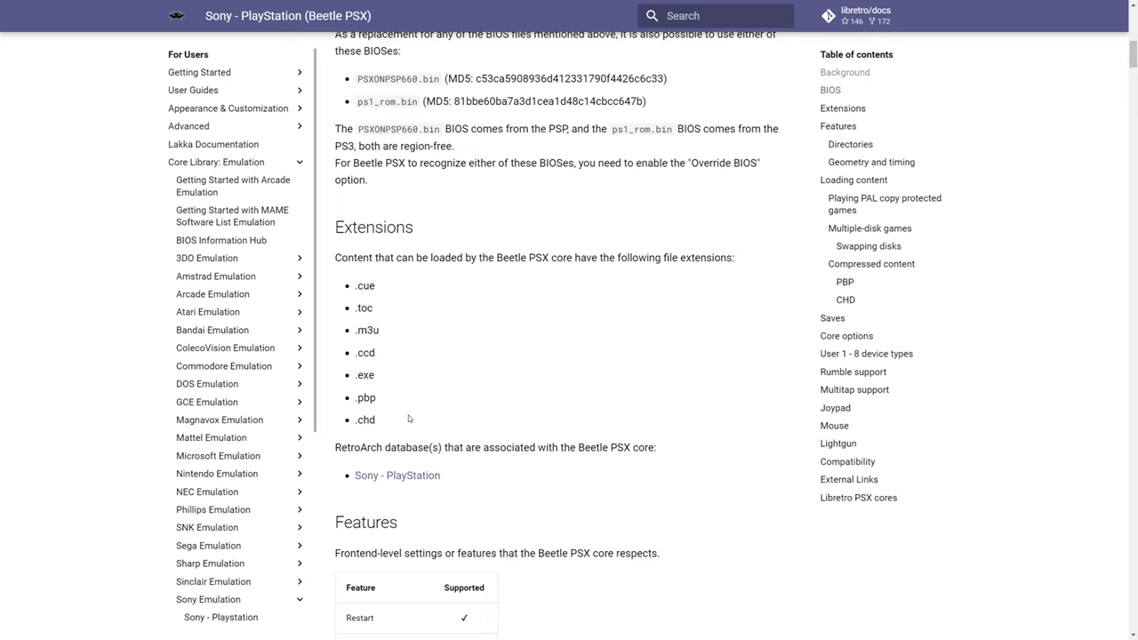
mouse_move(379, 403)
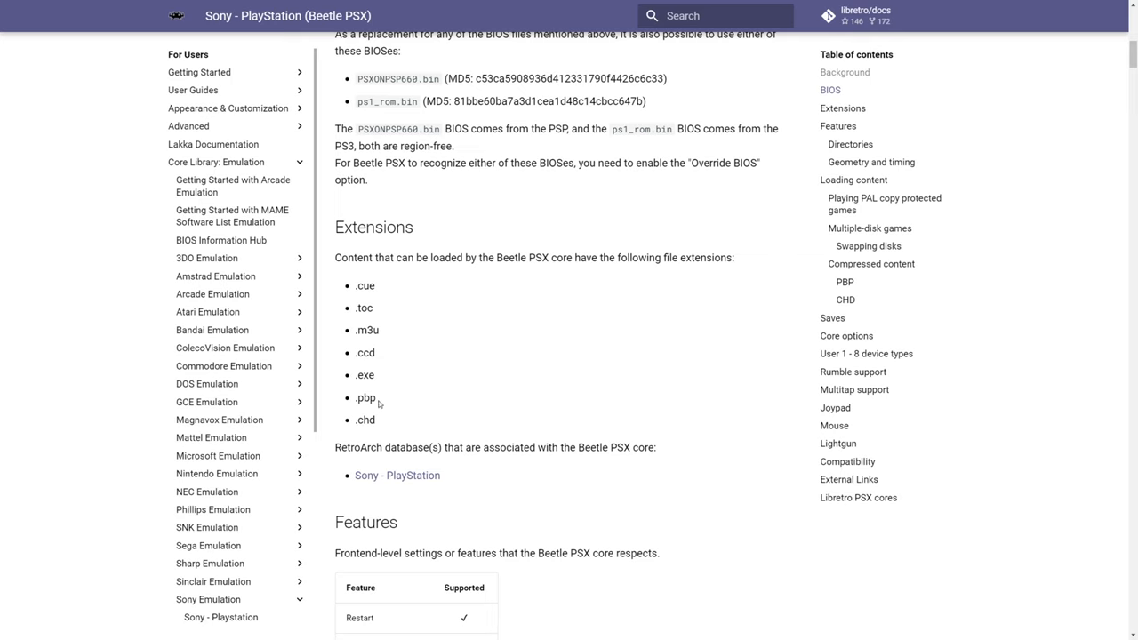
mouse_move(399, 400)
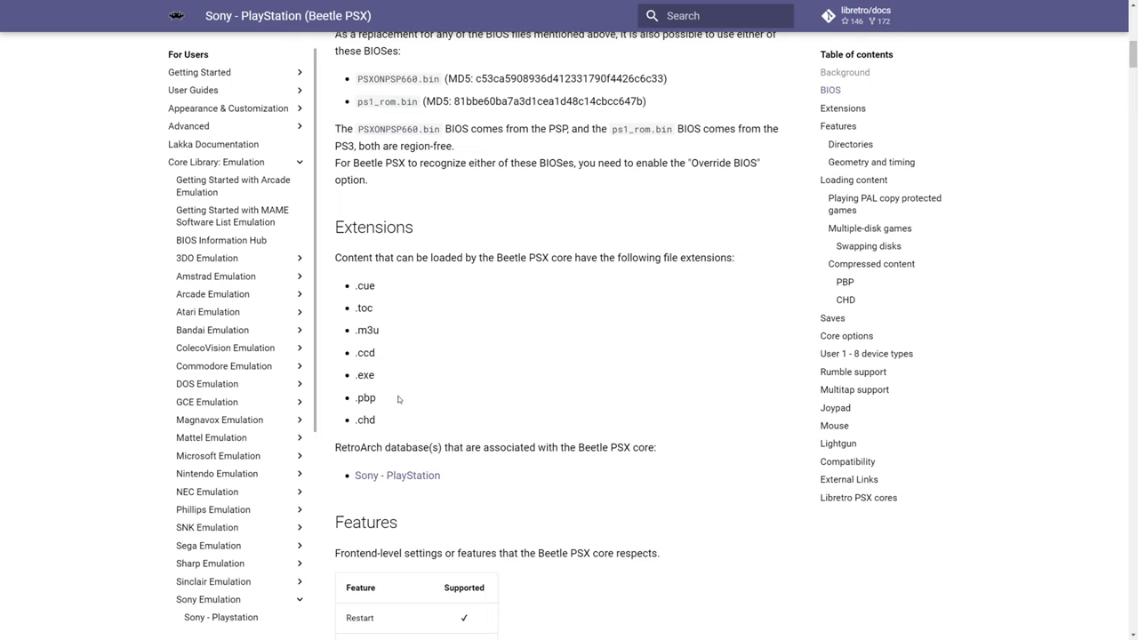
mouse_move(402, 415)
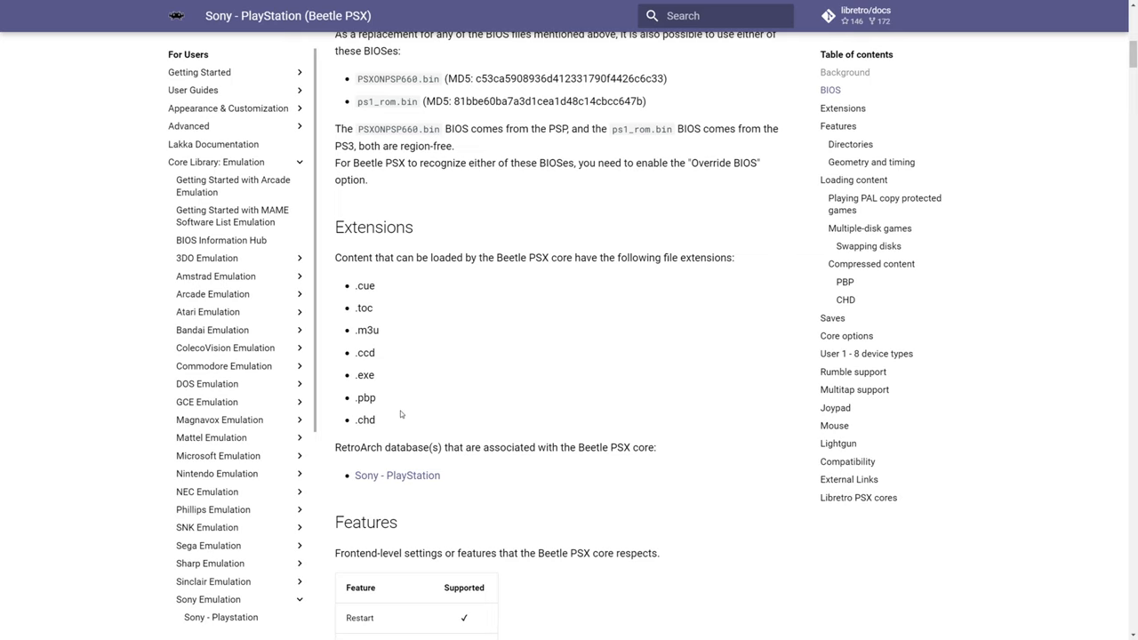
mouse_move(401, 413)
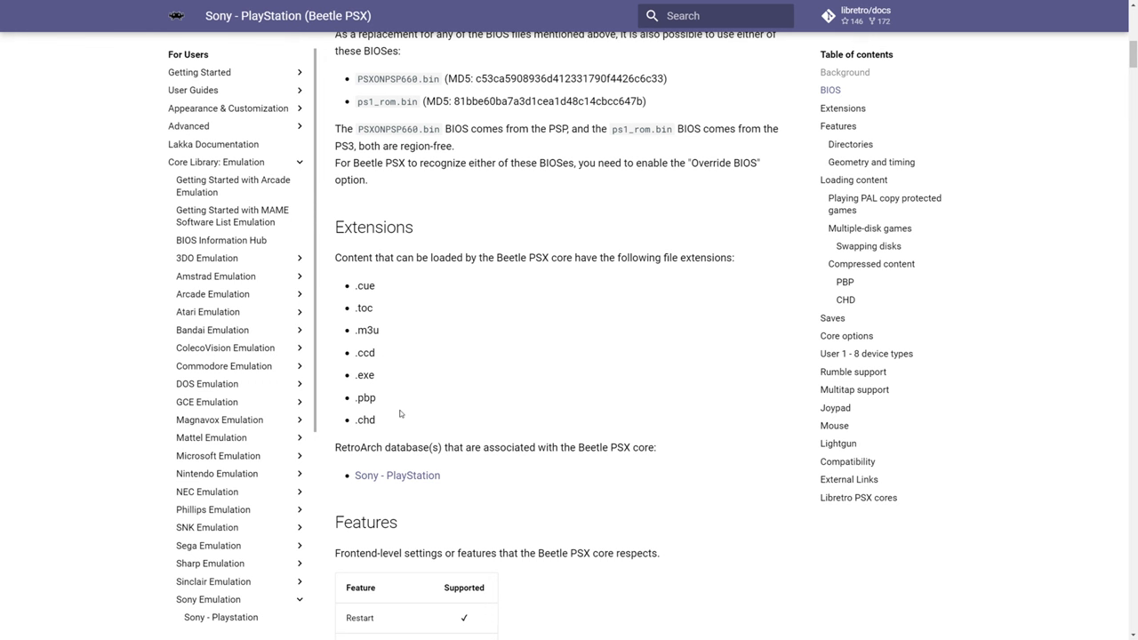
left_click(191, 628)
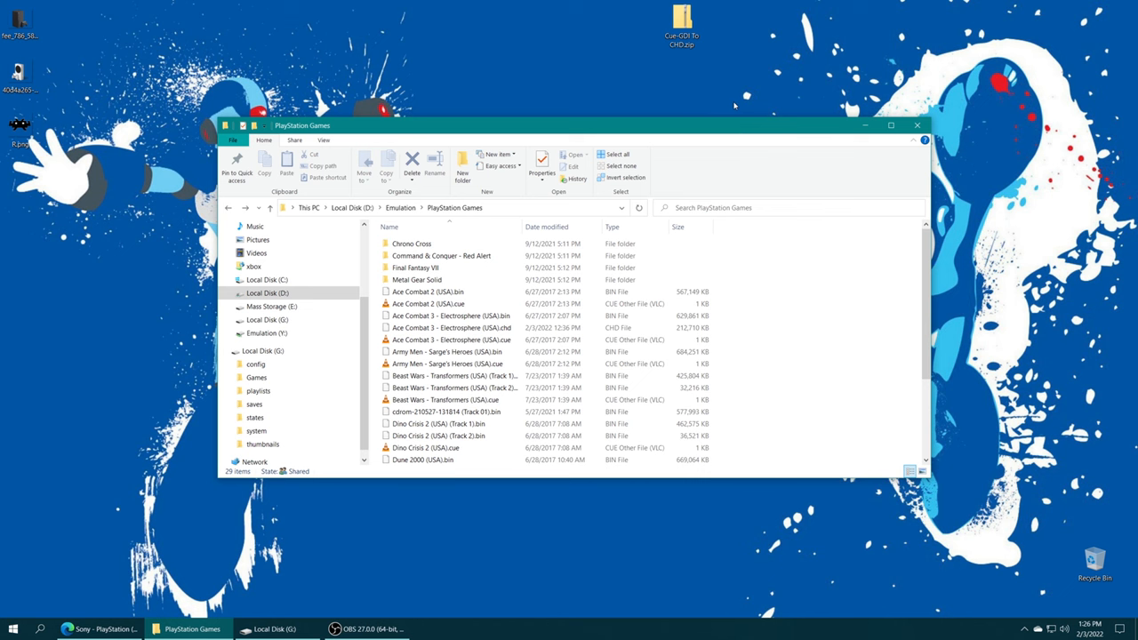
mouse_move(774, 69)
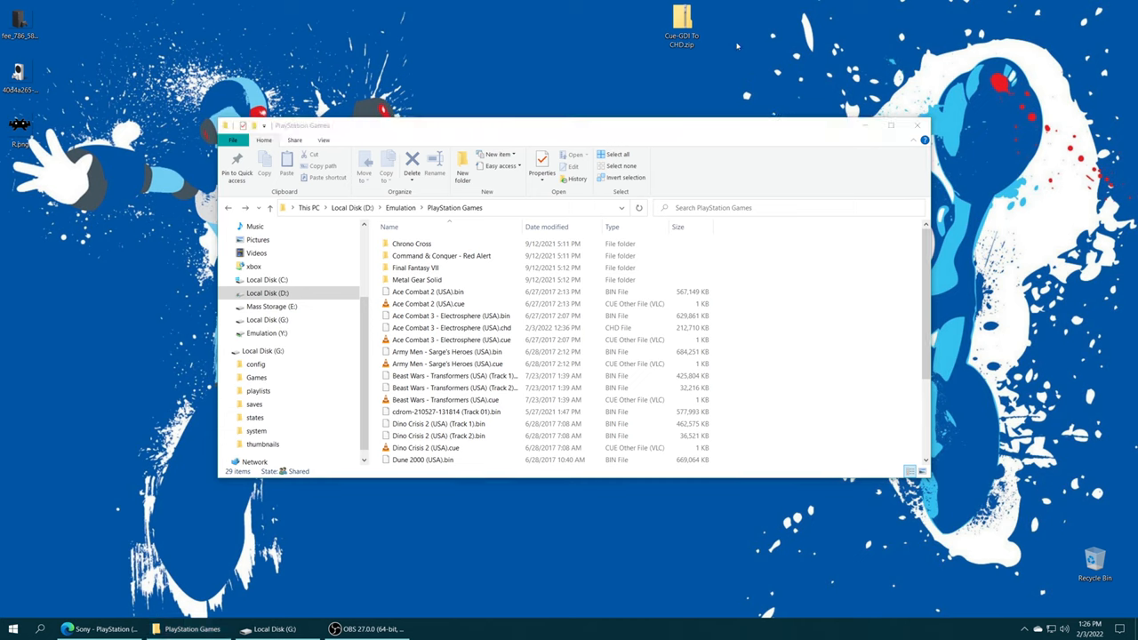
right_click(681, 22)
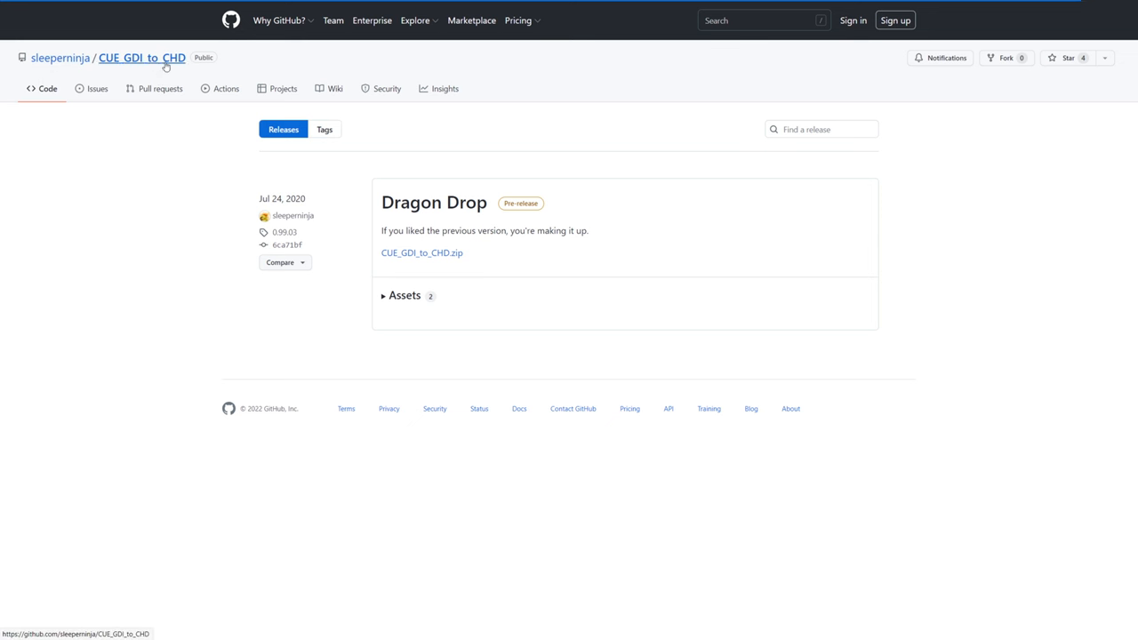
mouse_move(636, 293)
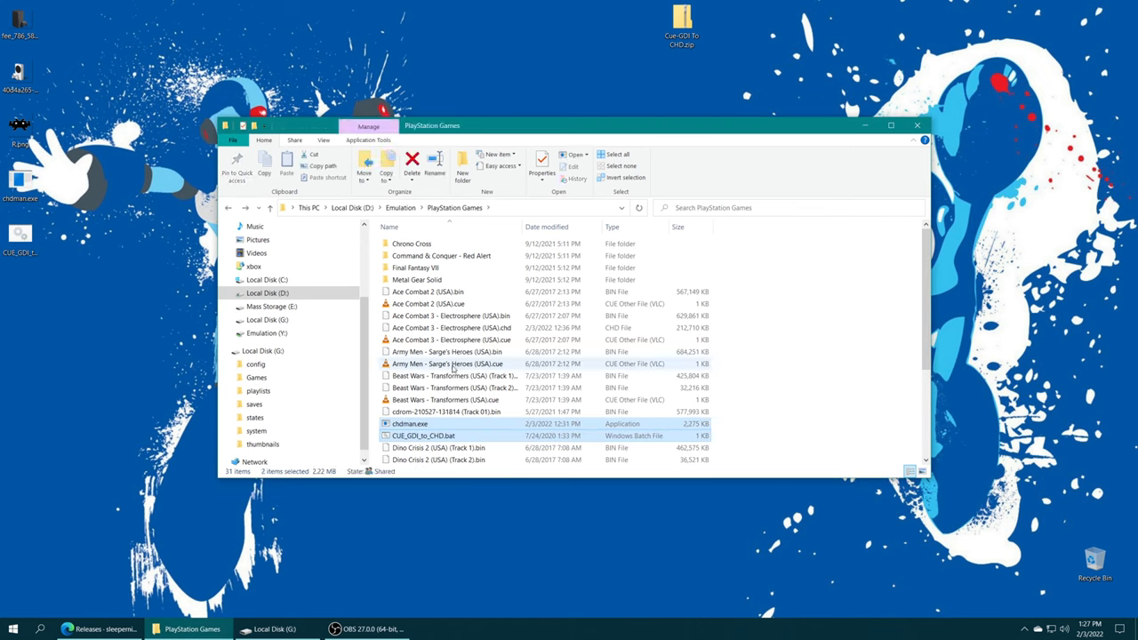
- Run CUE_GDI_to_CHD.bat in PlayStation Games to convert the BIN/CUE images to CHD
left_click(409, 423)
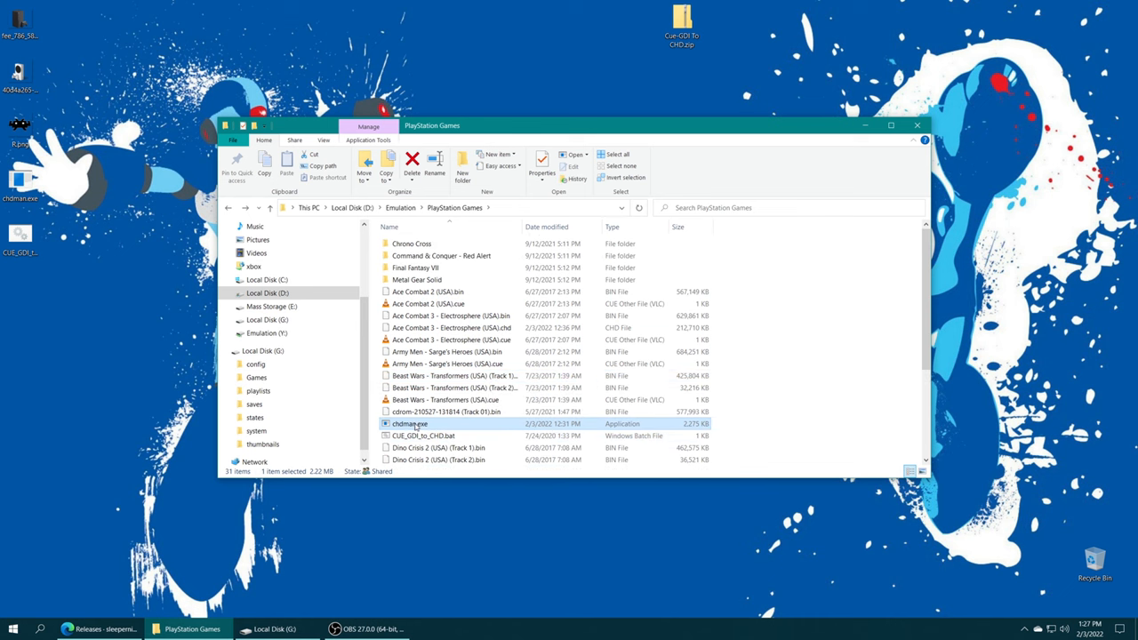
left_click(423, 436)
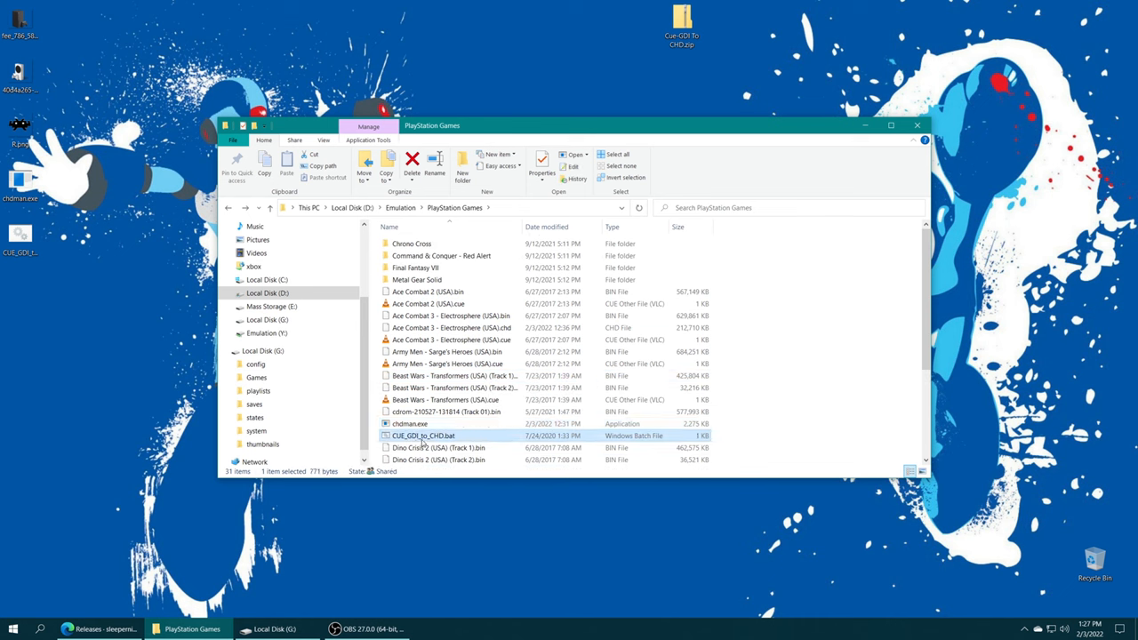
double_click(423, 435)
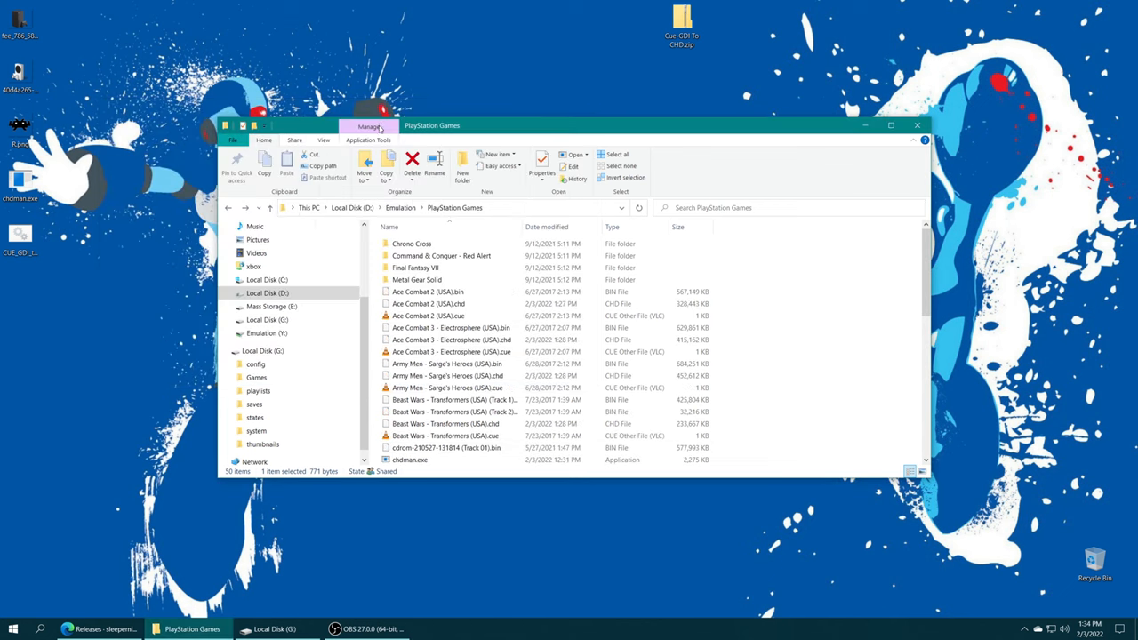
mouse_move(447, 283)
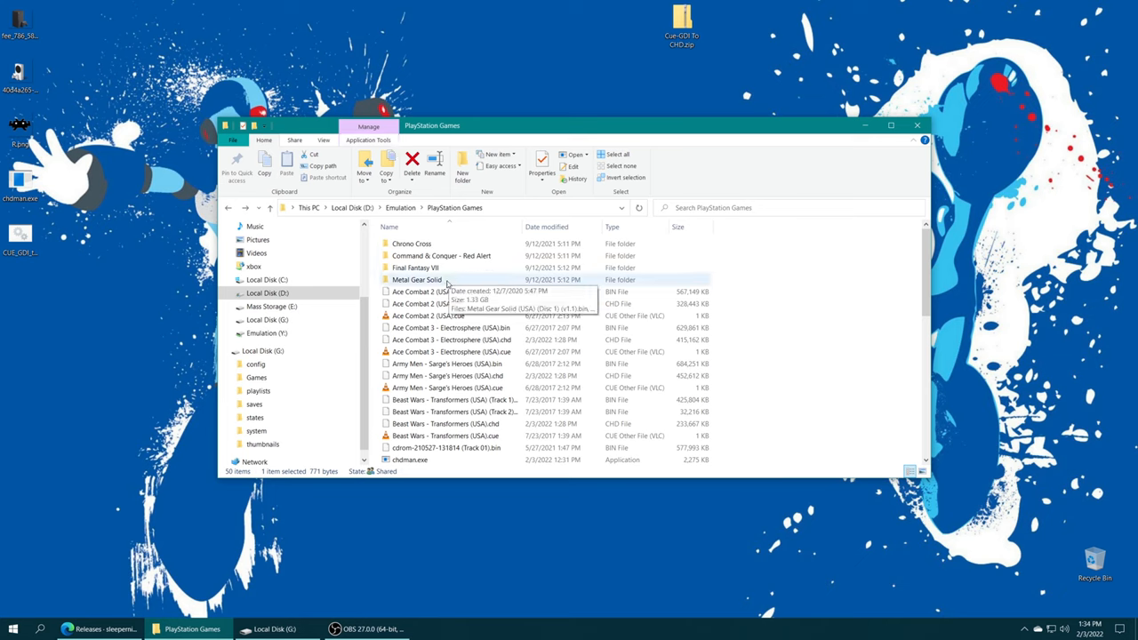
- Check the Metal Gear Solid and Final Fantasy VII folders for the new CHD files
double_click(417, 279)
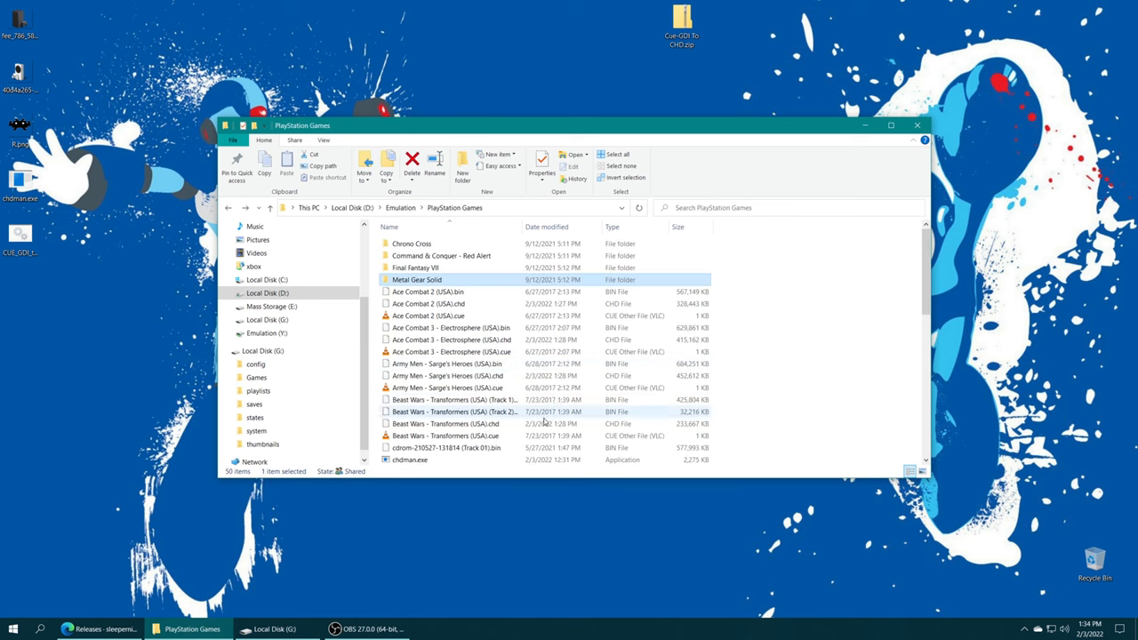
scroll("down", 3)
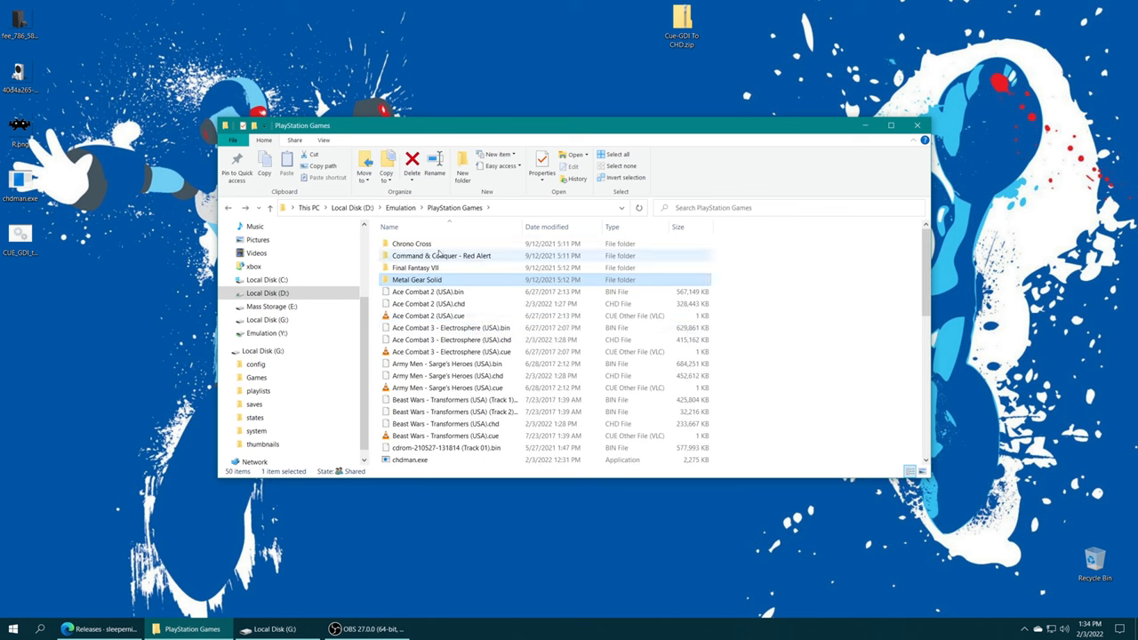
double_click(441, 255)
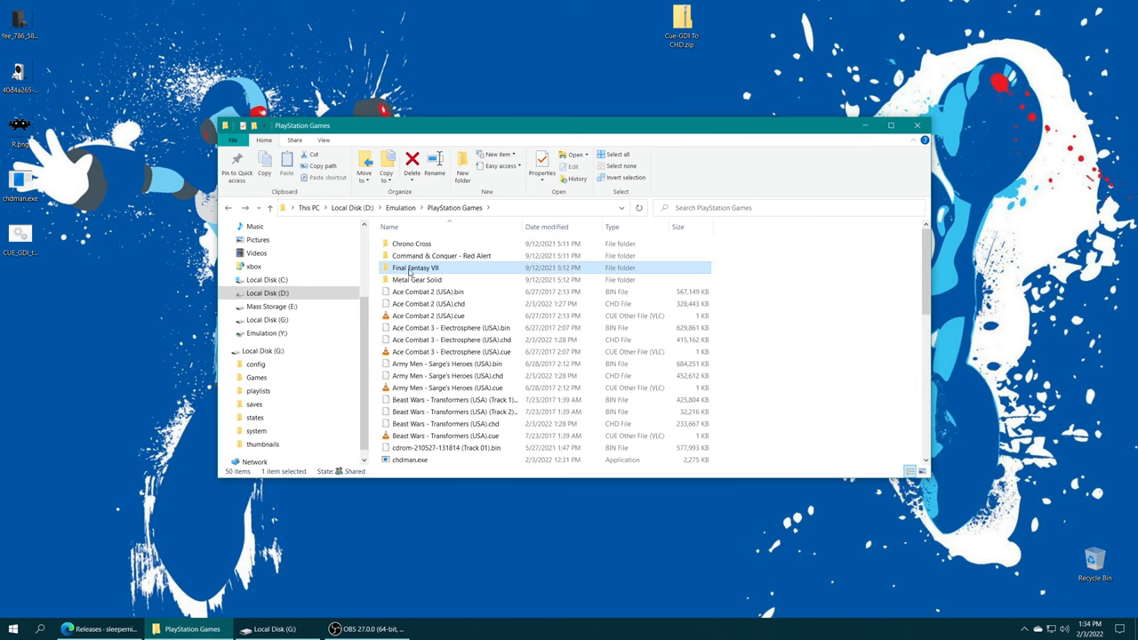
left_click(417, 279)
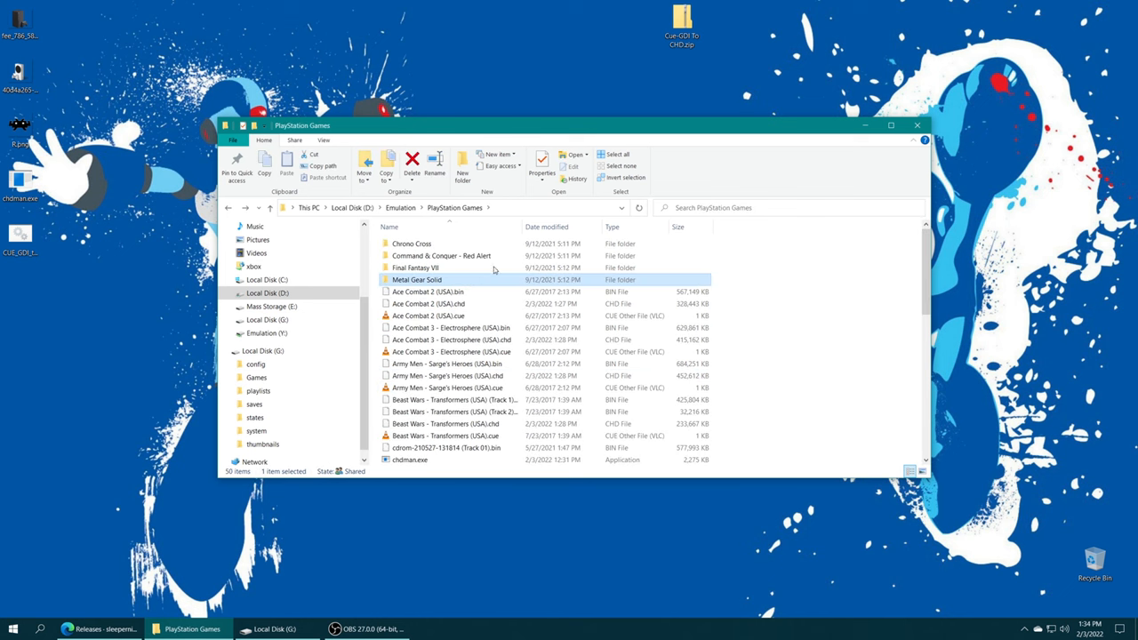
scroll("down", 3)
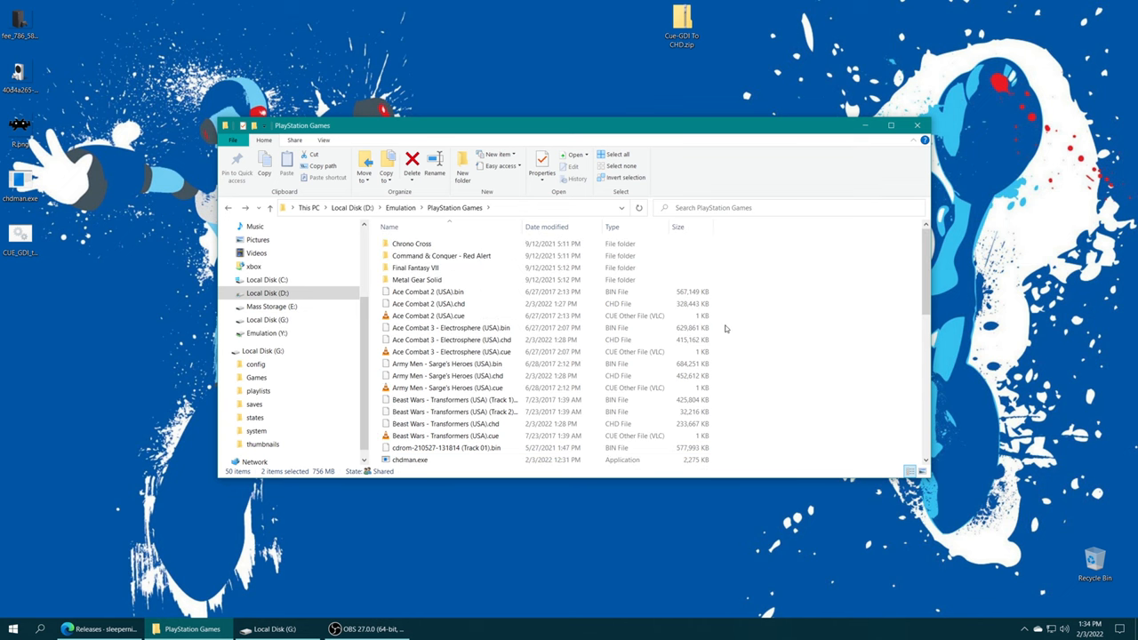
- Select and delete the original BIN and CUE files, starting with Ace Combat 2
left_click(428, 292)
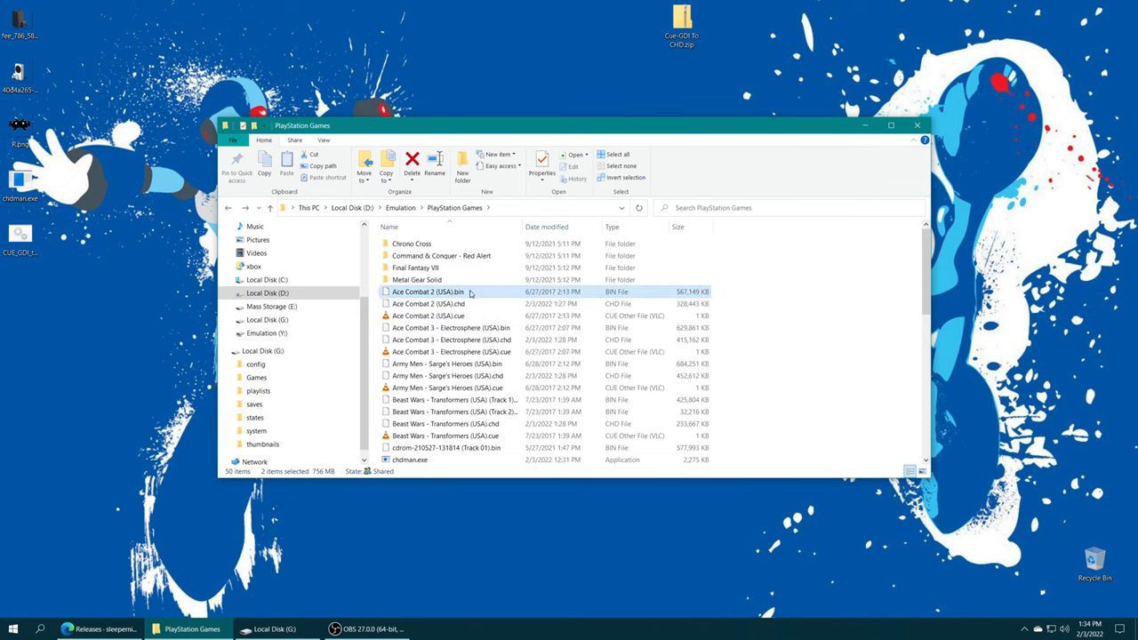
left_click(428, 316)
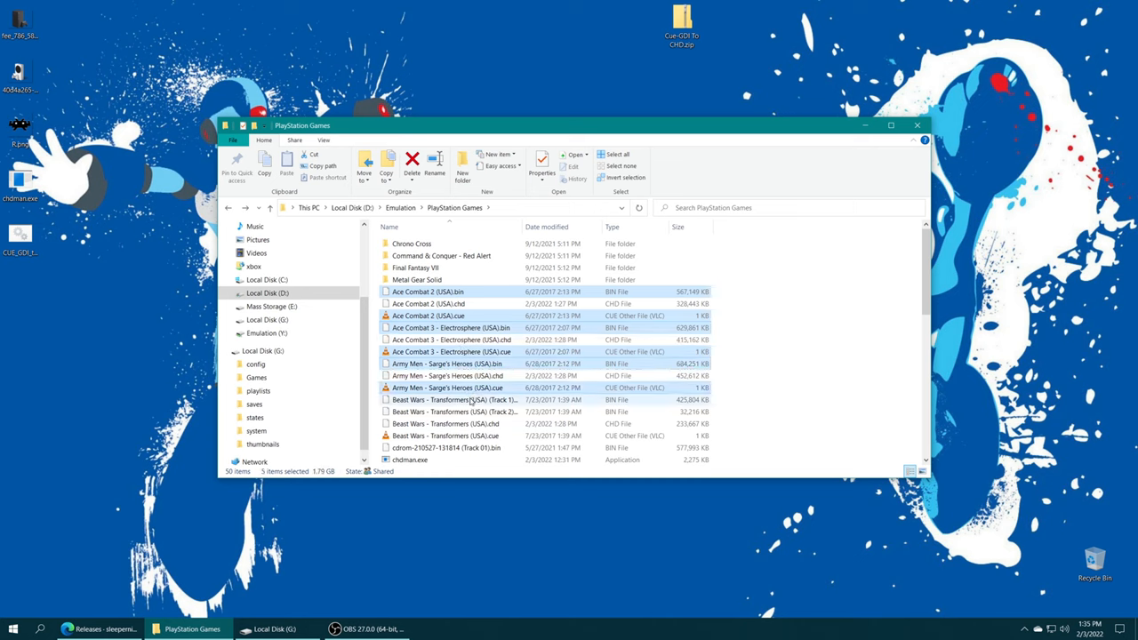
left_click(453, 399)
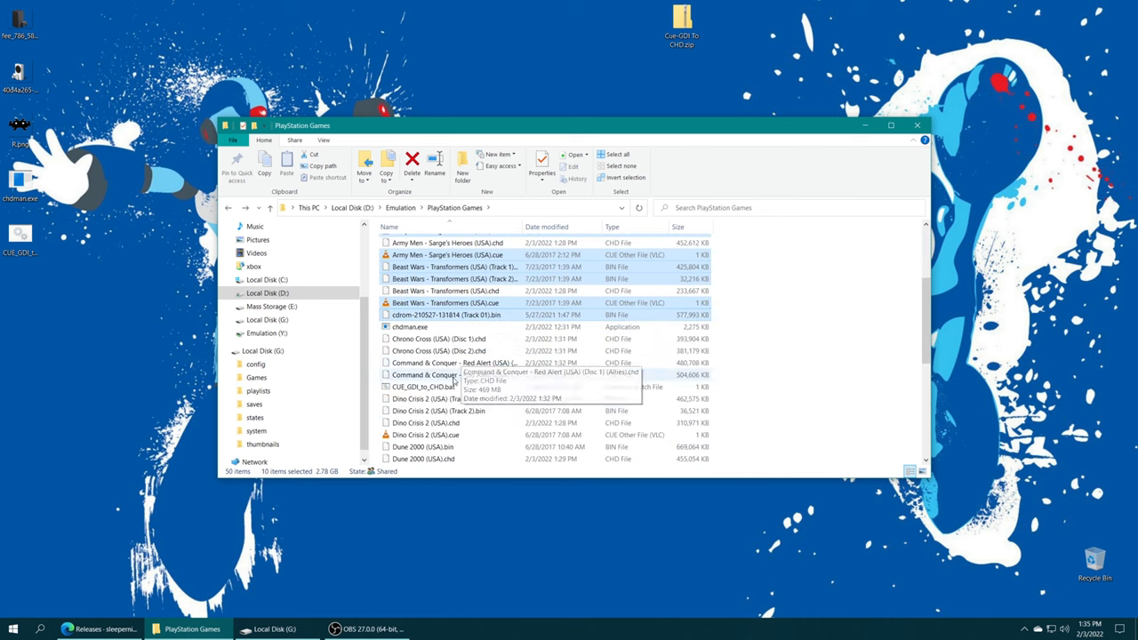
scroll("down", 3)
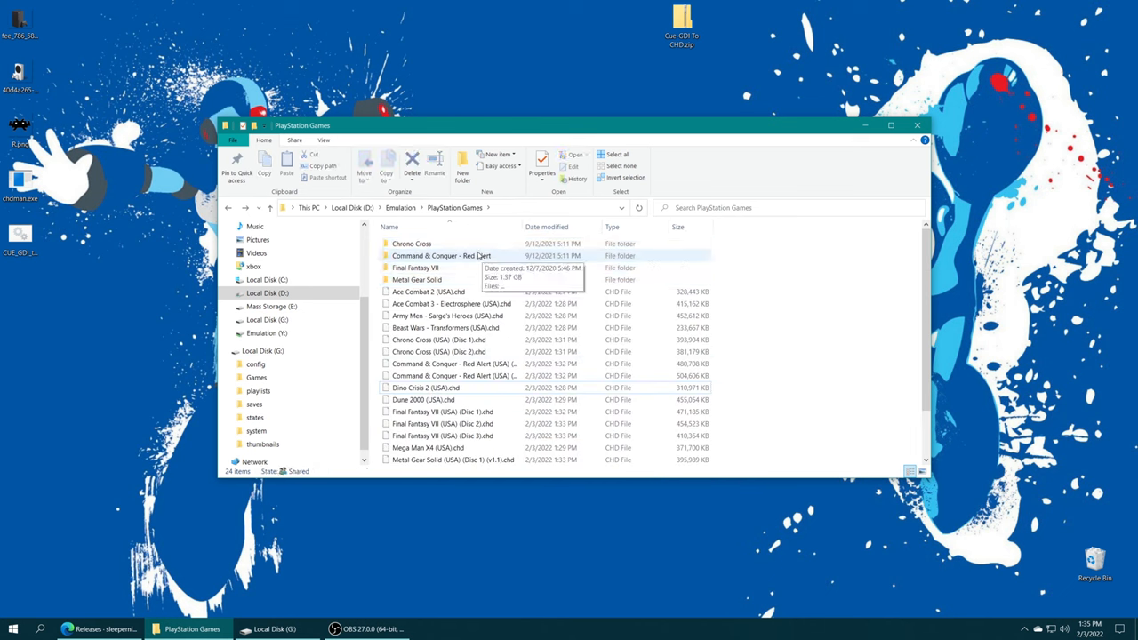
- Drag the multi-disc CHD files into their game folder, such as Chrono Cross
left_click(412, 242)
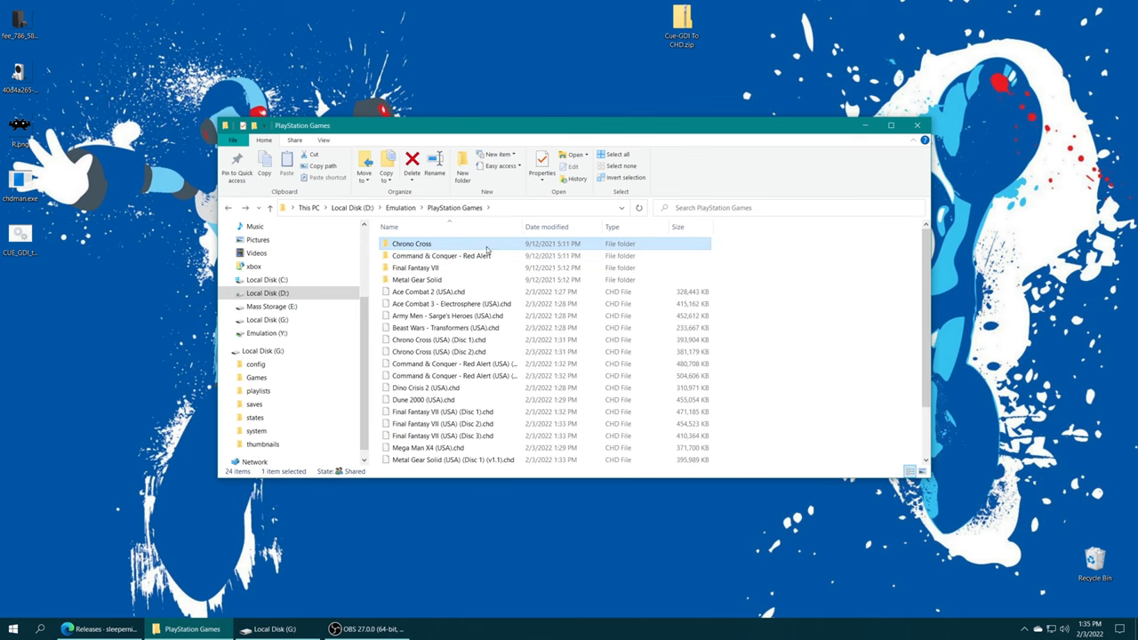
double_click(412, 242)
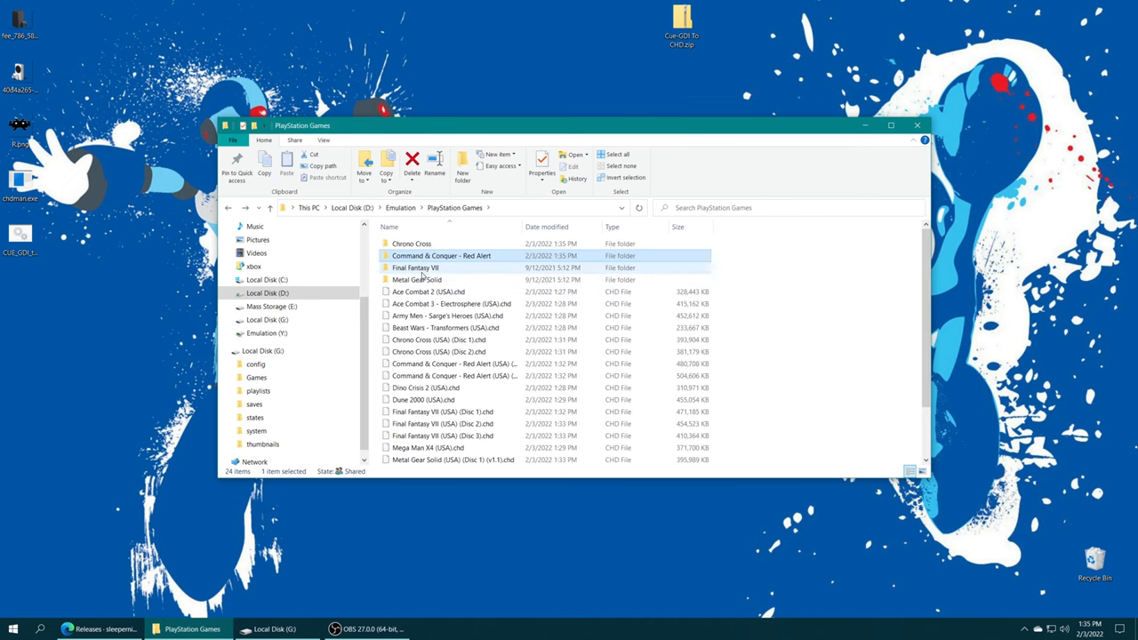
left_click_drag(439, 345, 442, 257)
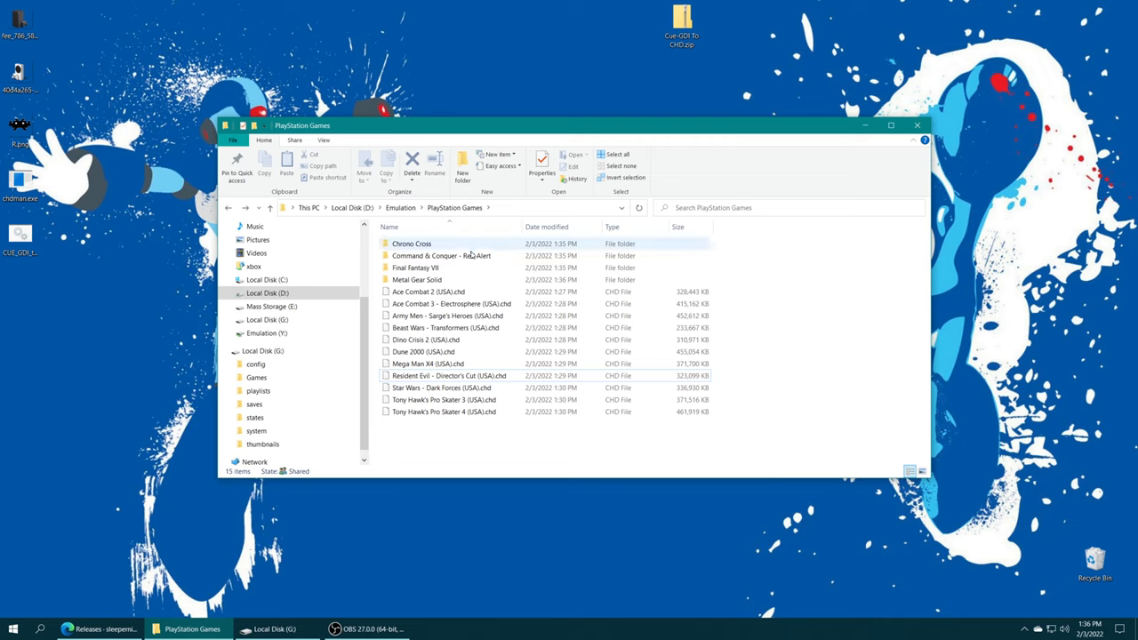
mouse_move(412, 243)
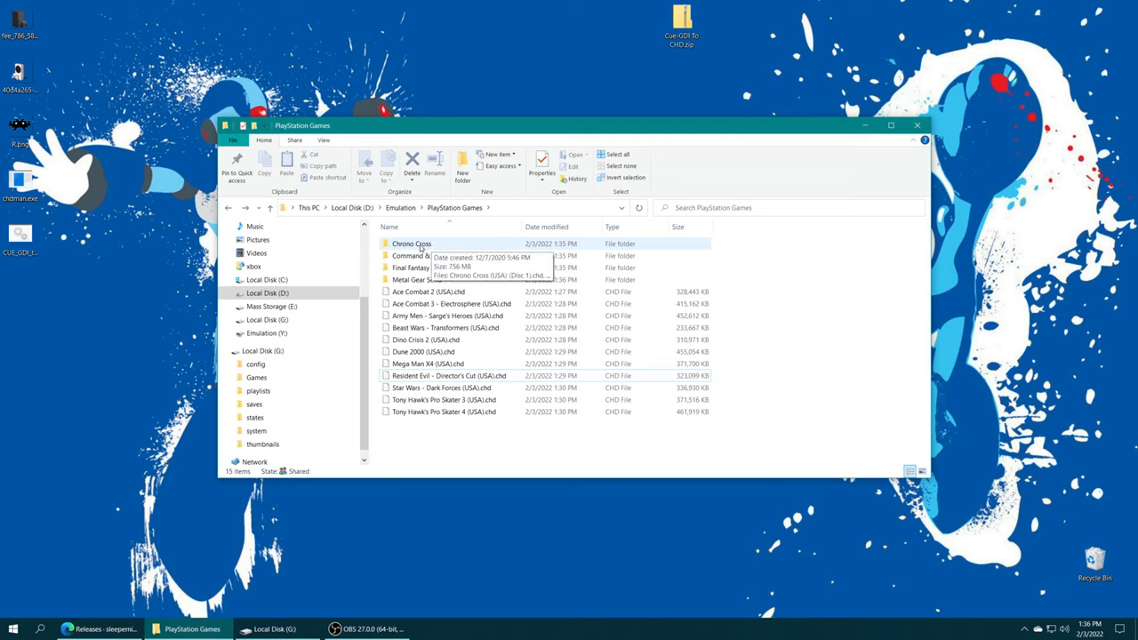
- Inside the Chrono Cross folder, create a text document named Chrono Cross and open it in Notepad
double_click(411, 244)
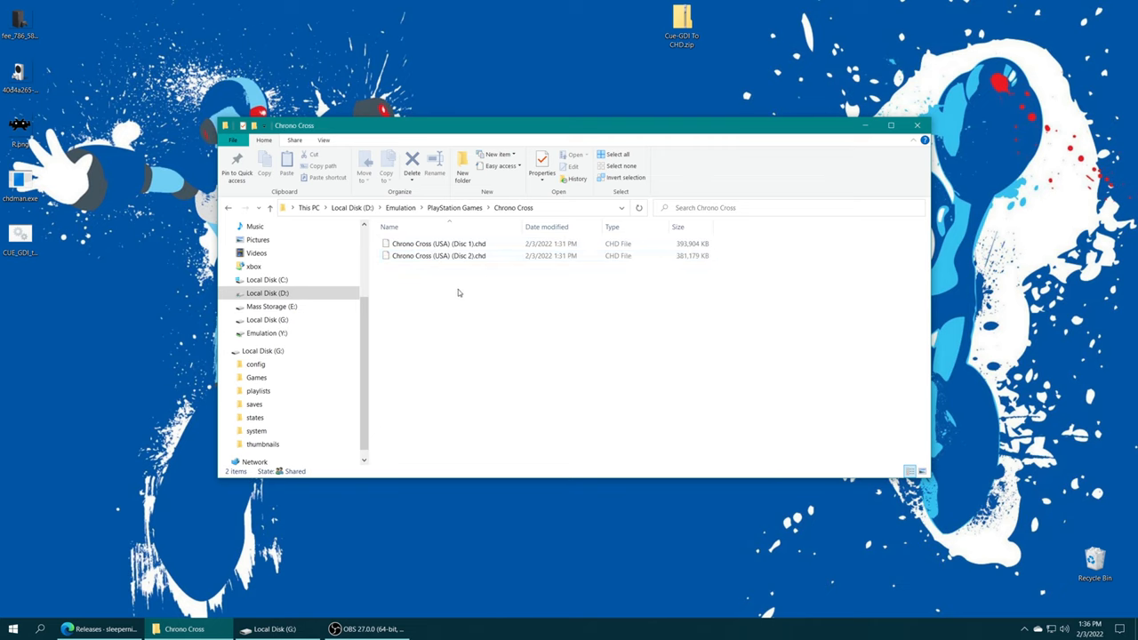
right_click(446, 283)
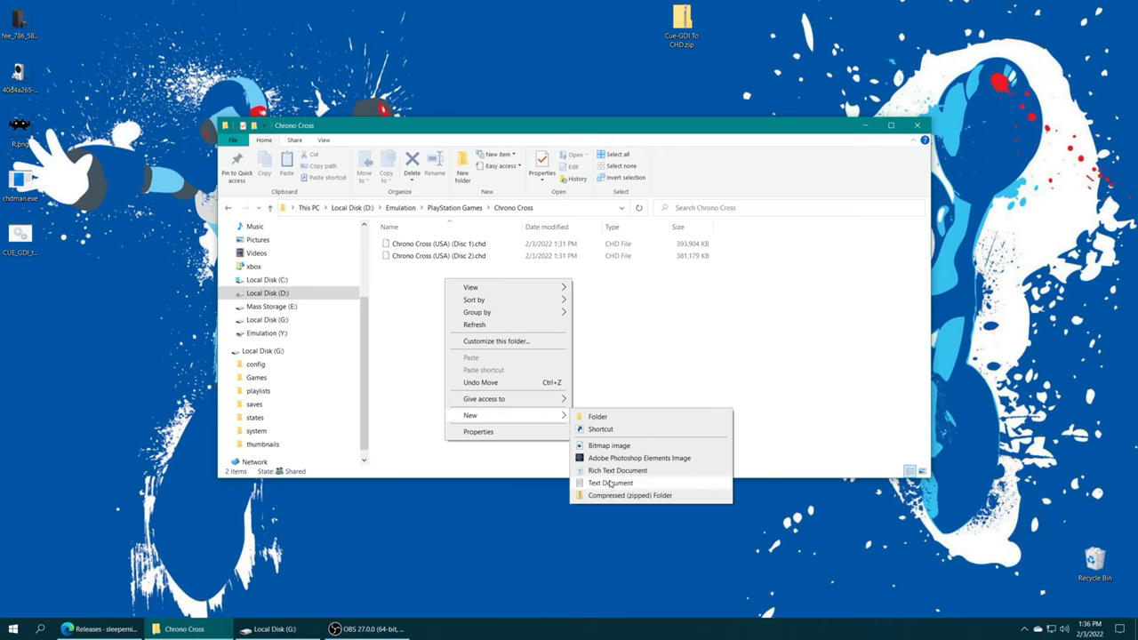
left_click(610, 483)
type("Chrono Cross.txt")
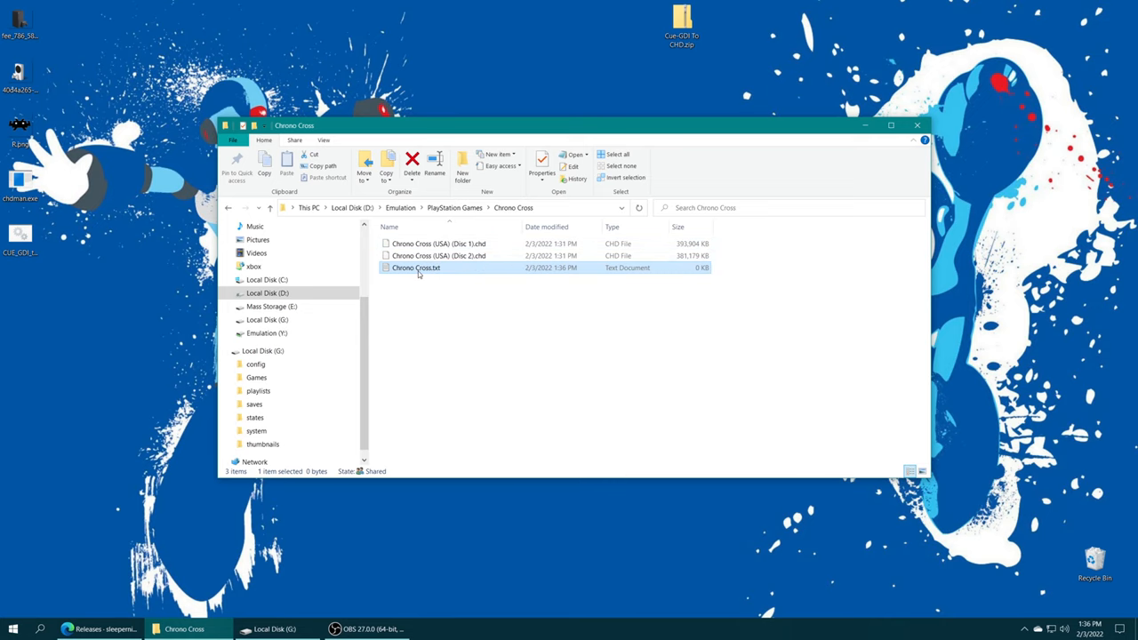
double_click(415, 268)
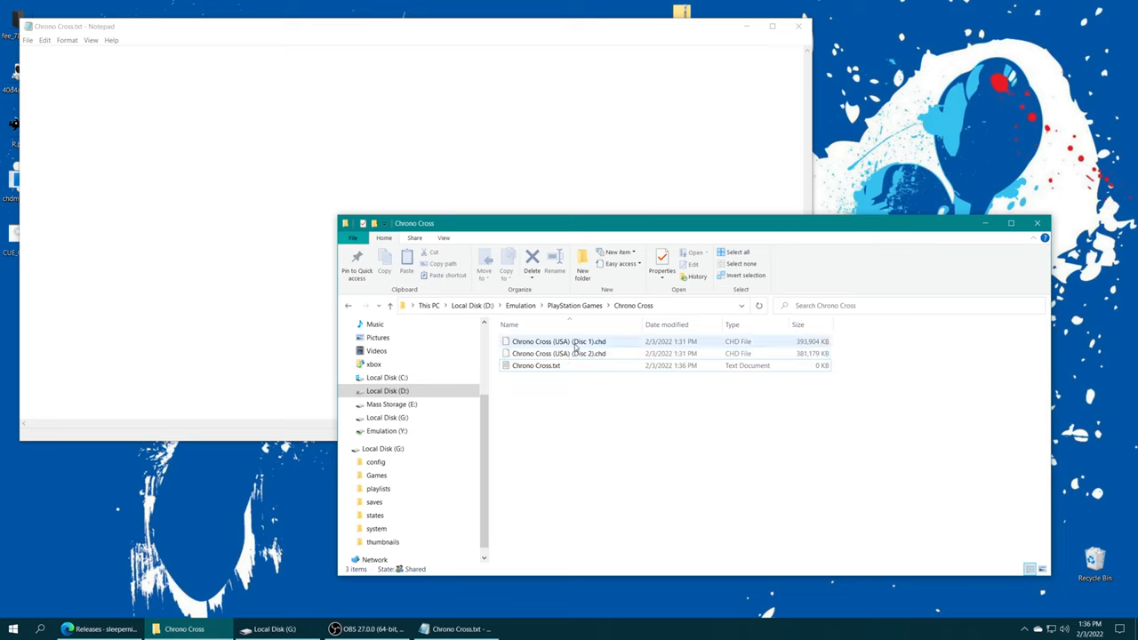
- List Chrono Cross (USA) (Disc 1).chd and (Disc 2).chd on separate lines, then save
double_click(558, 341)
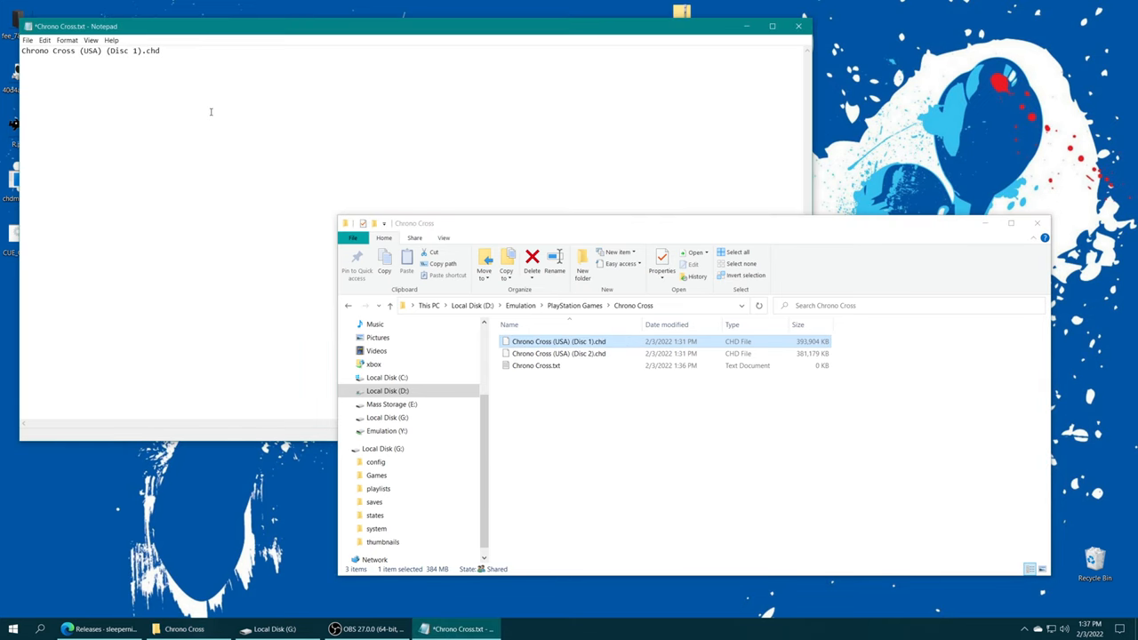
left_click(559, 353)
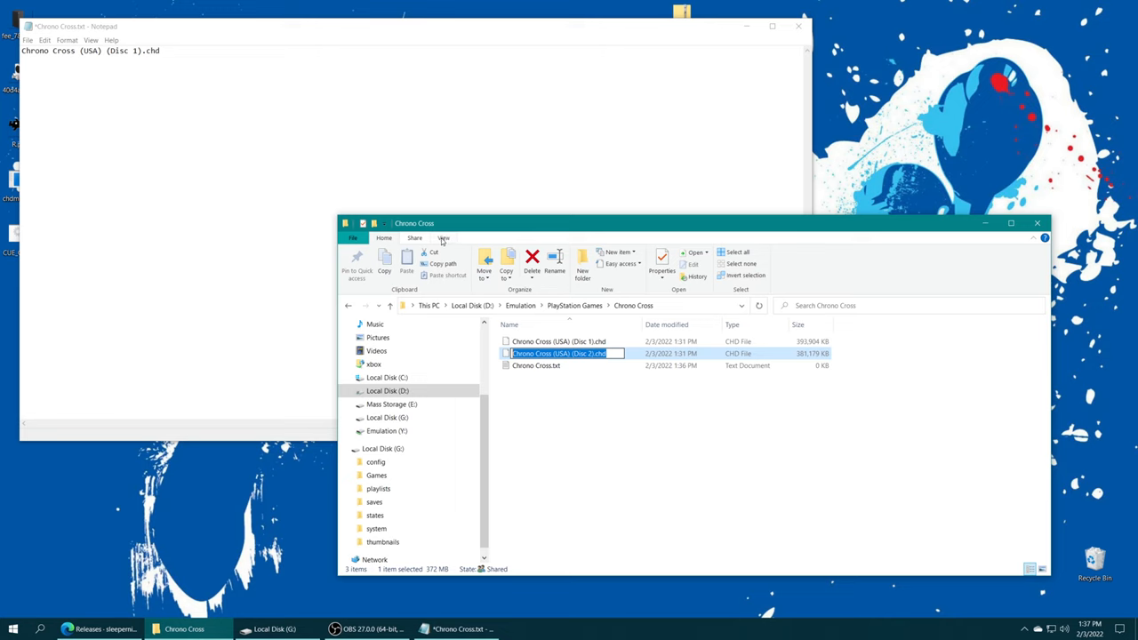
left_click(444, 238)
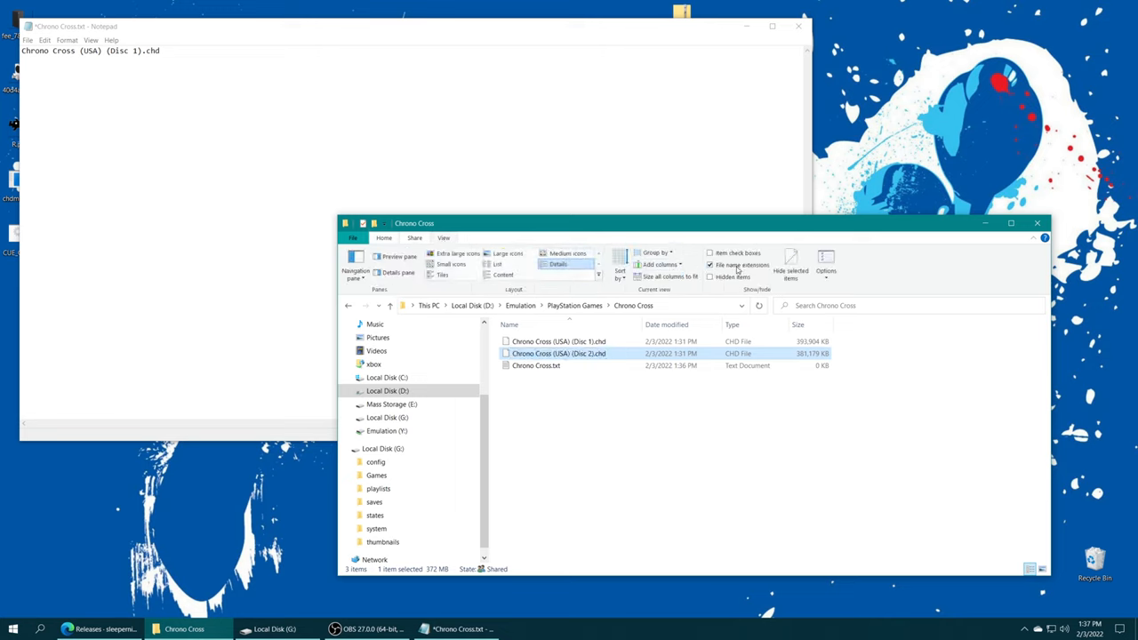
mouse_move(738, 265)
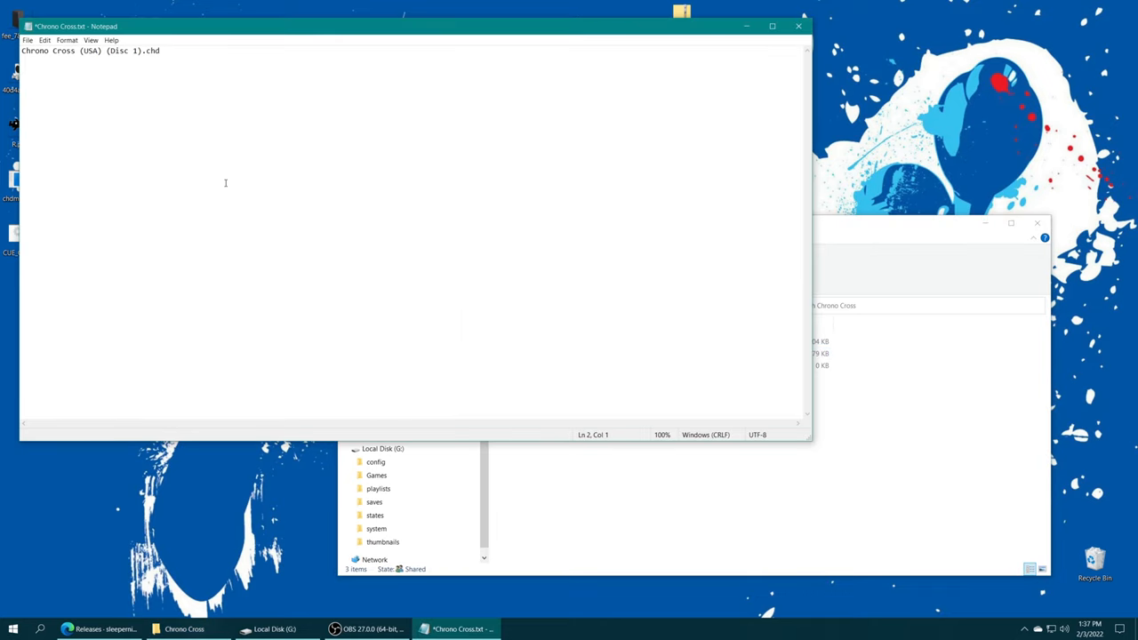
type("Chrono Cross (USA) (Disc 2).chd")
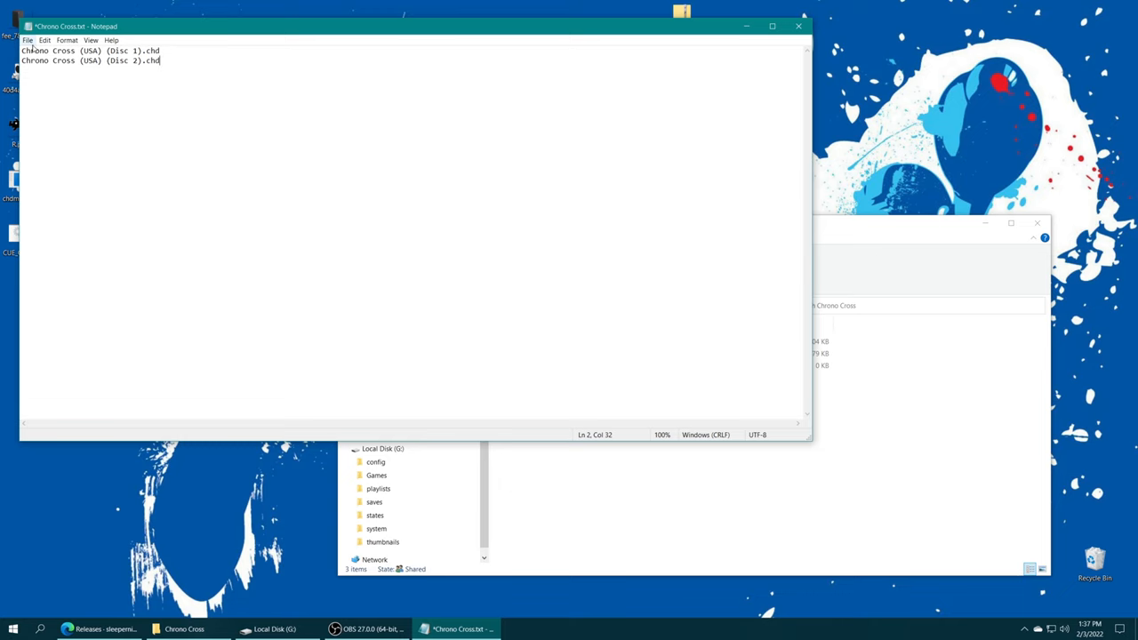
key("ctrl+s")
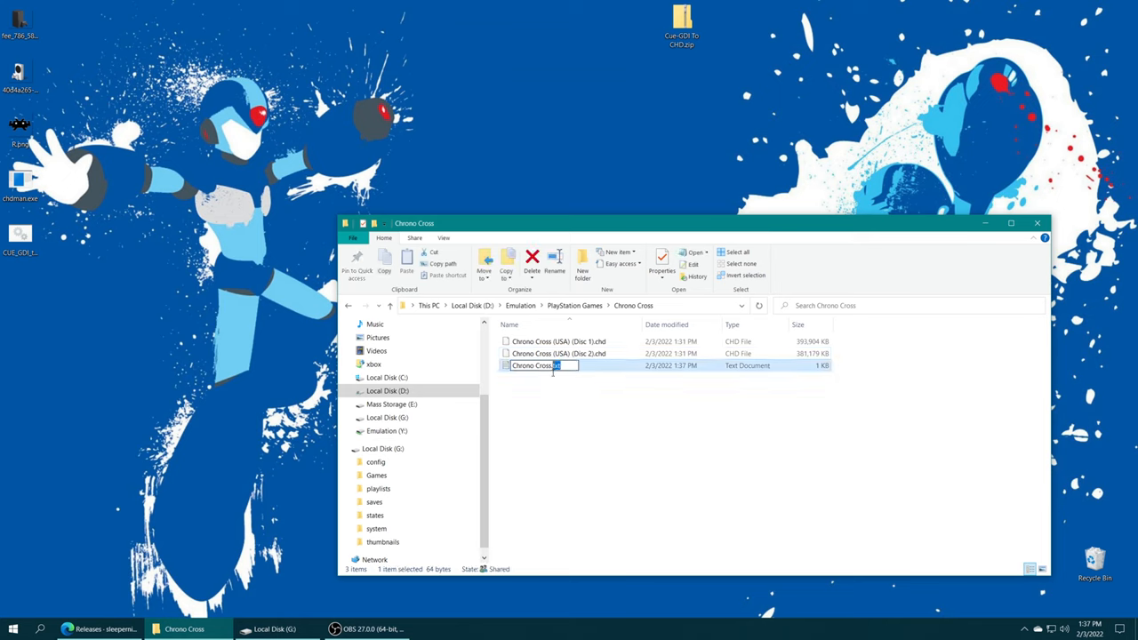
mouse_move(585, 370)
type("m3u")
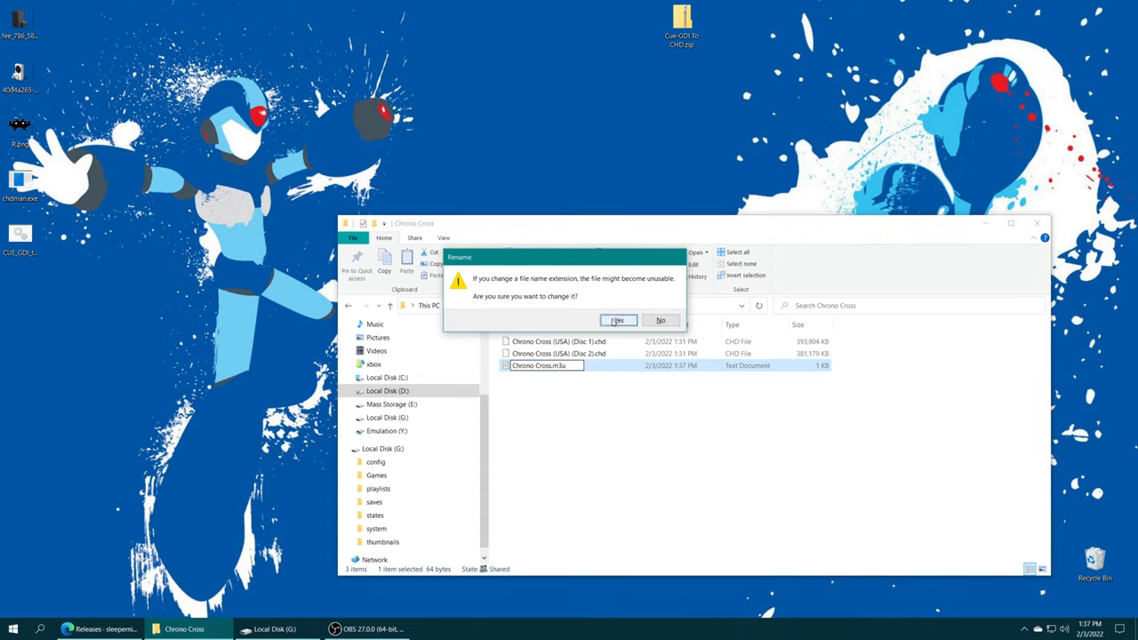
- Rename Chrono Cross.txt to Chrono Cross.m3u, accept the extension warning, and return to PlayStation Games
left_click(618, 320)
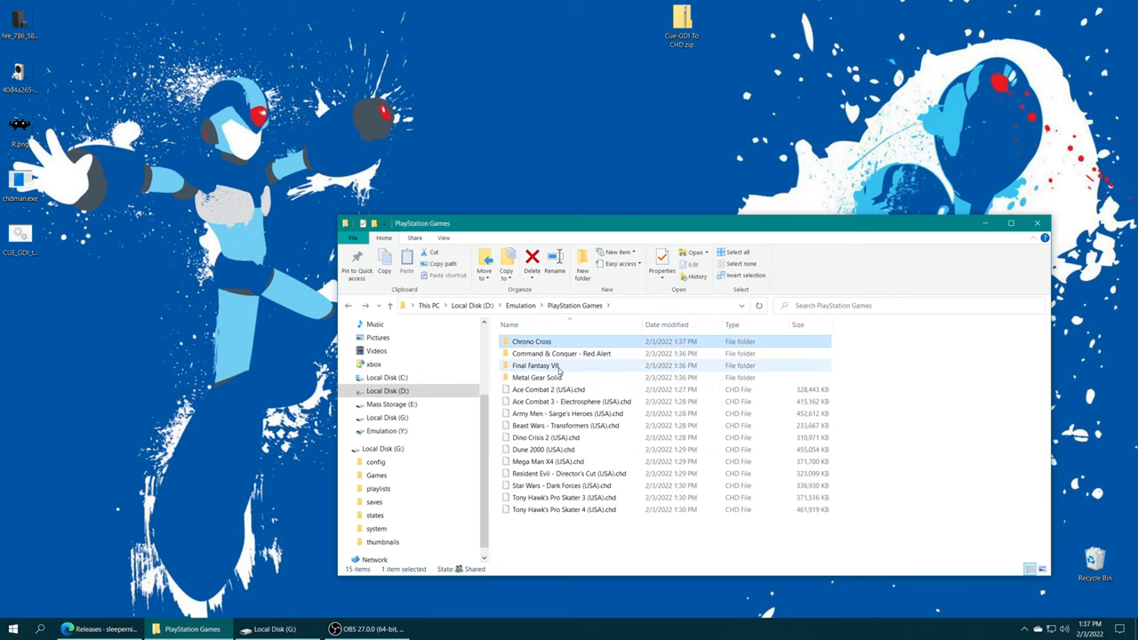
- Create a new text document in the Command & Conquer - Red Alert folder, then return to PlayStation Games
left_click(537, 377)
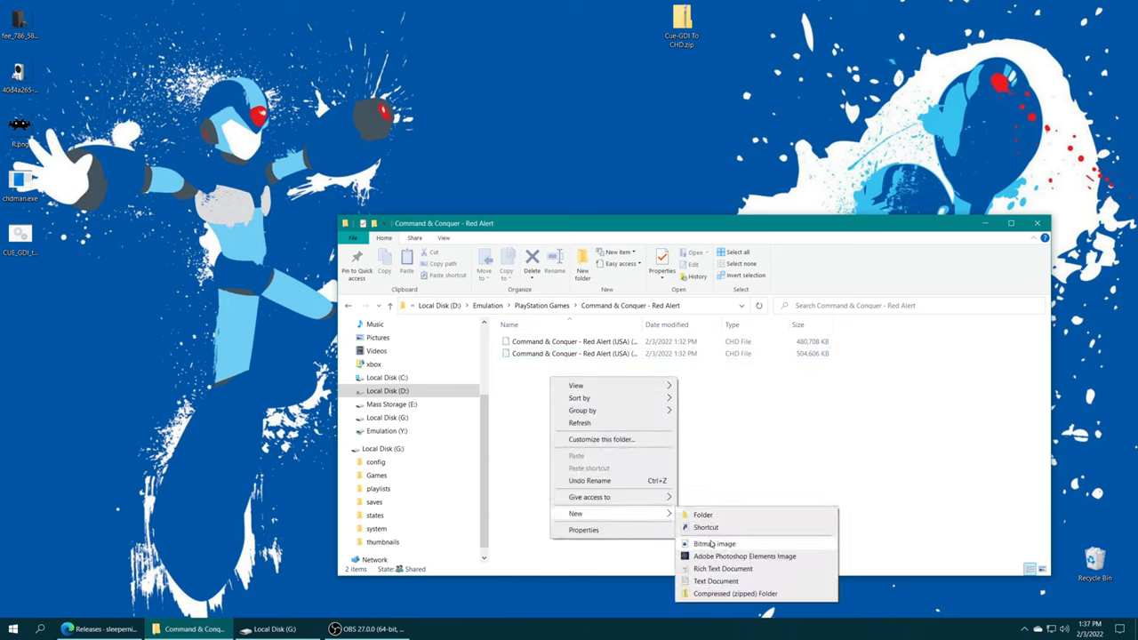
left_click(715, 580)
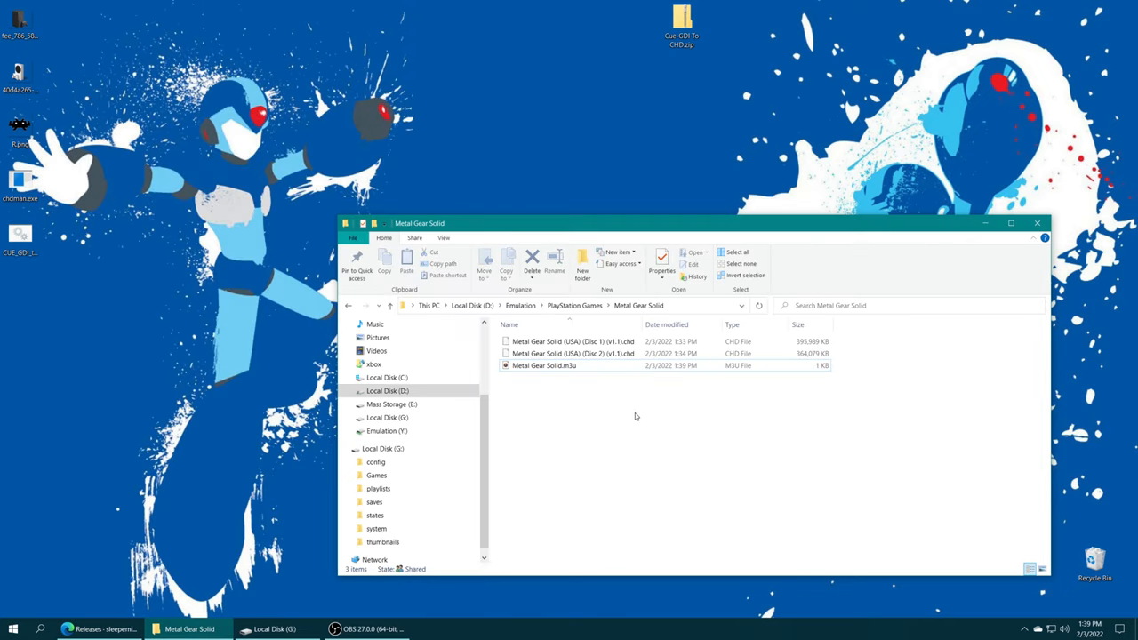
left_click(544, 365)
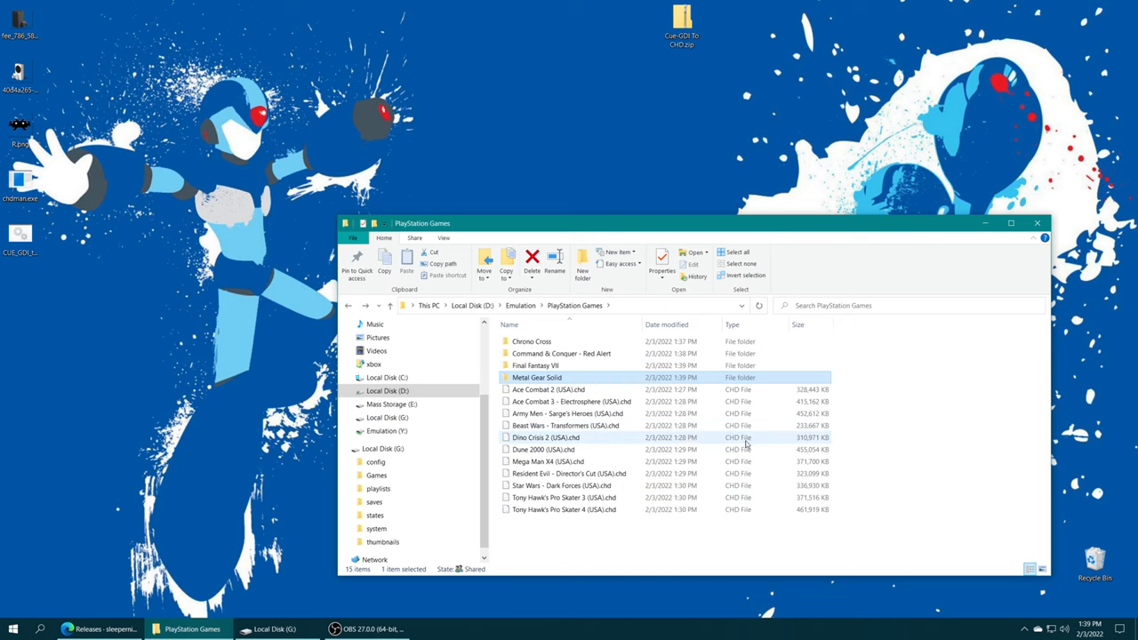
left_click(887, 427)
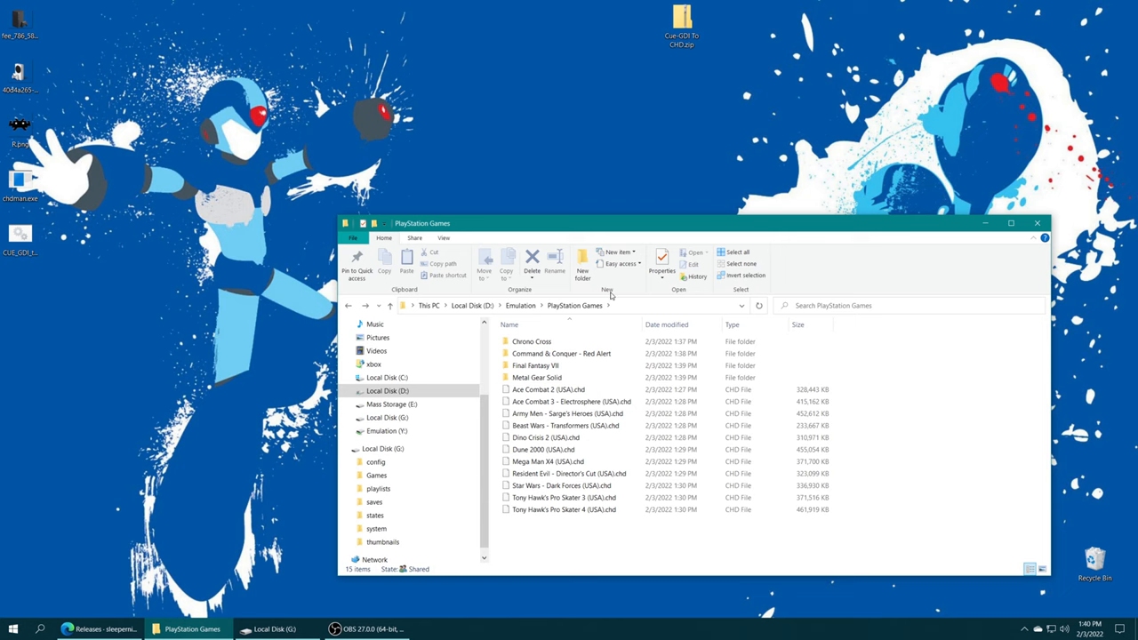
- Replace G:\Games\PlayStation Games with the updated copy from D:\Emulation
right_click(386, 391)
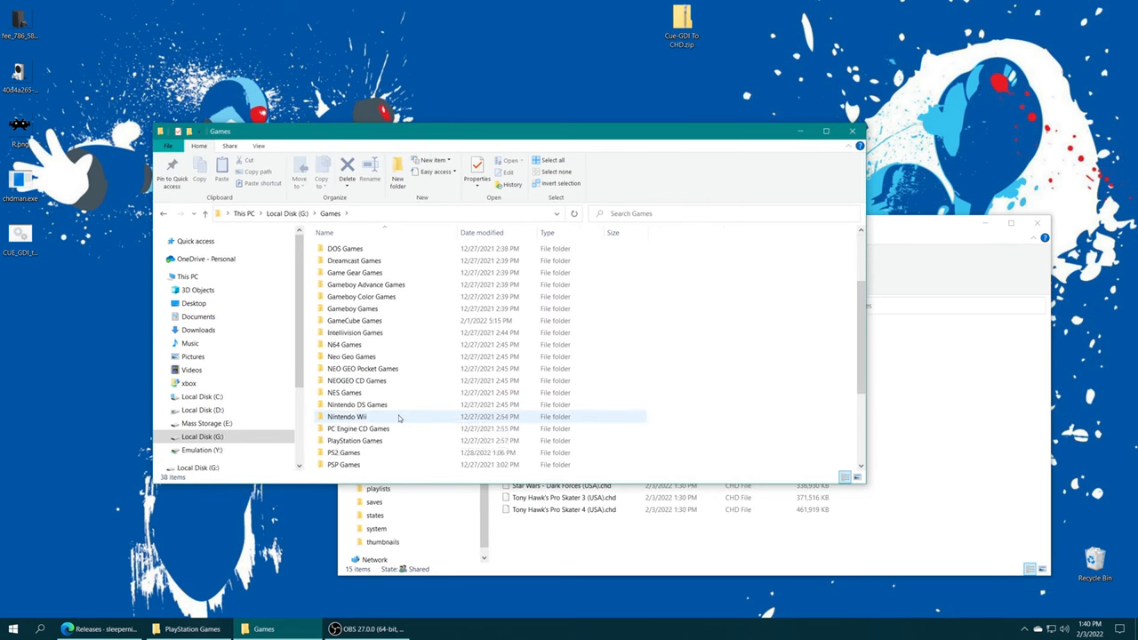
double_click(354, 440)
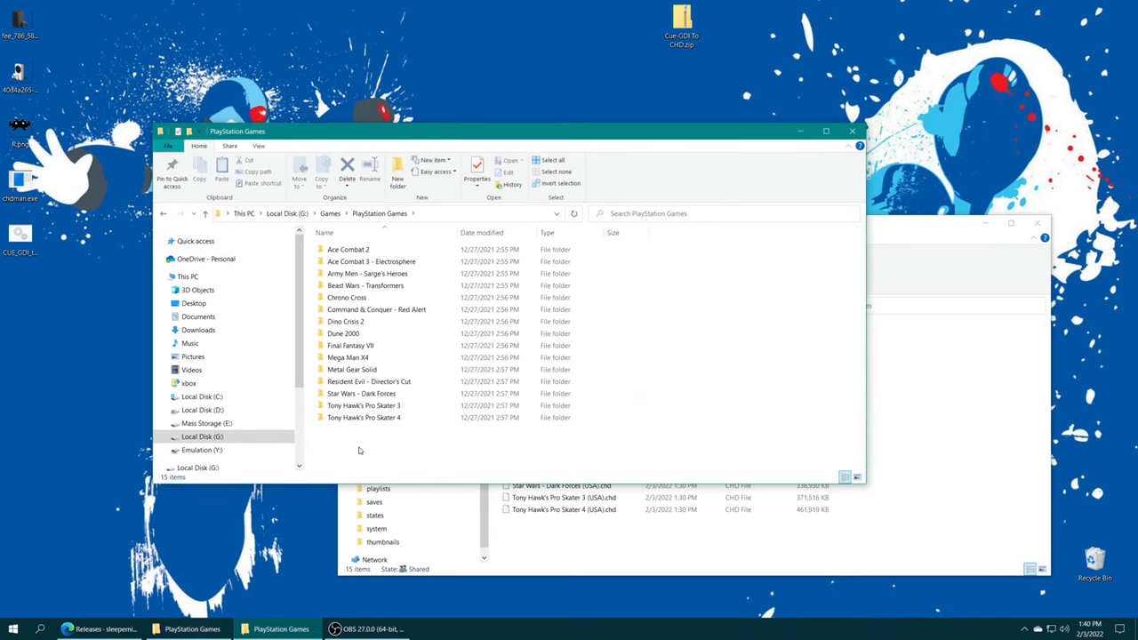
double_click(342, 332)
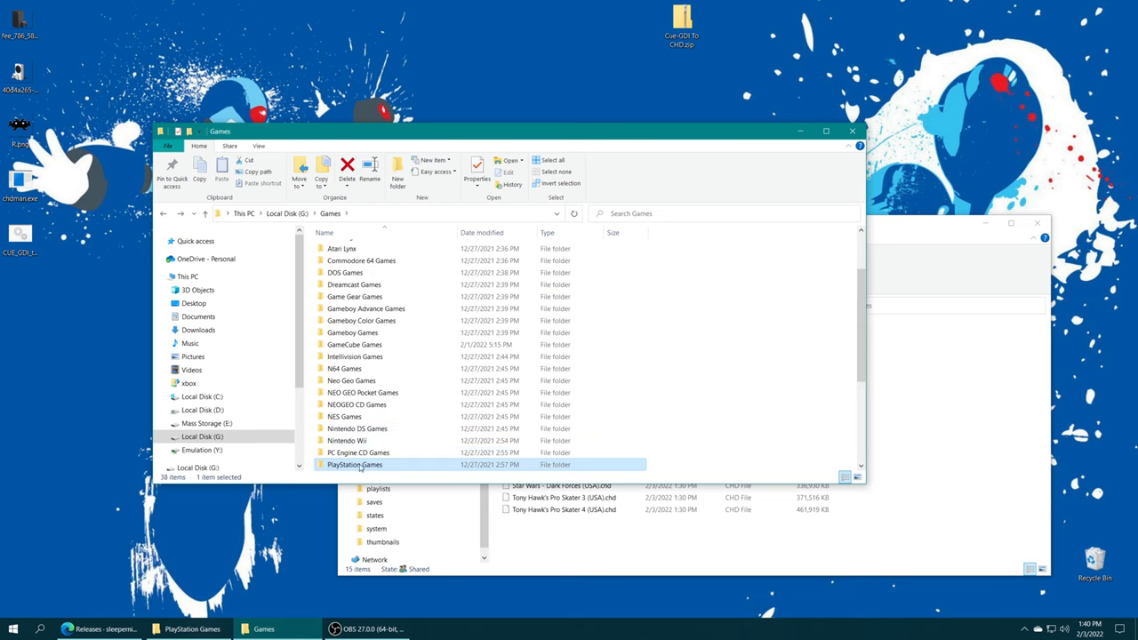
mouse_move(673, 461)
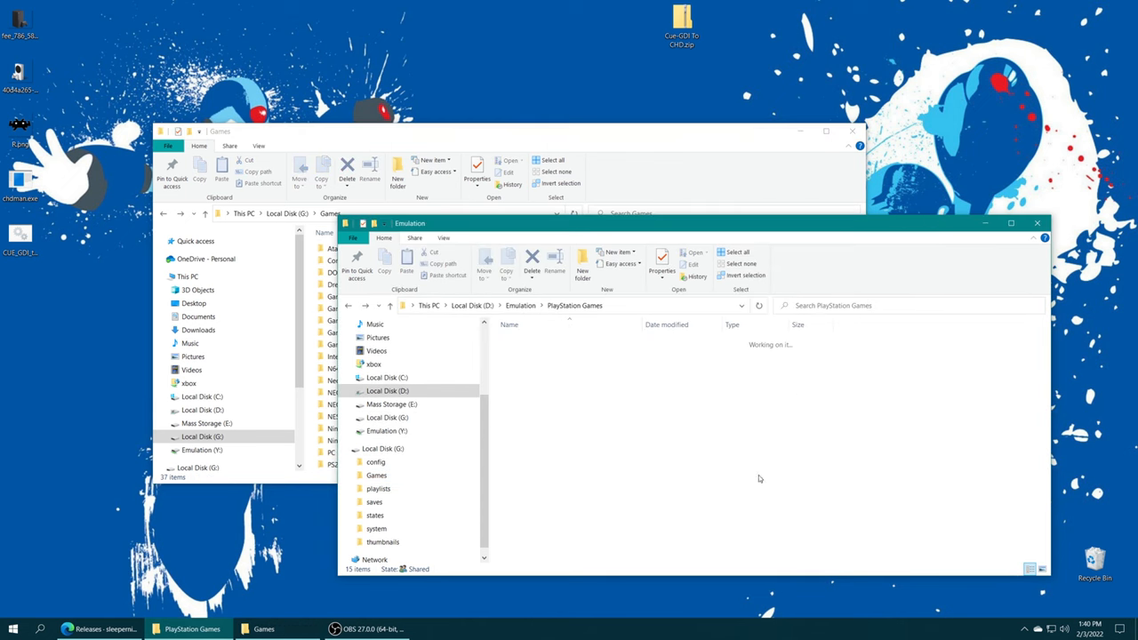
left_click(623, 475)
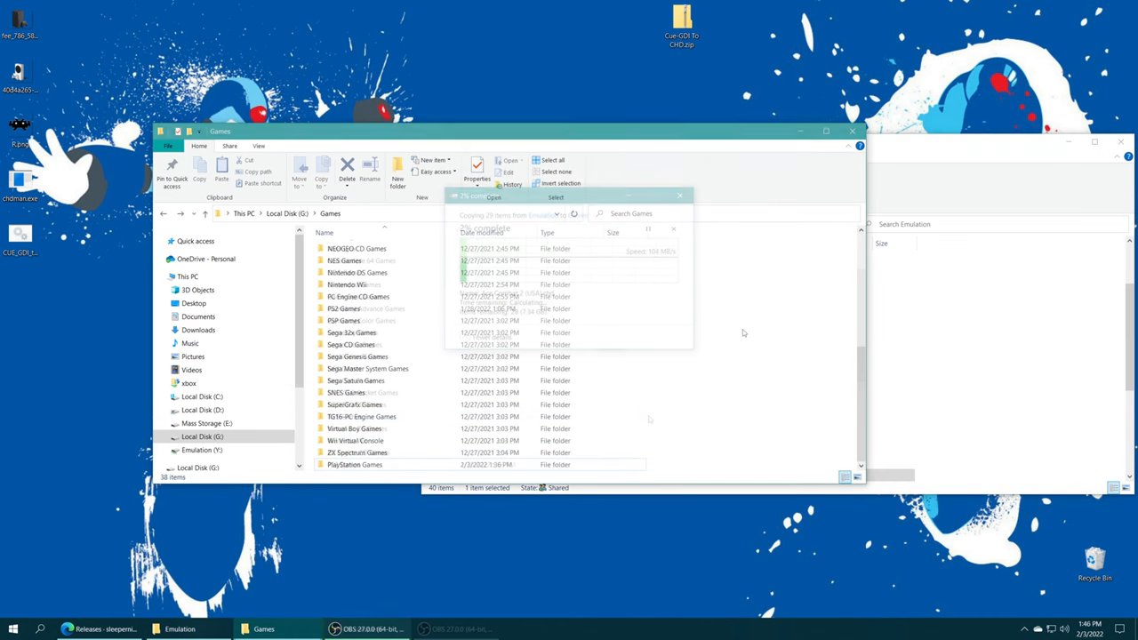
left_click(189, 383)
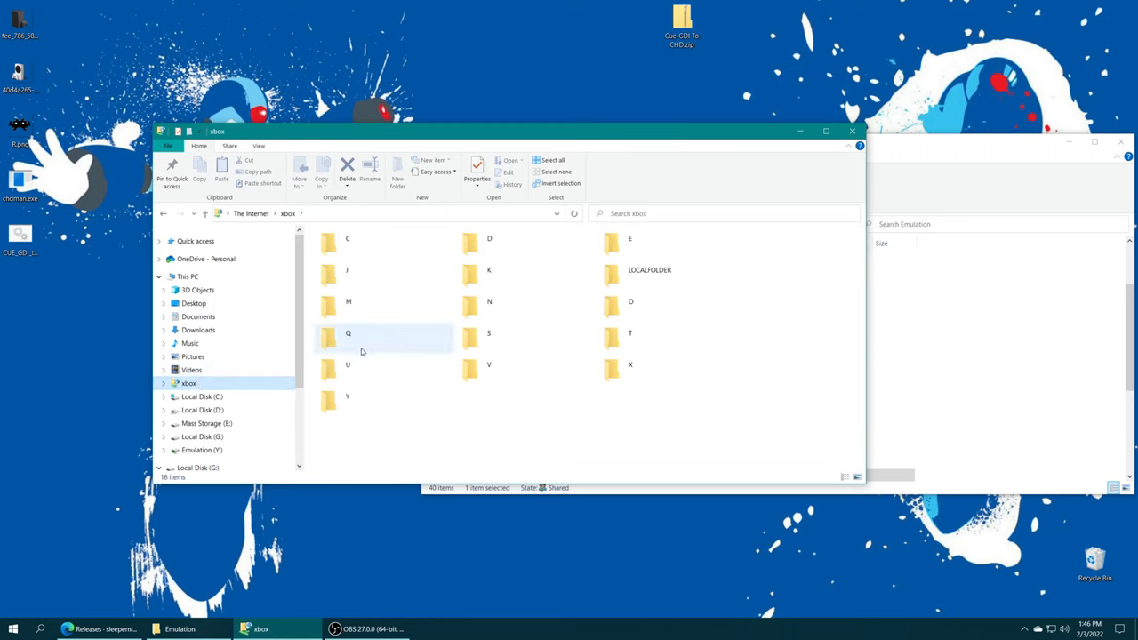
- Go through the Xbox S drive and WindowsApps to the RetroArch x64 package folder
double_click(348, 333)
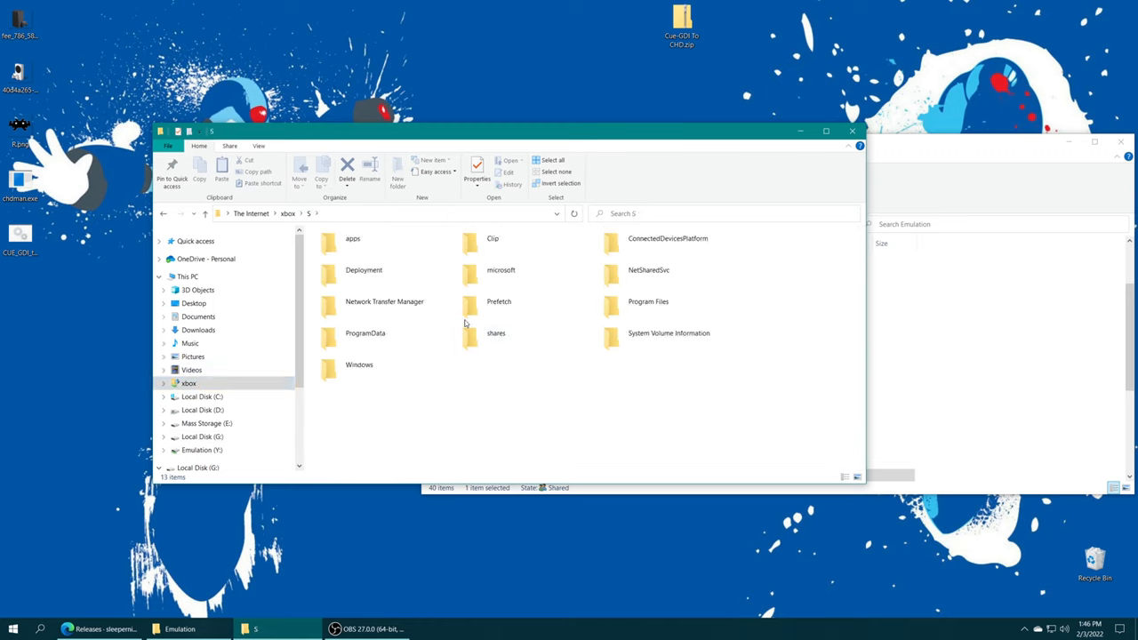
double_click(648, 302)
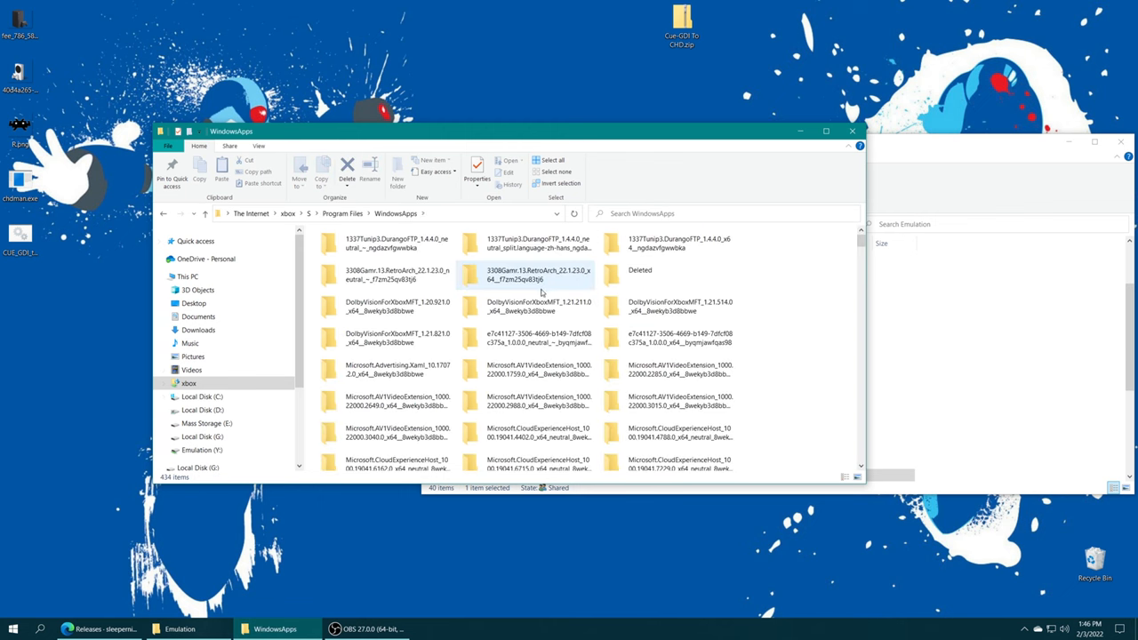
double_click(538, 274)
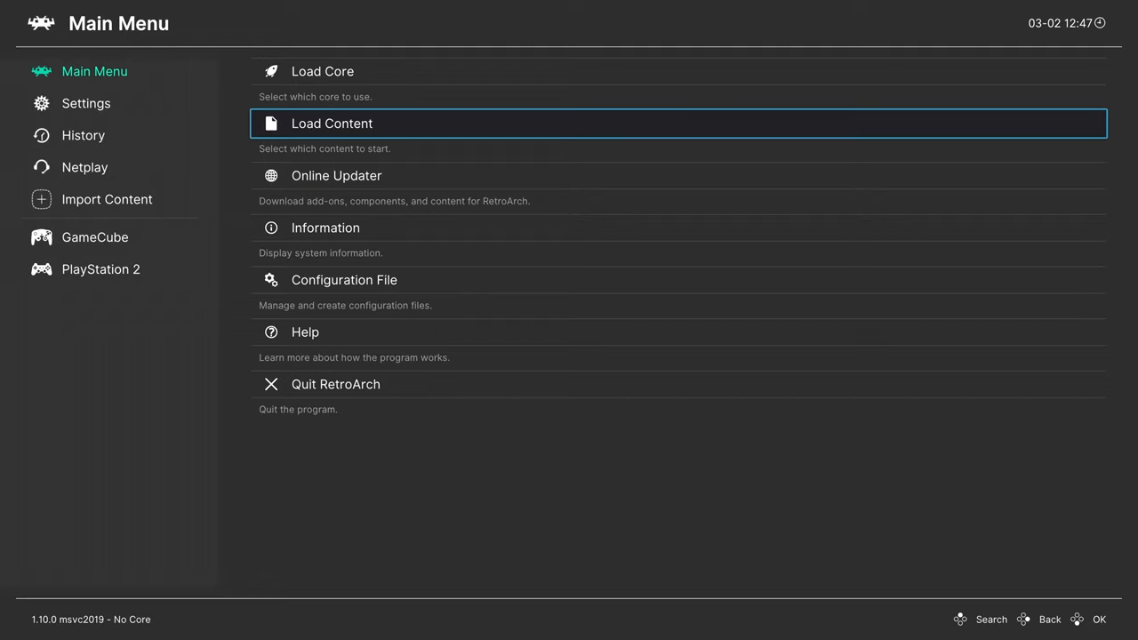
left_click(332, 122)
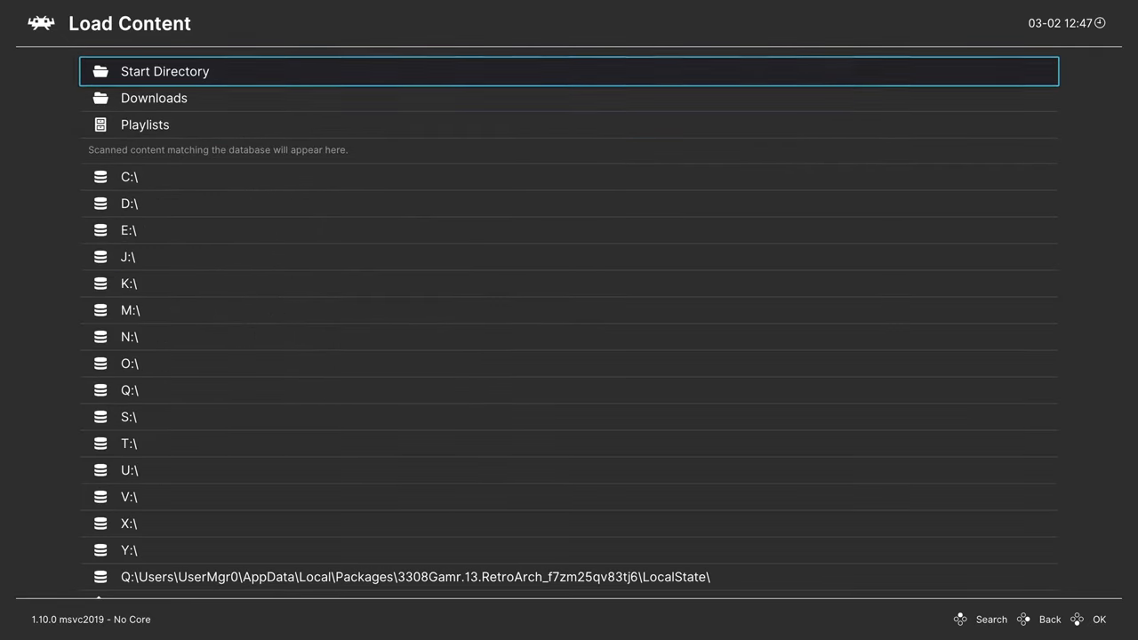
key("down")
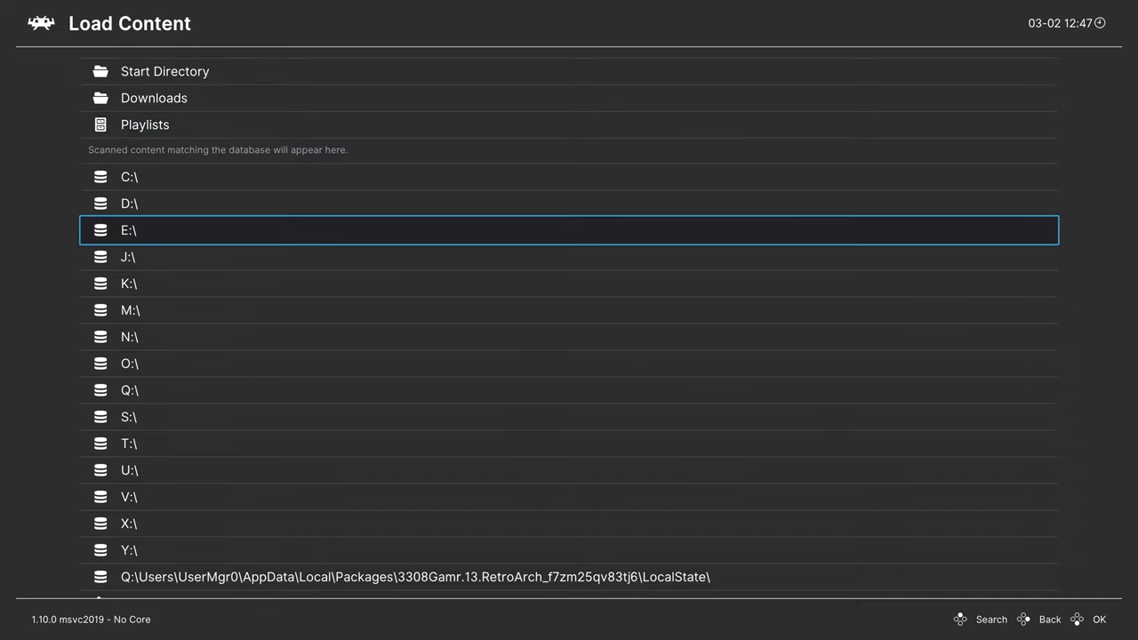
key("Up")
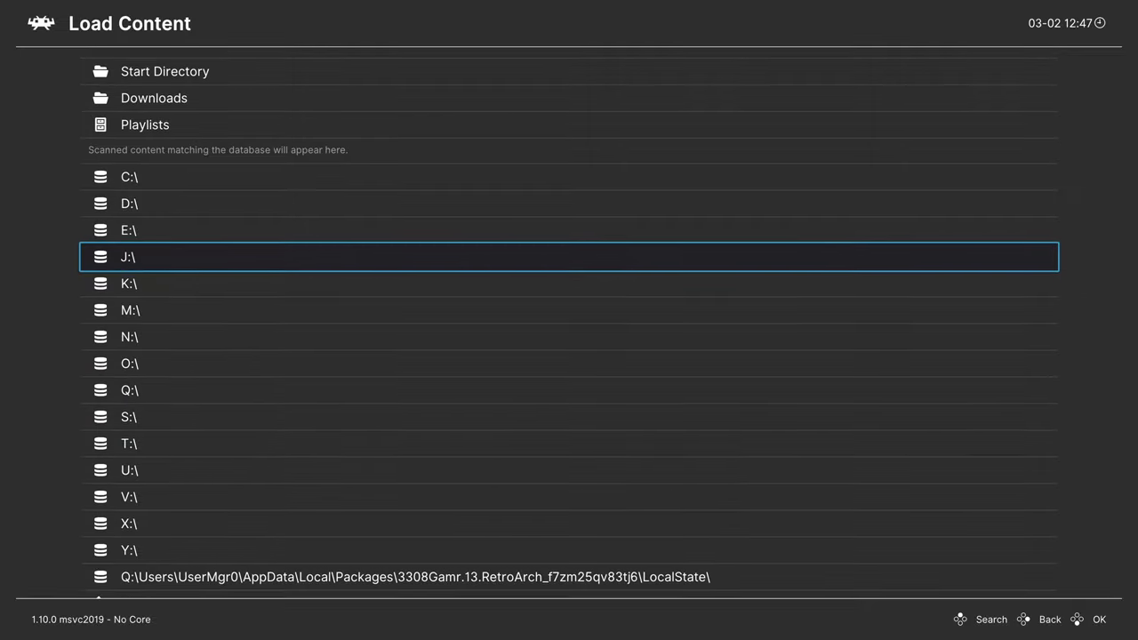
left_click(128, 229)
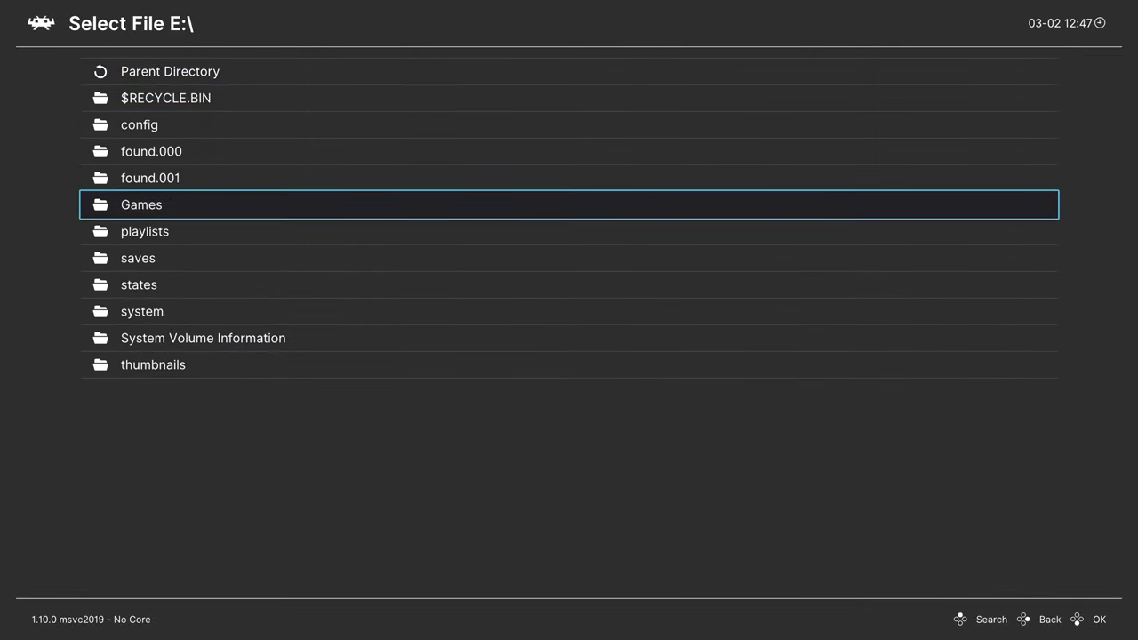
left_click(141, 204)
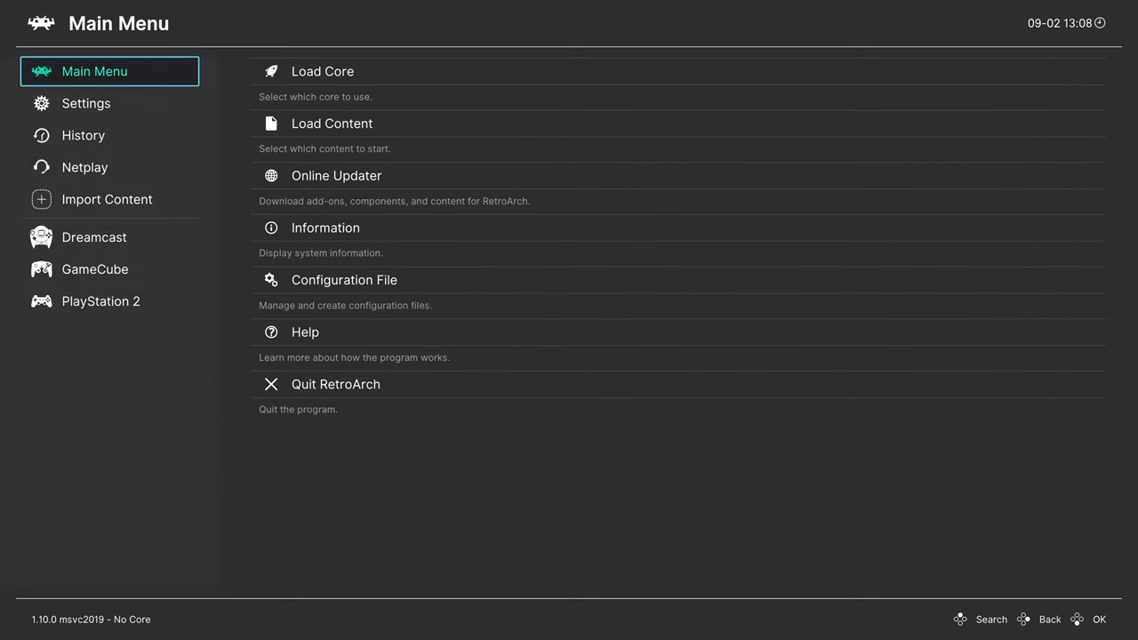
- Set the Manual Scan content directory to E:\Games\PlayStation Games
left_click(107, 198)
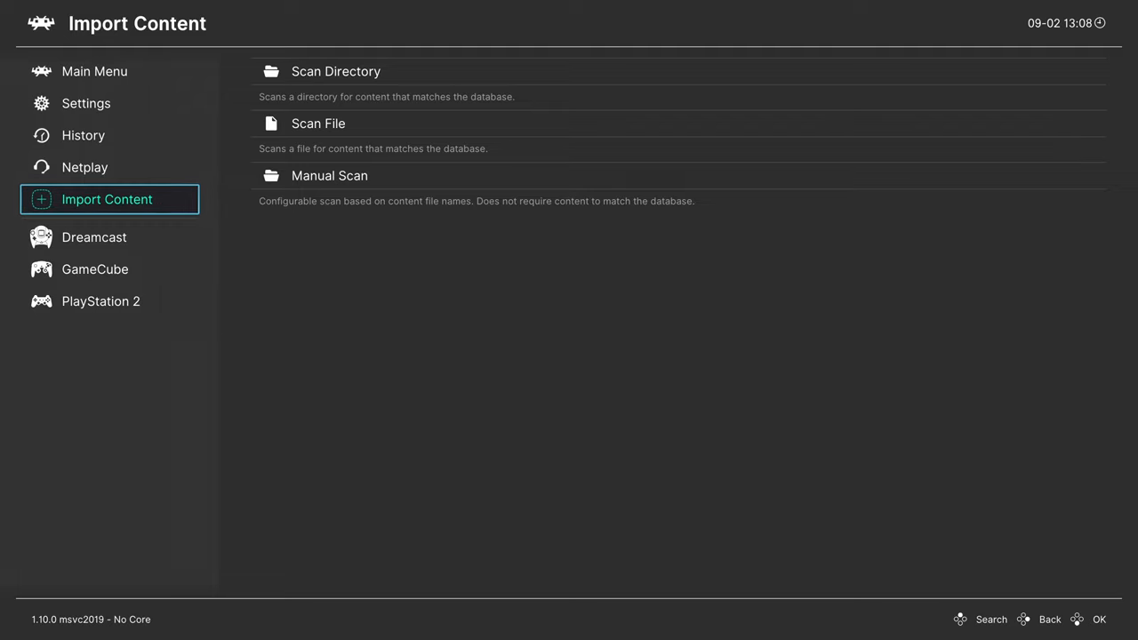
left_click(329, 176)
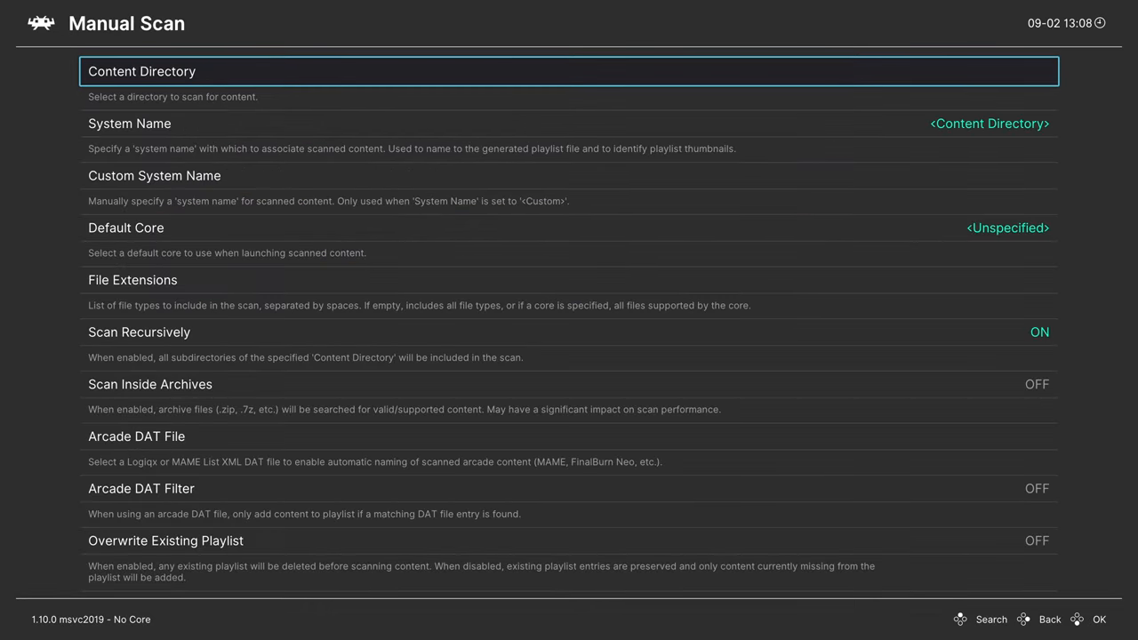
left_click(569, 71)
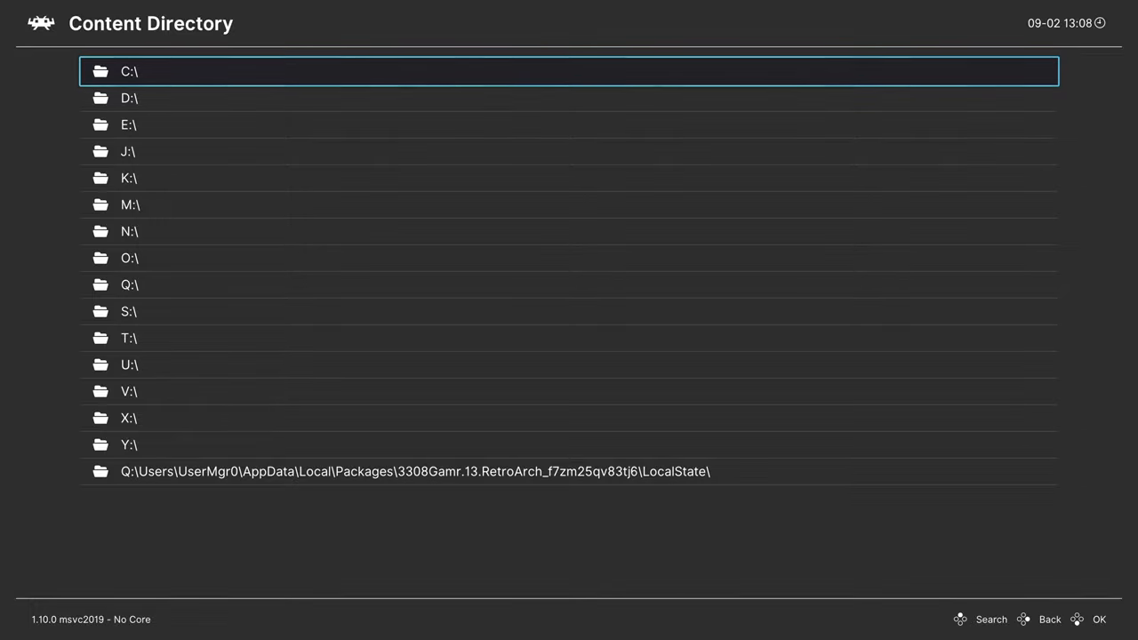
left_click(128, 124)
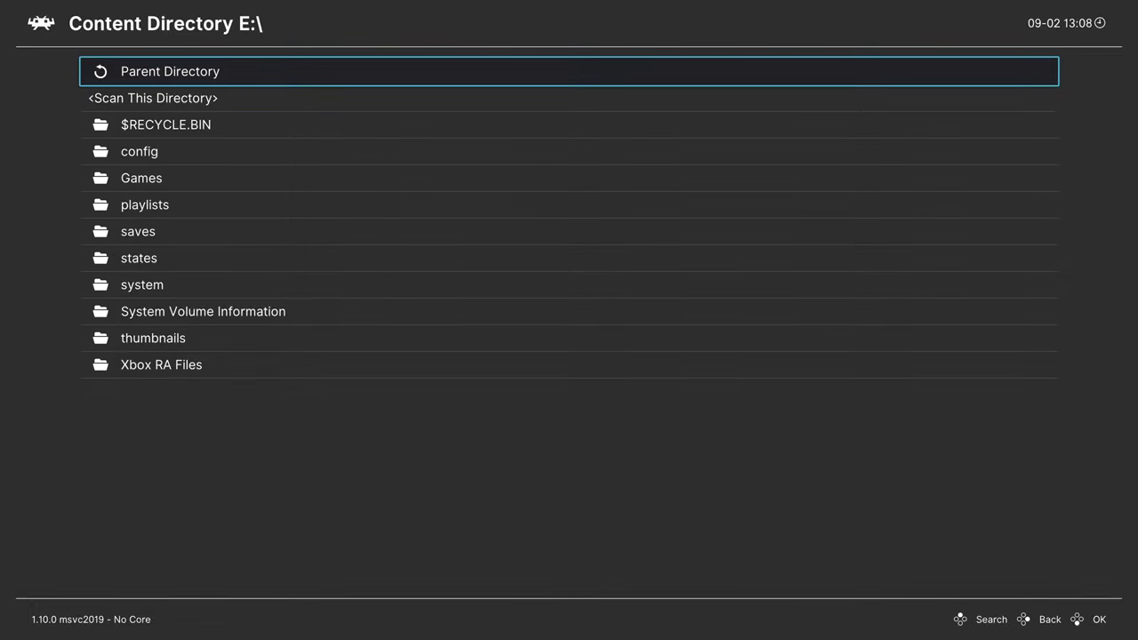
left_click(141, 178)
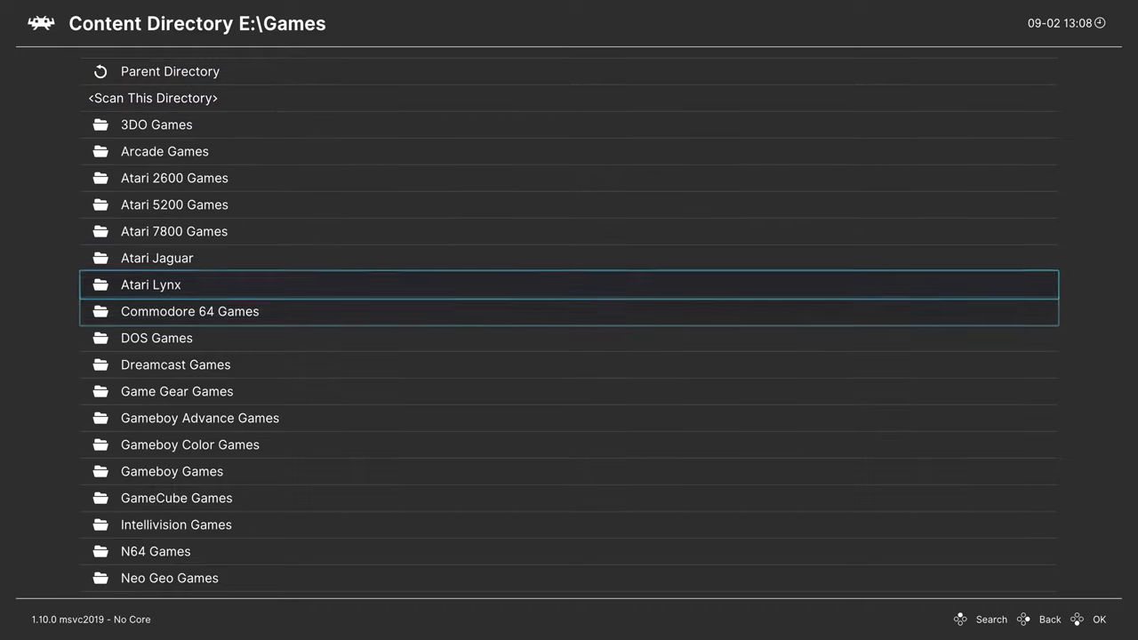
scroll("down", 3)
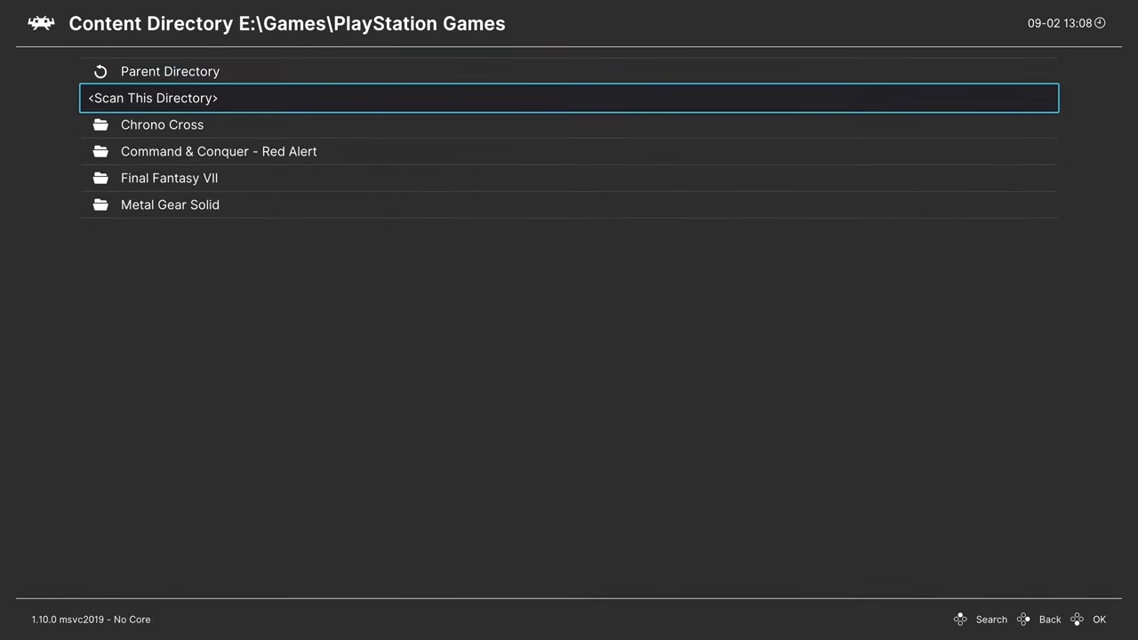
left_click(154, 98)
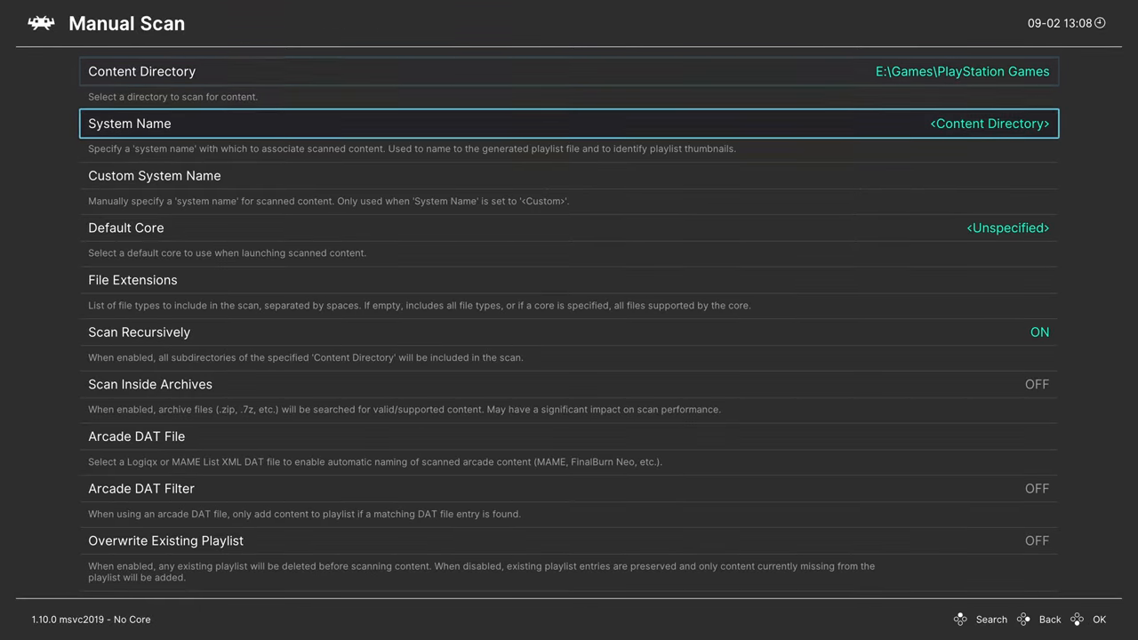
- Set System Name to Sony - PlayStation, Default Core to SwanStation, and Scan Recursively off
left_click(569, 122)
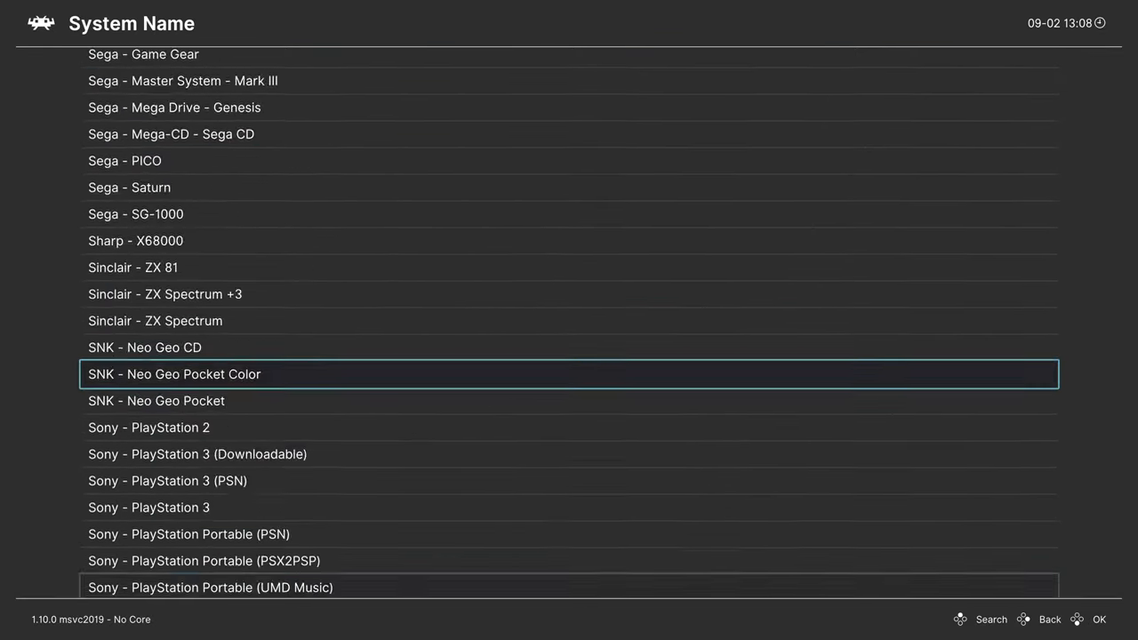
scroll("down", 3)
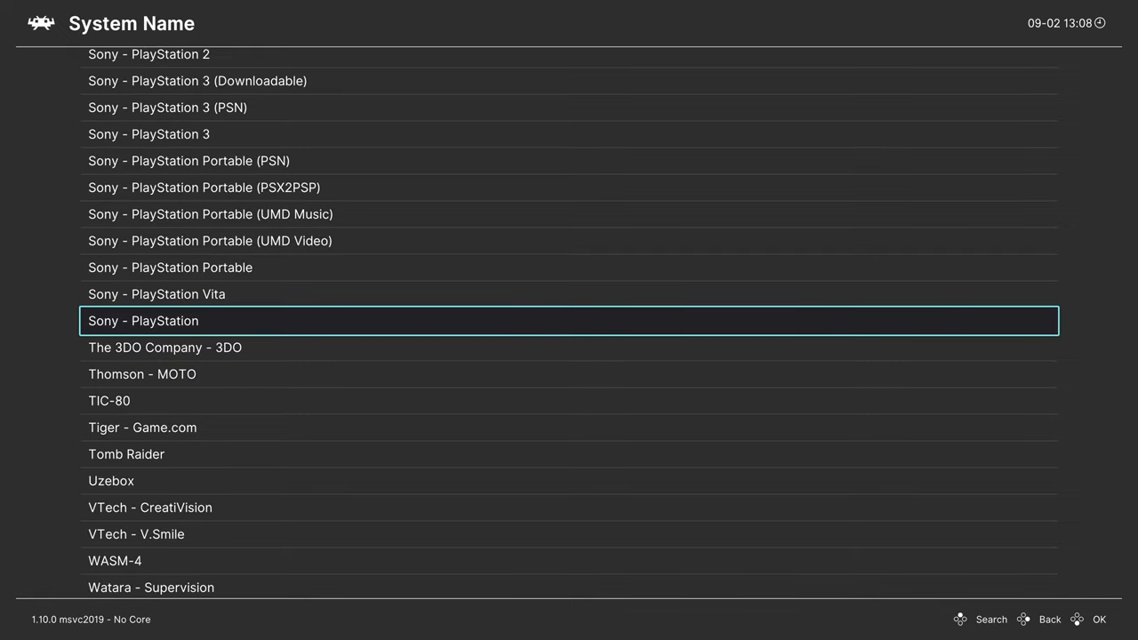
left_click(144, 321)
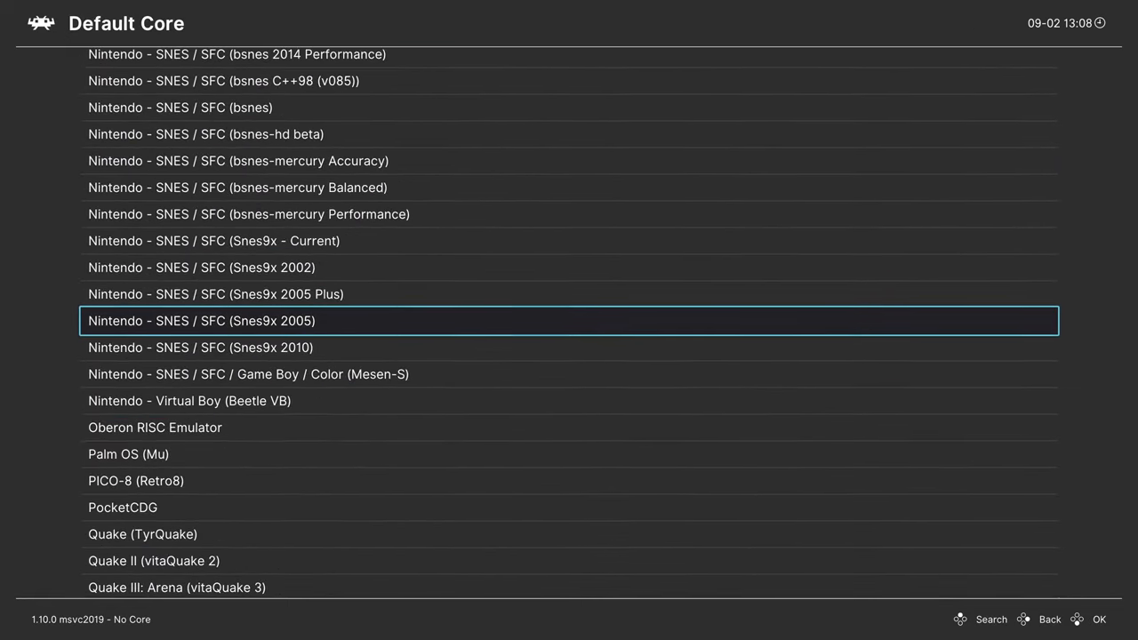
scroll("down", 3)
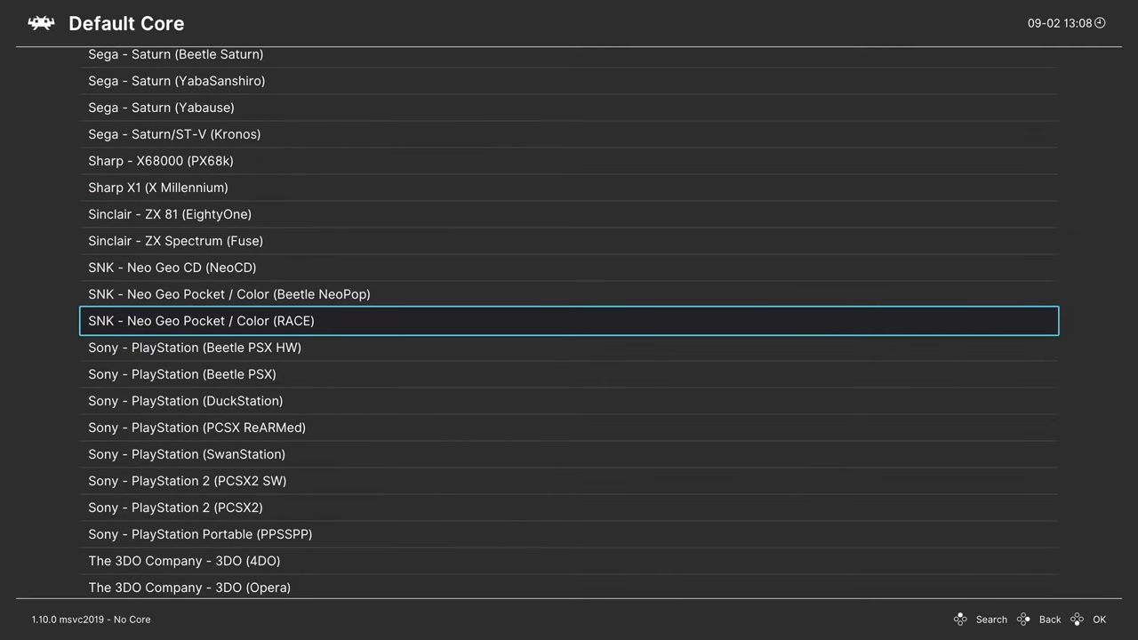
scroll("down", 3)
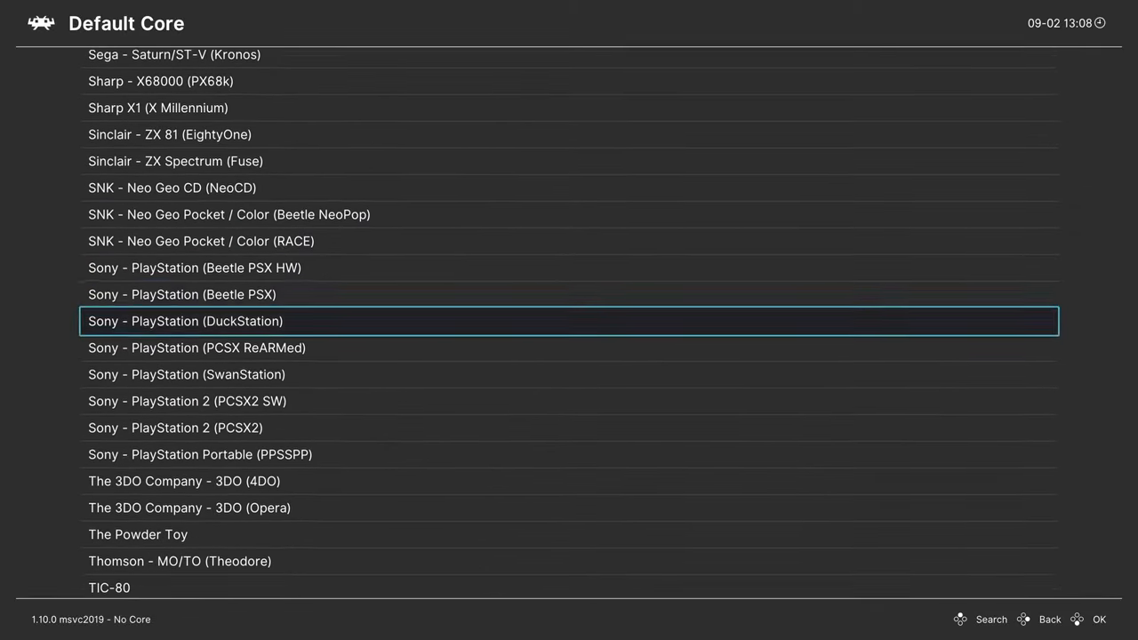
scroll("down", 3)
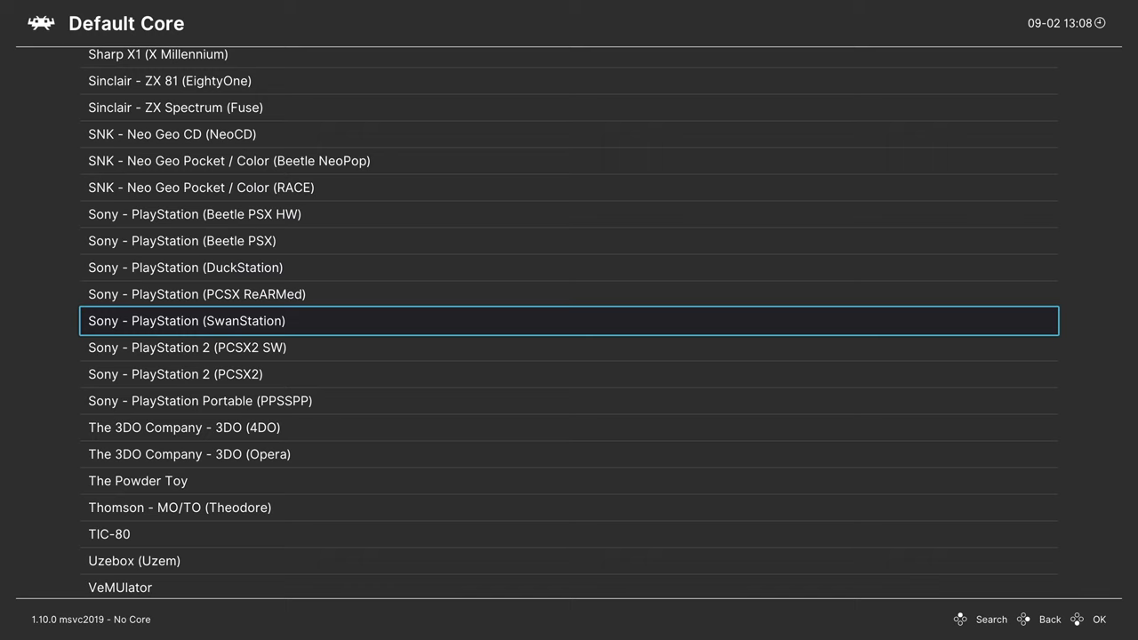
left_click(186, 321)
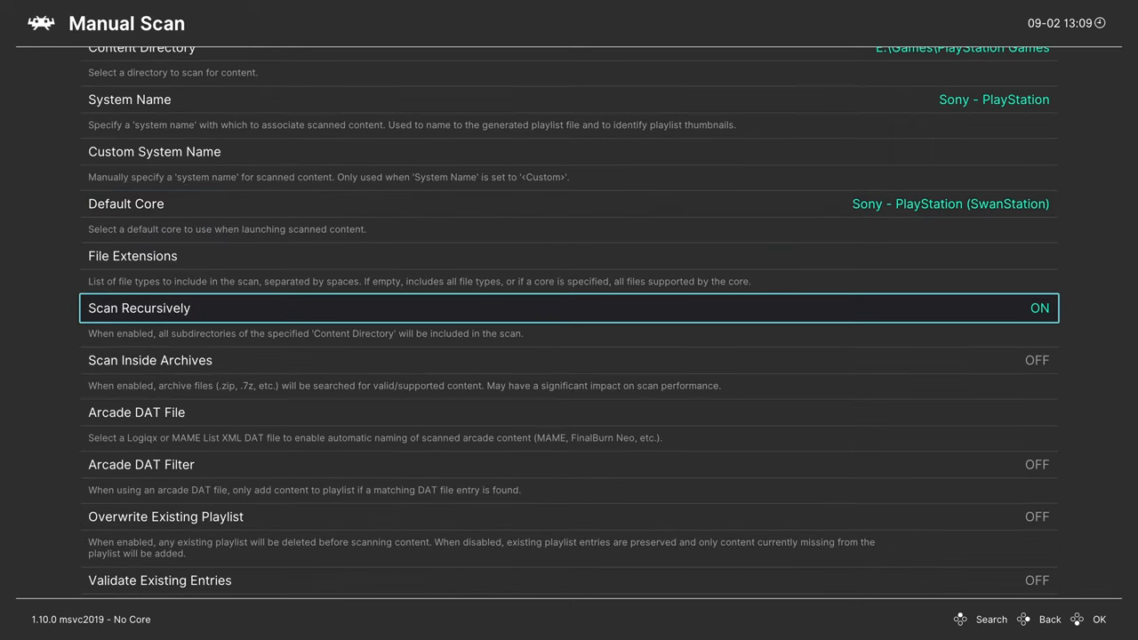
left_click(1039, 308)
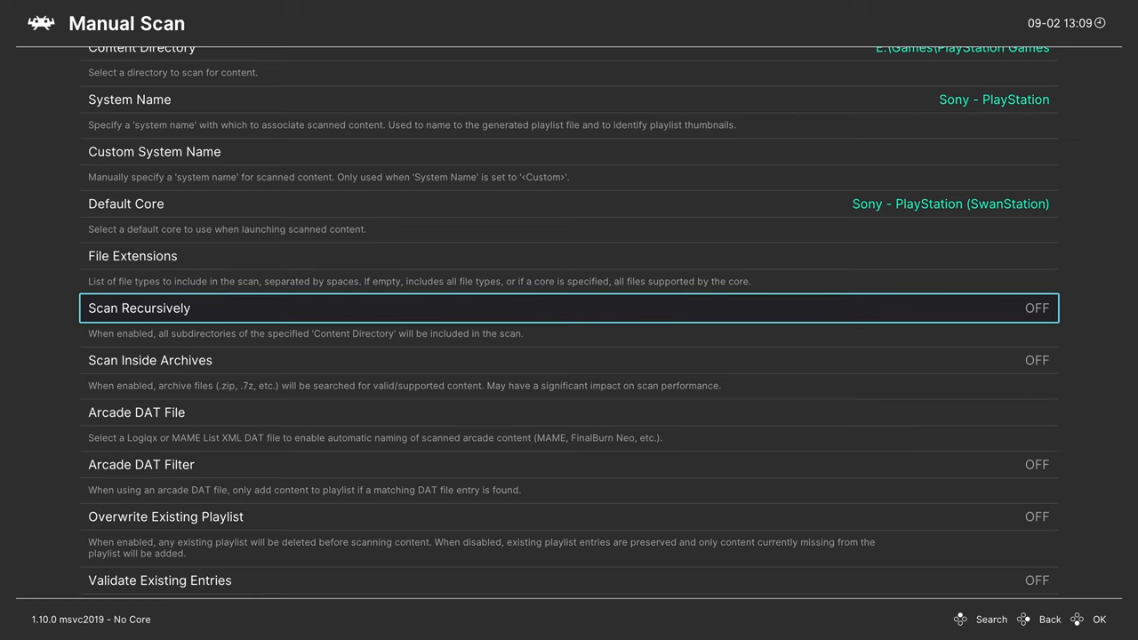
scroll("down", 3)
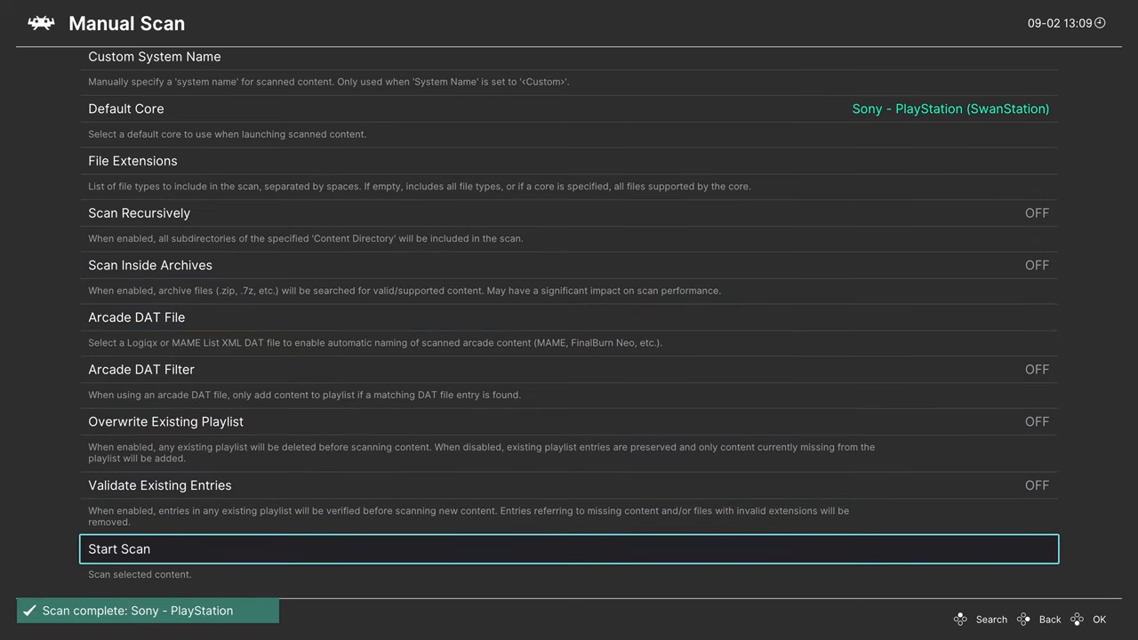
- Run a second Manual Scan of the PlayStation games for m3u files
scroll("up", 3)
type("m3u")
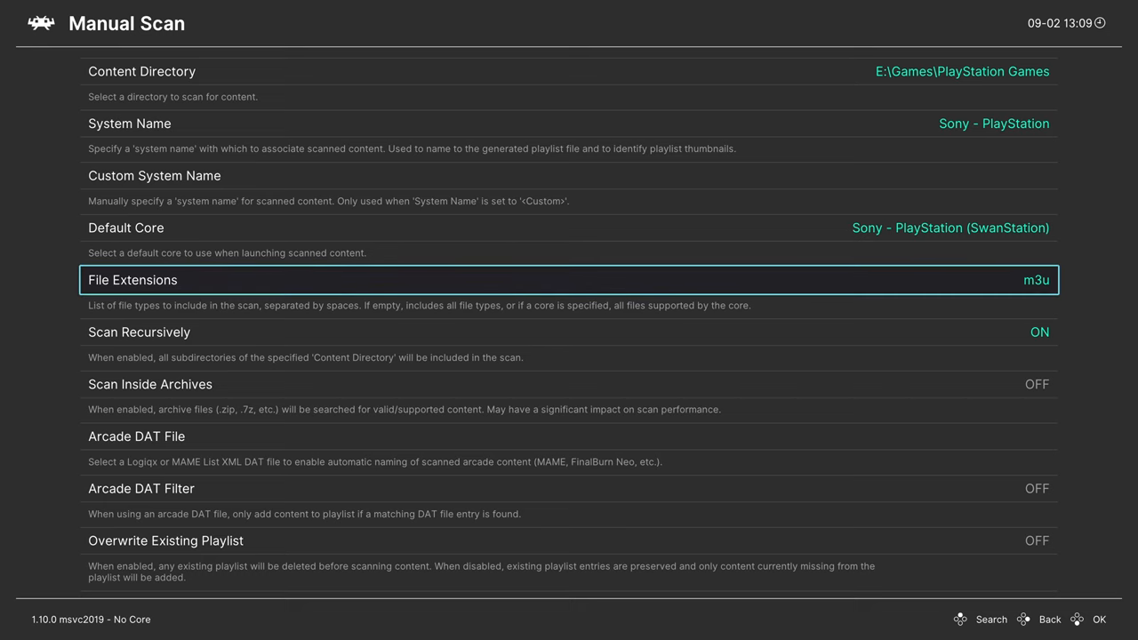
scroll("down", 3)
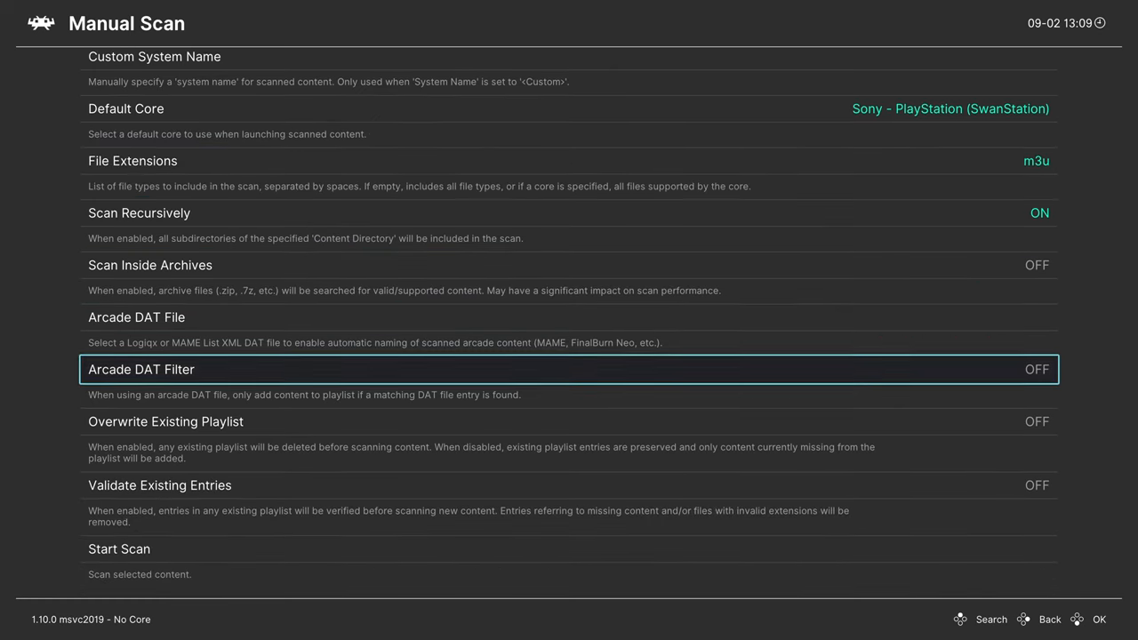
left_click(119, 549)
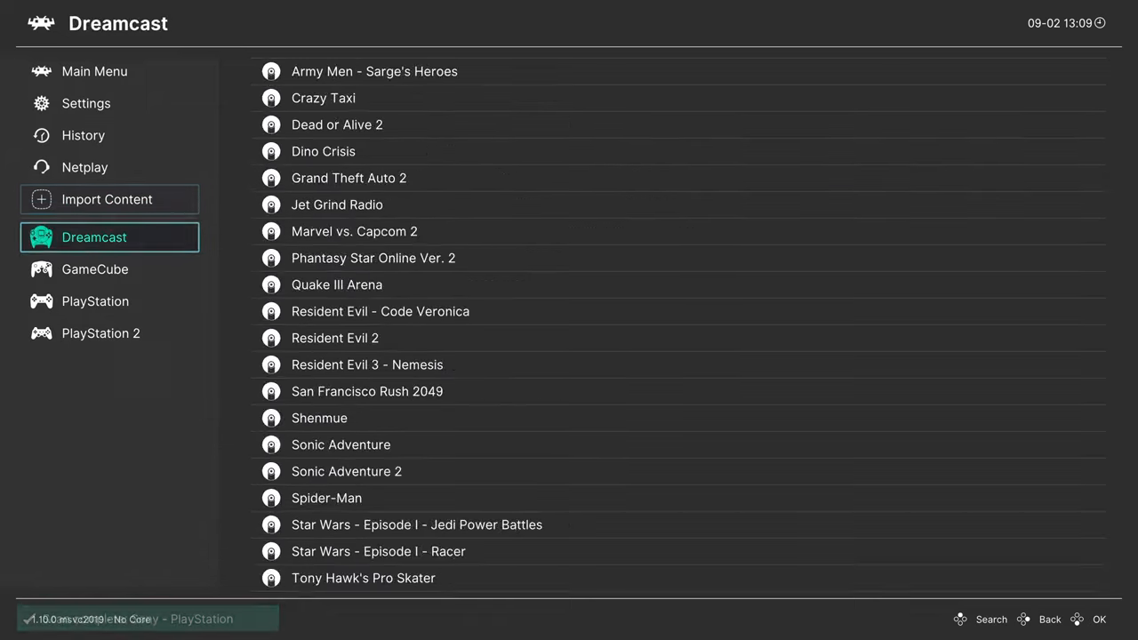
- Open the PlayStation game playlist
left_click(95, 300)
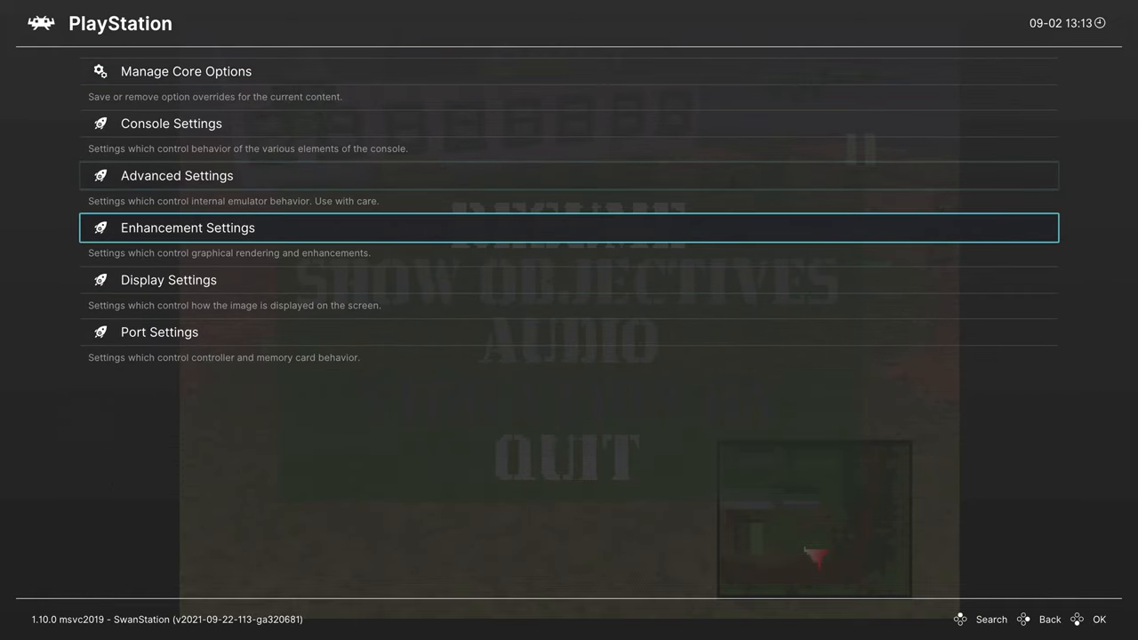
- Set Controller 1 Type to Analog Controller (DualShock) in SwanStation's port settings
key("Down")
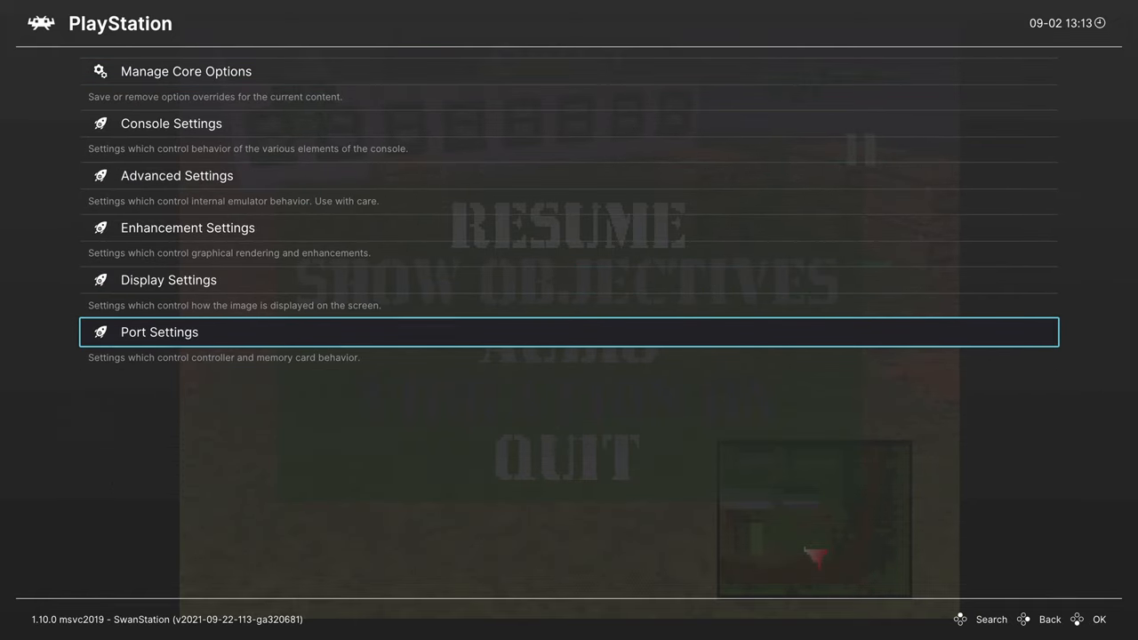
left_click(159, 332)
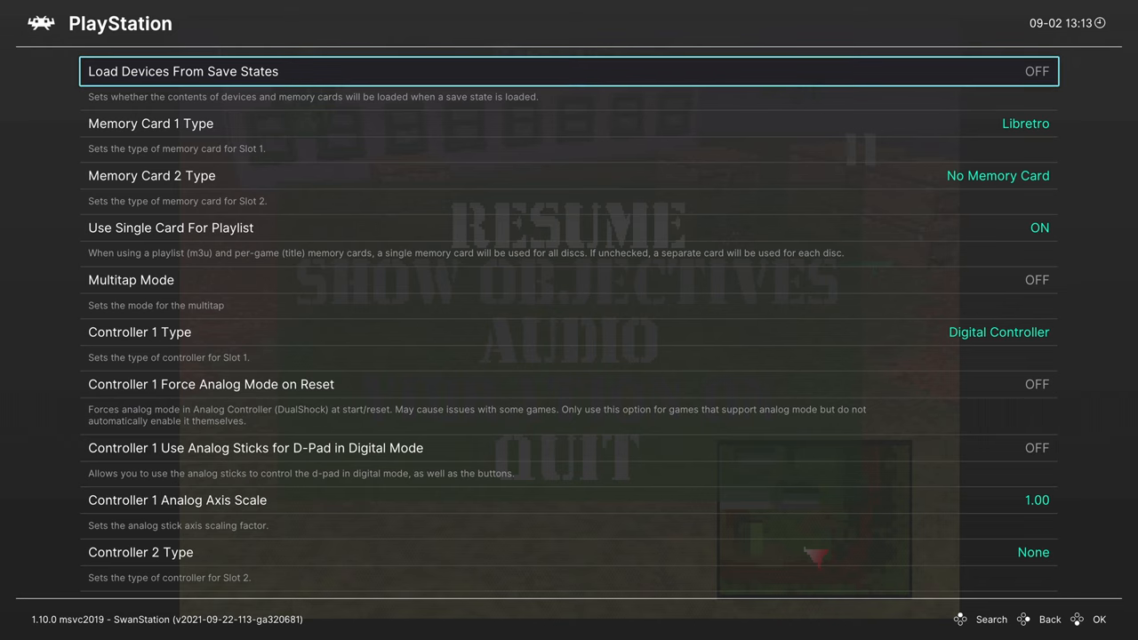
key("down")
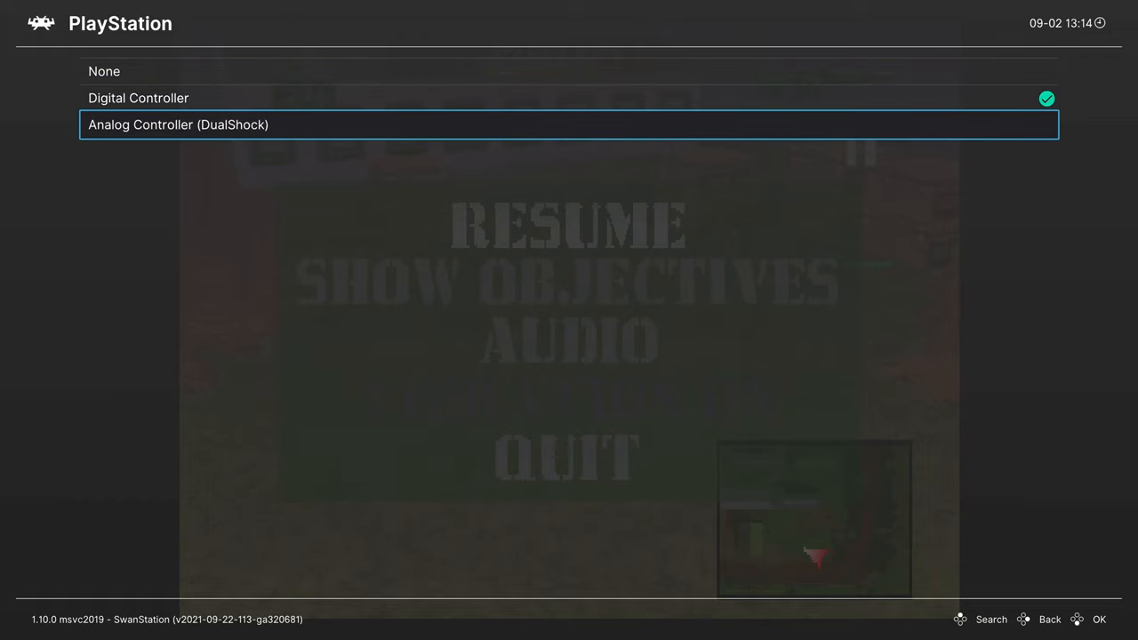
left_click(178, 125)
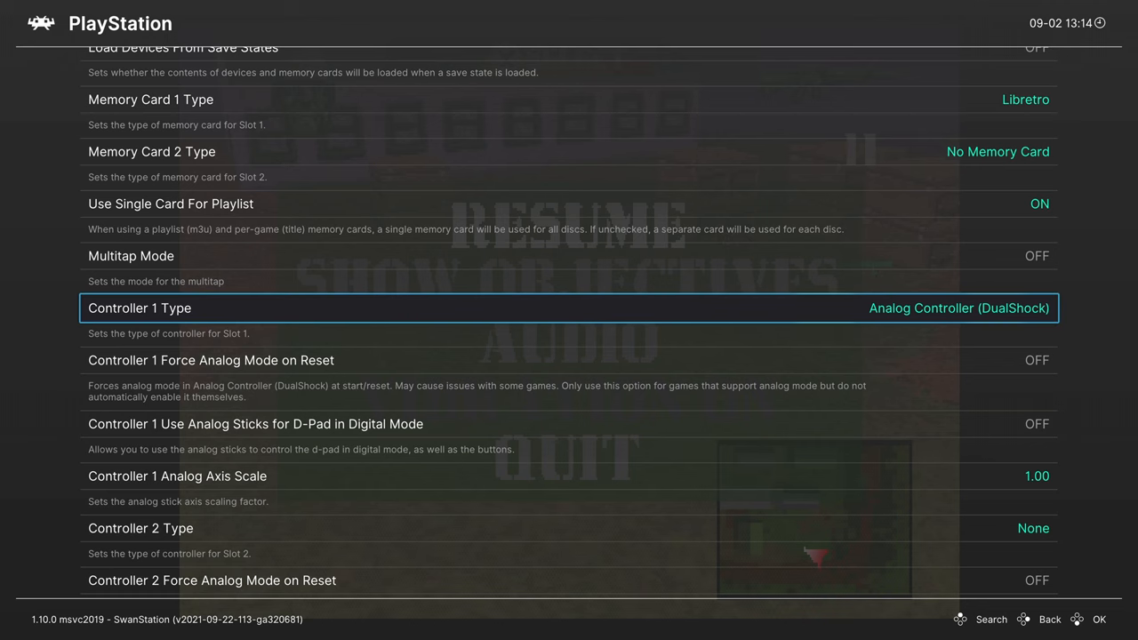
left_click(958, 308)
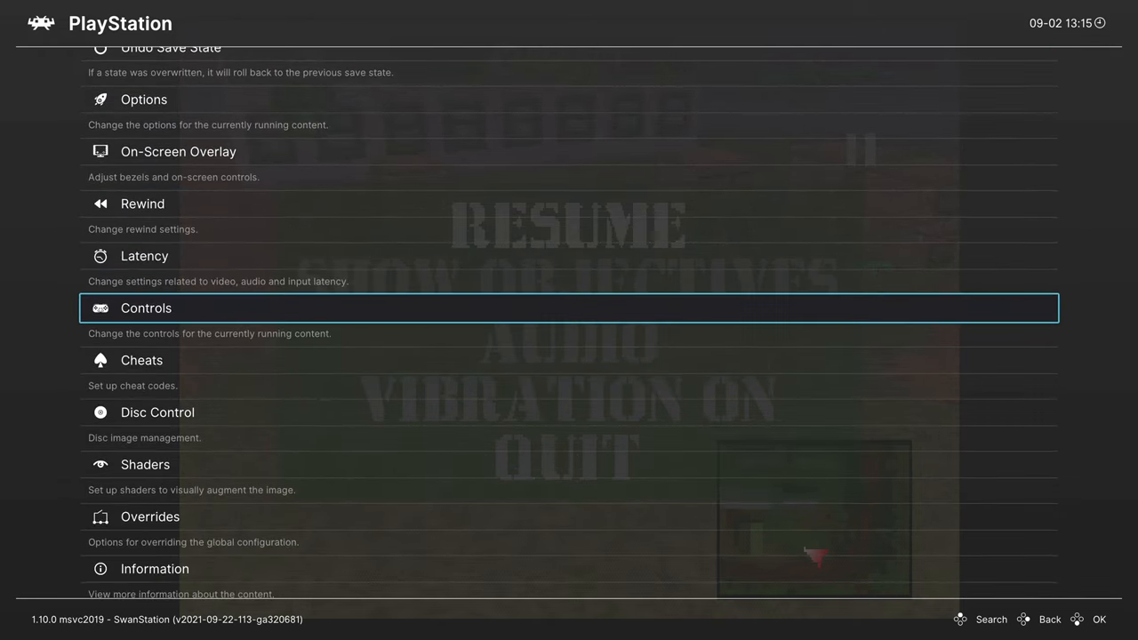
- Open Port 1 Controls and scroll through its PlayStation button mappings
left_click(145, 307)
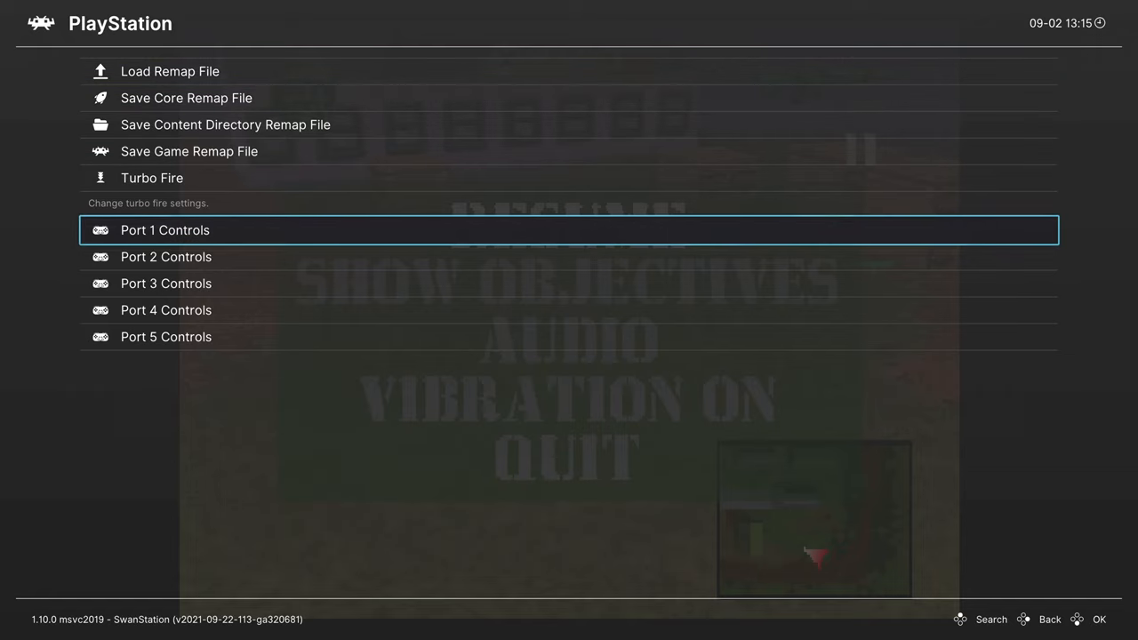
left_click(164, 229)
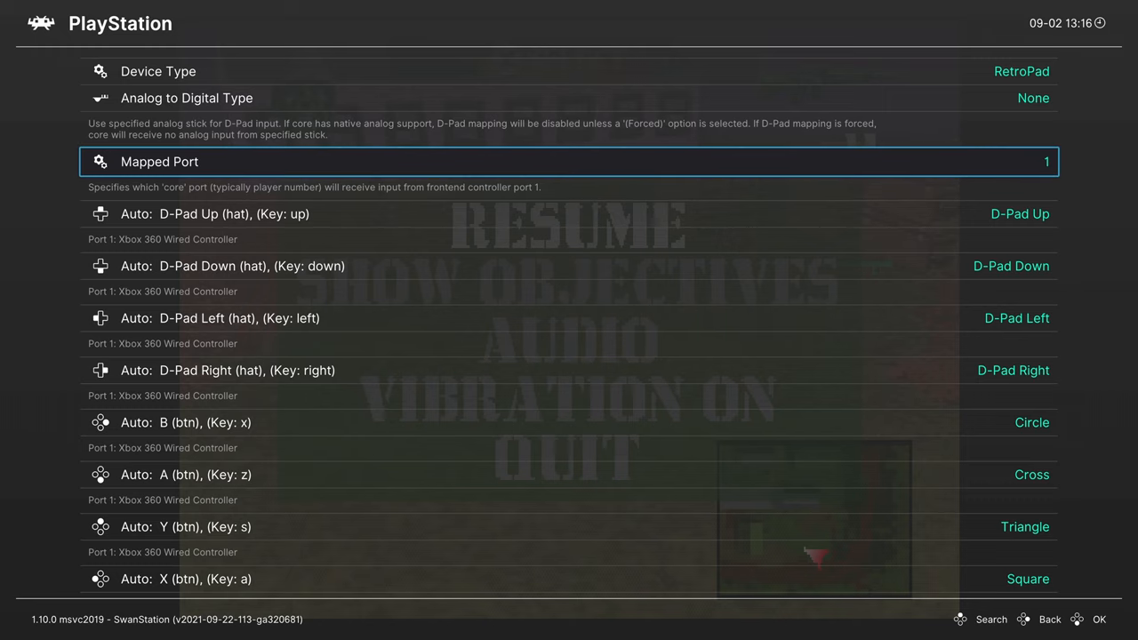
scroll("down", 3)
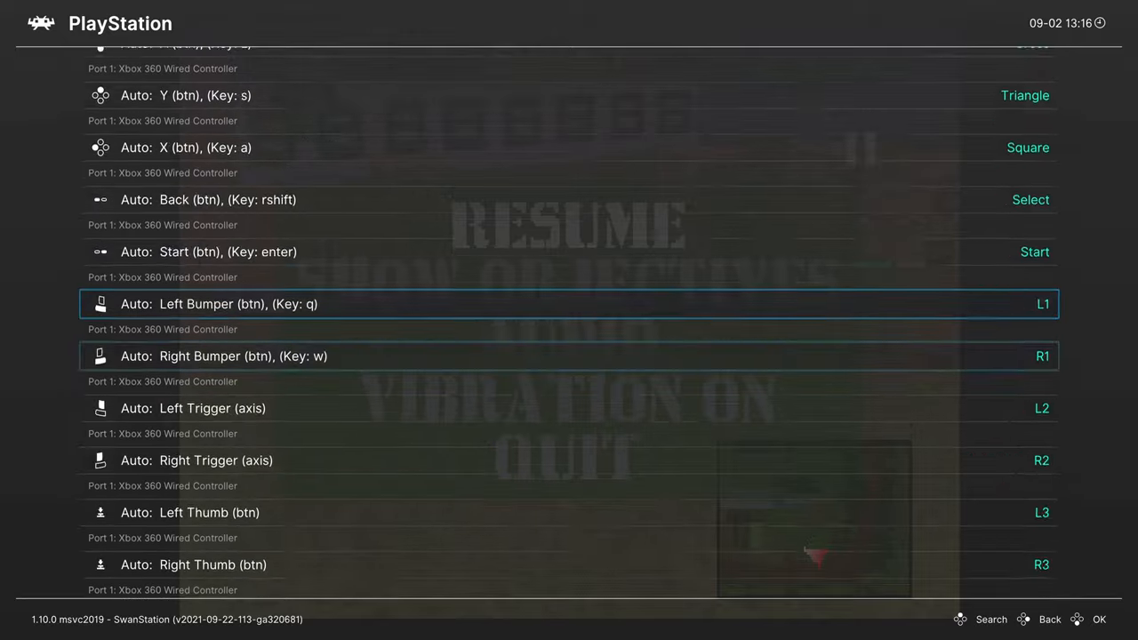
scroll("down", 3)
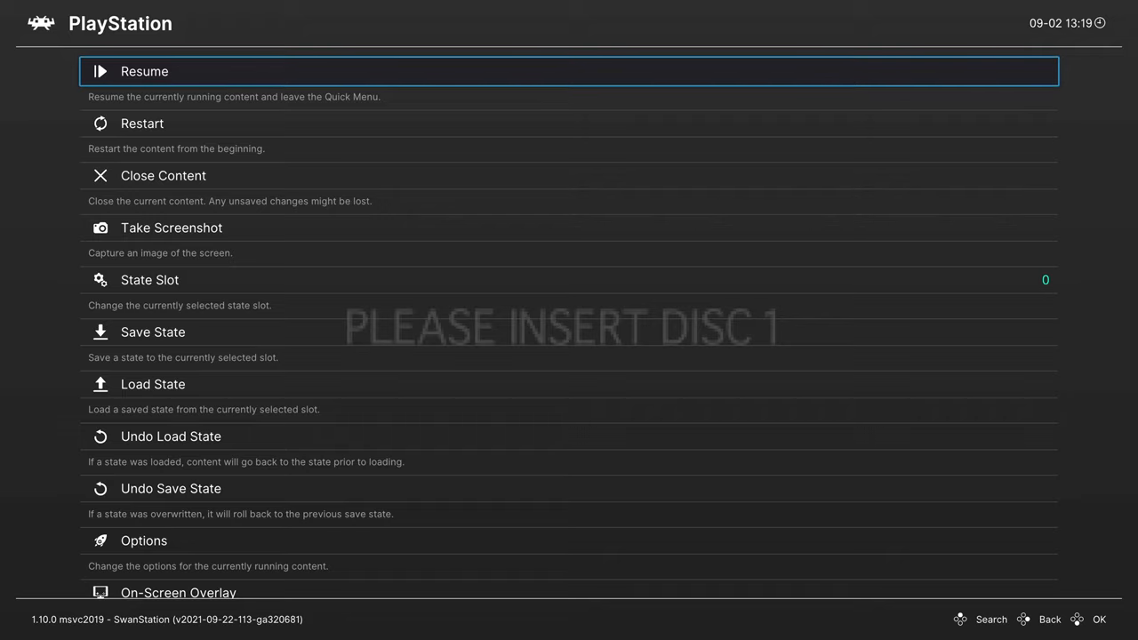
- In Disc Control, choose Disc 1 of Chrono Cross (USA) and insert it
scroll("down", 3)
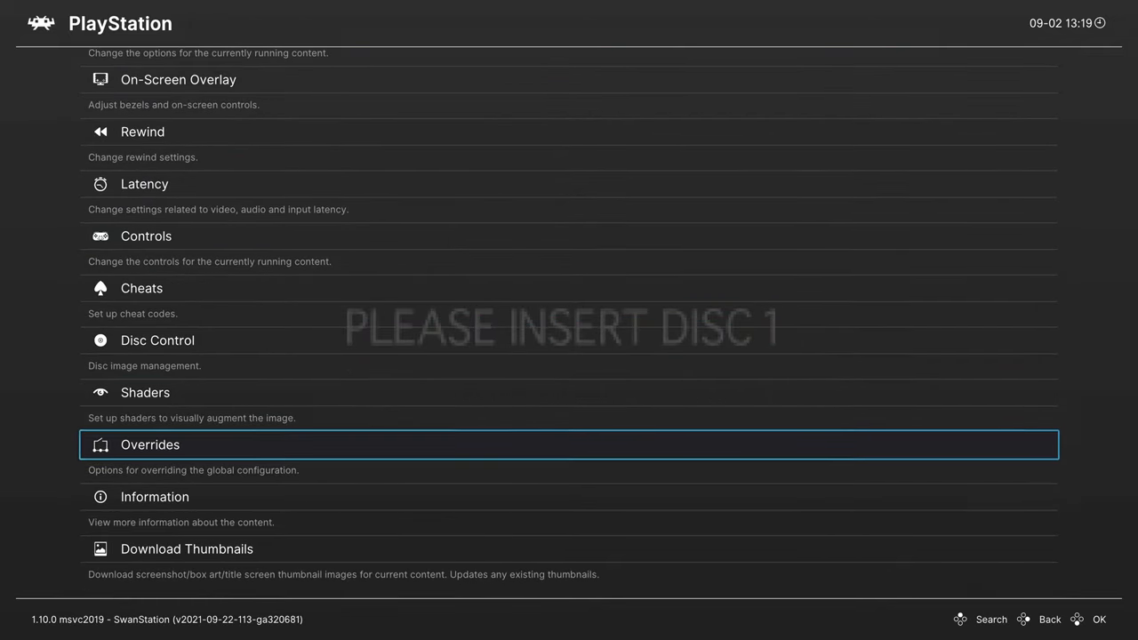
key("up")
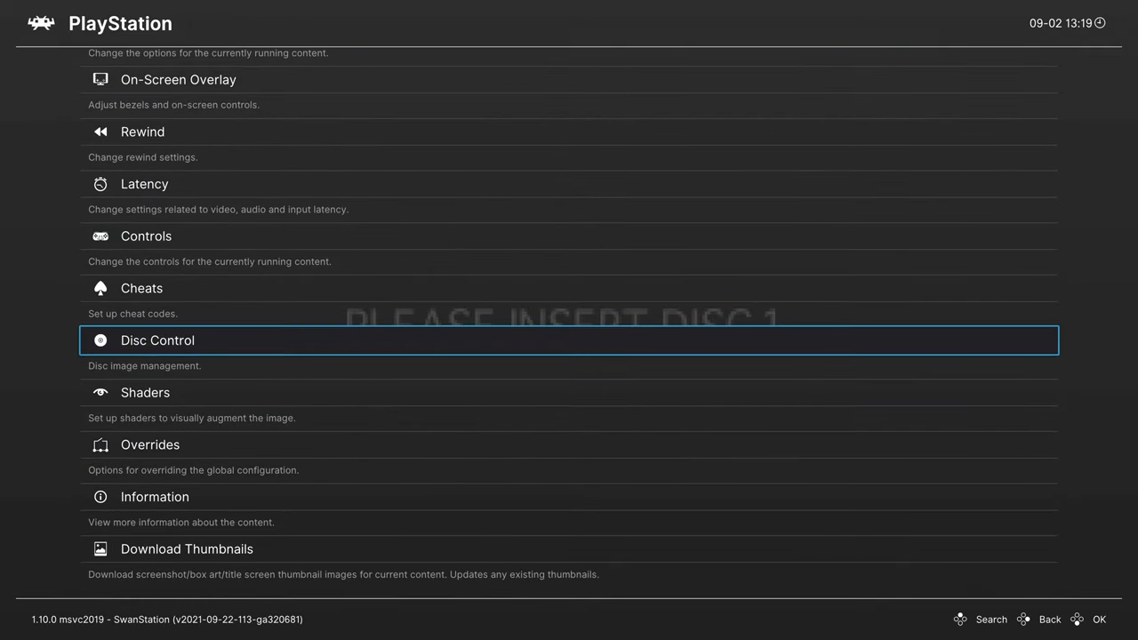
left_click(157, 340)
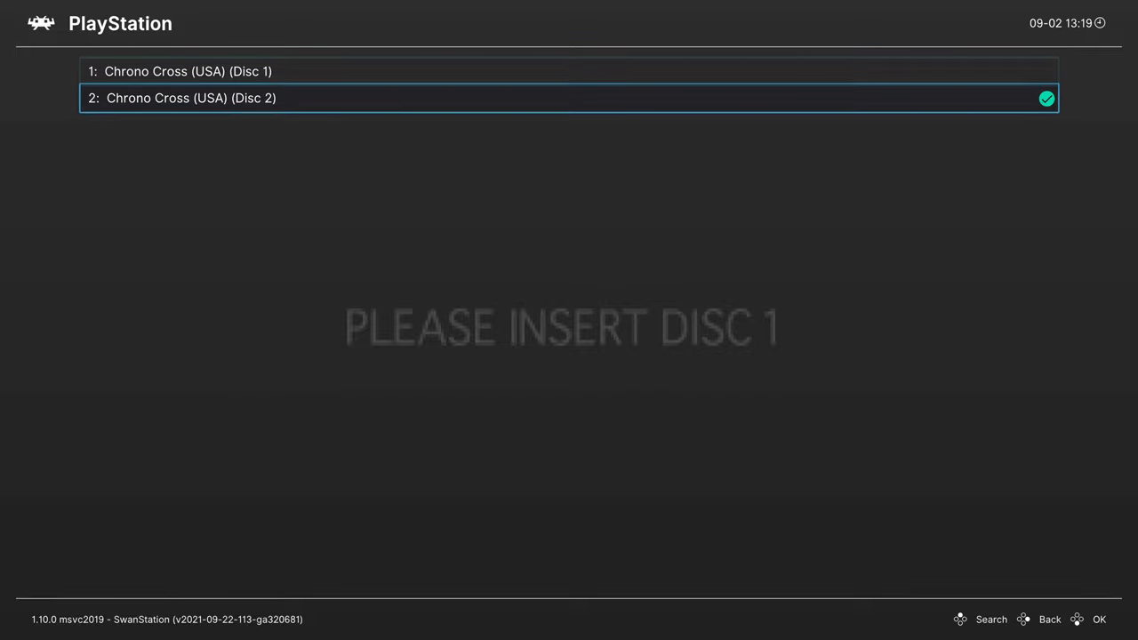
key("Up")
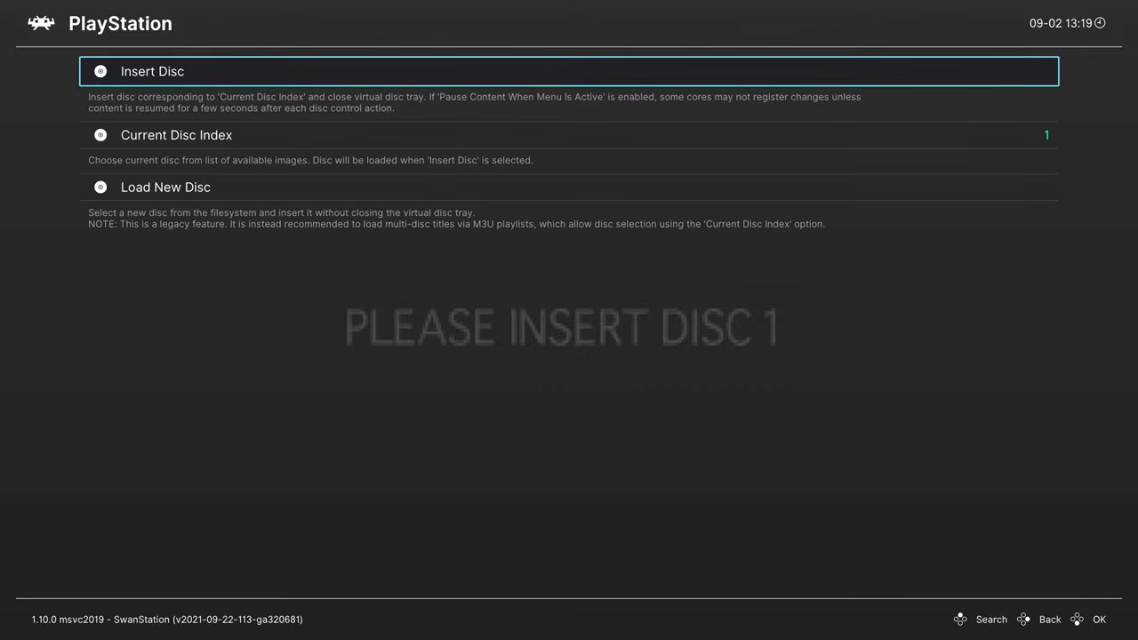
left_click(152, 71)
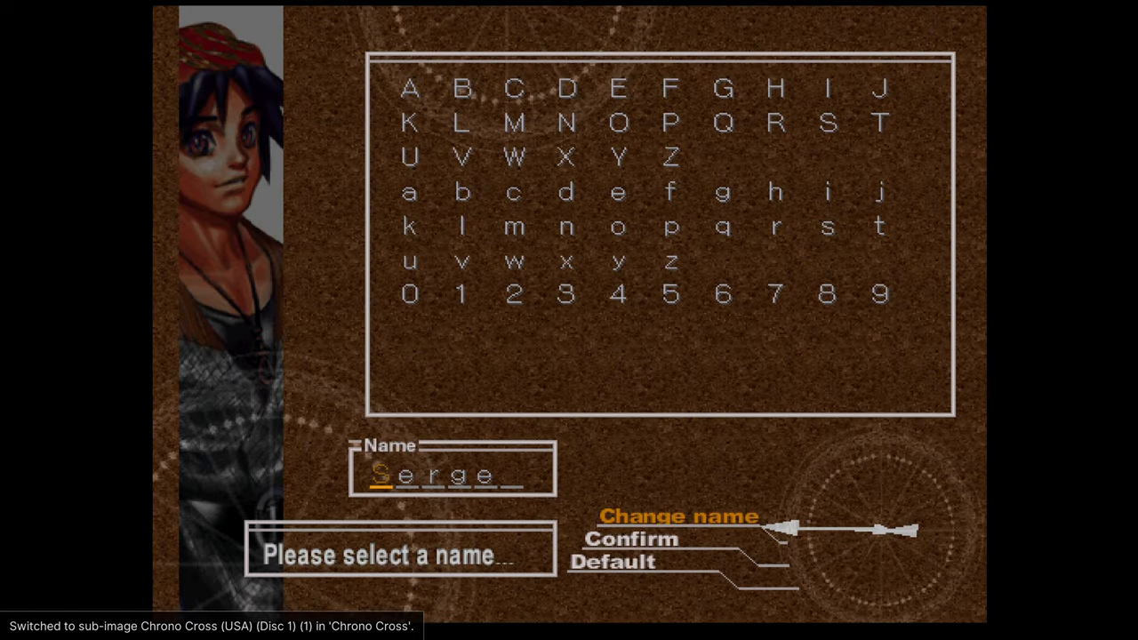
- Accept the default name, then pause Chrono Cross and open SwanStation's Options categories
key("Down")
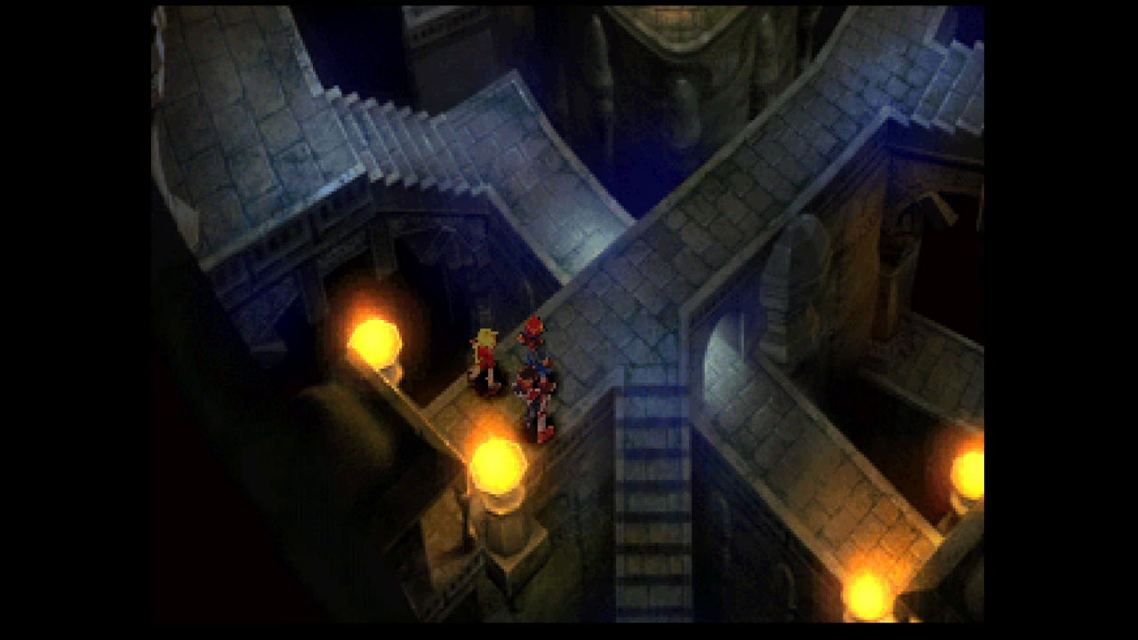
key("F1")
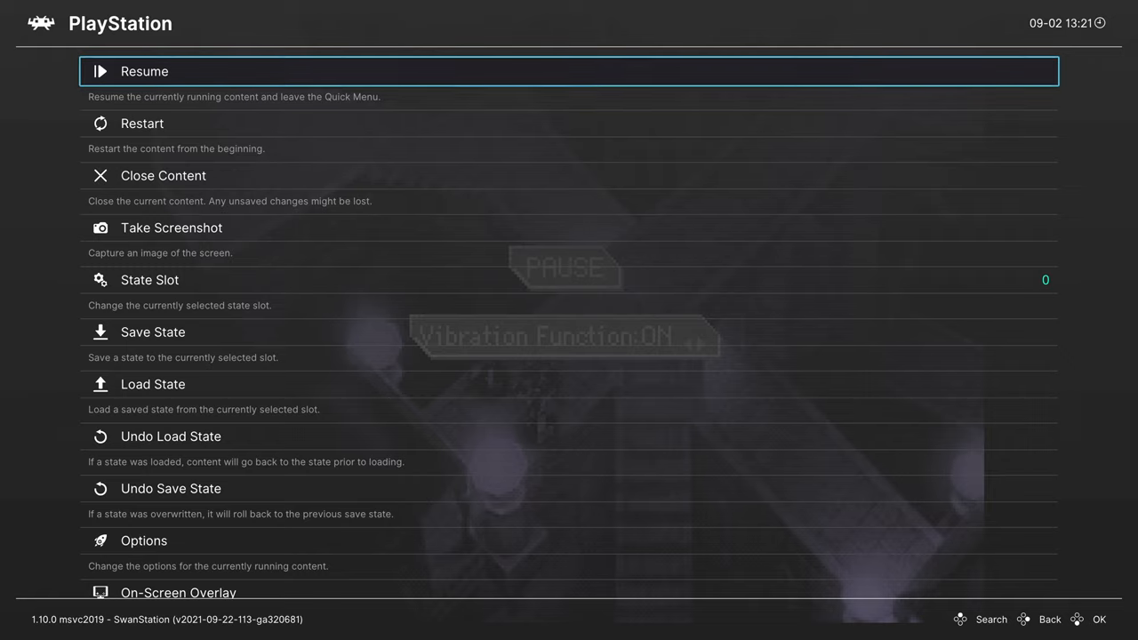
scroll("down", 3)
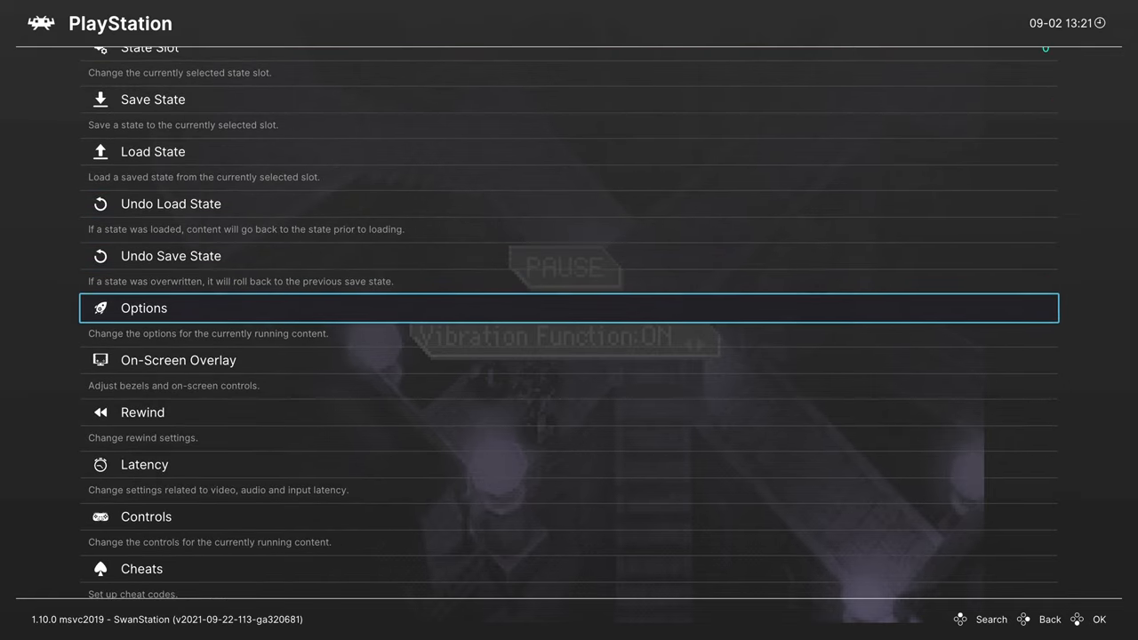
left_click(144, 307)
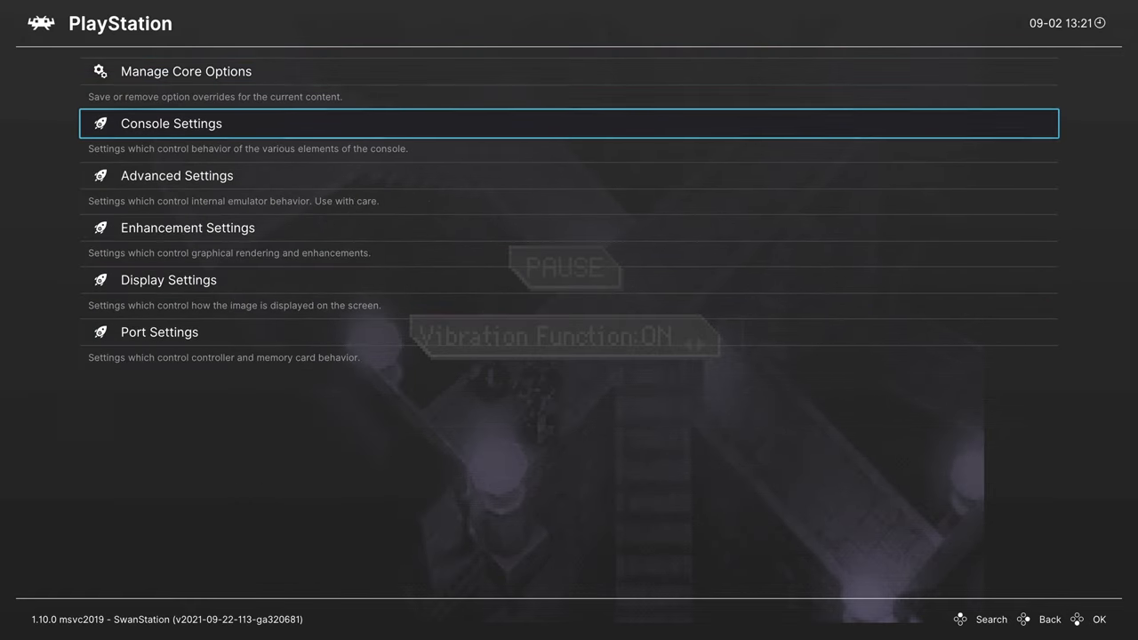
left_click(171, 124)
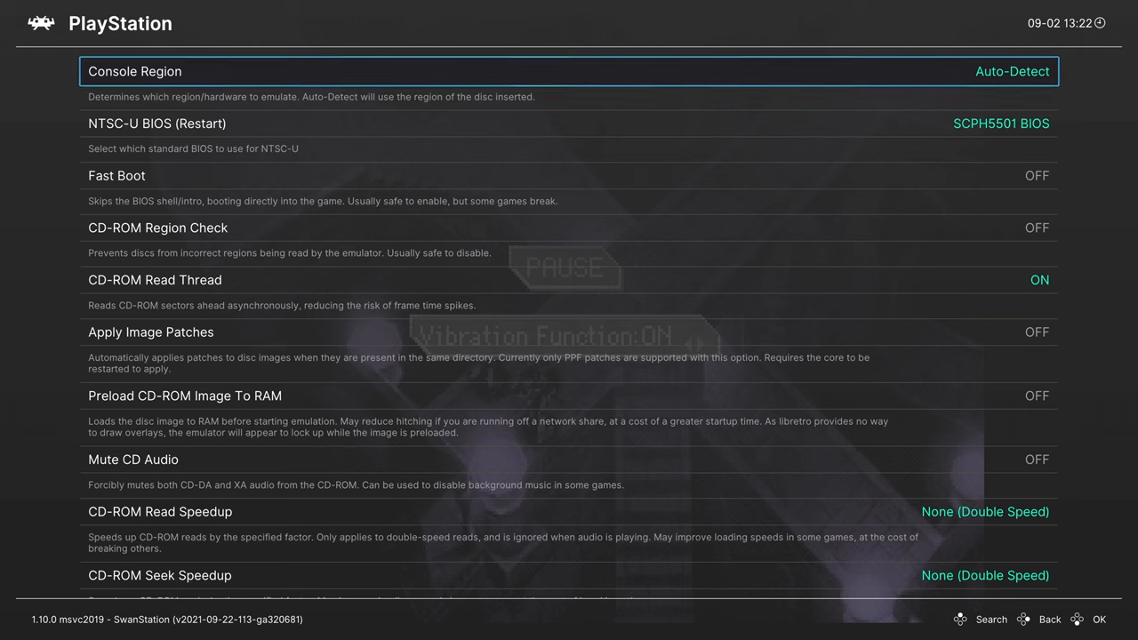
left_click(569, 71)
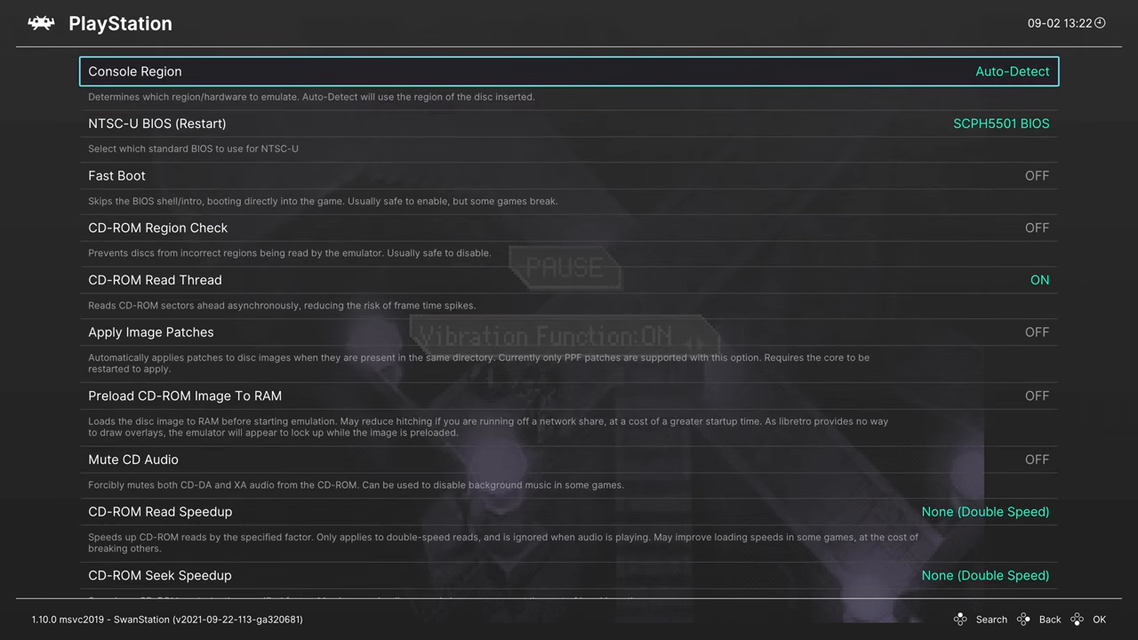
key("Down")
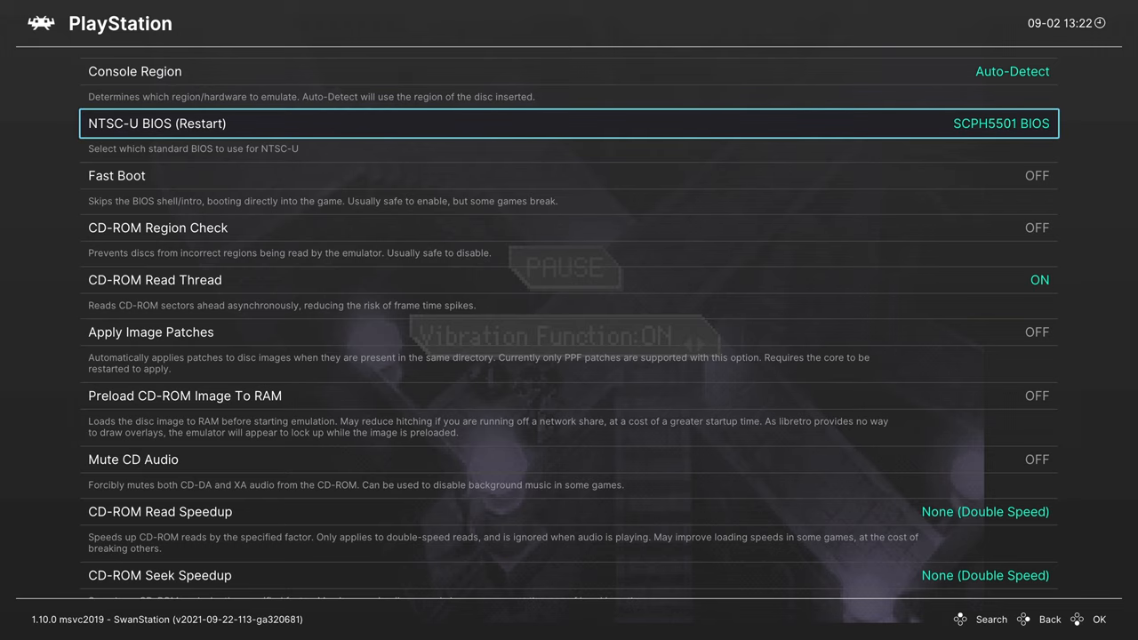
left_click(569, 123)
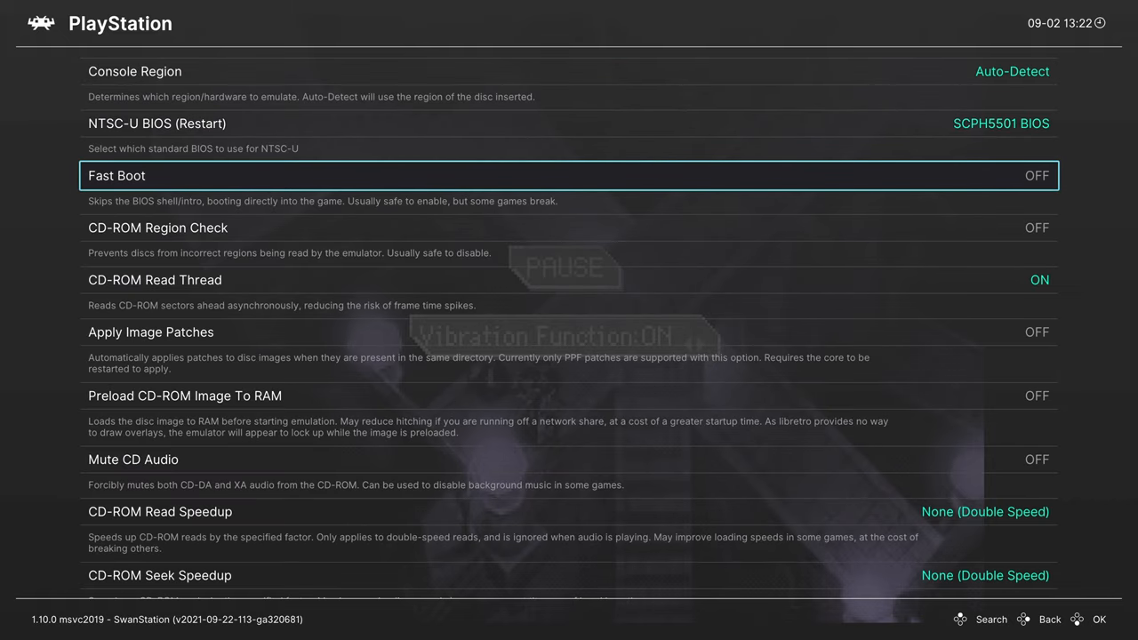
left_click(1036, 175)
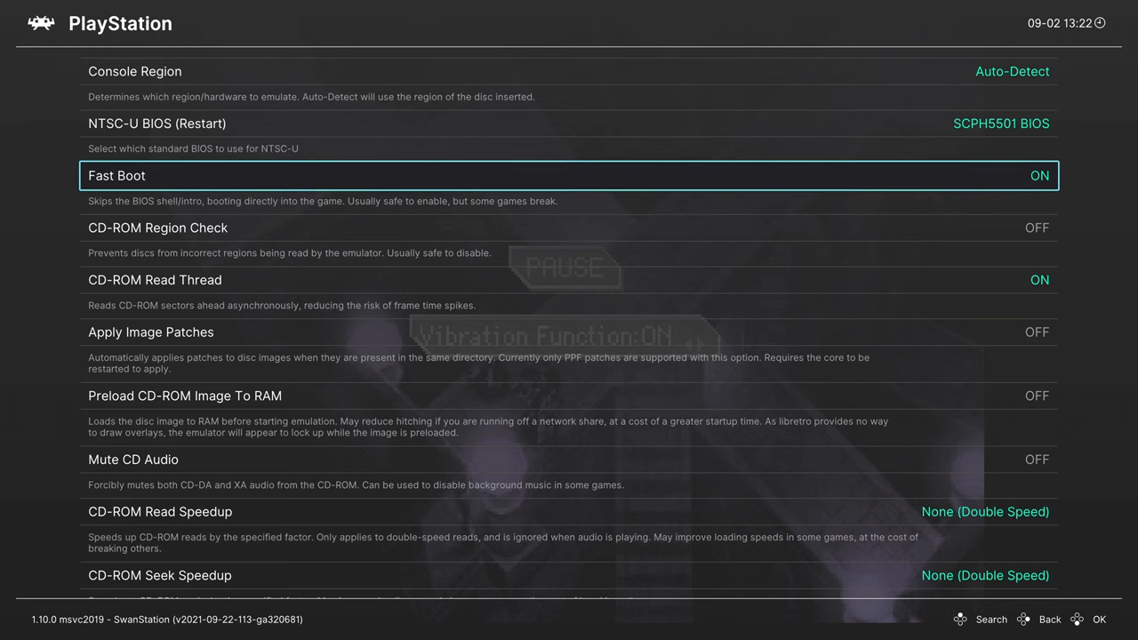
left_click(1039, 175)
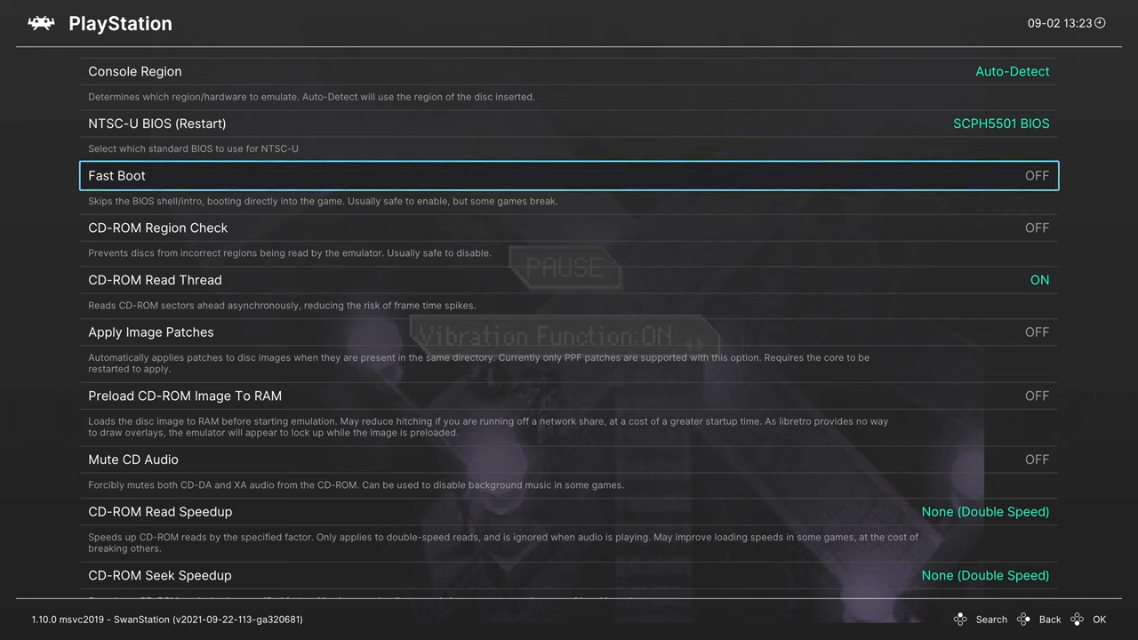
key("Down")
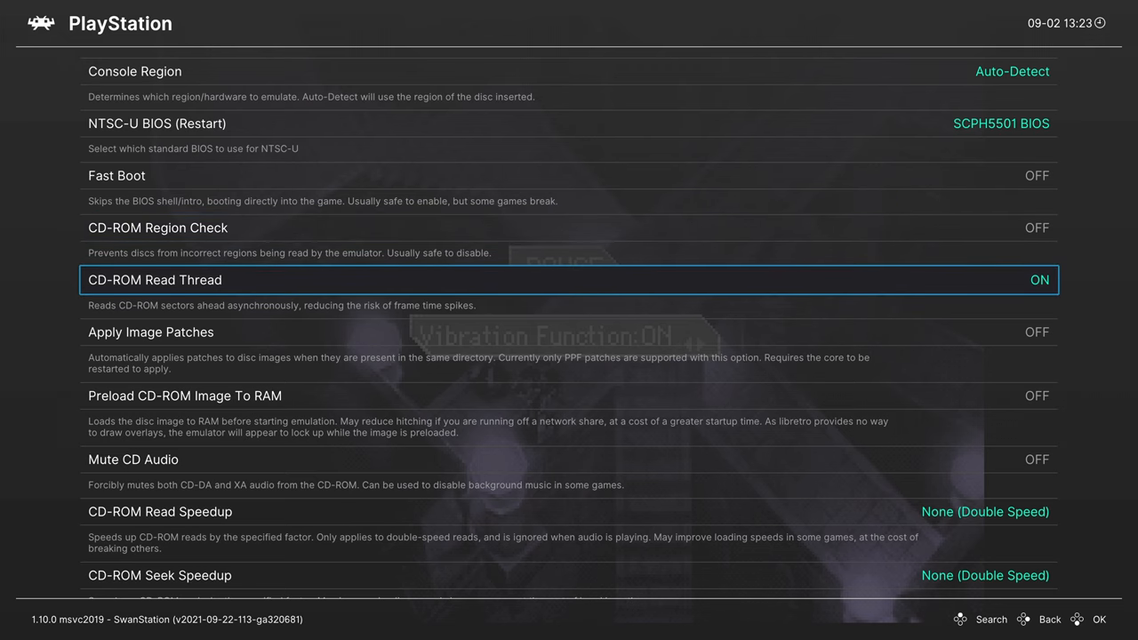
scroll("down", 3)
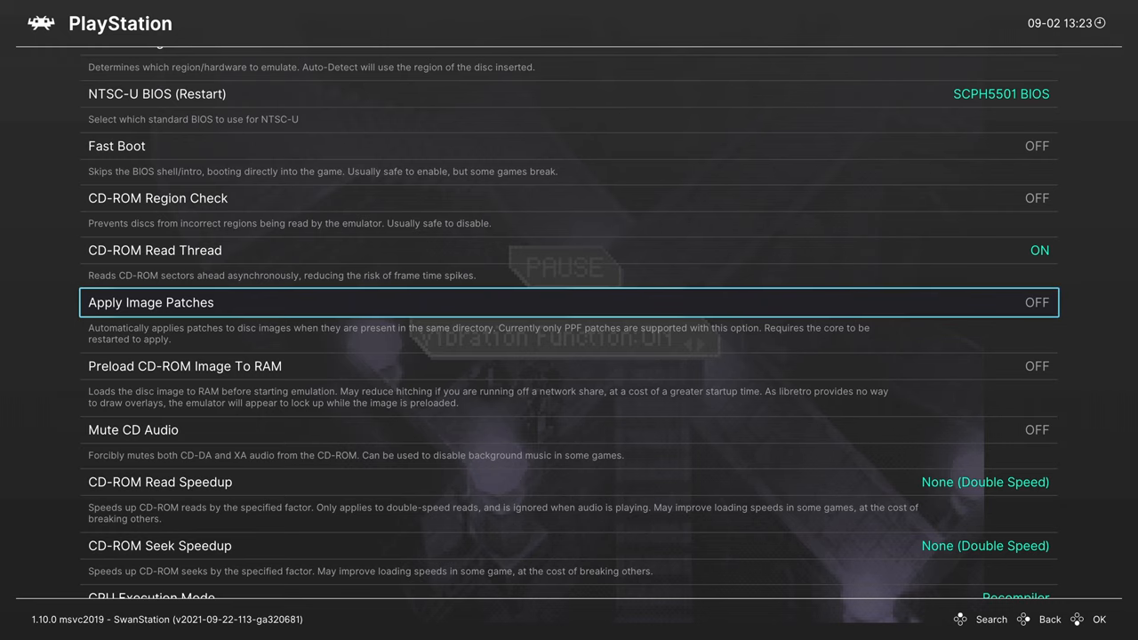
key("down")
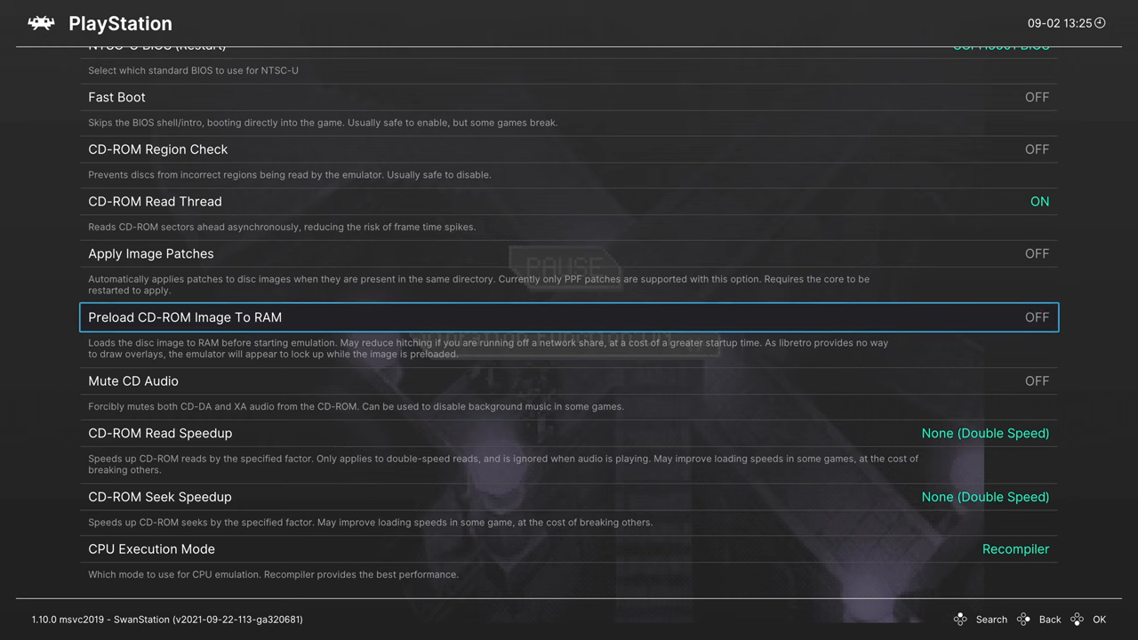
key("down")
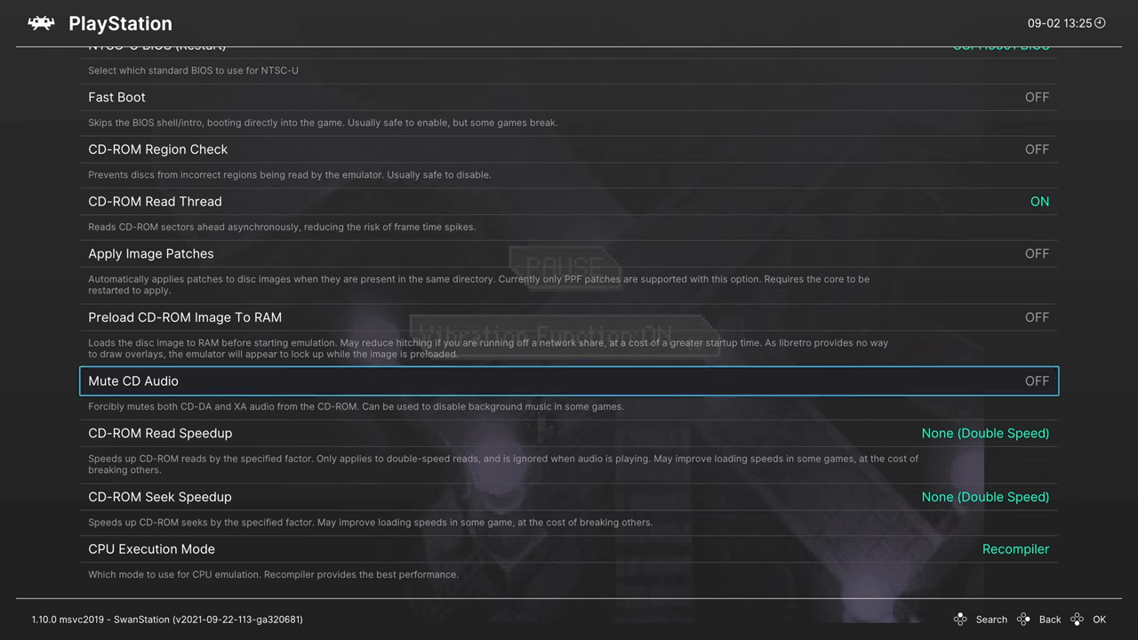
left_click(1036, 381)
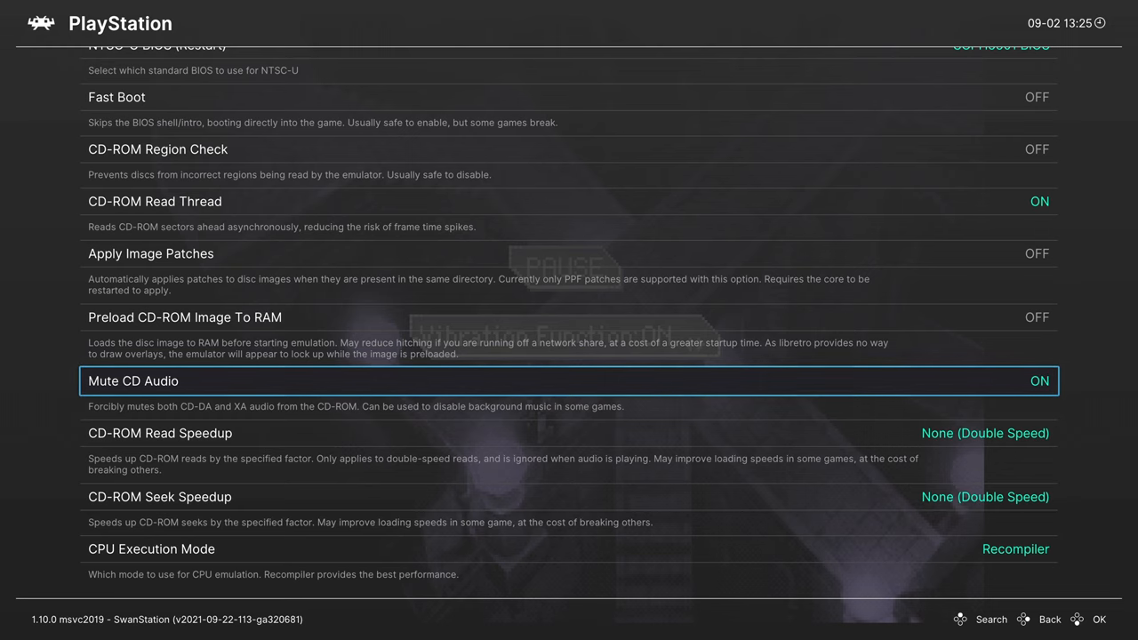
left_click(1038, 381)
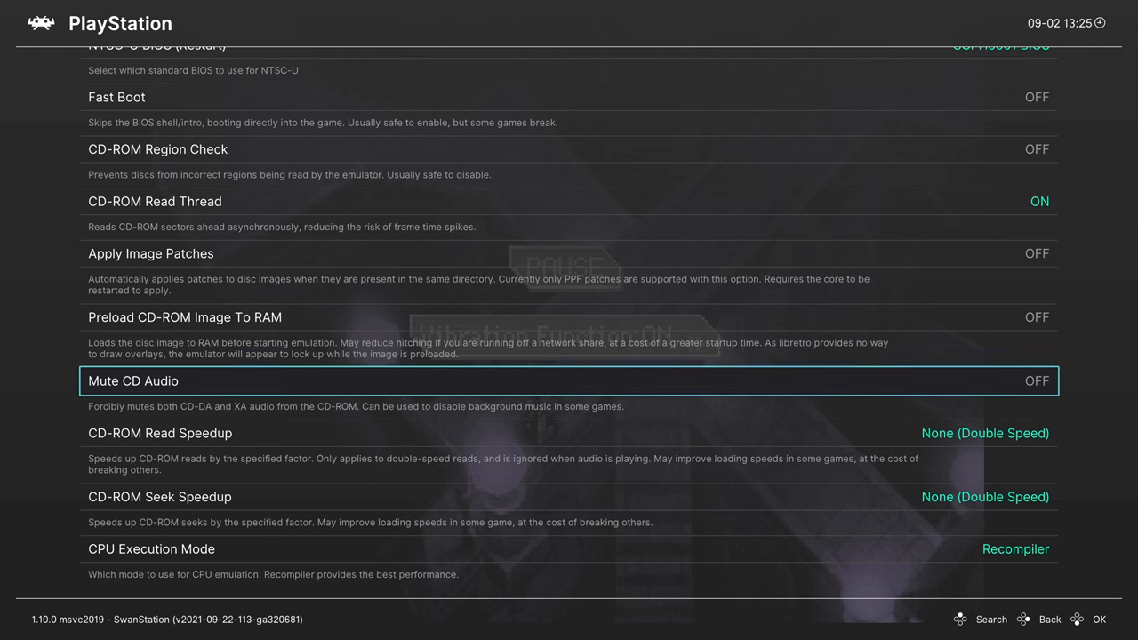
left_click(984, 433)
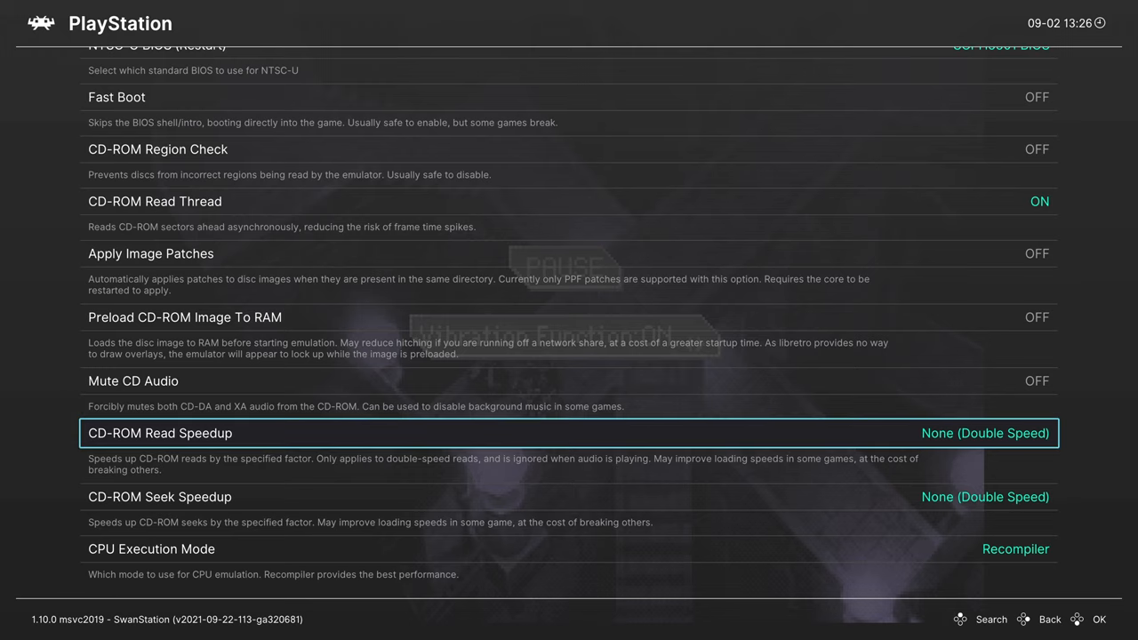
left_click(1015, 549)
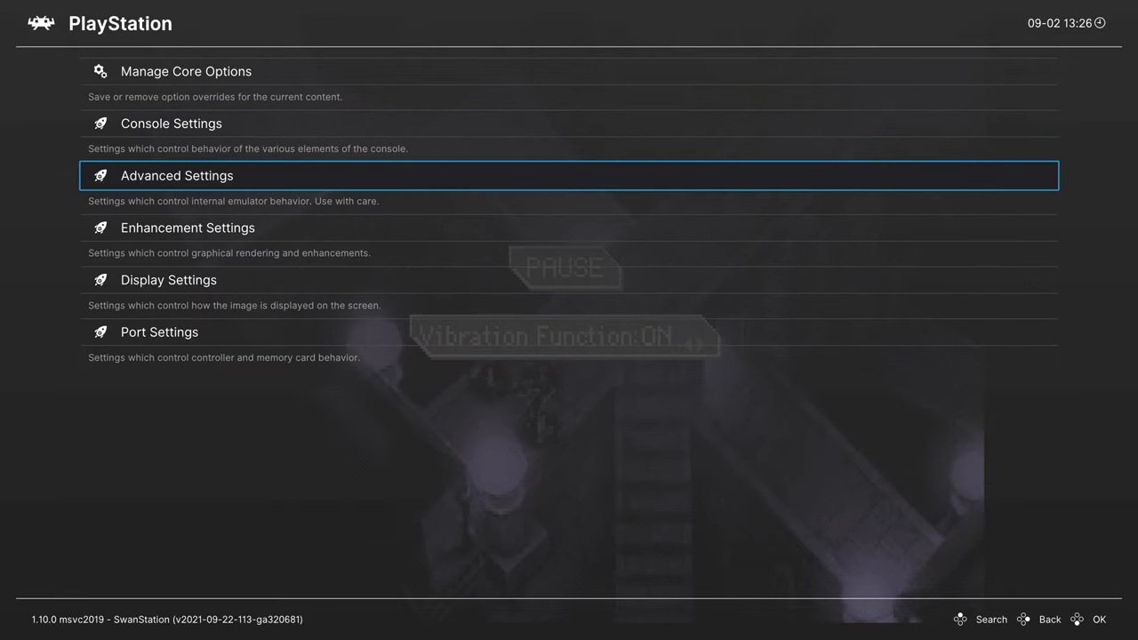
- Set CPU Overclocking in SwanStation's Advanced Settings to 400%
left_click(176, 175)
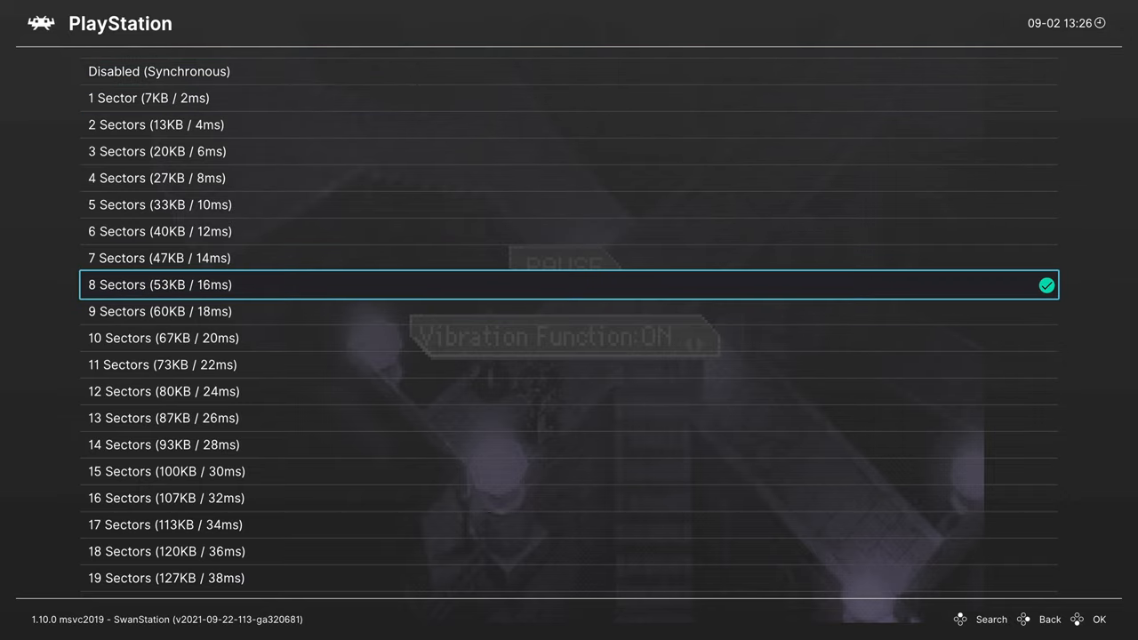
scroll("down", 3)
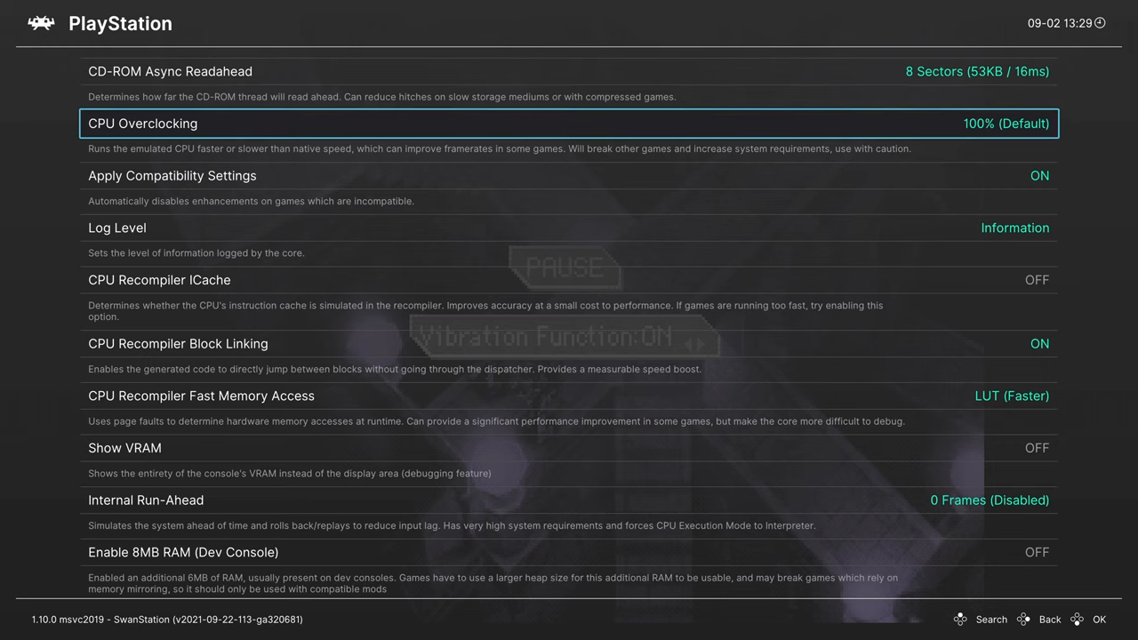
left_click(569, 123)
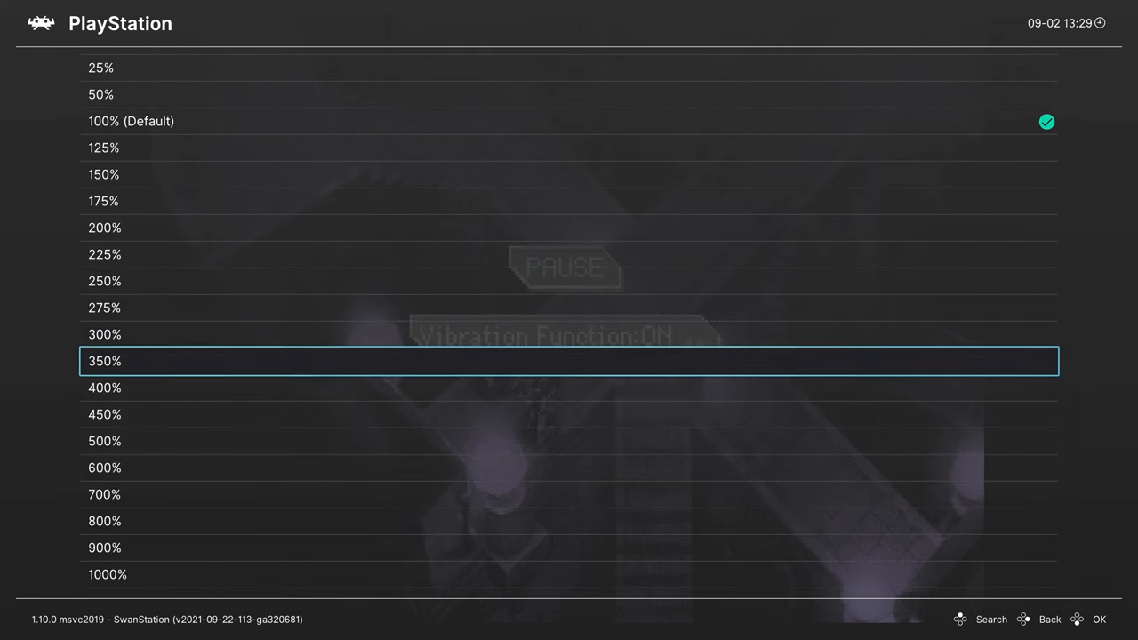
left_click(104, 387)
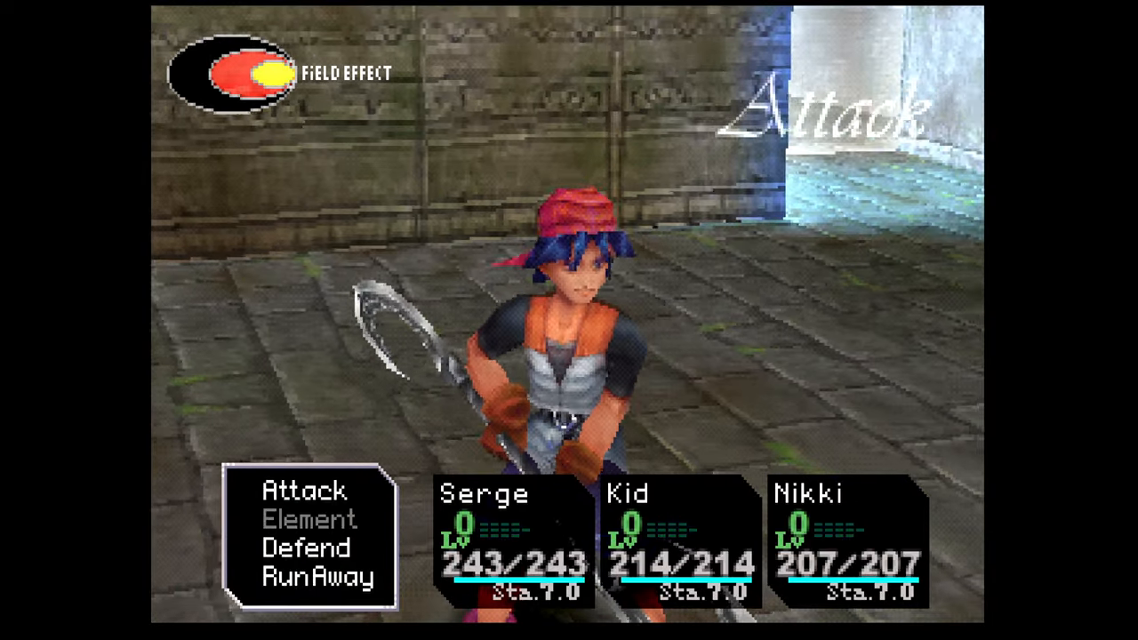
- Turn CPU Recompiler ICache on and check Internal Run-Ahead, leaving it unchanged
left_click(305, 489)
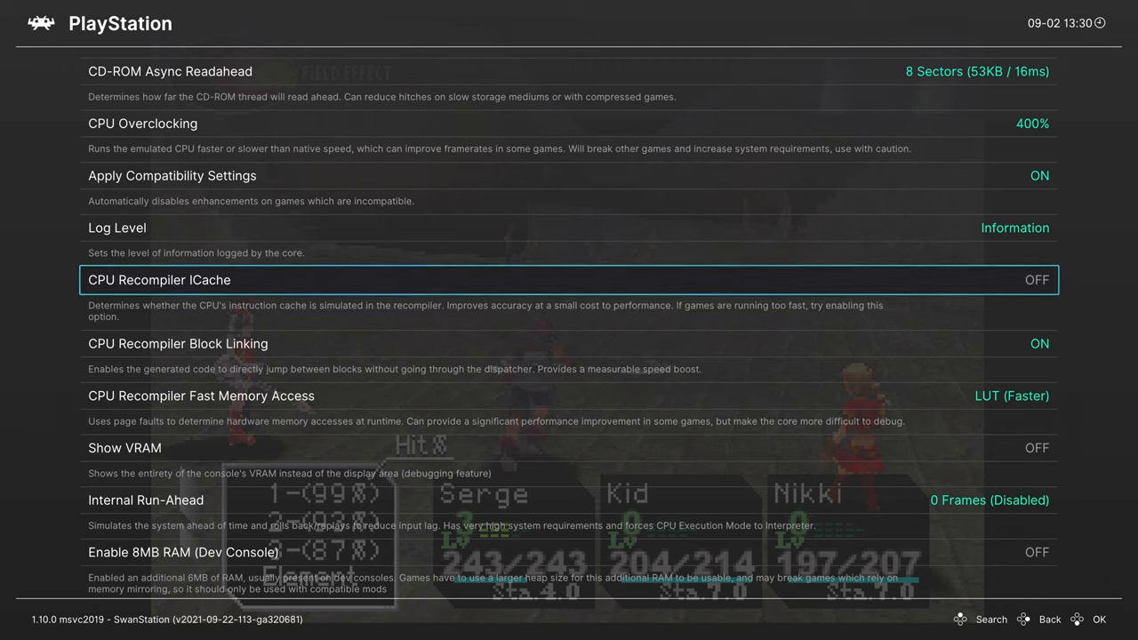
left_click(1036, 279)
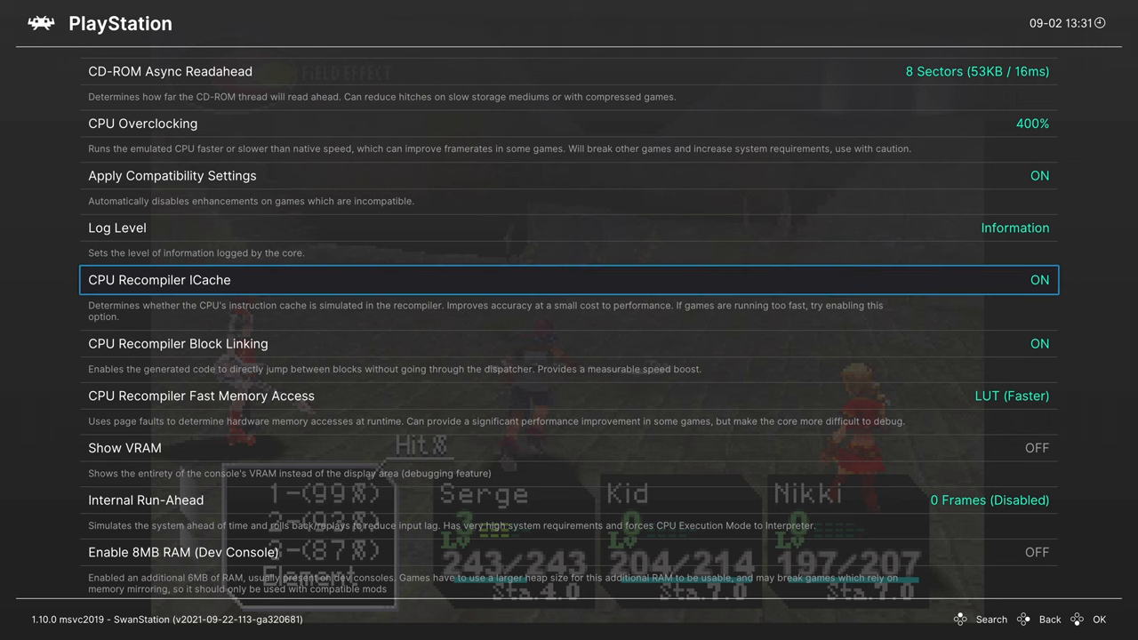
scroll("down", 3)
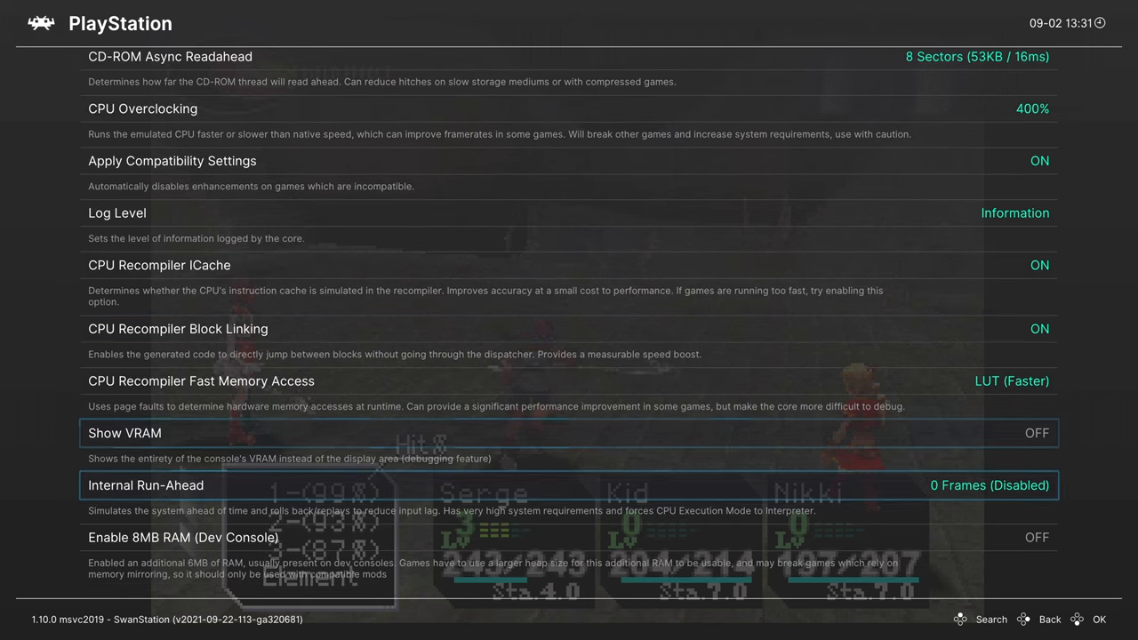
key("down")
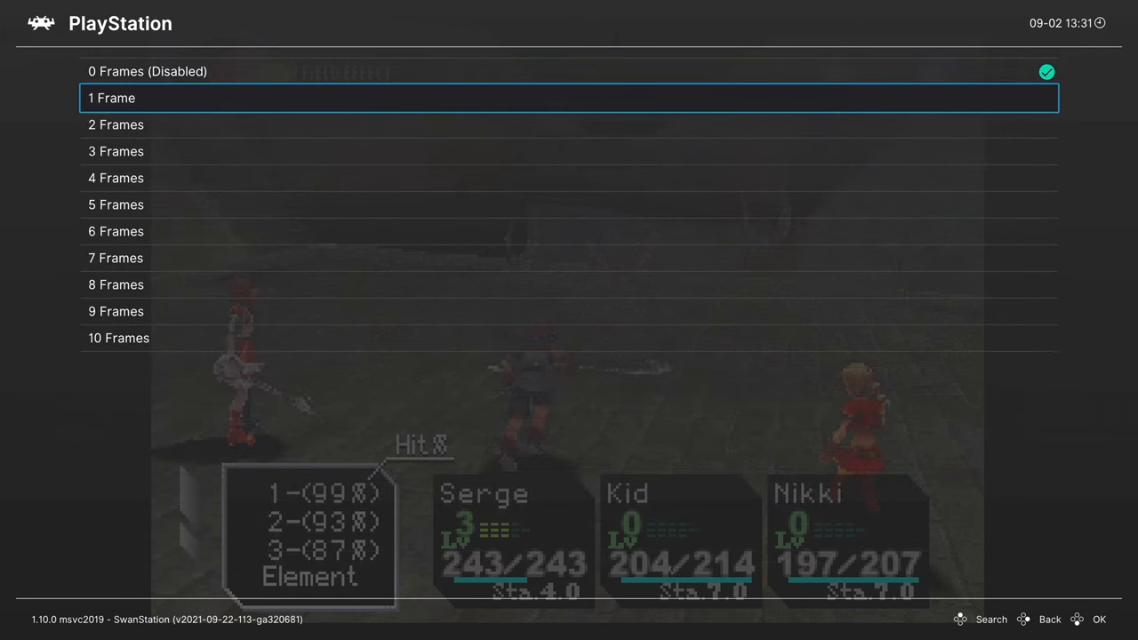
key("down")
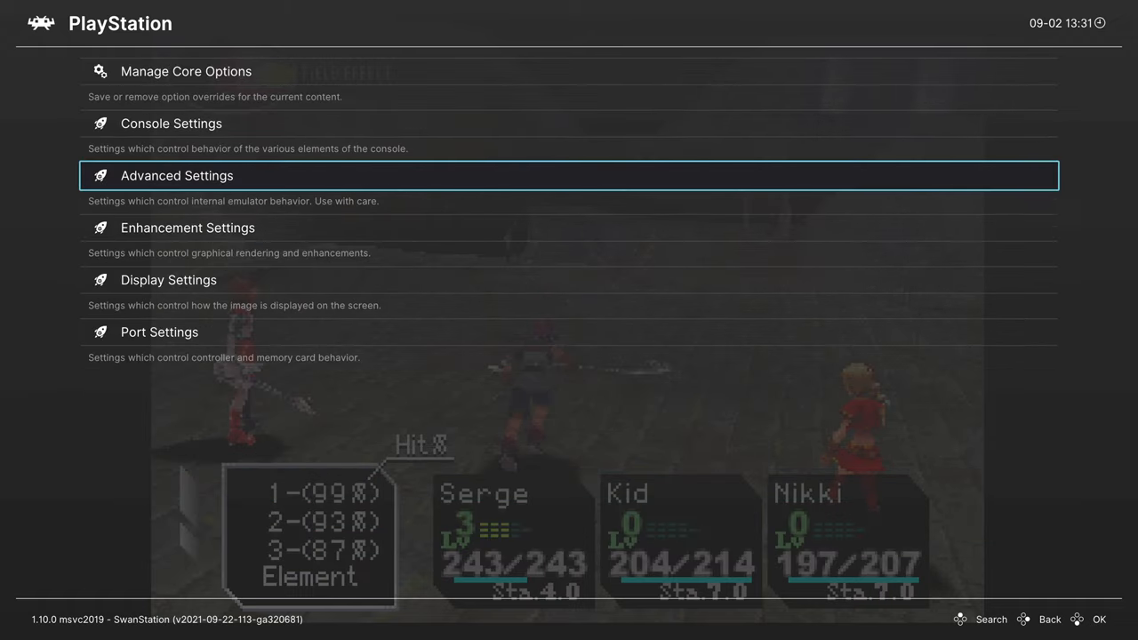
key("down")
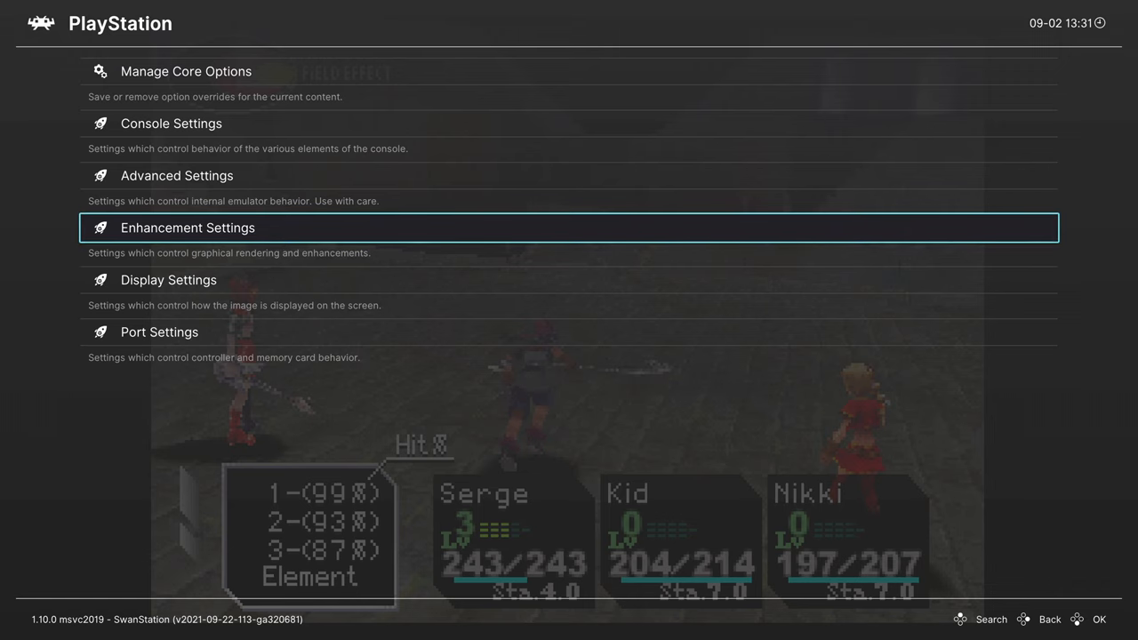
- Set Internal Resolution Scale under Enhancement Settings to 9x (for 4K)
left_click(188, 227)
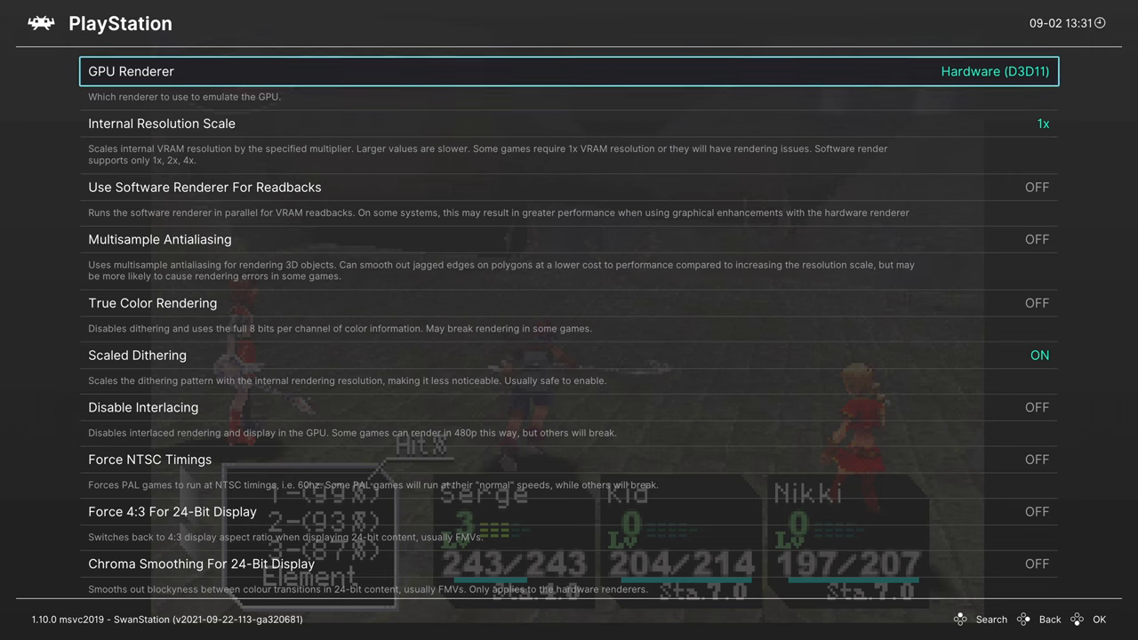
key("down")
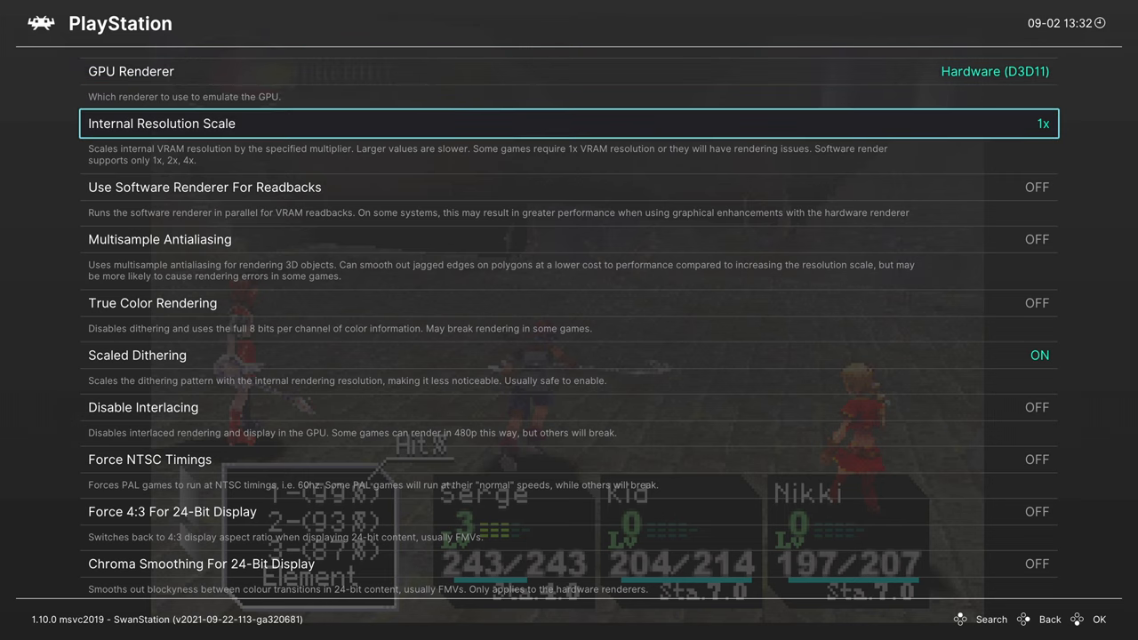
left_click(568, 123)
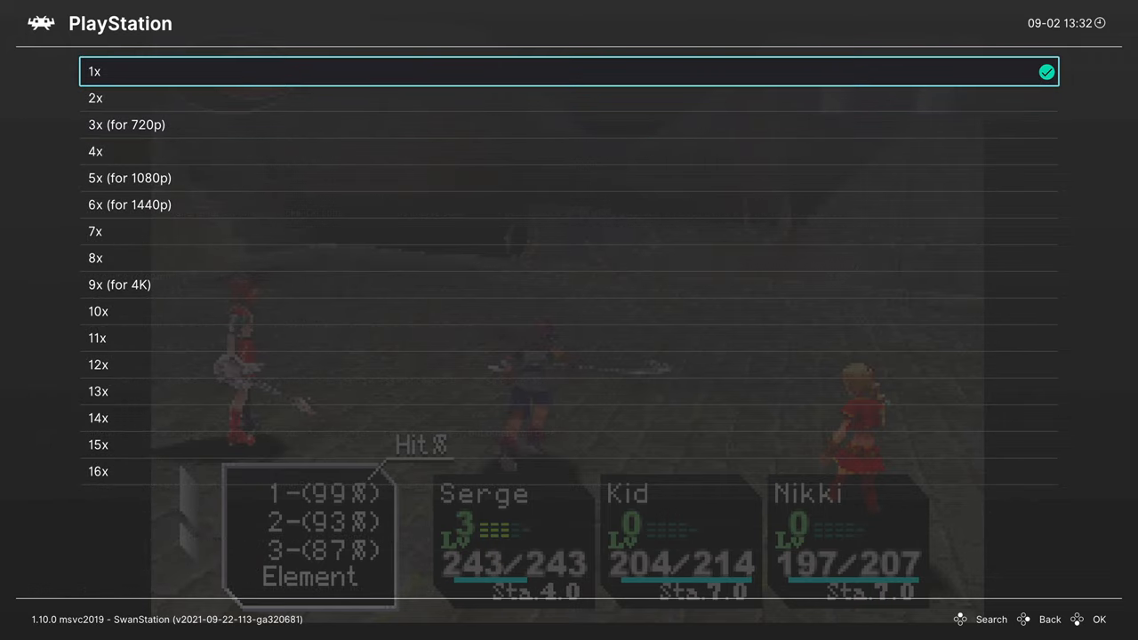
key("Down")
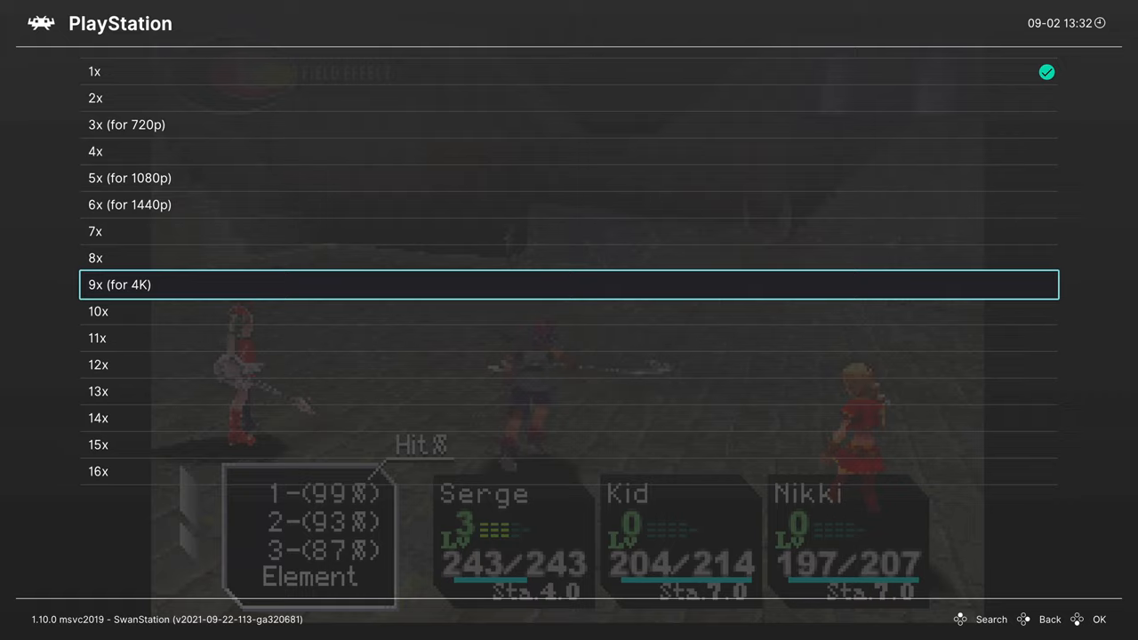
left_click(569, 284)
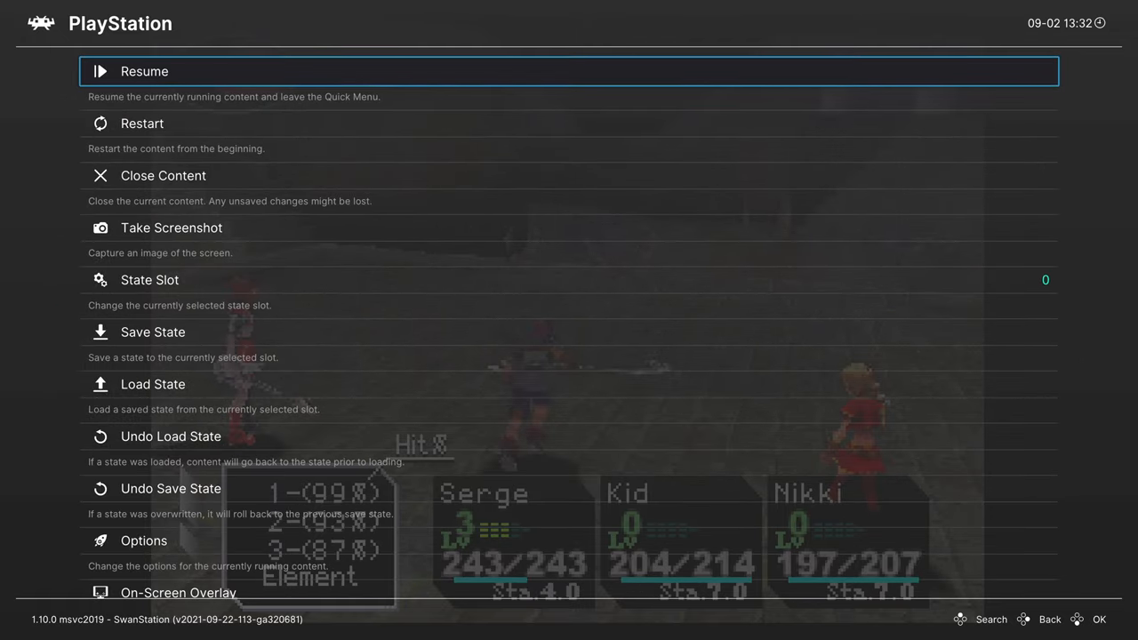
left_click(144, 71)
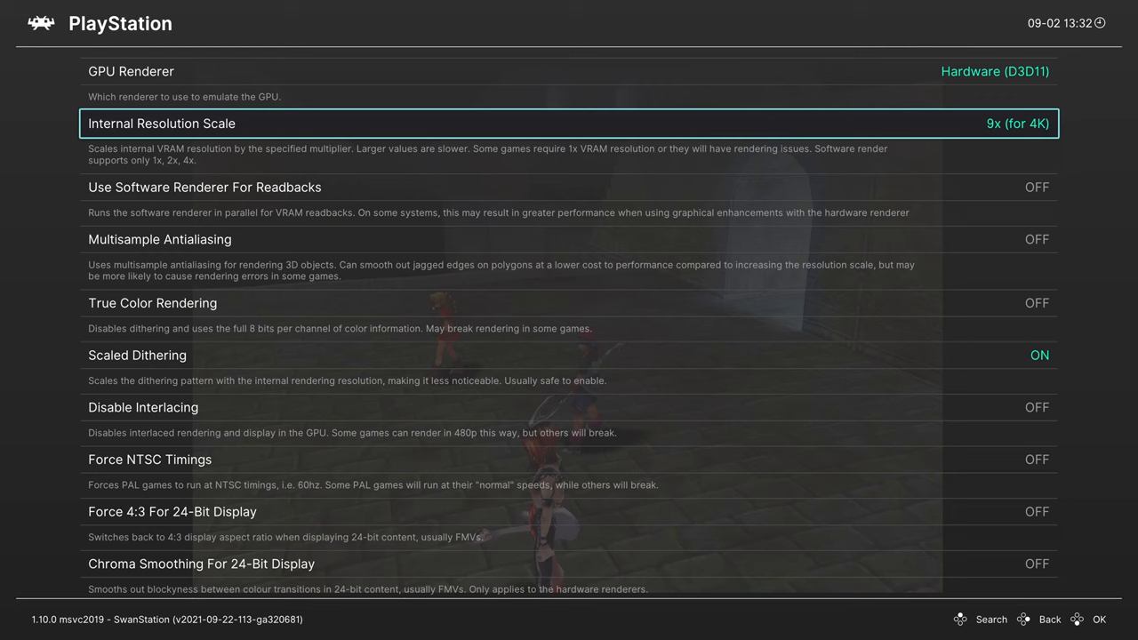
- Turn on True Color Rendering and Disable Interlacing
key("Down")
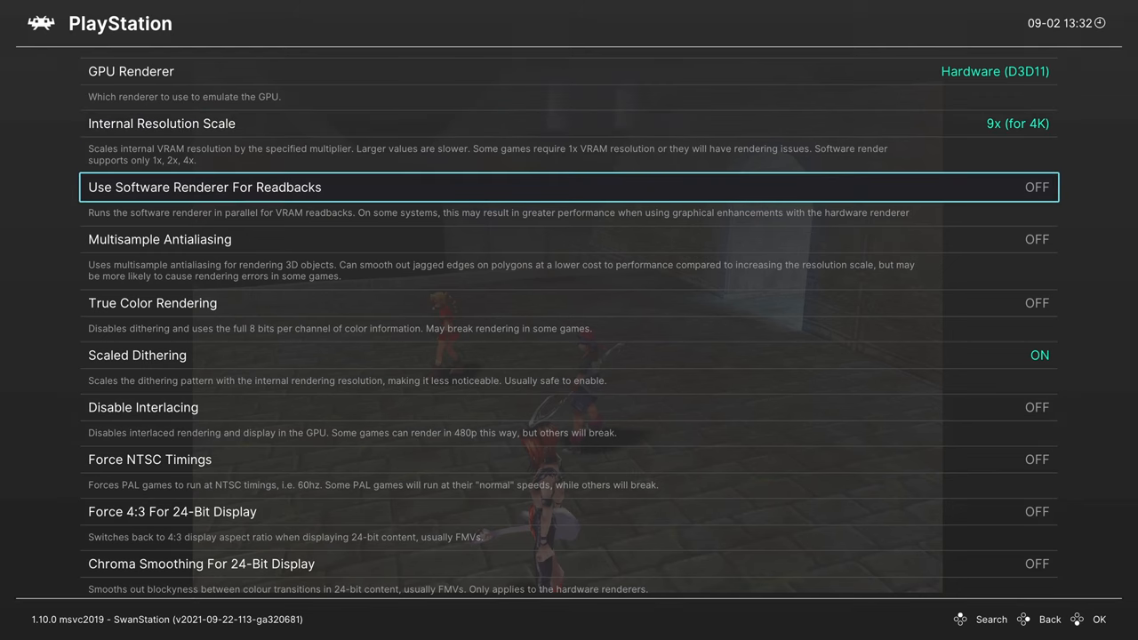
key("down")
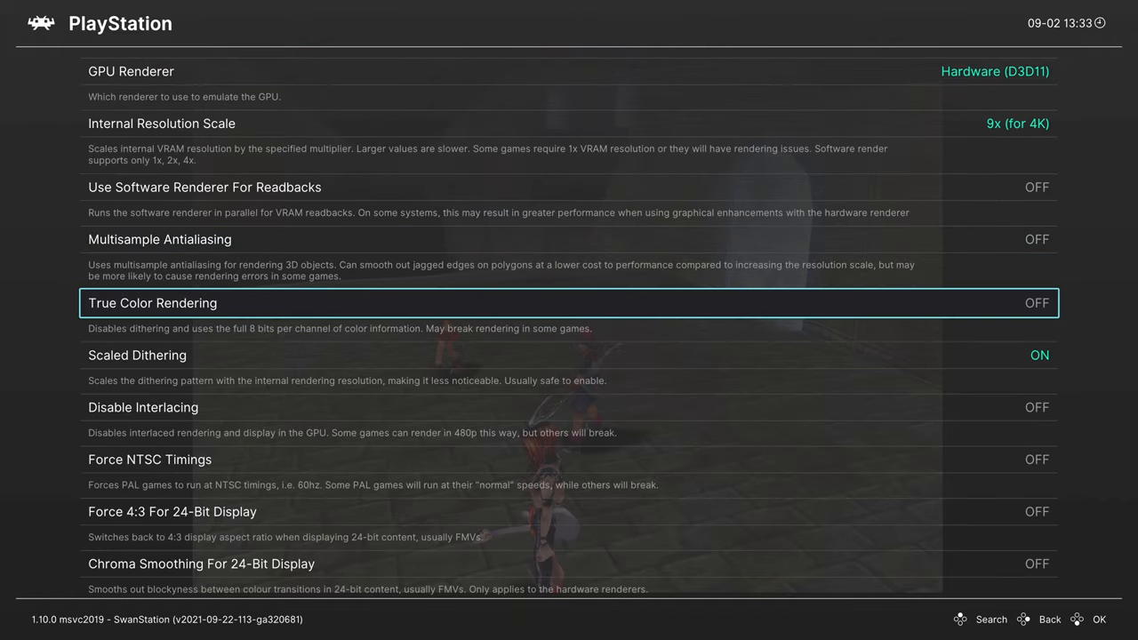
left_click(1037, 302)
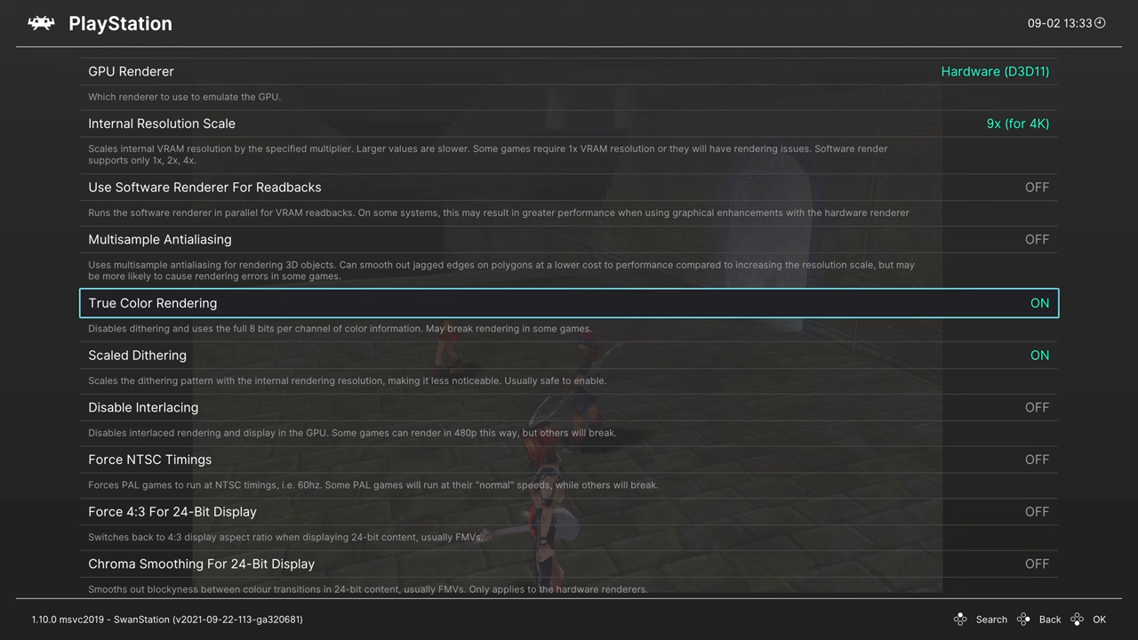
scroll("down", 3)
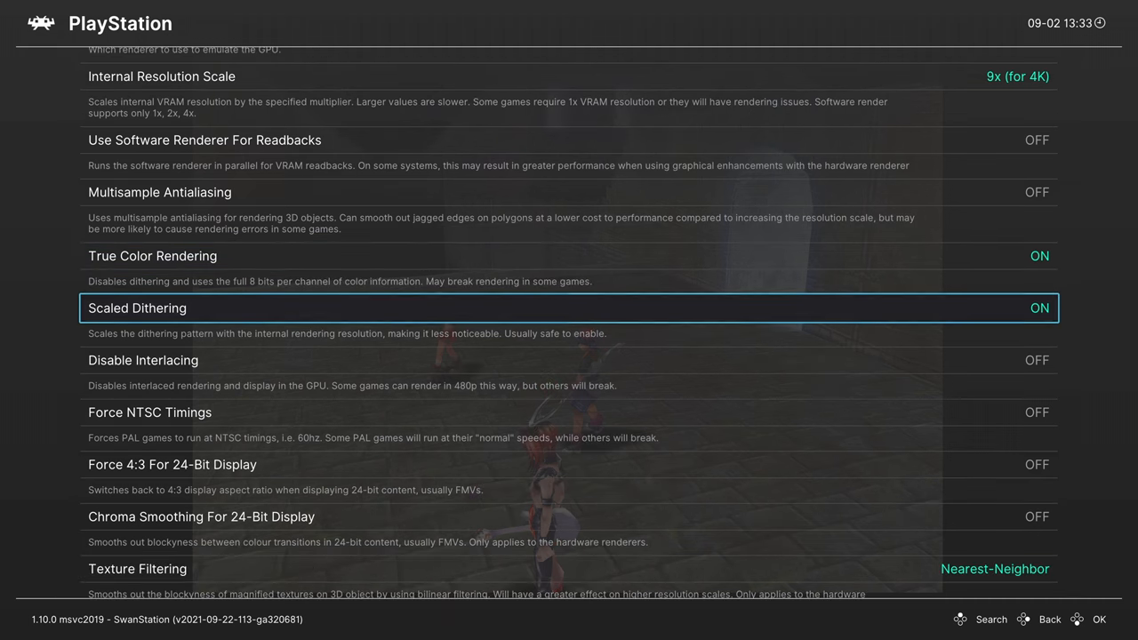
scroll("down", 3)
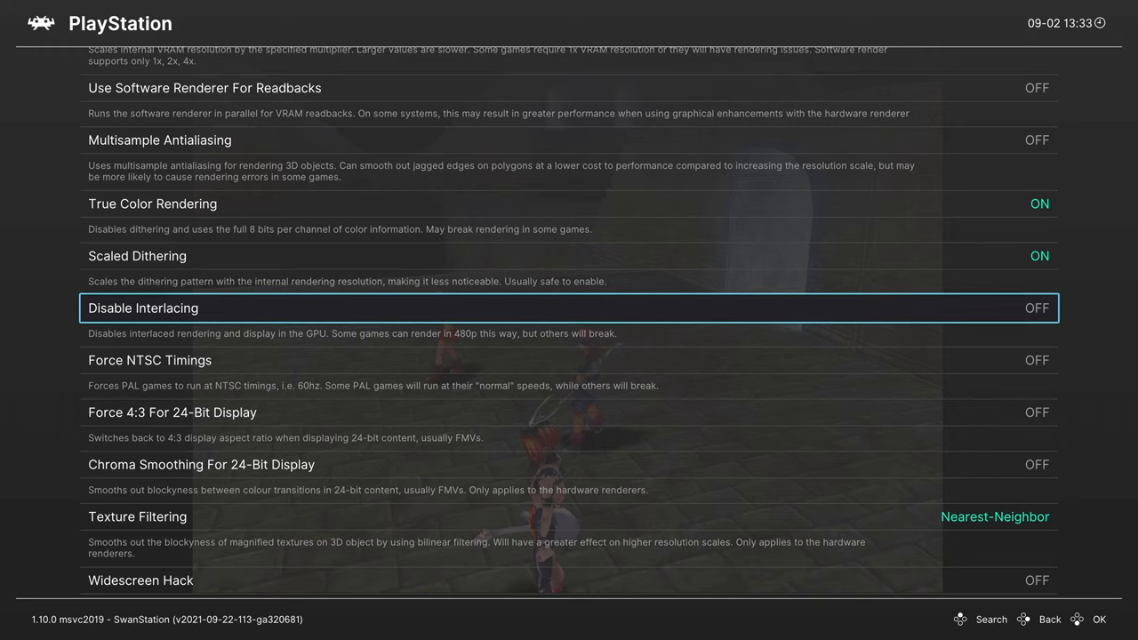
left_click(1036, 307)
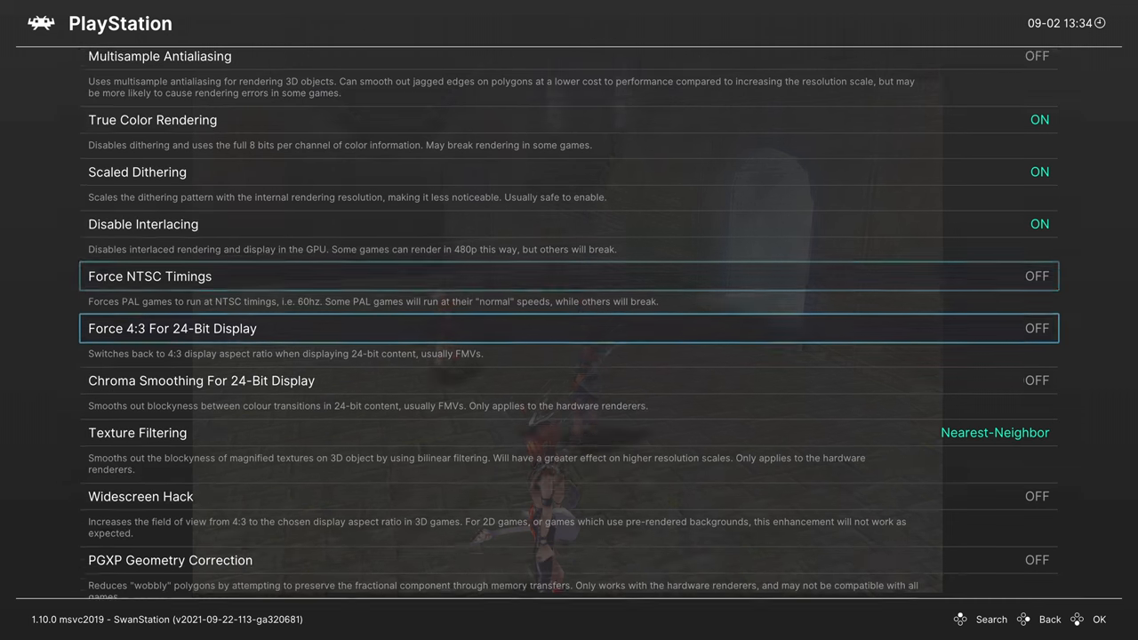
- Check Texture Filtering and leave it at Nearest-Neighbor
scroll("down", 3)
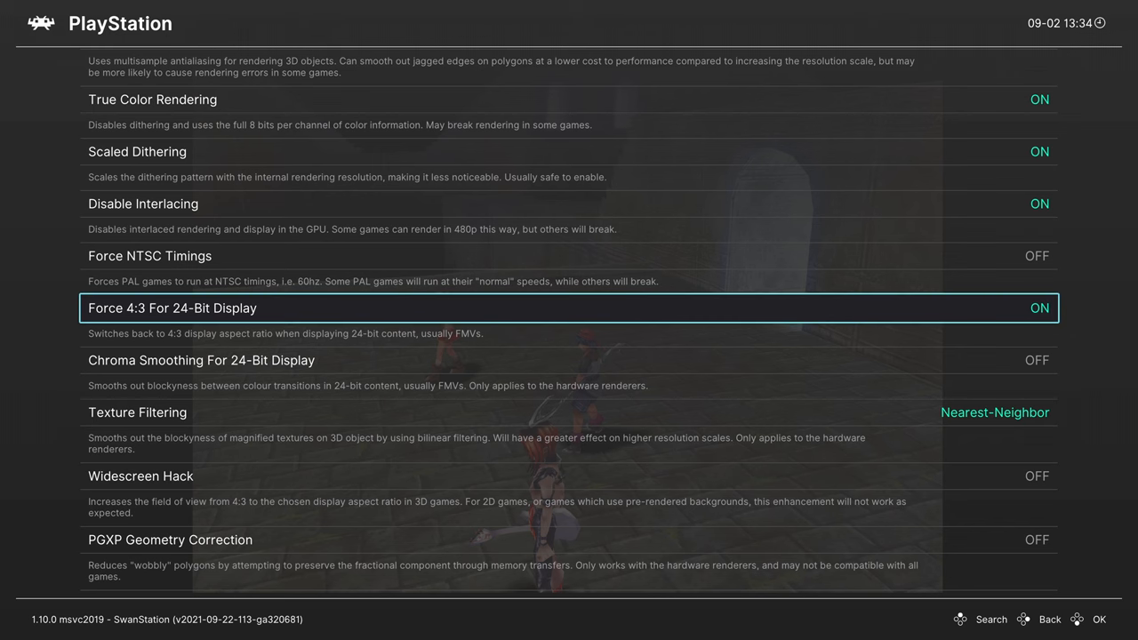
scroll("down", 3)
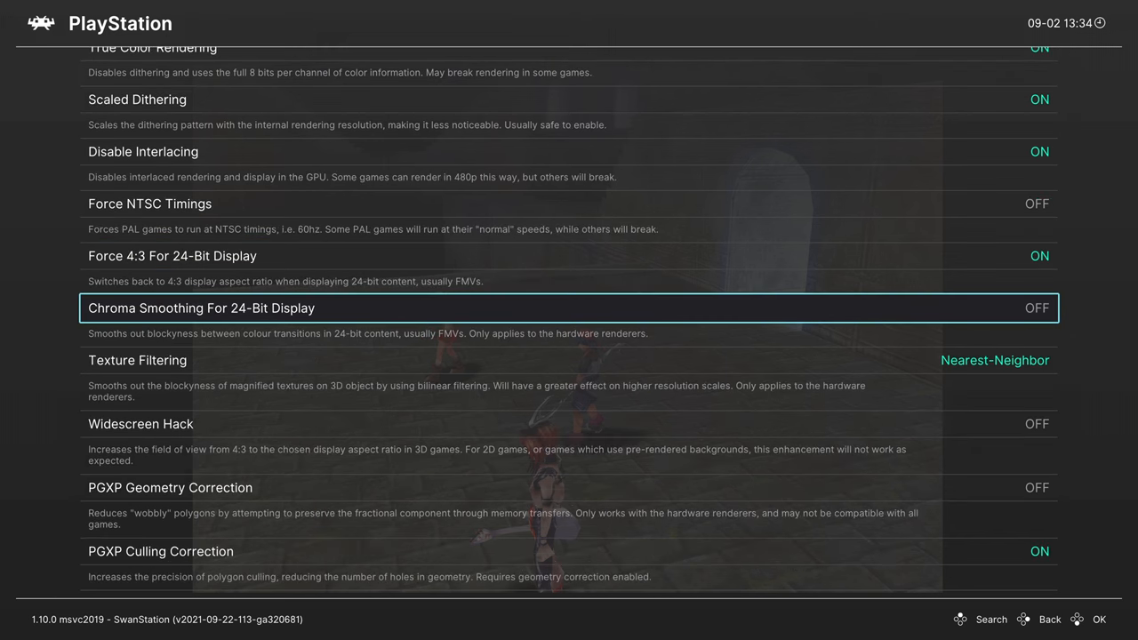
scroll("down", 3)
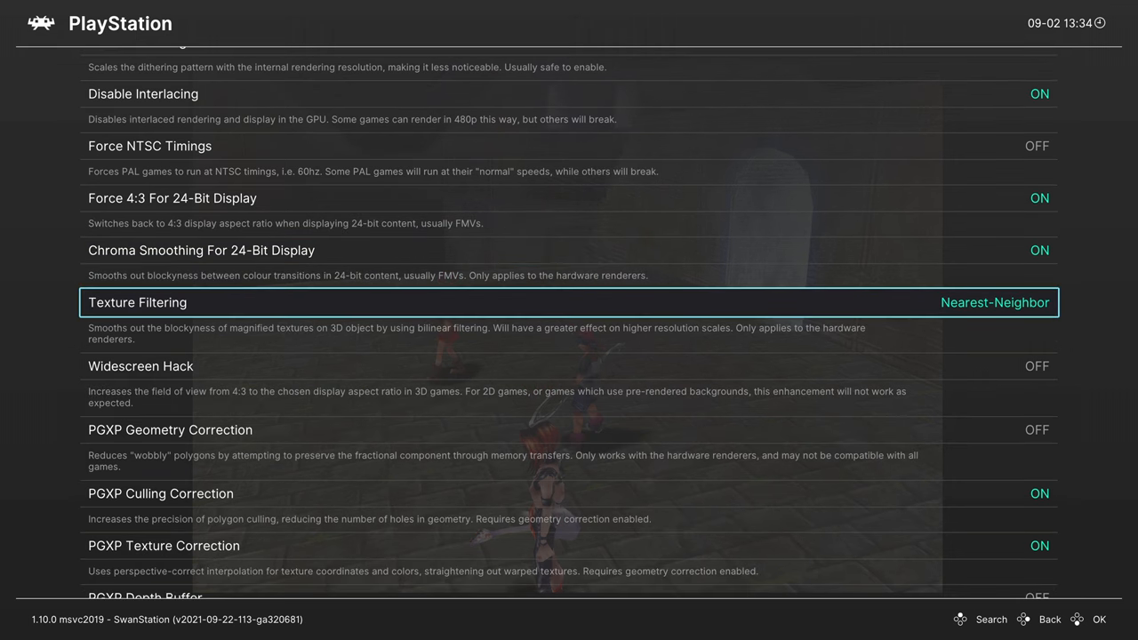
left_click(569, 302)
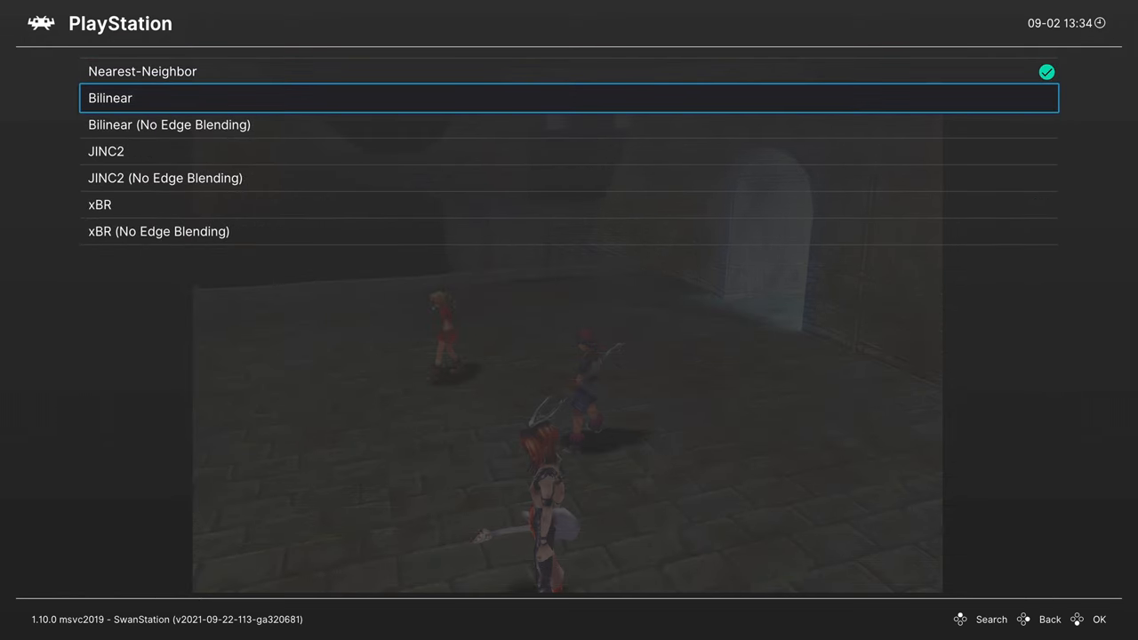
key("Down")
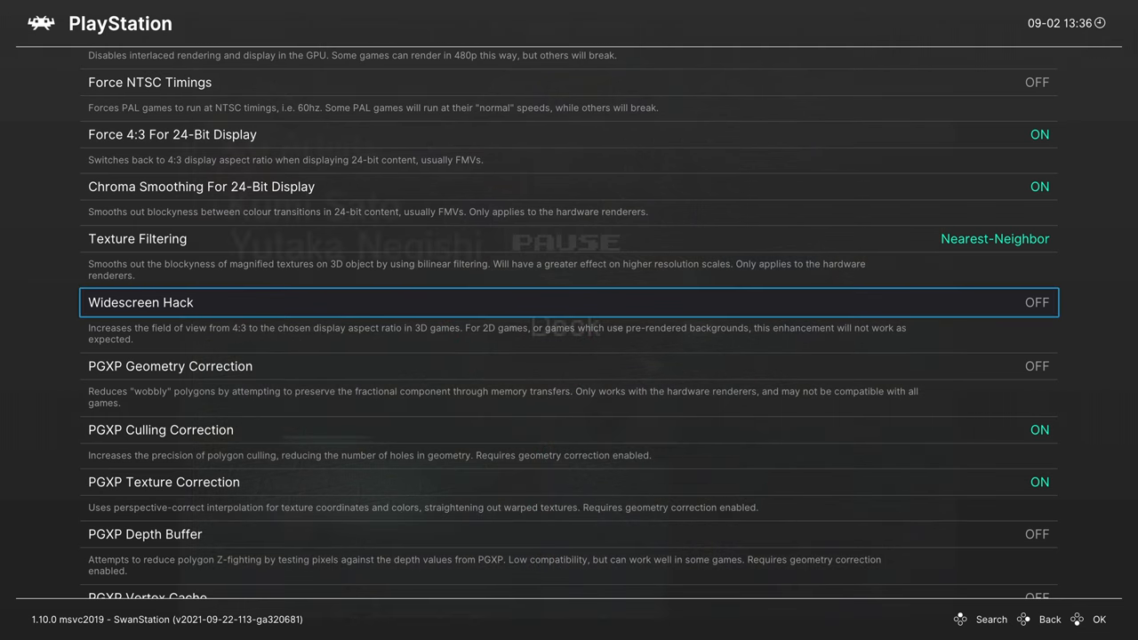
- Scroll to PGXP Geometry Correction and turn it on
scroll("down", 3)
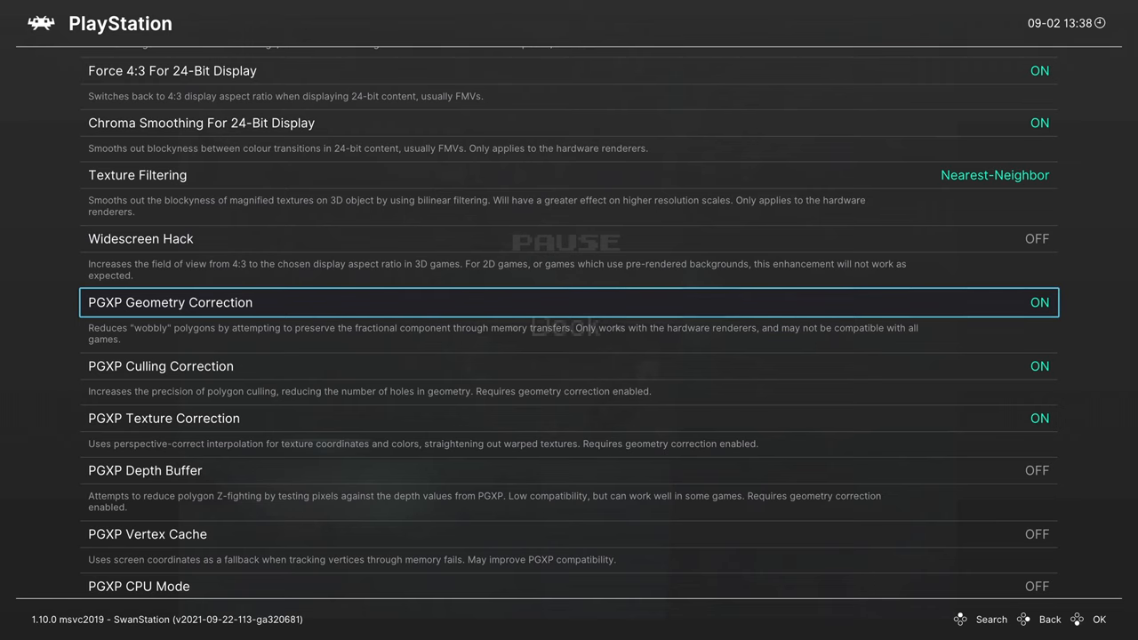
- Step through PGXP Vertex Cache, CPU Mode and Geometry Tolerance without changing them
scroll("down", 3)
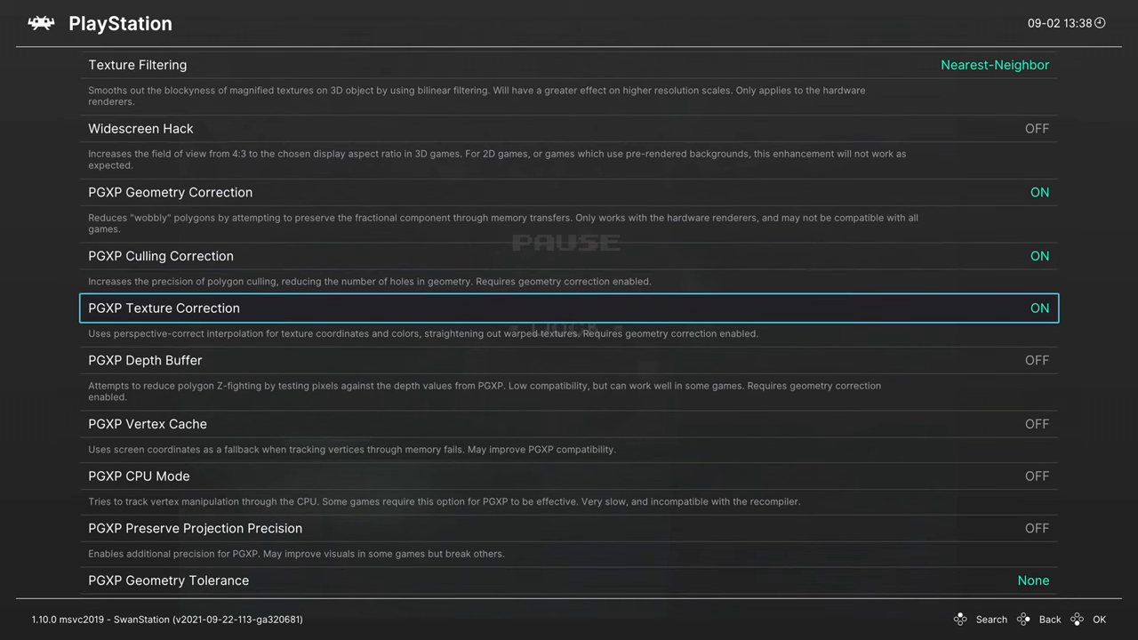
scroll("down", 3)
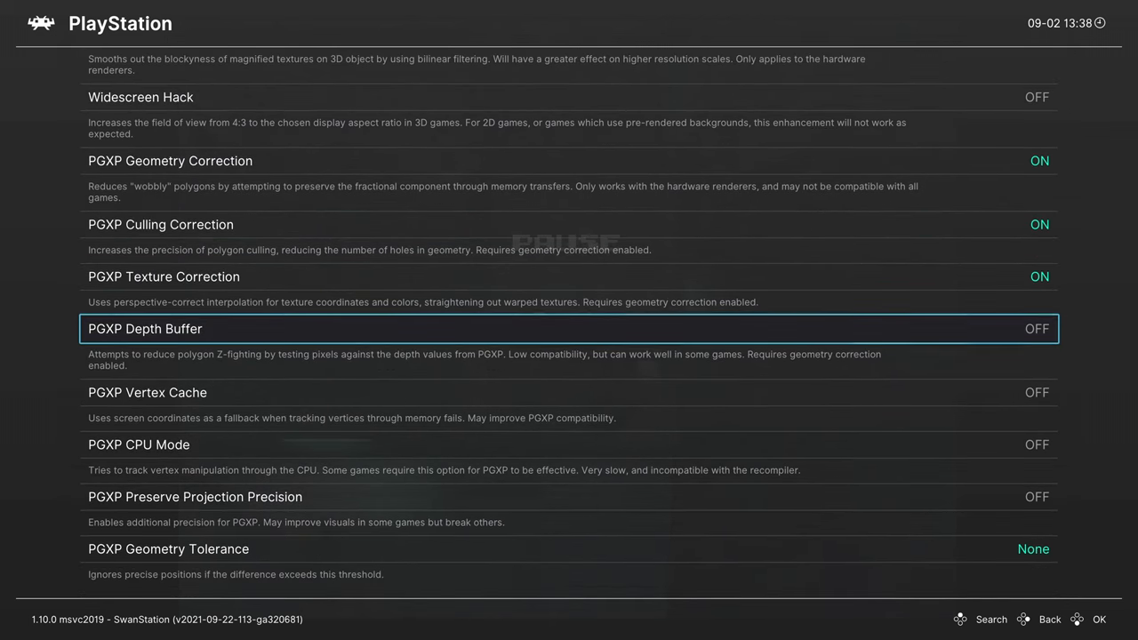
key("down")
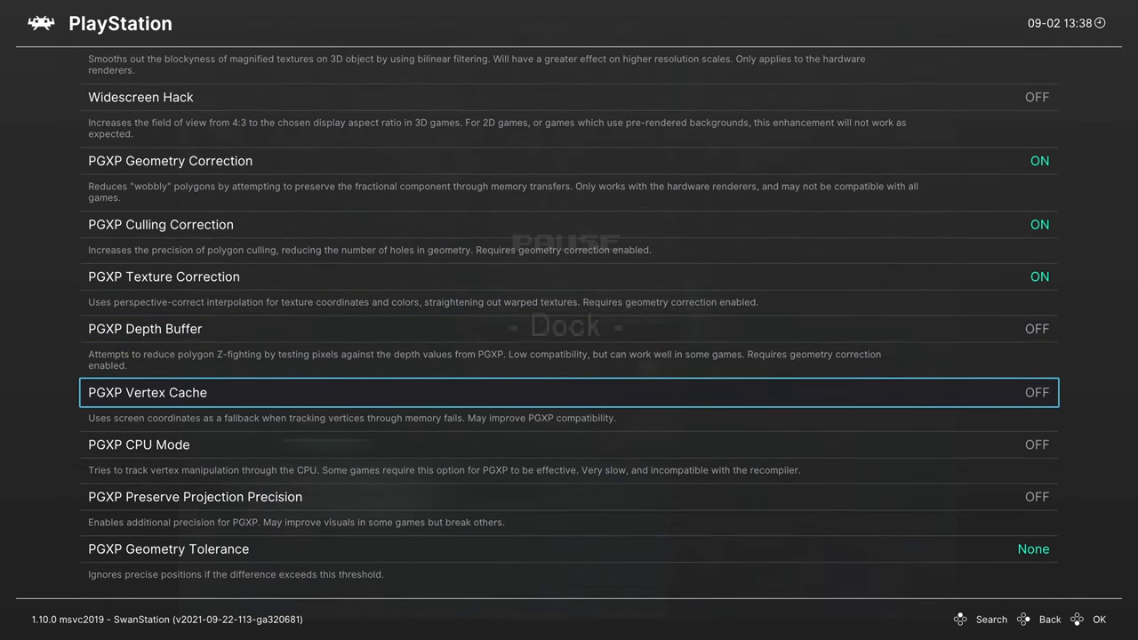
key("down")
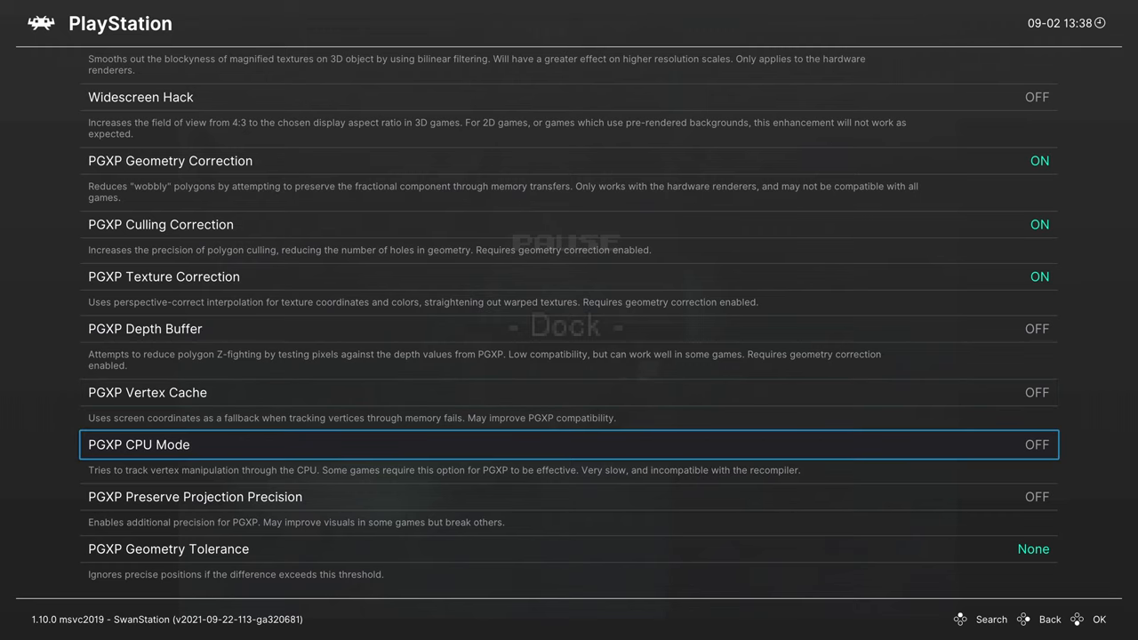
key("down")
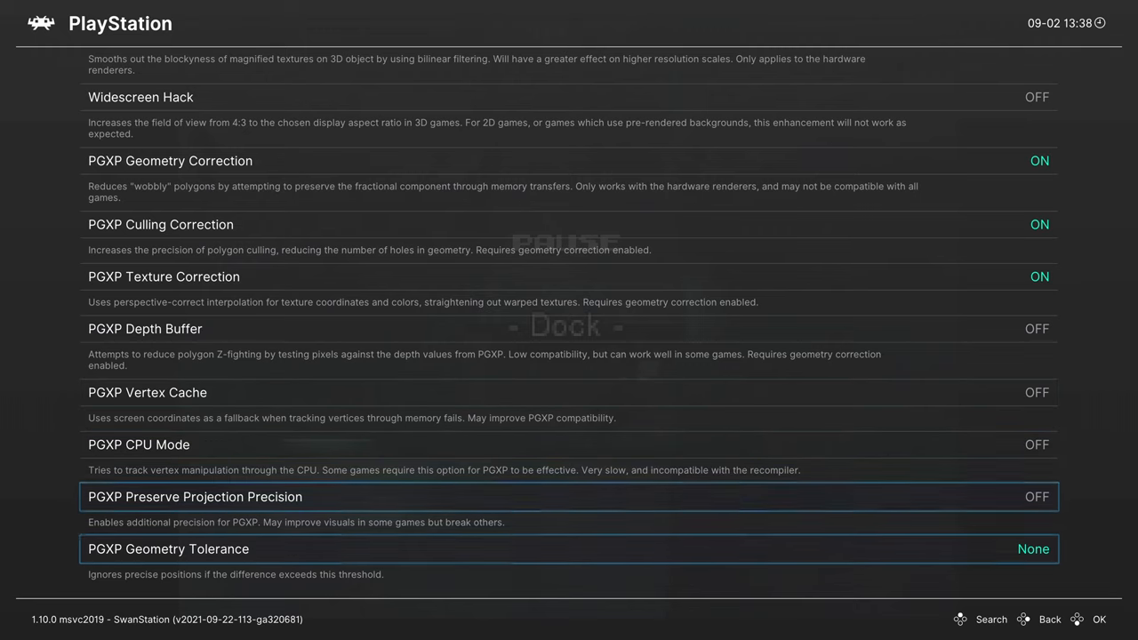
key("Down")
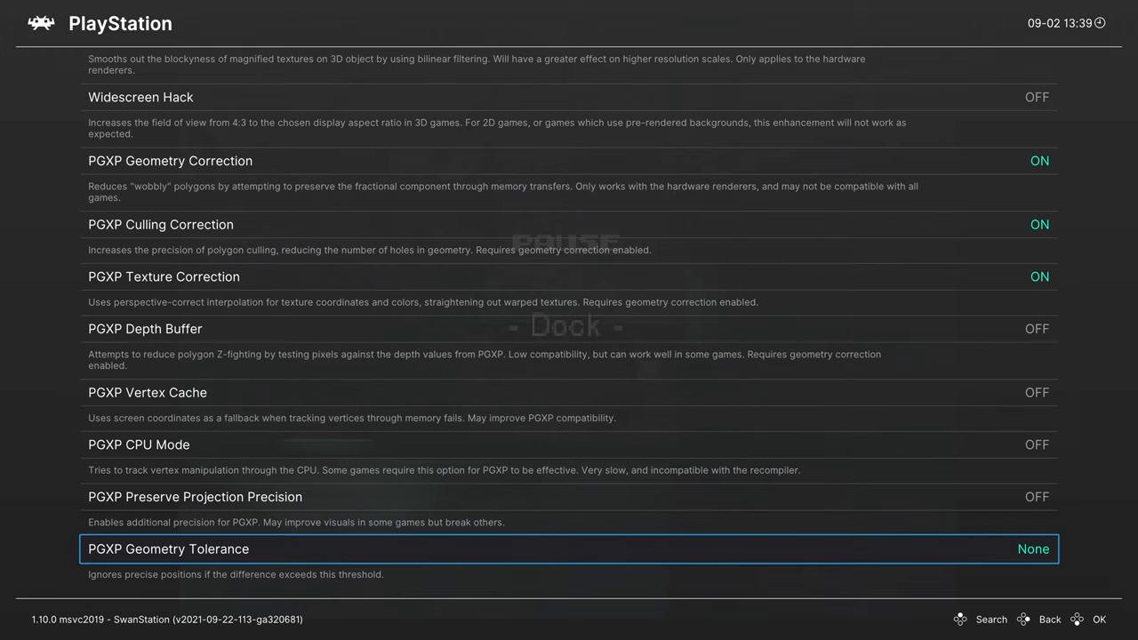
key("up")
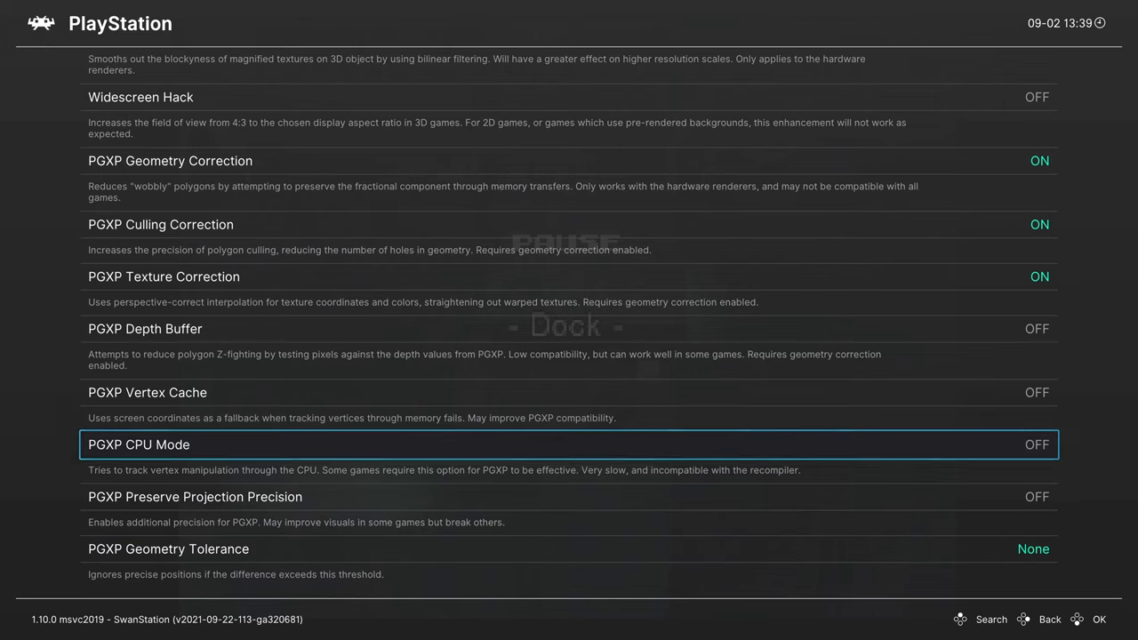
key("Down")
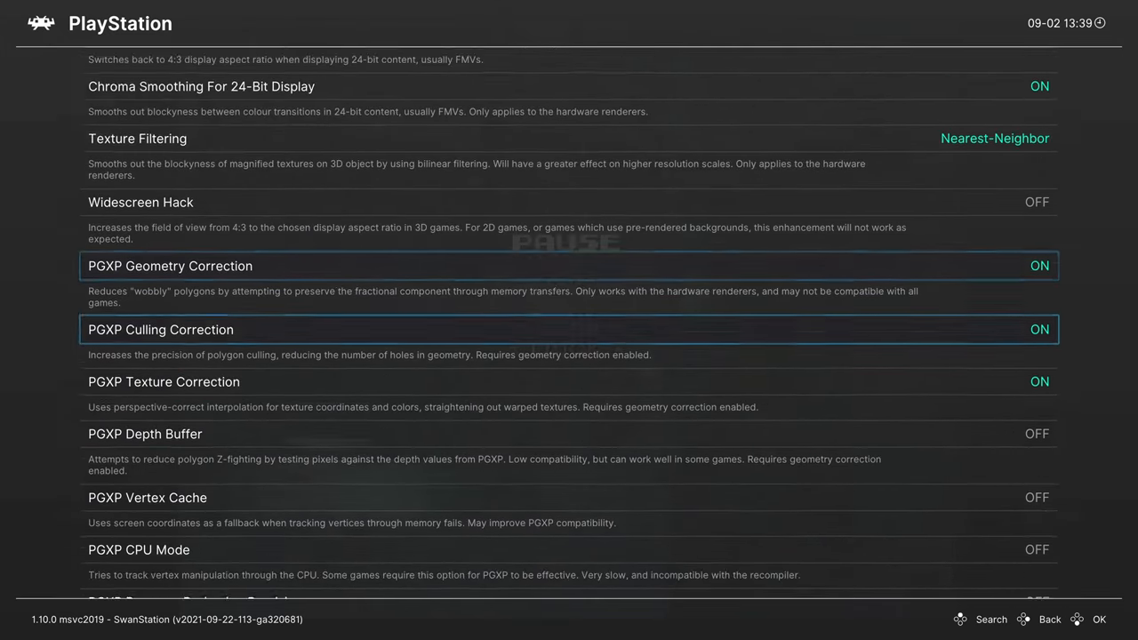
scroll("down", 3)
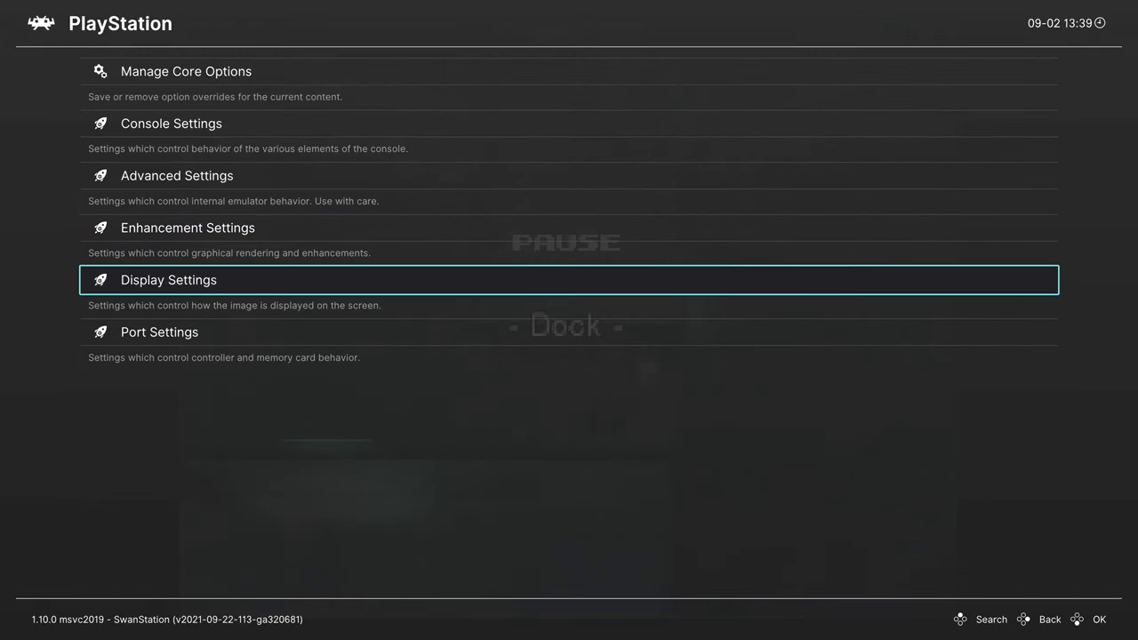
- Review Display Settings aspect ratio, linear upscaling, downsampling and offsets unchanged, then go back
left_click(168, 279)
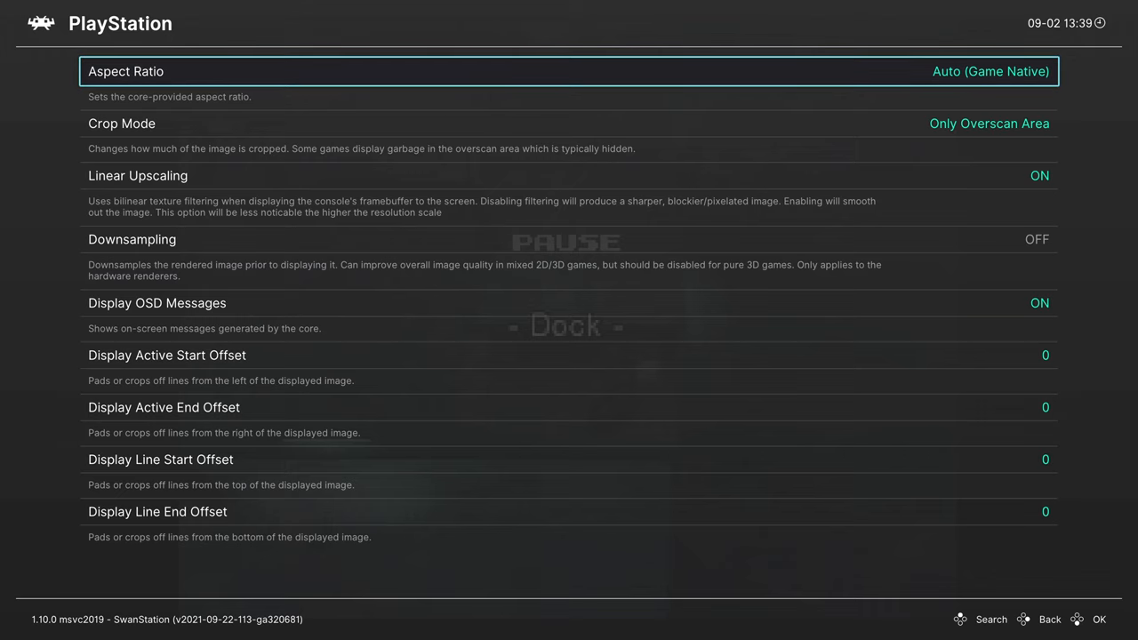
left_click(569, 71)
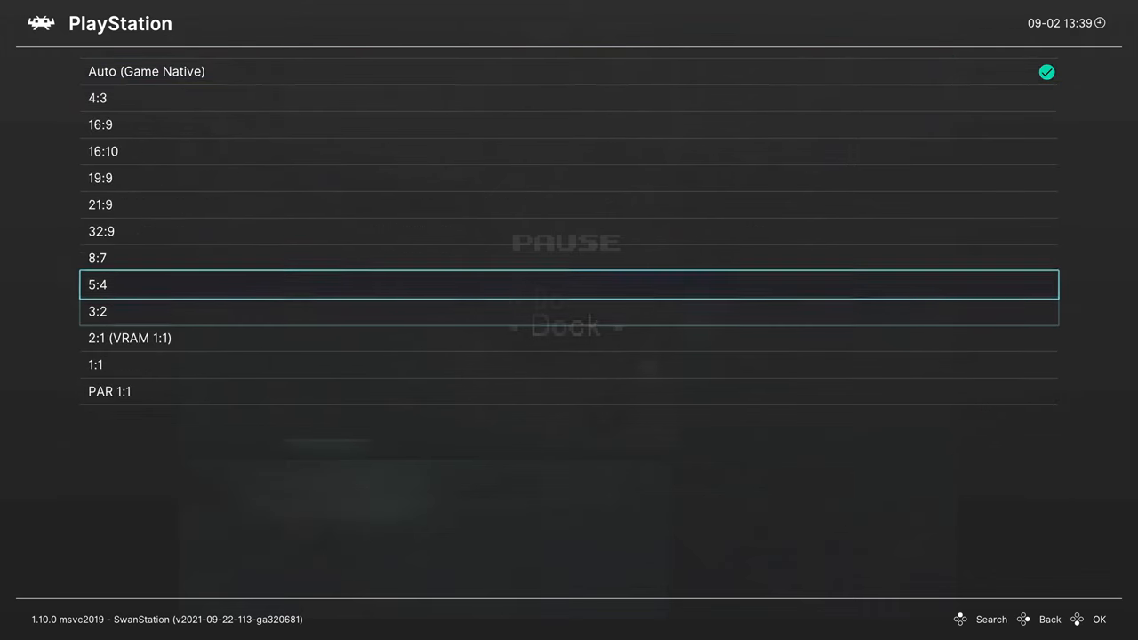
key("Up")
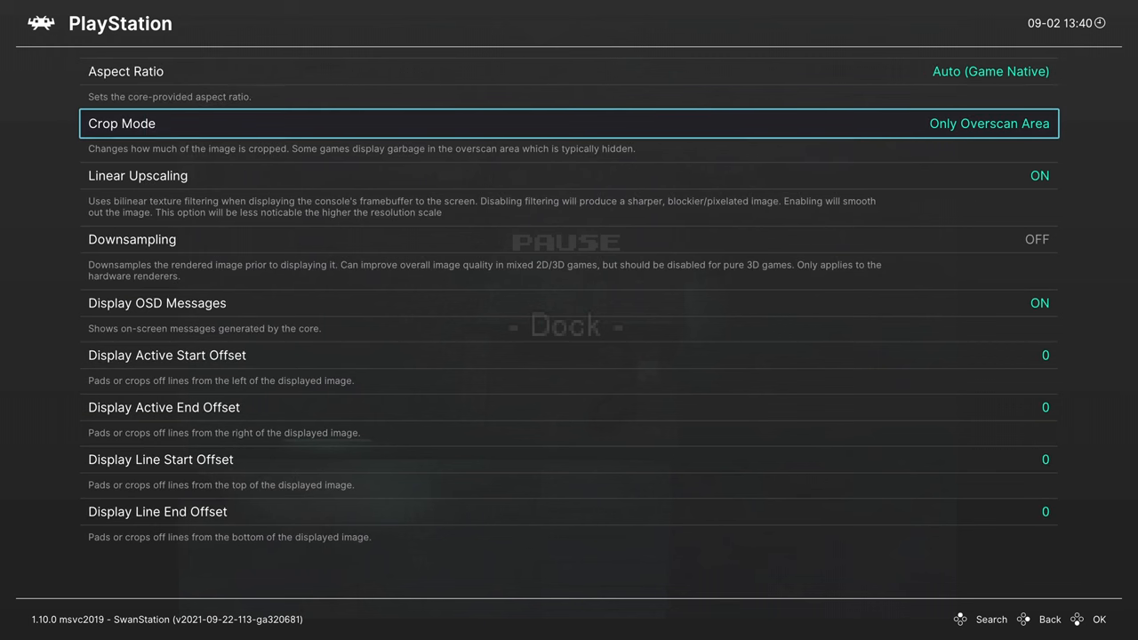
key("Down")
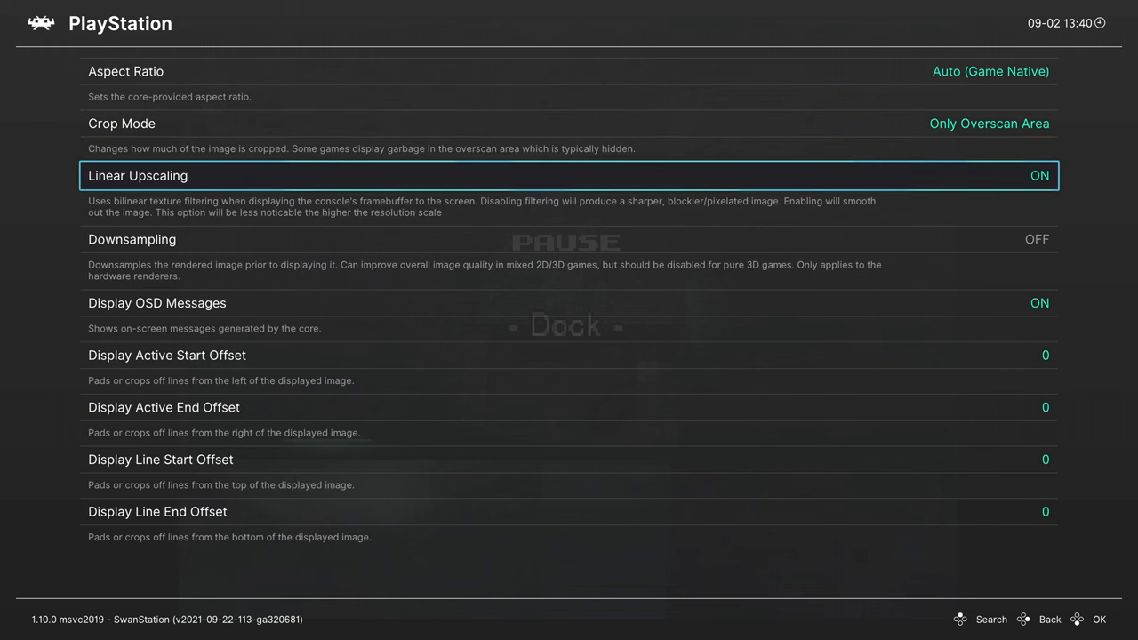
key("Down")
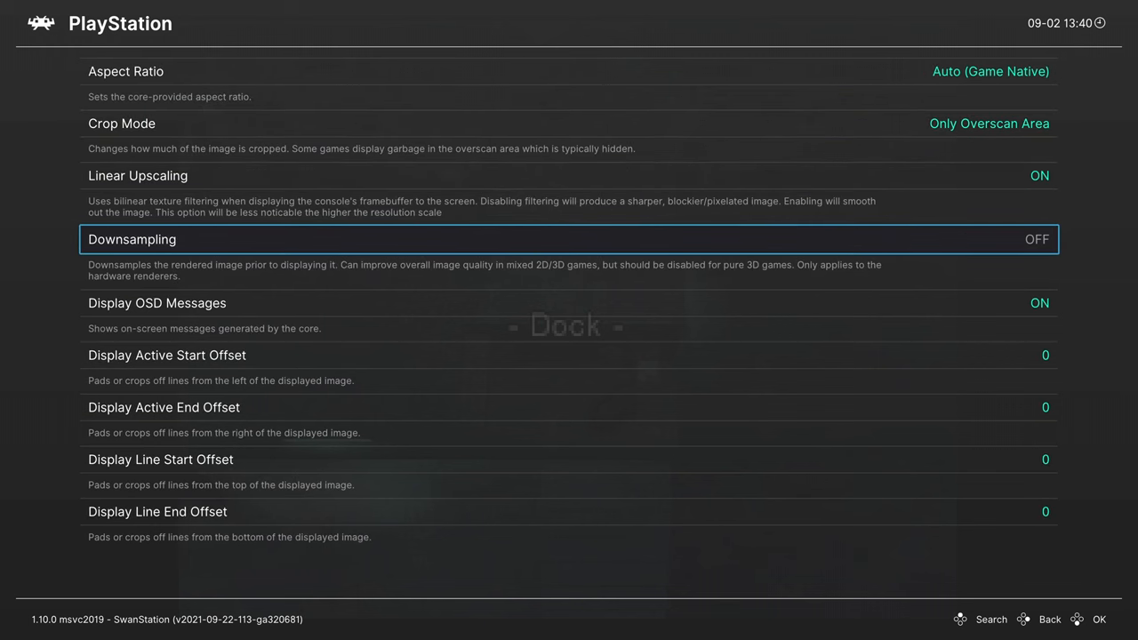
left_click(569, 239)
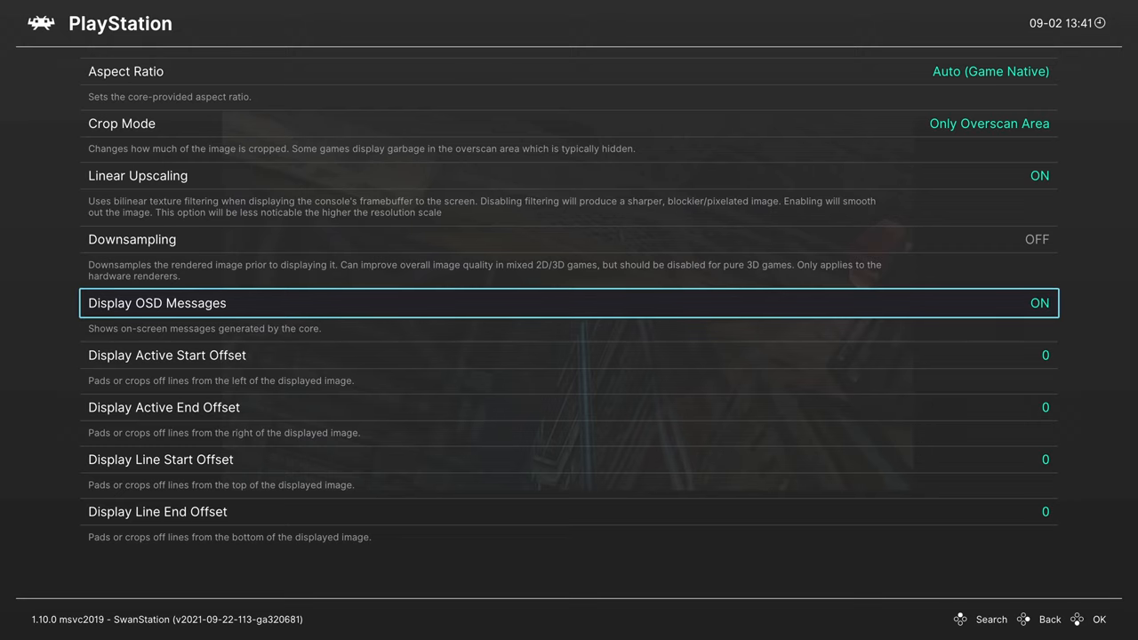
key("Down")
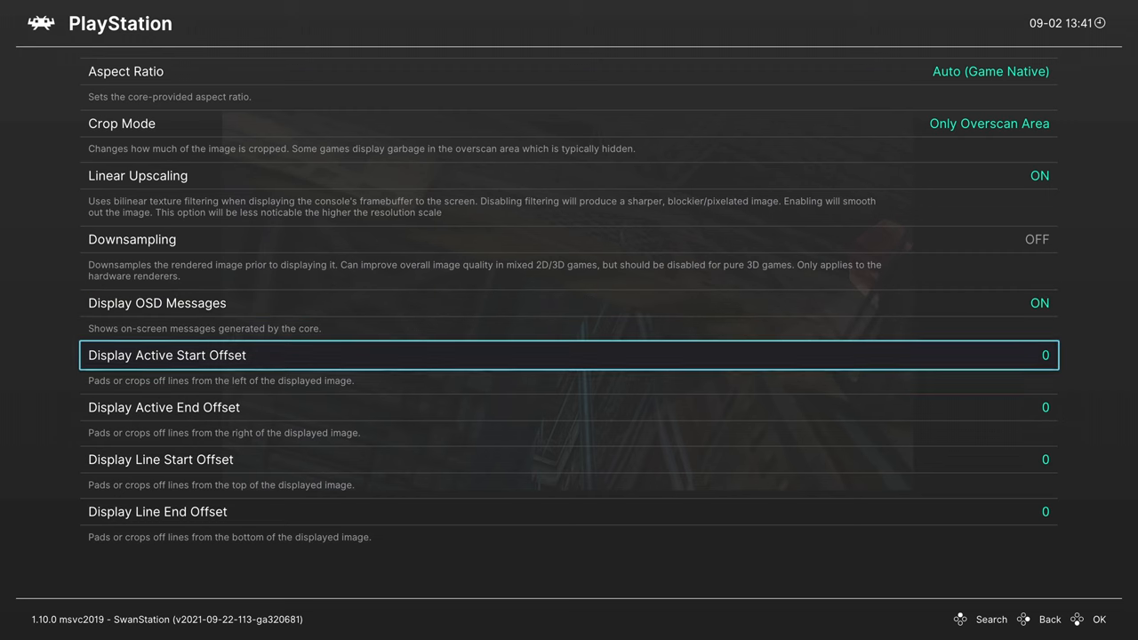
key("Backspace")
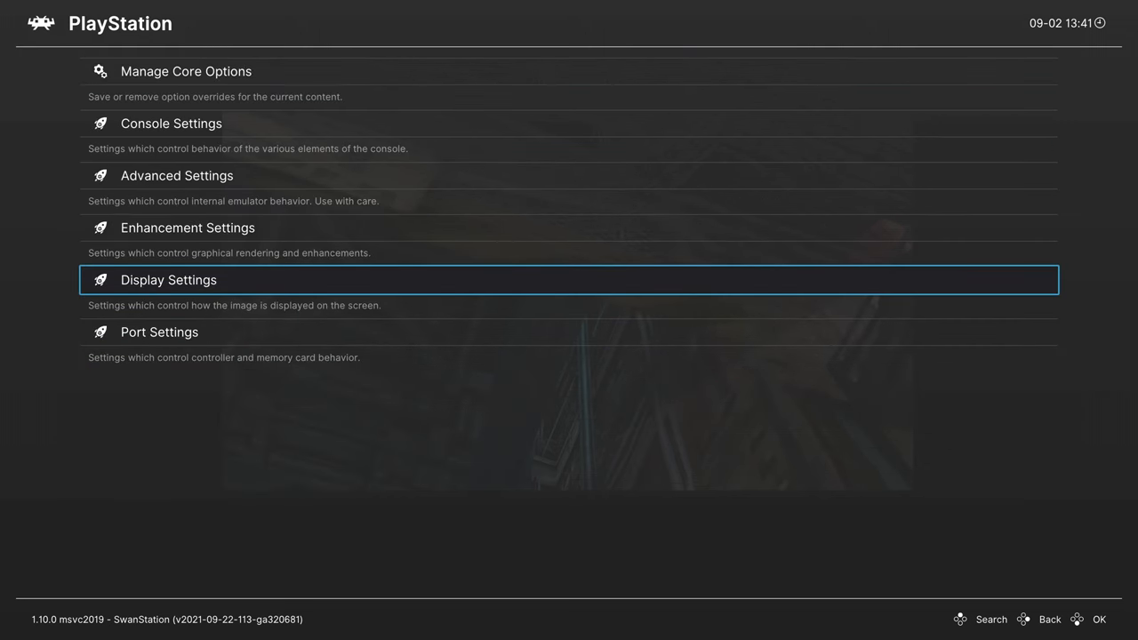
- In Port Settings, enable Load Devices From Save States and share Memory Card 2 across all games
key("down")
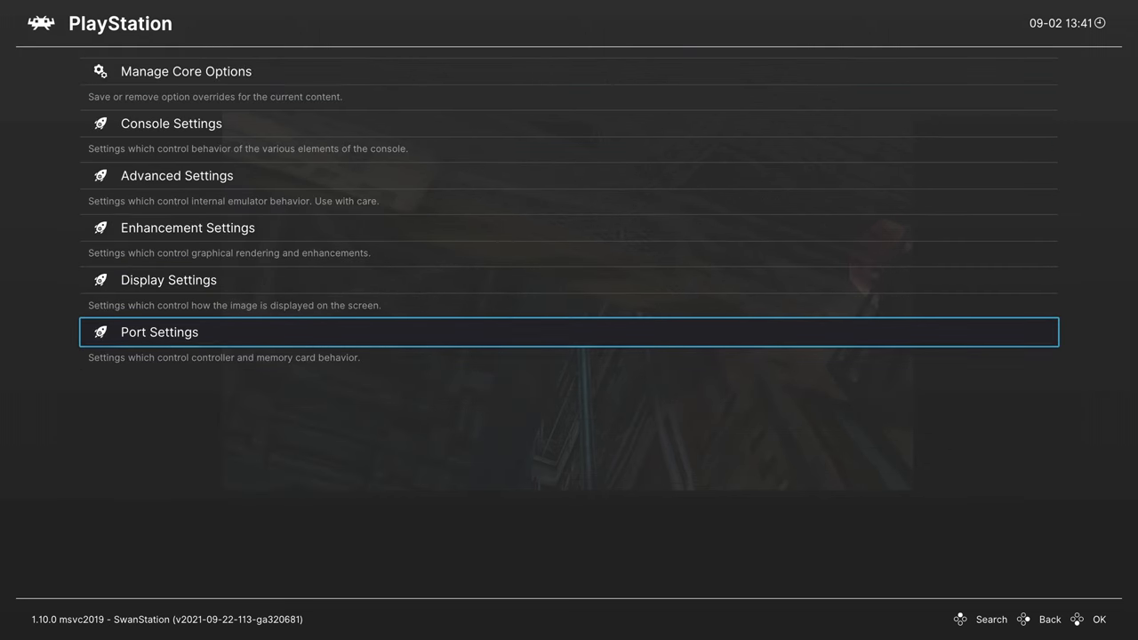
left_click(159, 331)
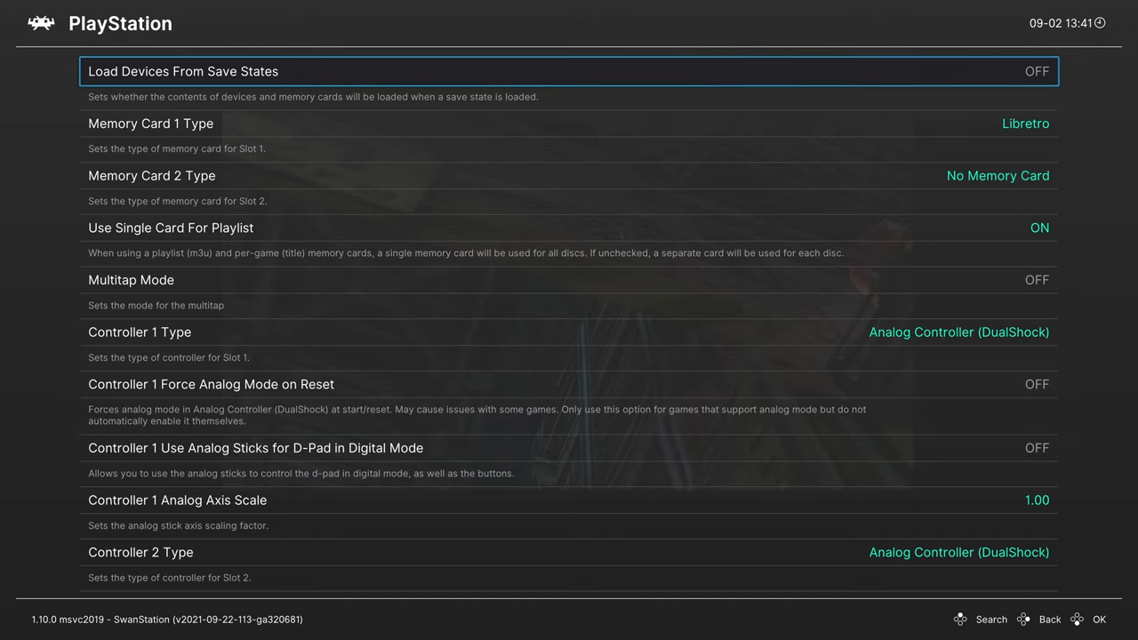
left_click(1036, 71)
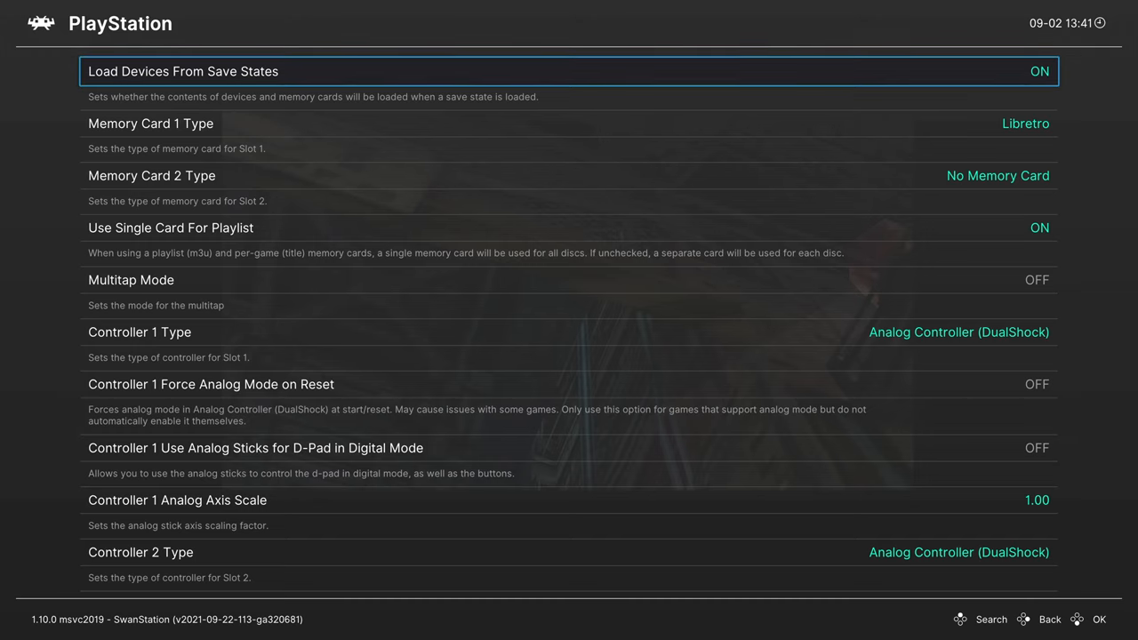
key("down")
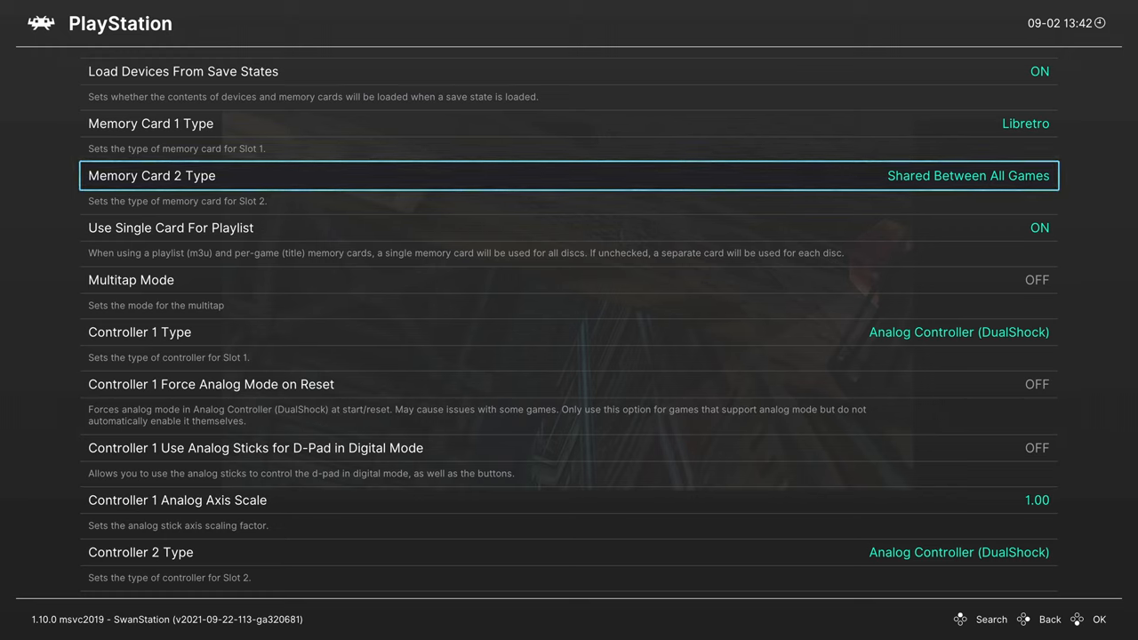
key("down")
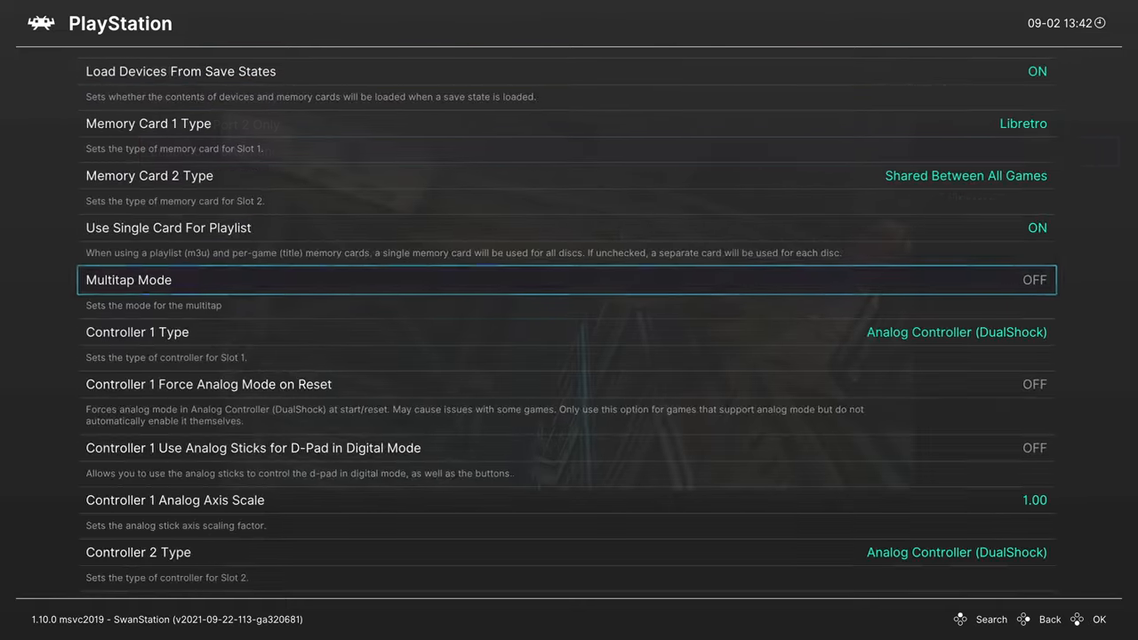
- Toggle Controller 1 Force Analog Mode and analog D-Pad, leaving them off with axis scale 1.00
scroll("down", 3)
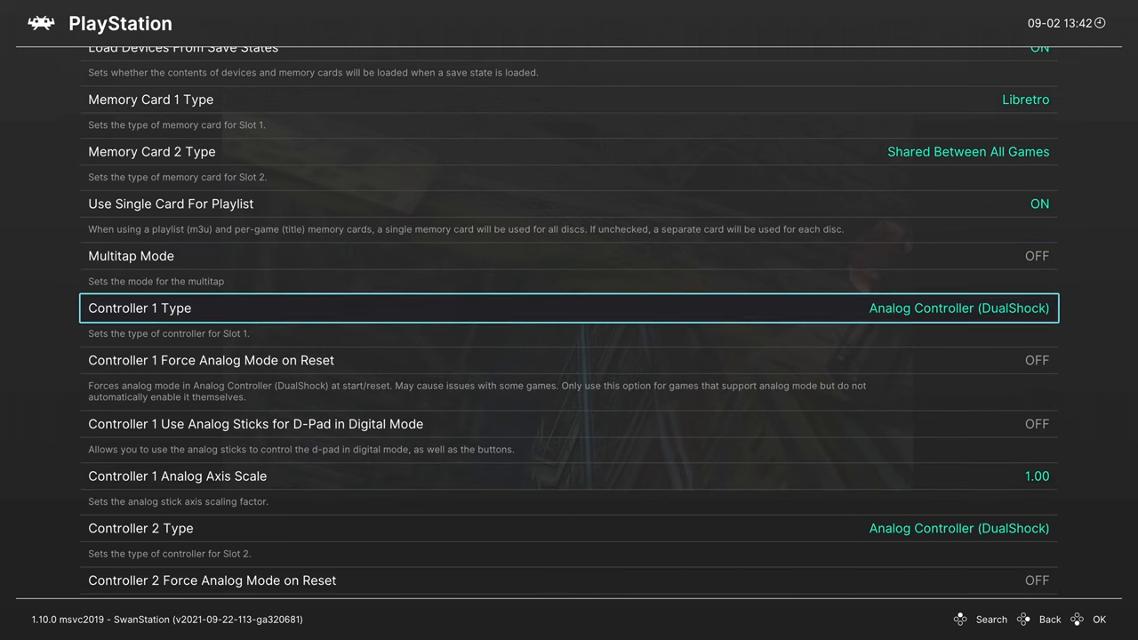
scroll("down", 3)
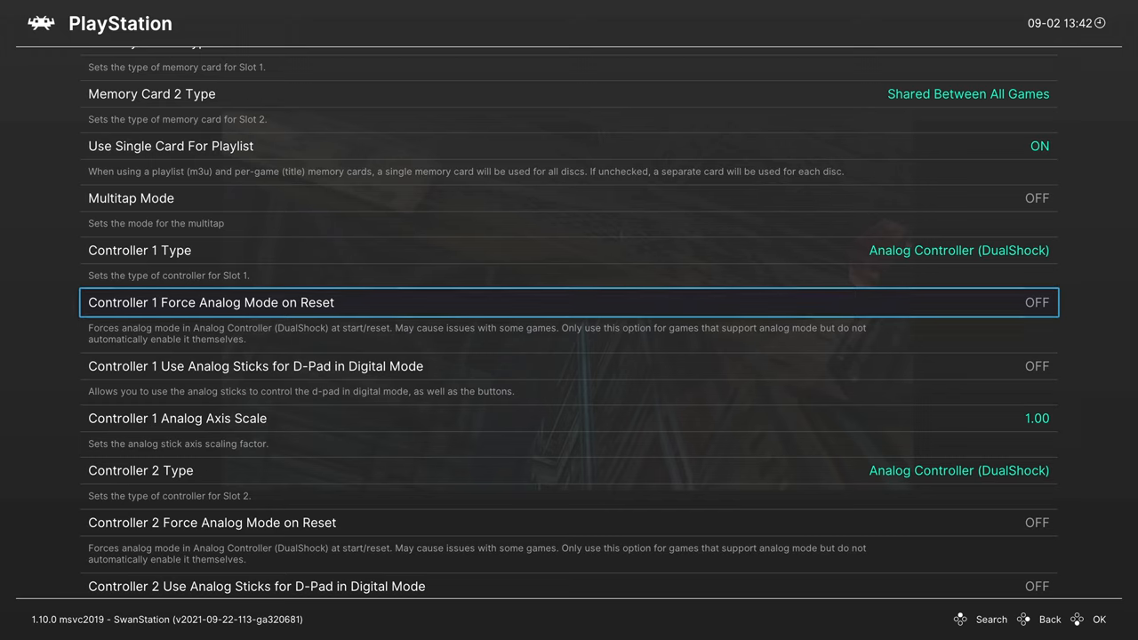
left_click(1036, 303)
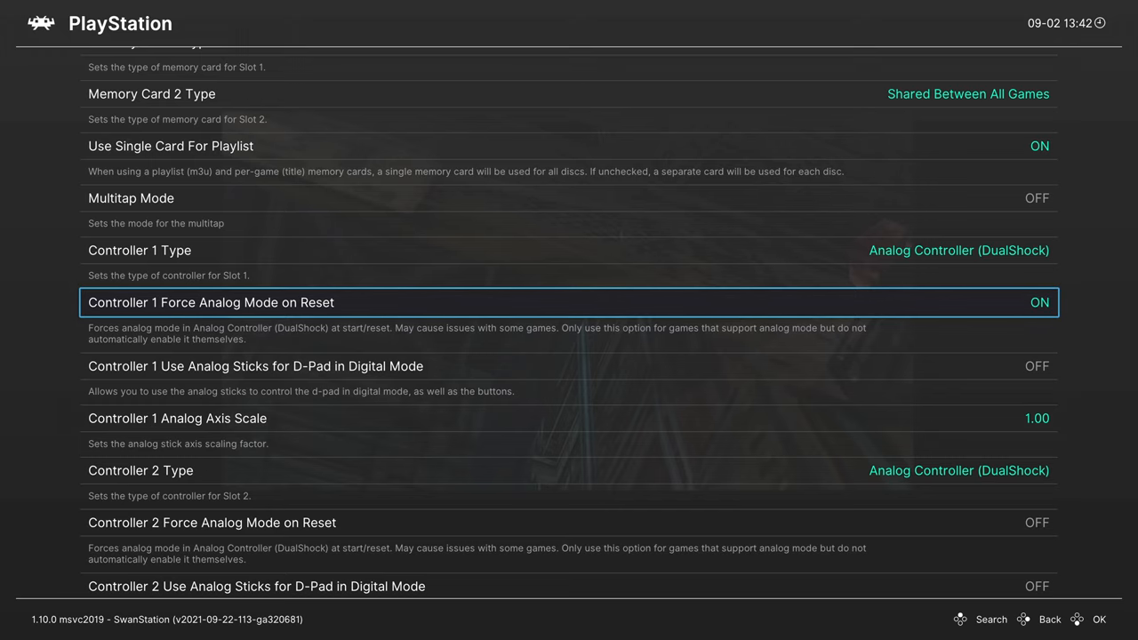
left_click(1038, 302)
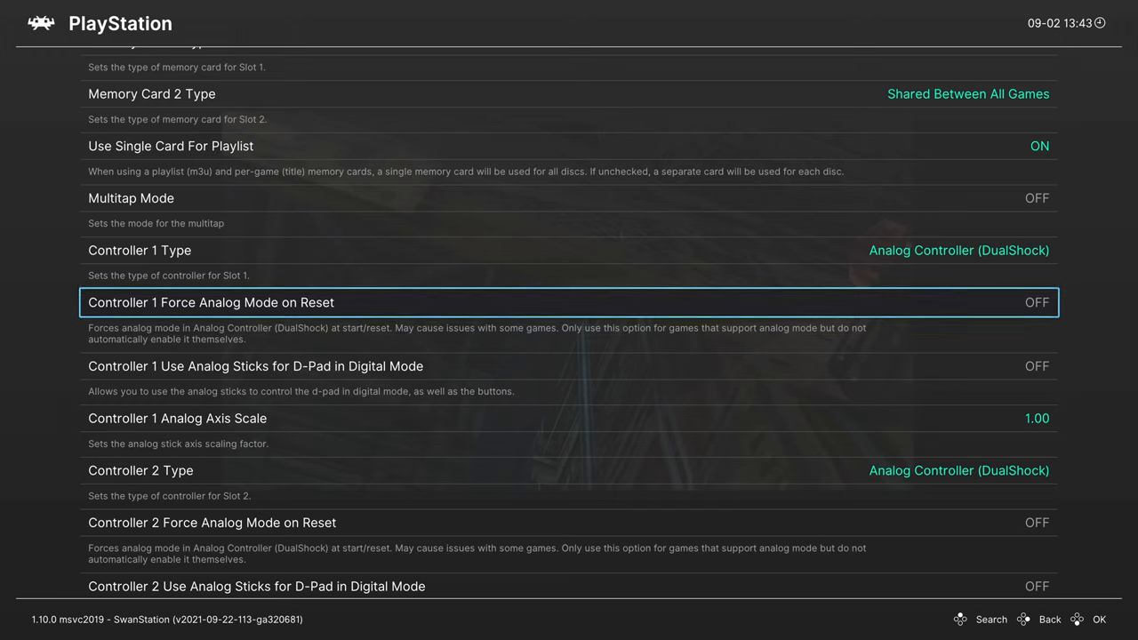
scroll("down", 3)
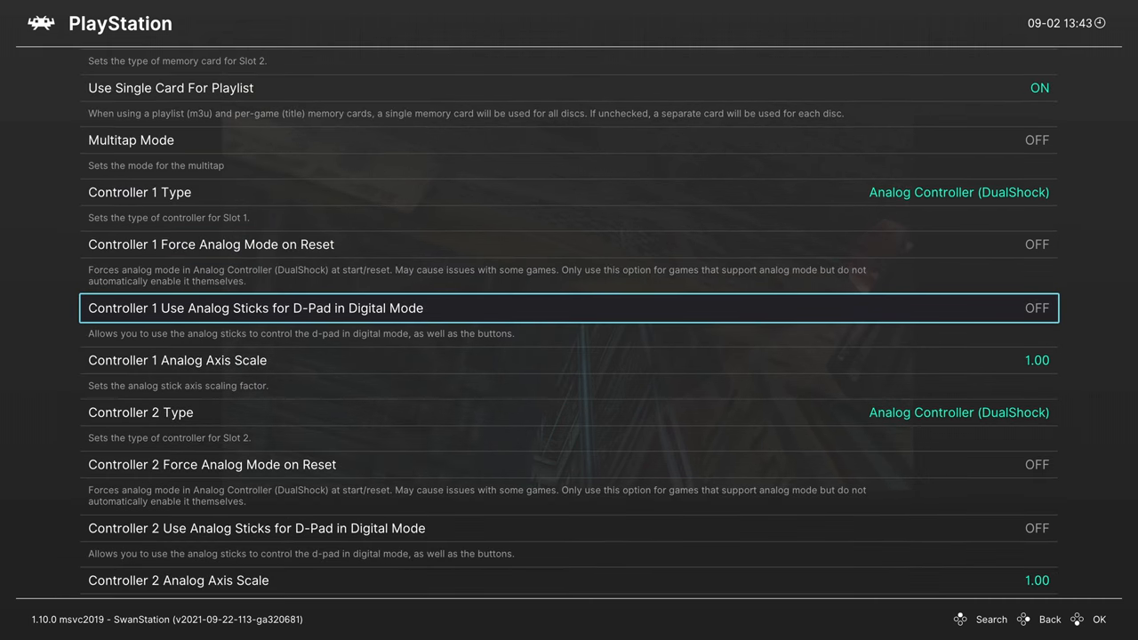
left_click(1037, 307)
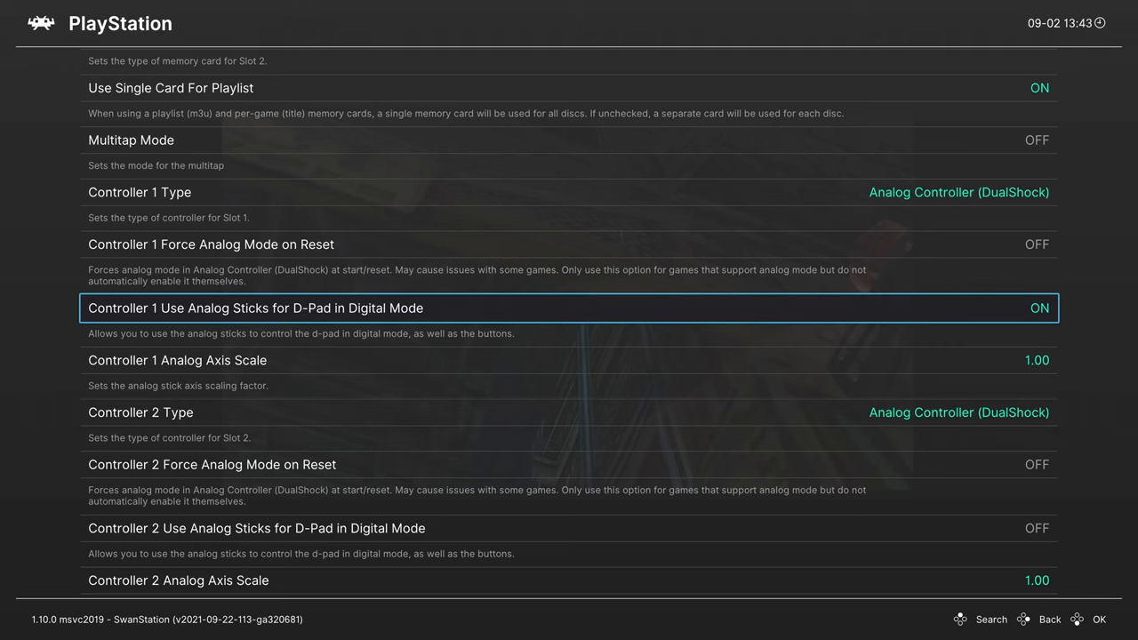
scroll("down", 3)
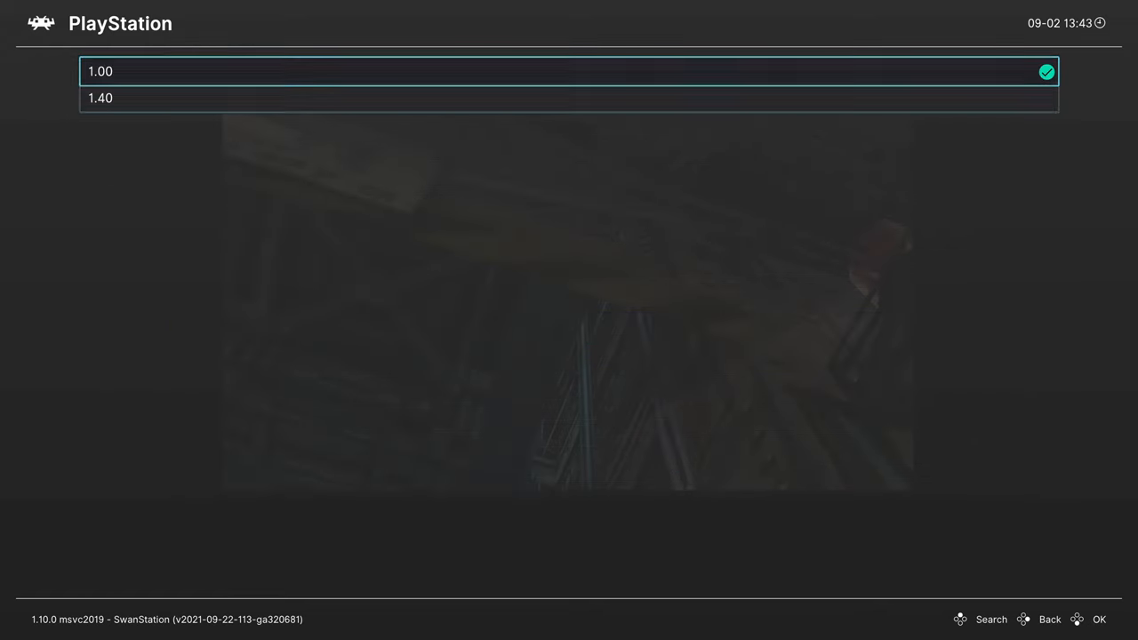
left_click(100, 71)
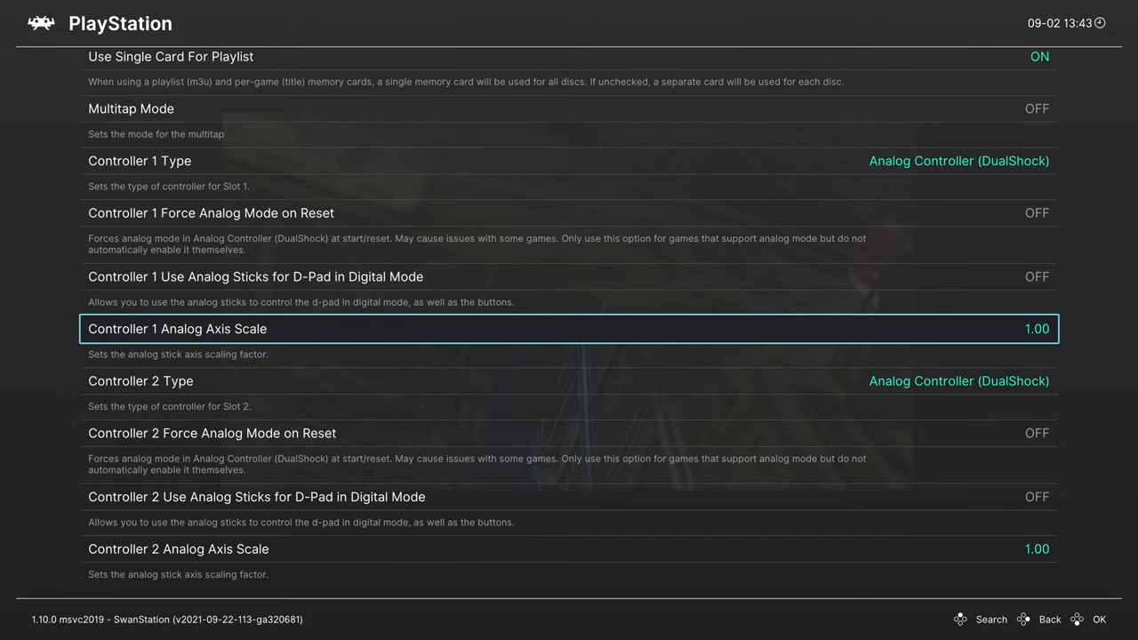
scroll("down", 3)
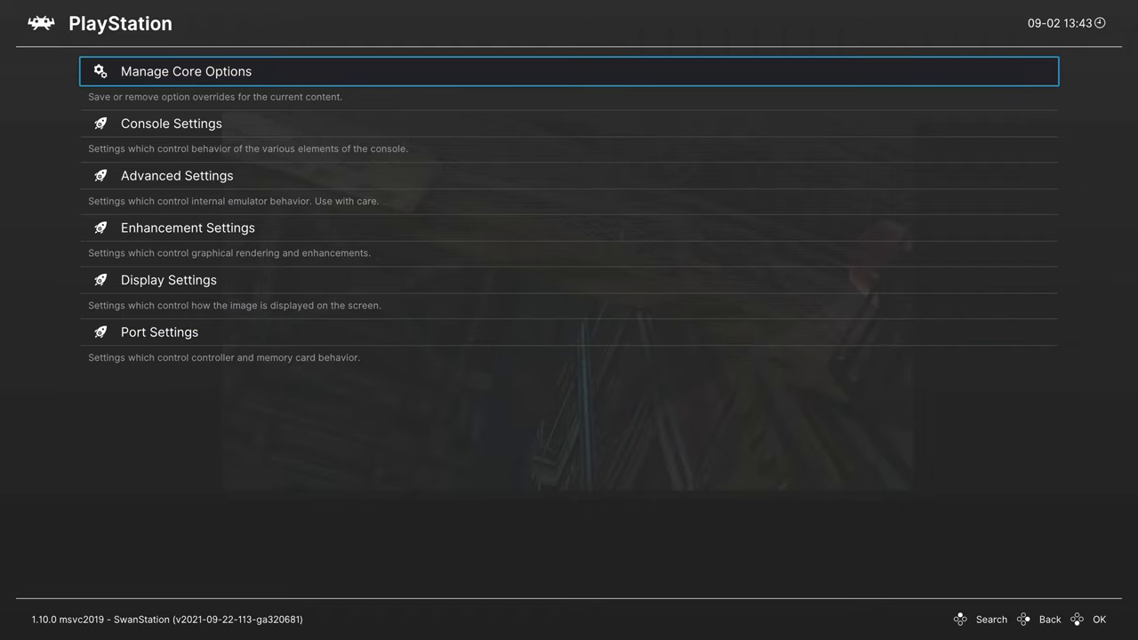
- Leave Core Options and reach the Quick Menu's Shaders settings
left_click(186, 71)
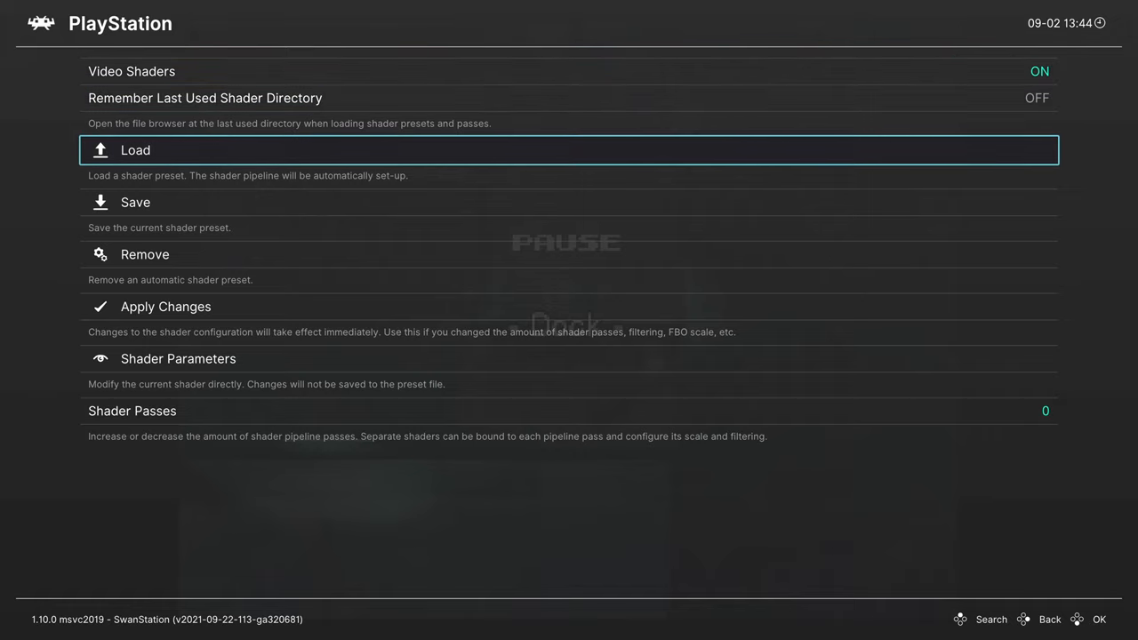
- Load the crt-easymode.slangp shader preset and resume Metal Gear Solid
left_click(135, 149)
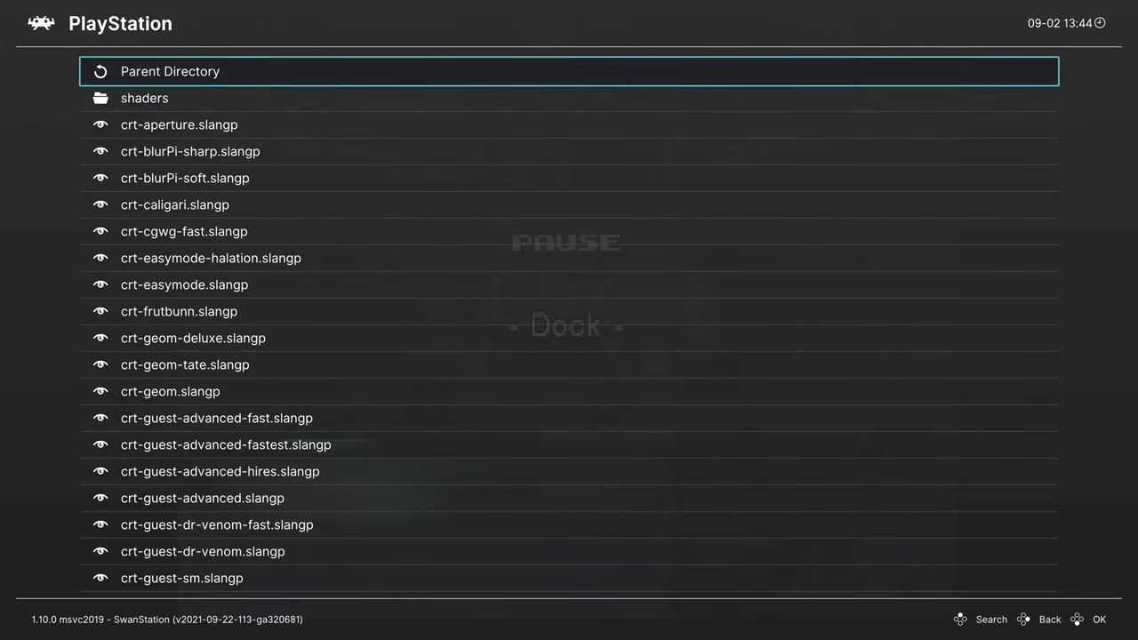
left_click(184, 284)
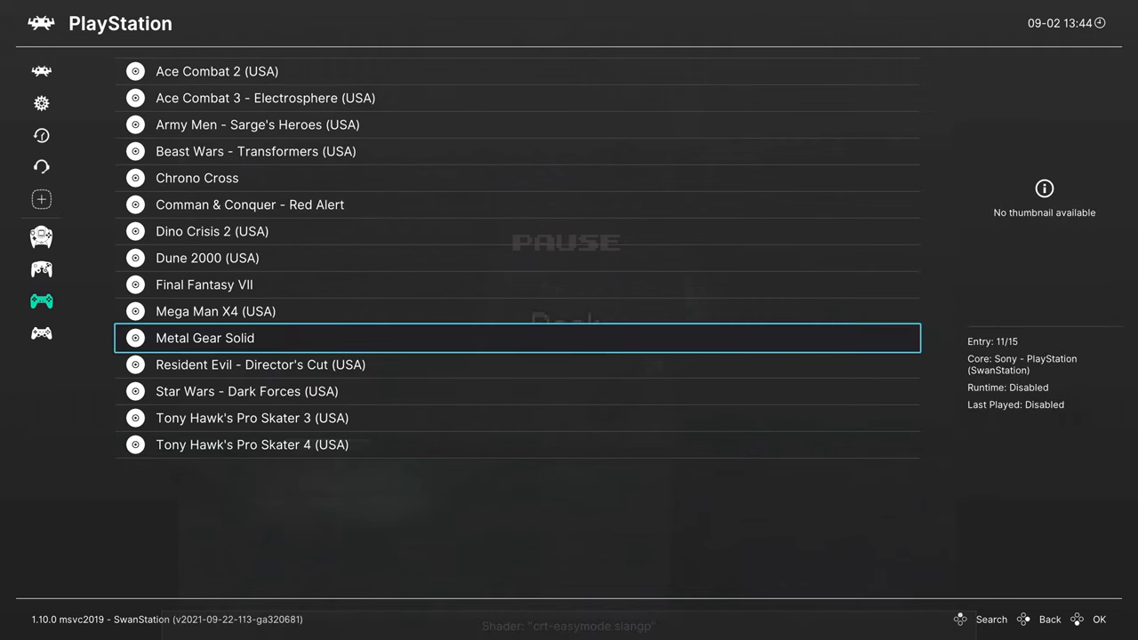
left_click(205, 338)
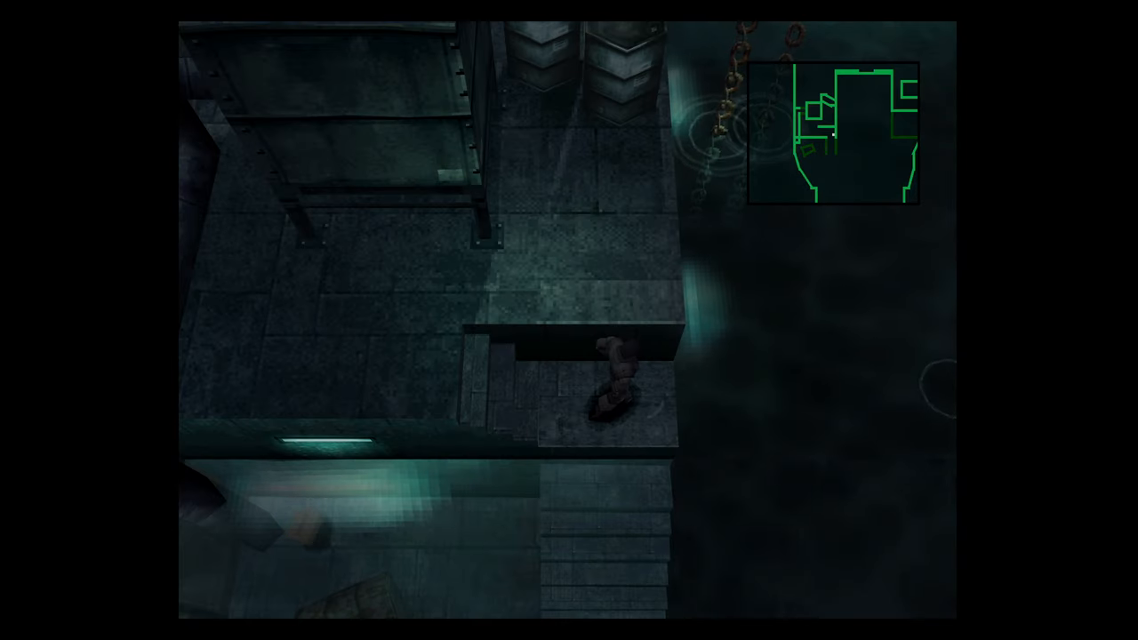